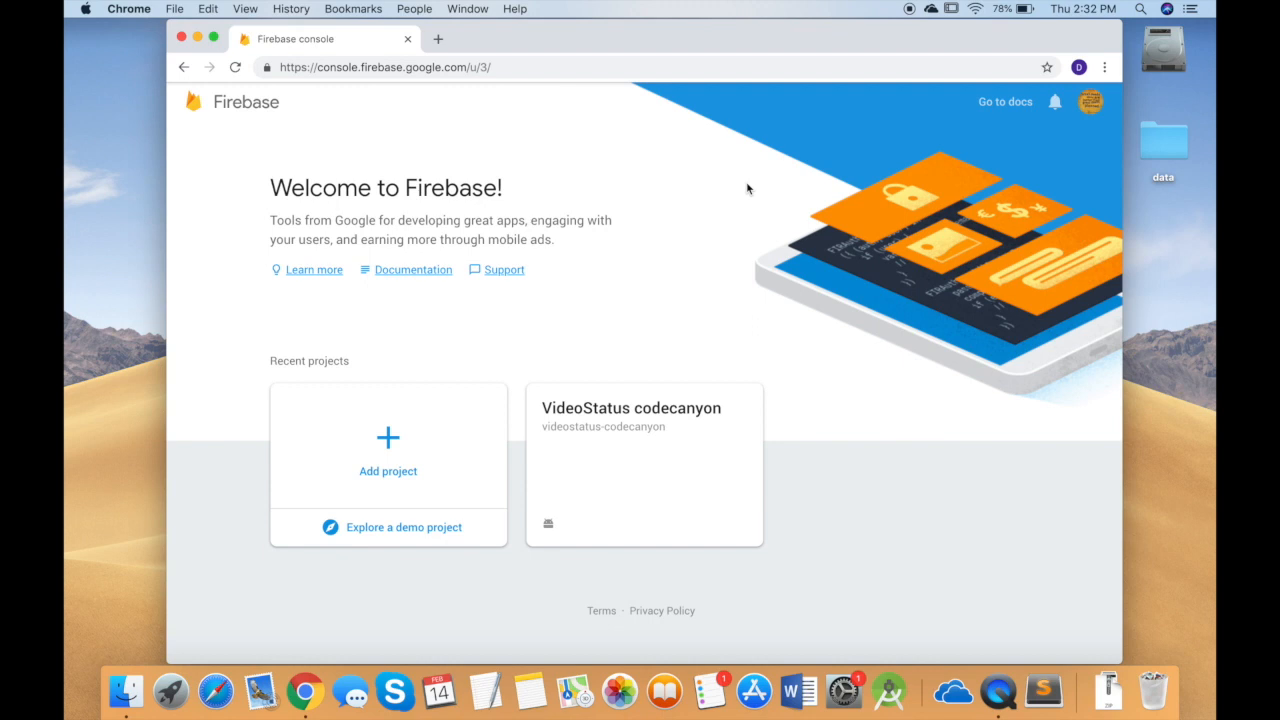
mouse_move(92, 668)
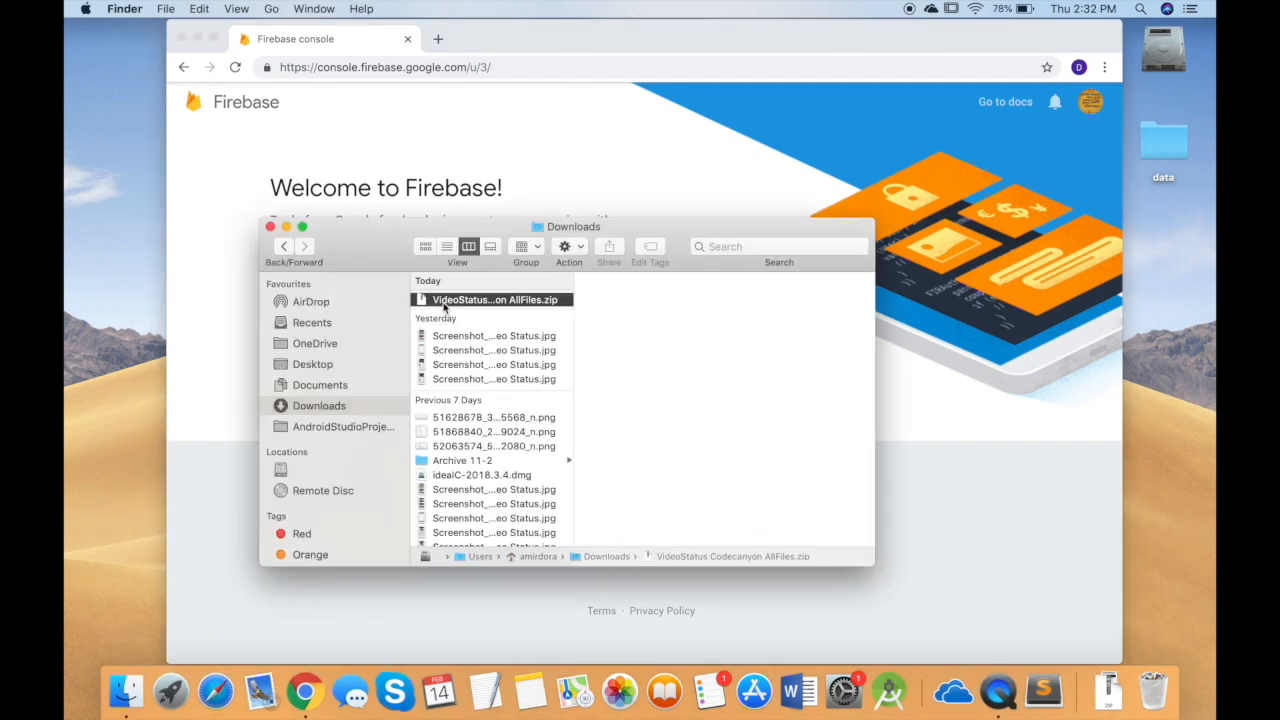
Step: Extract the VideoStatus zip in Downloads and open its VideoStatus SourceCode folder
double_click(493, 299)
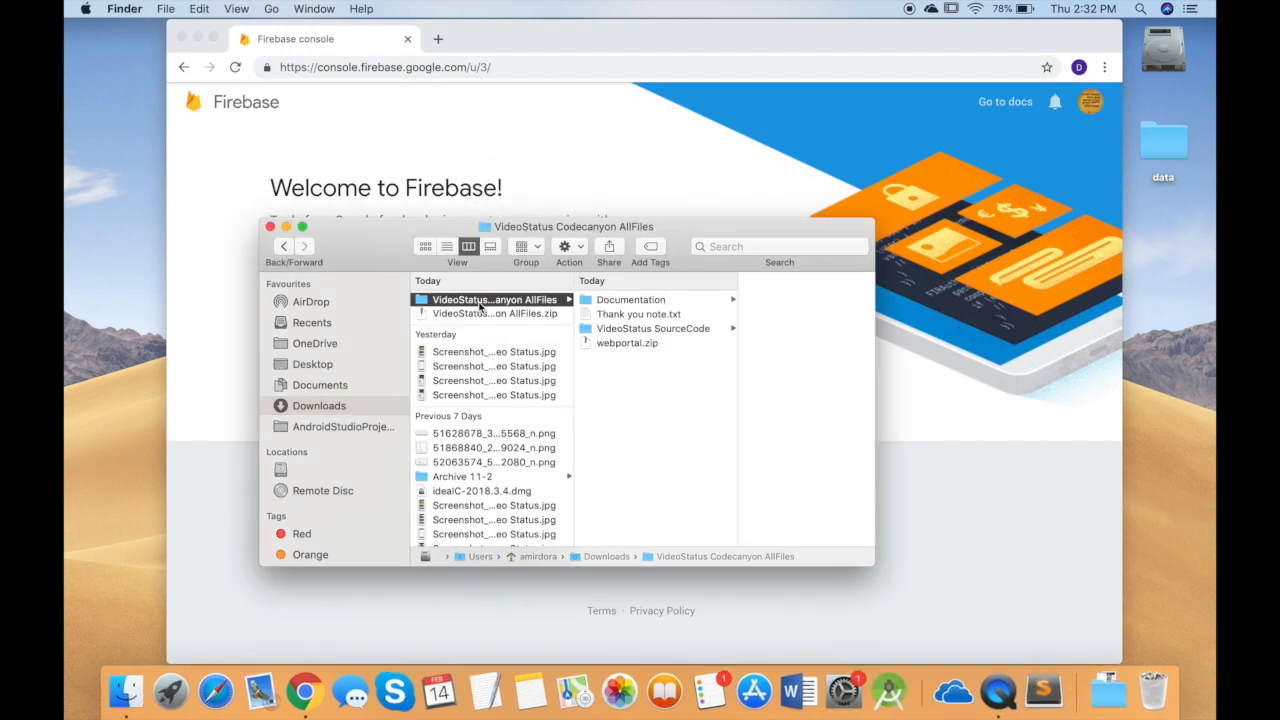
mouse_move(645, 305)
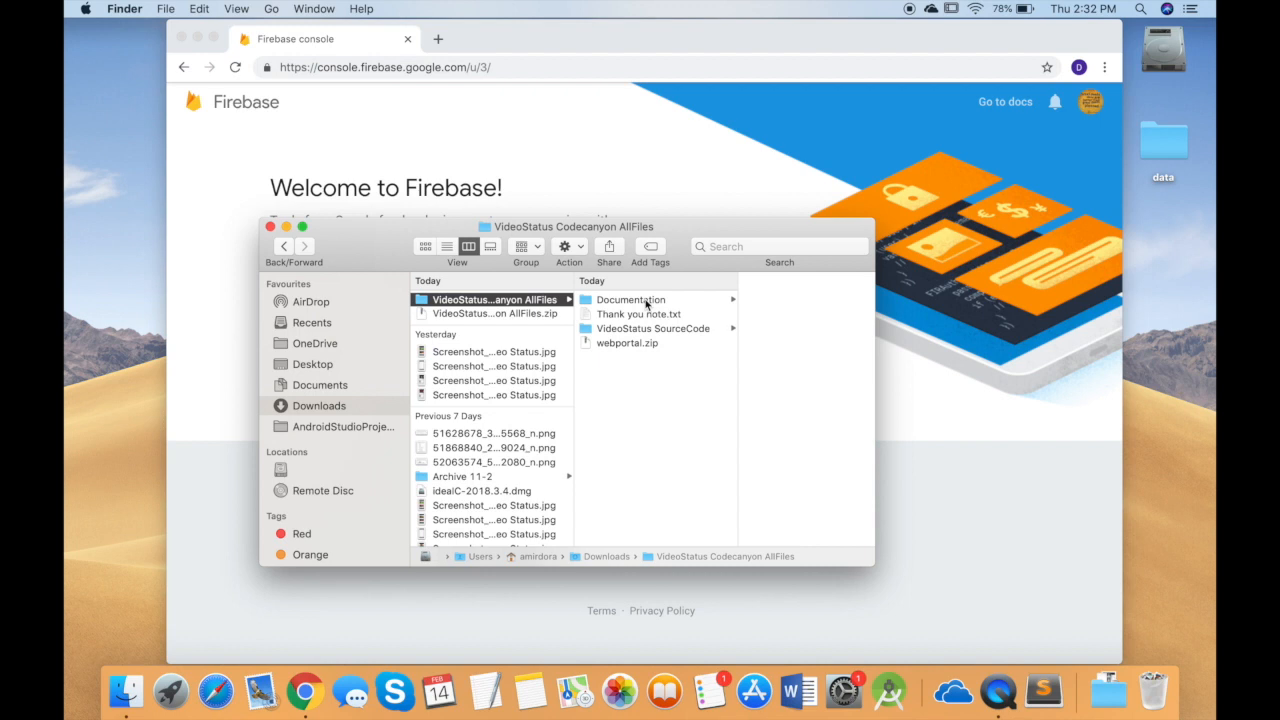
mouse_move(631, 336)
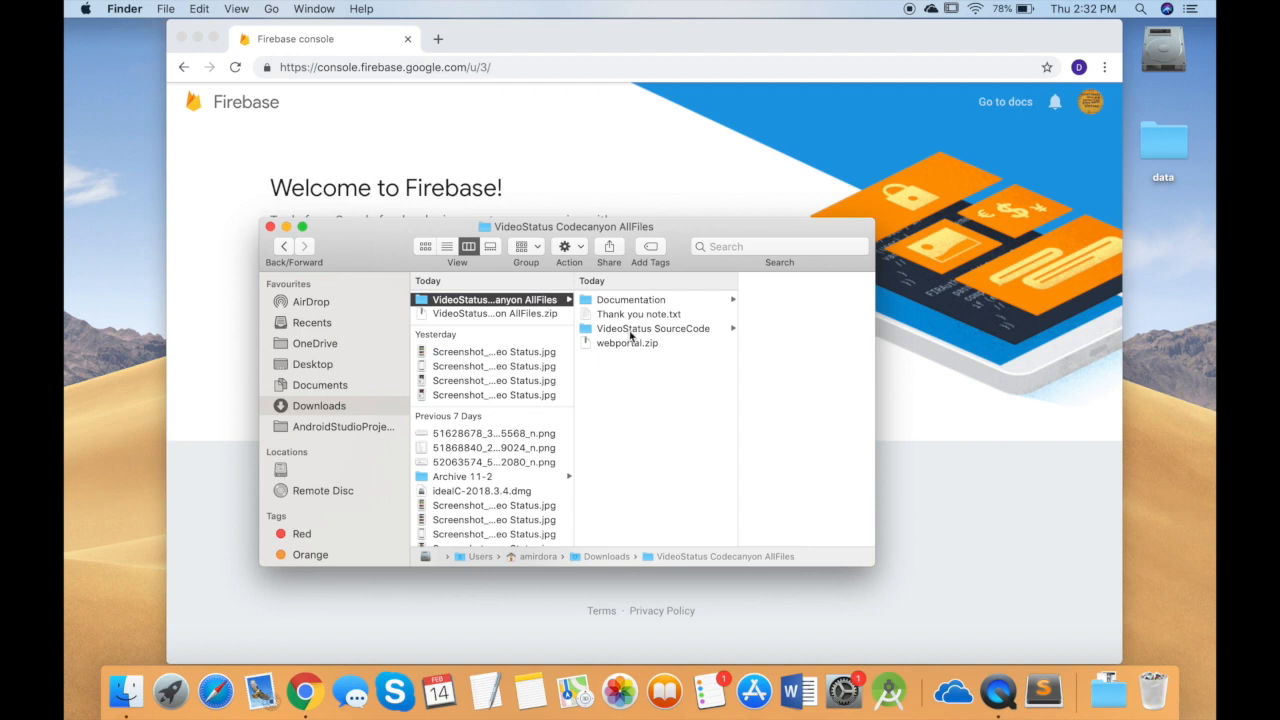
click(653, 328)
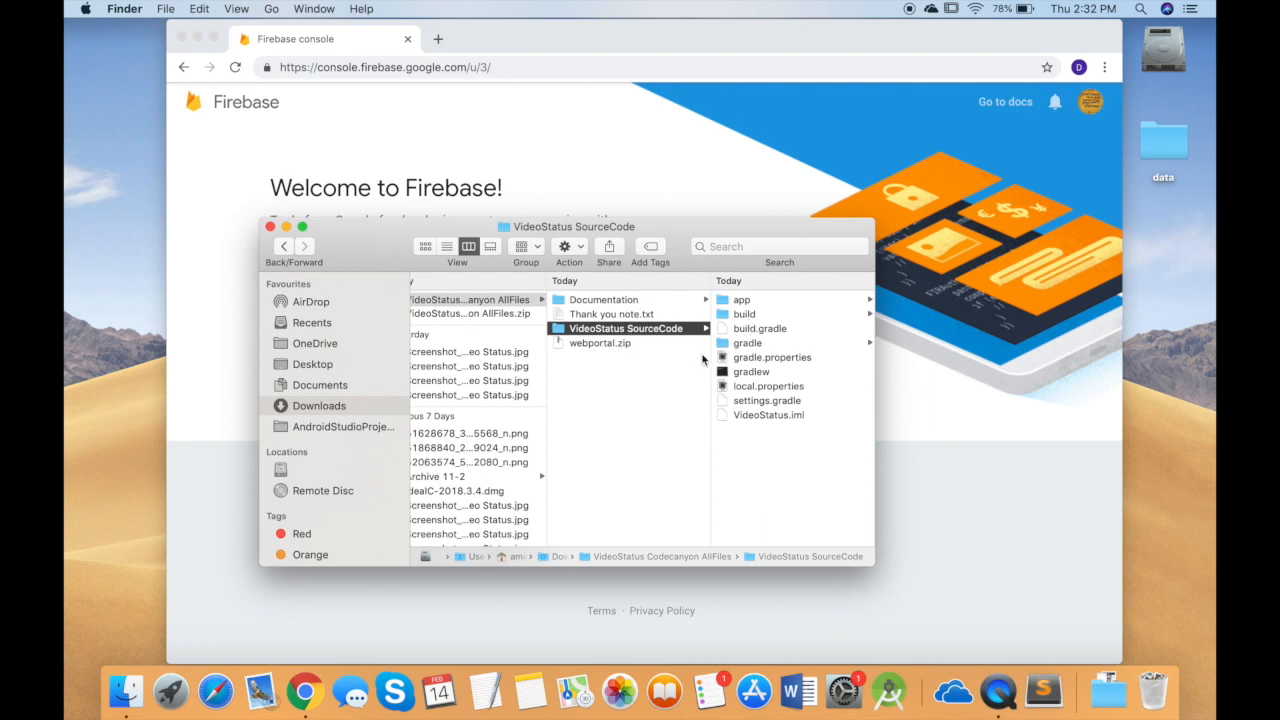
mouse_move(615, 205)
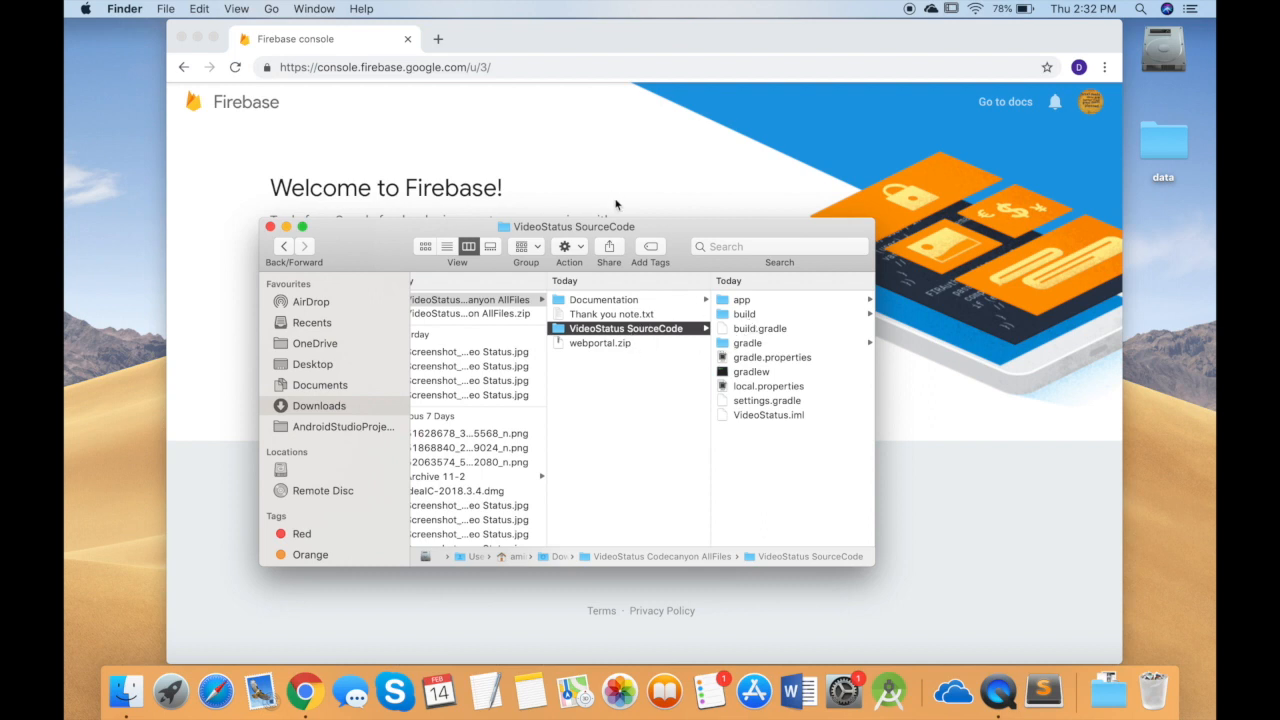
mouse_move(635, 188)
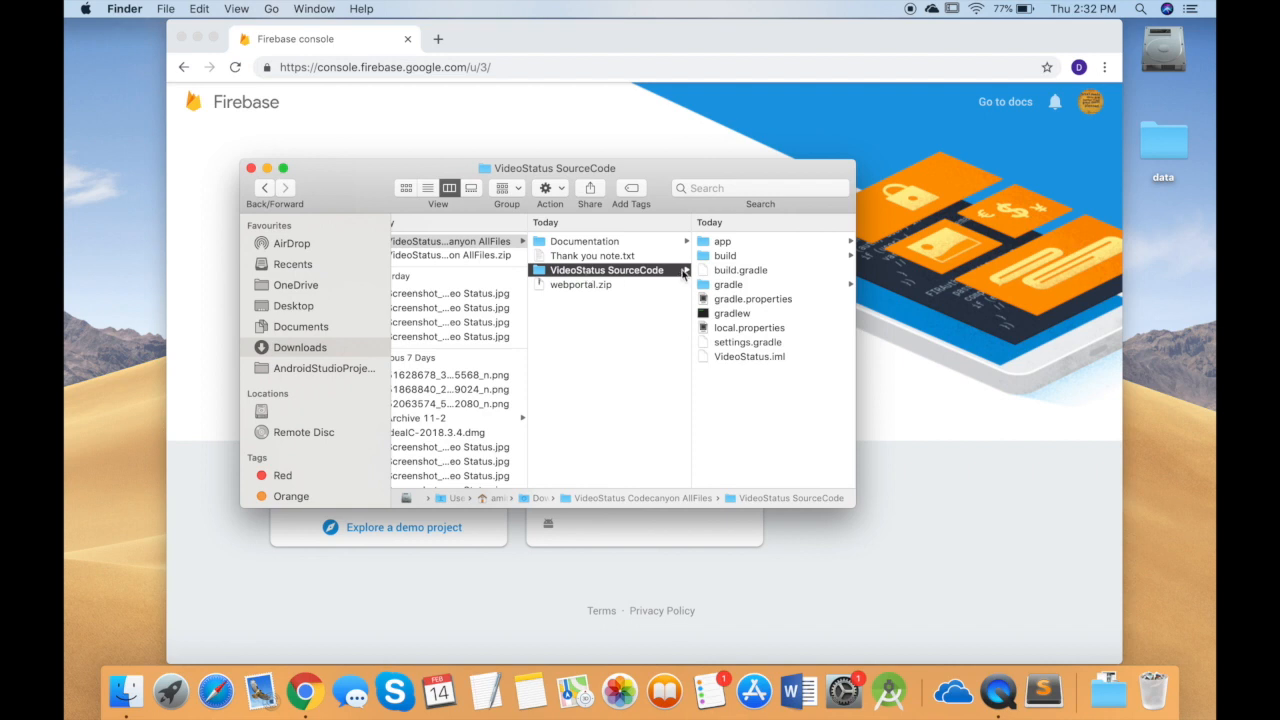
mouse_move(727, 173)
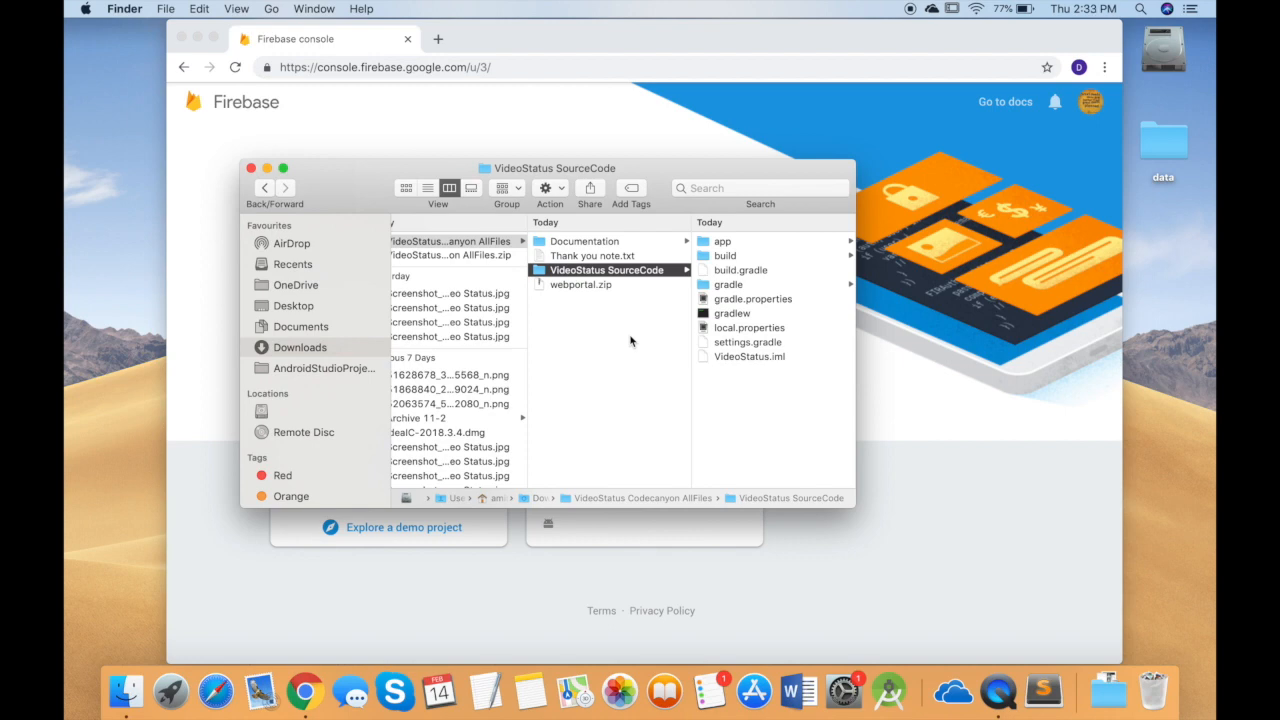
mouse_move(651, 438)
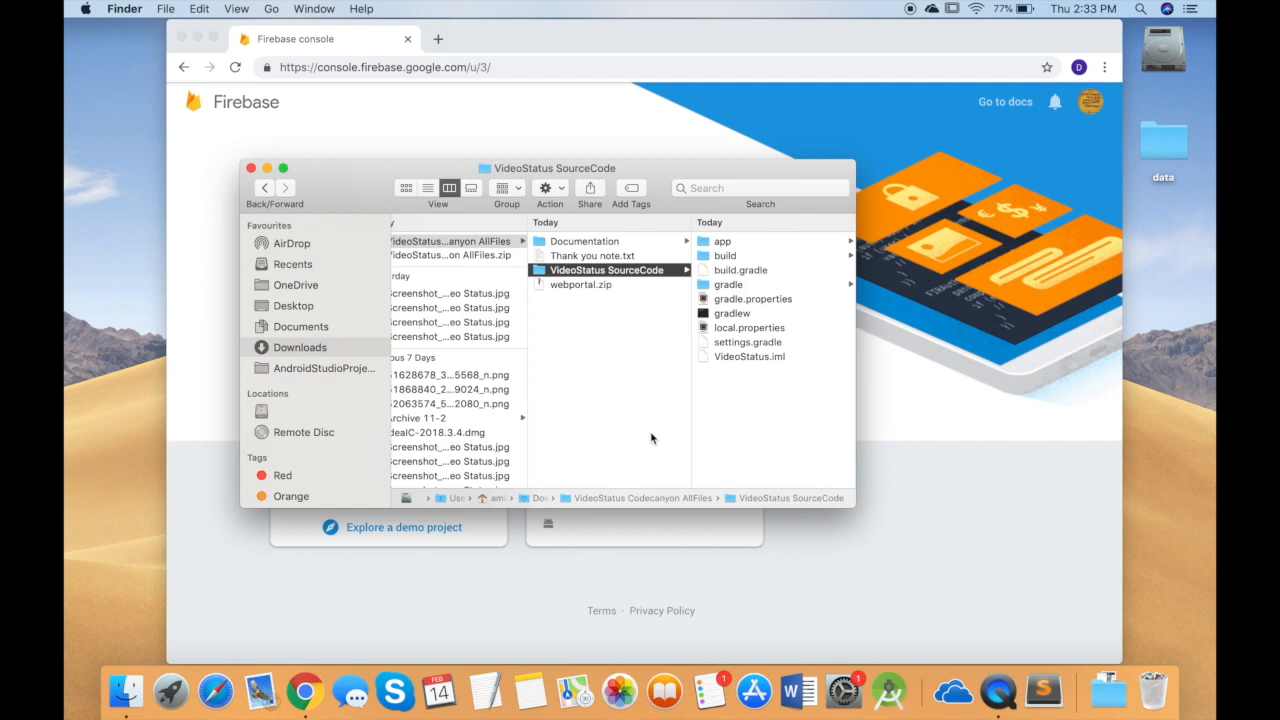
mouse_move(886, 666)
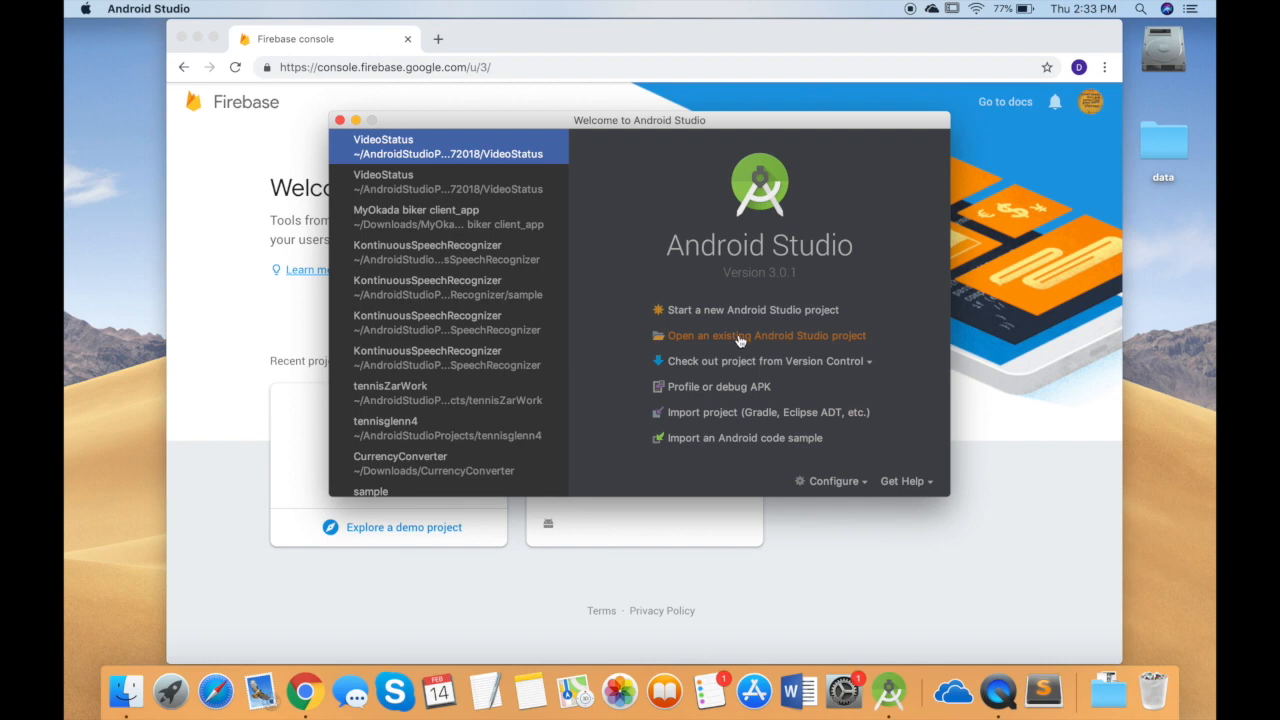
Step: Open VideoStatus SourceCode from Downloads as an existing Android Studio project
click(767, 335)
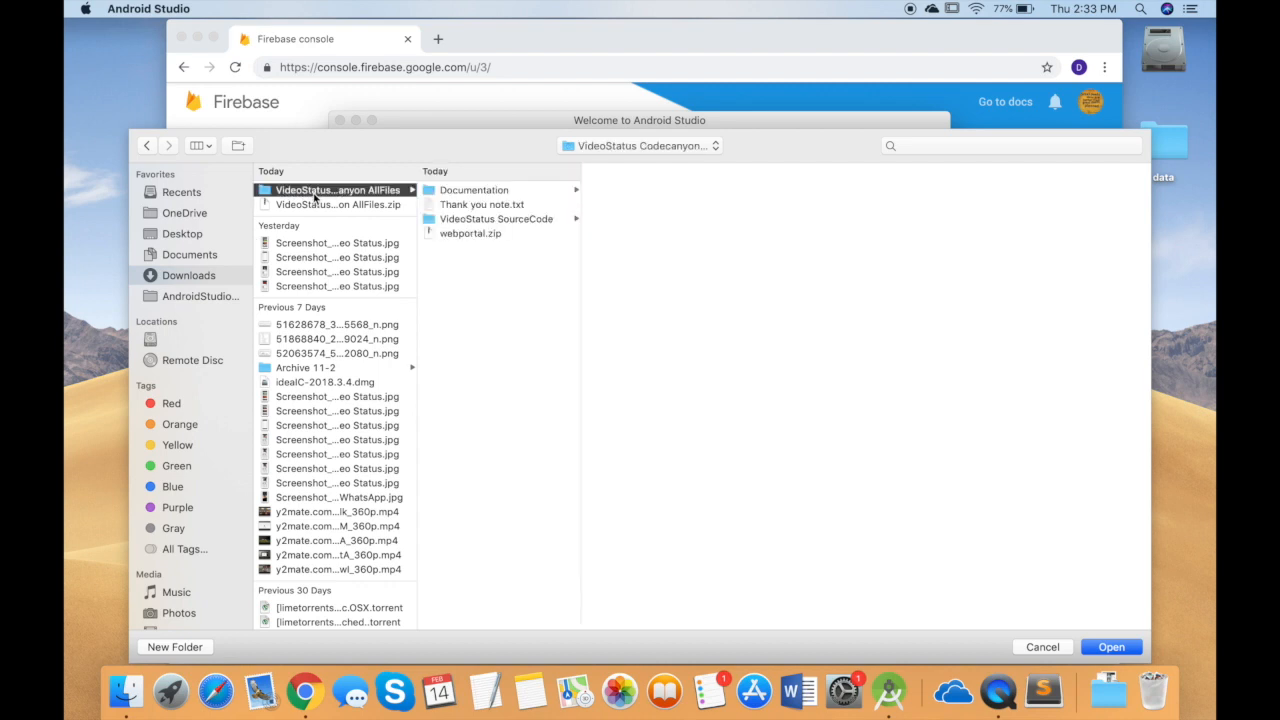
click(495, 219)
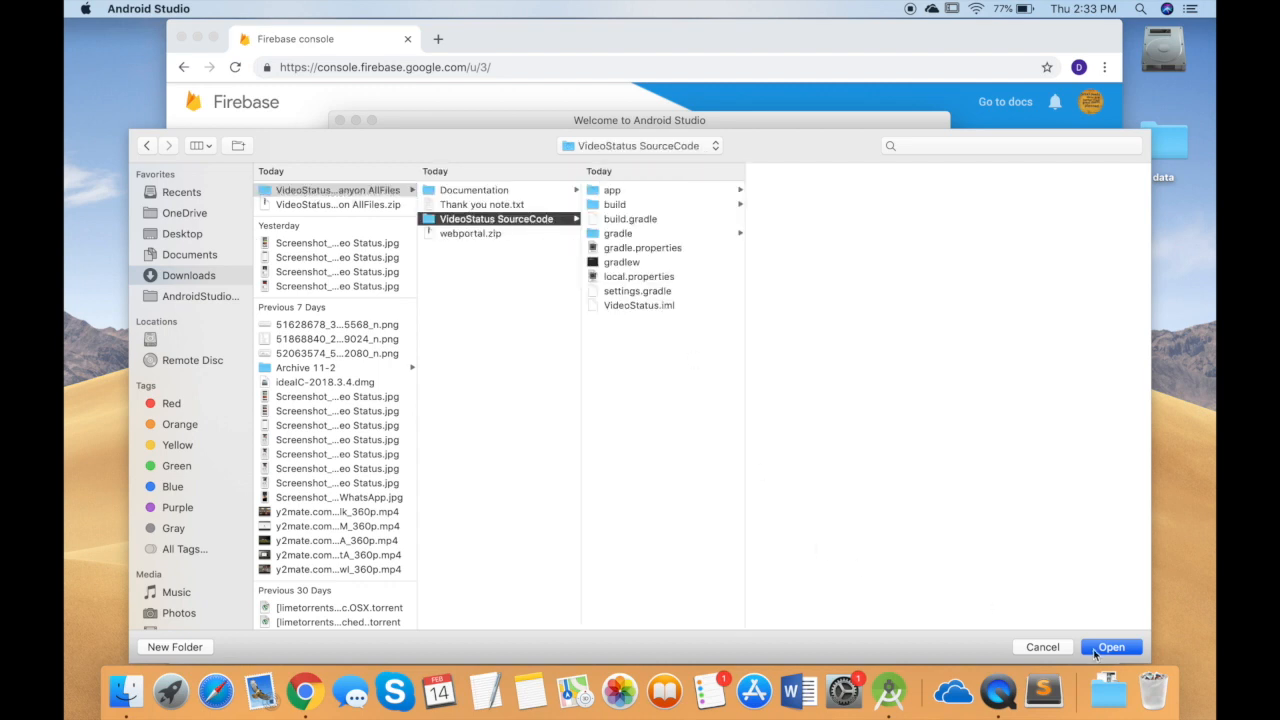
click(1110, 647)
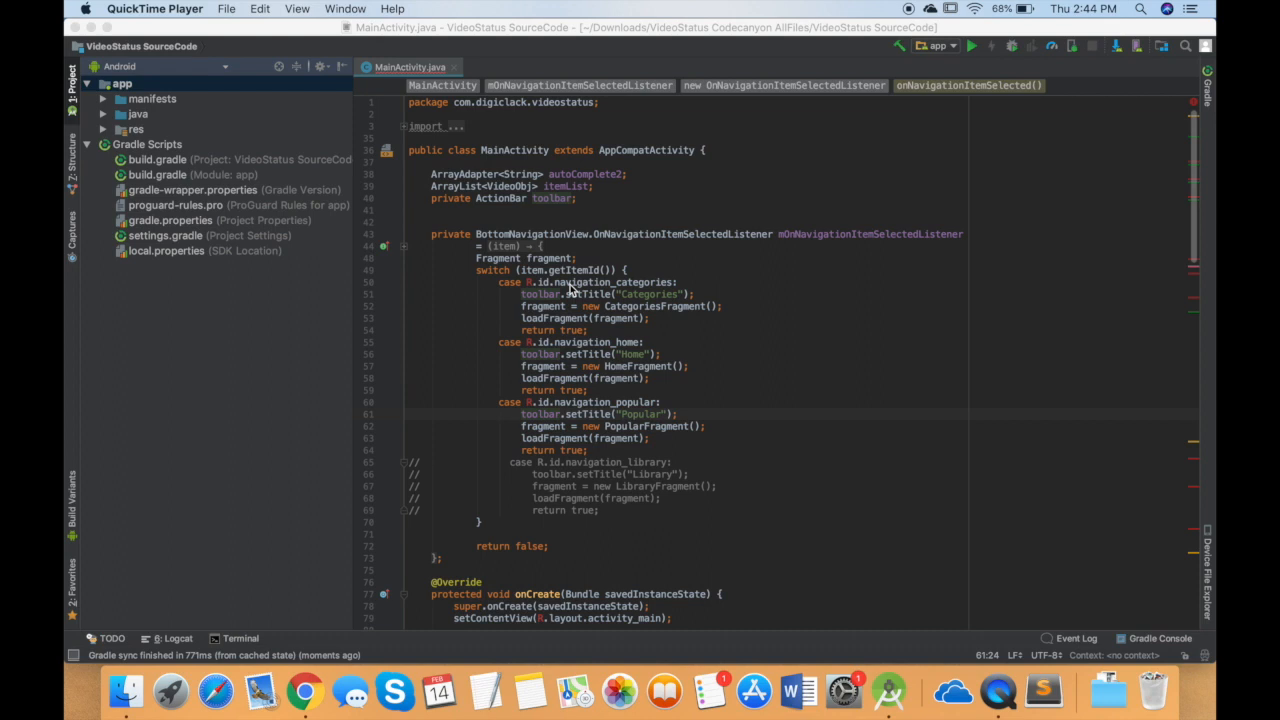
mouse_move(567, 280)
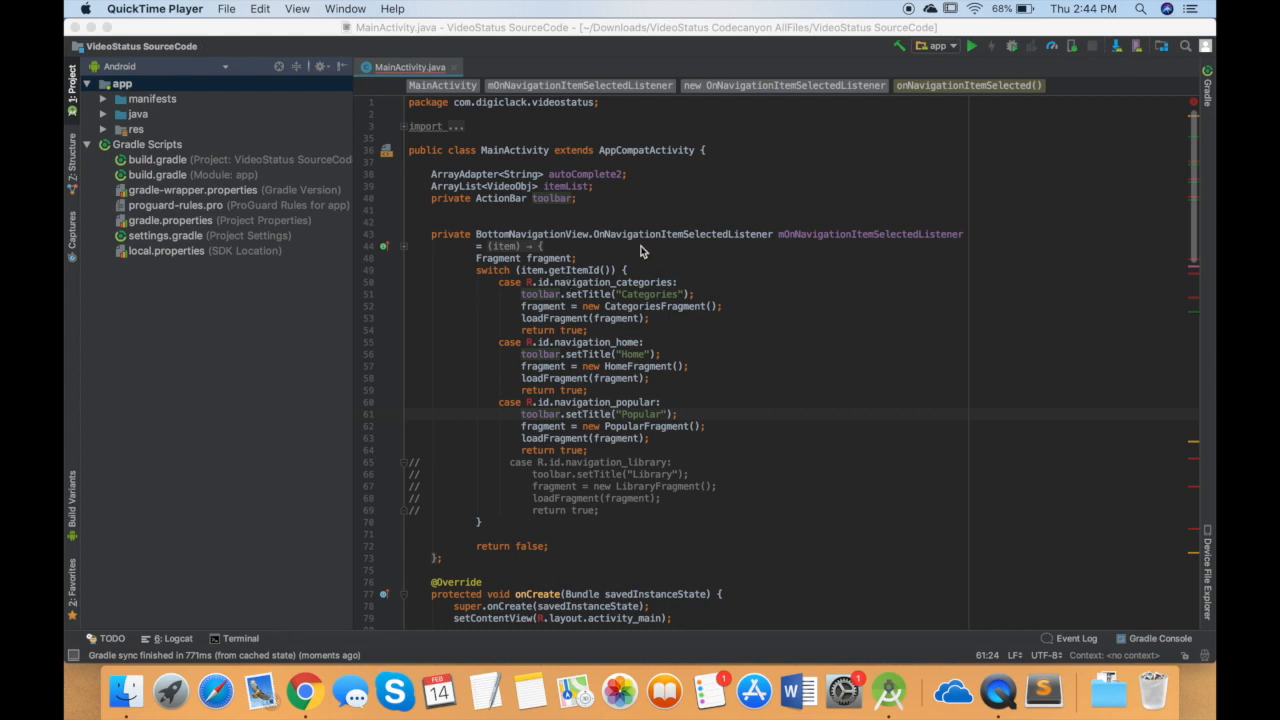
mouse_move(198, 128)
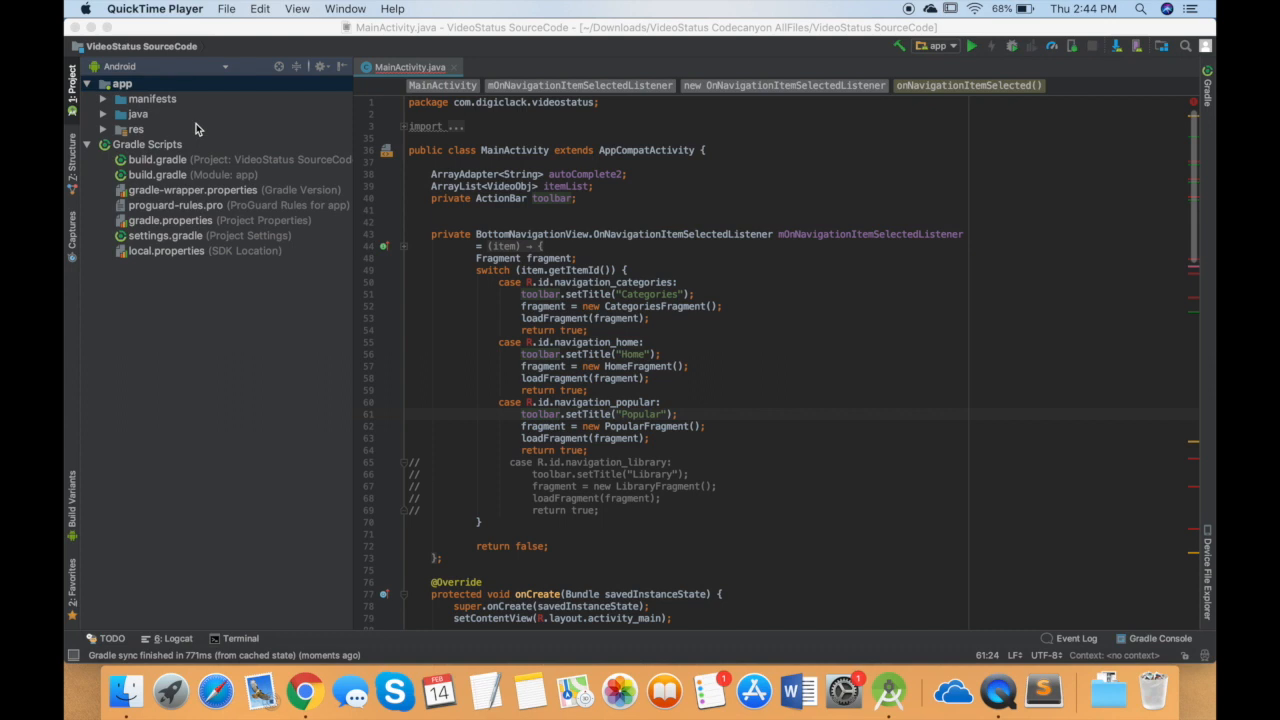
mouse_move(153, 75)
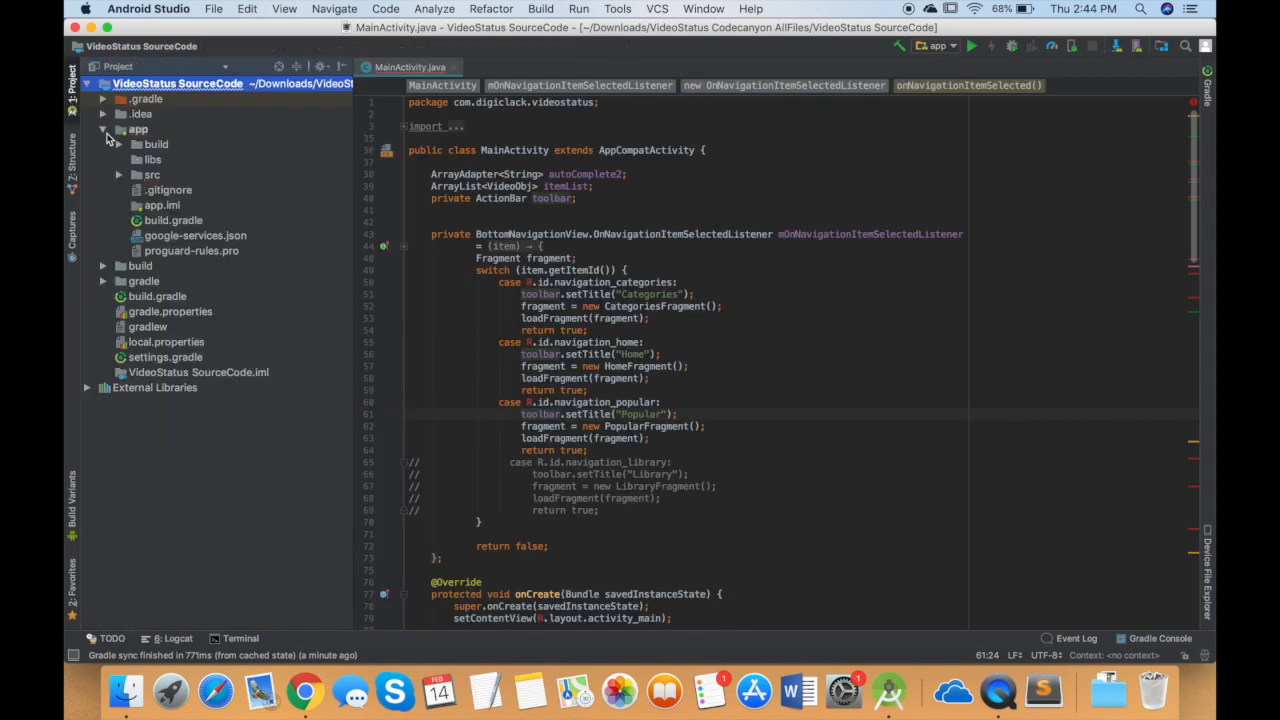
Step: Locate google-services.json from the app folder in Finder and delete it
click(138, 130)
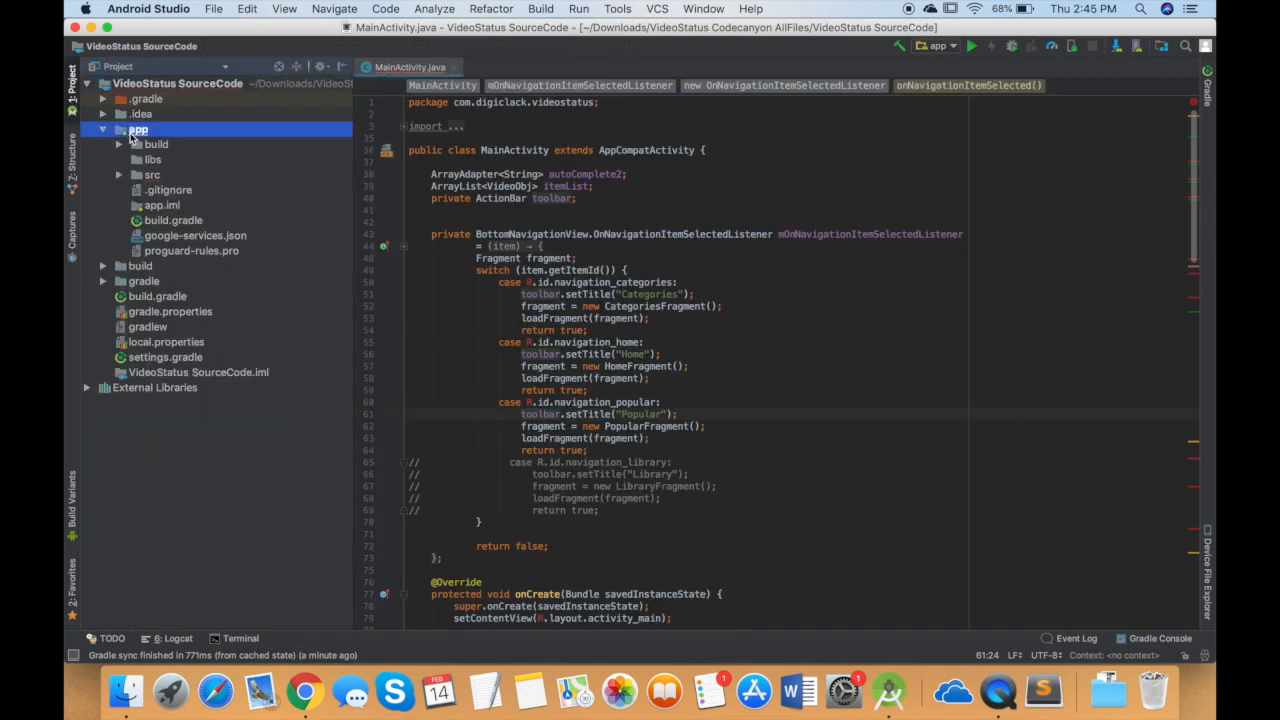
click(195, 235)
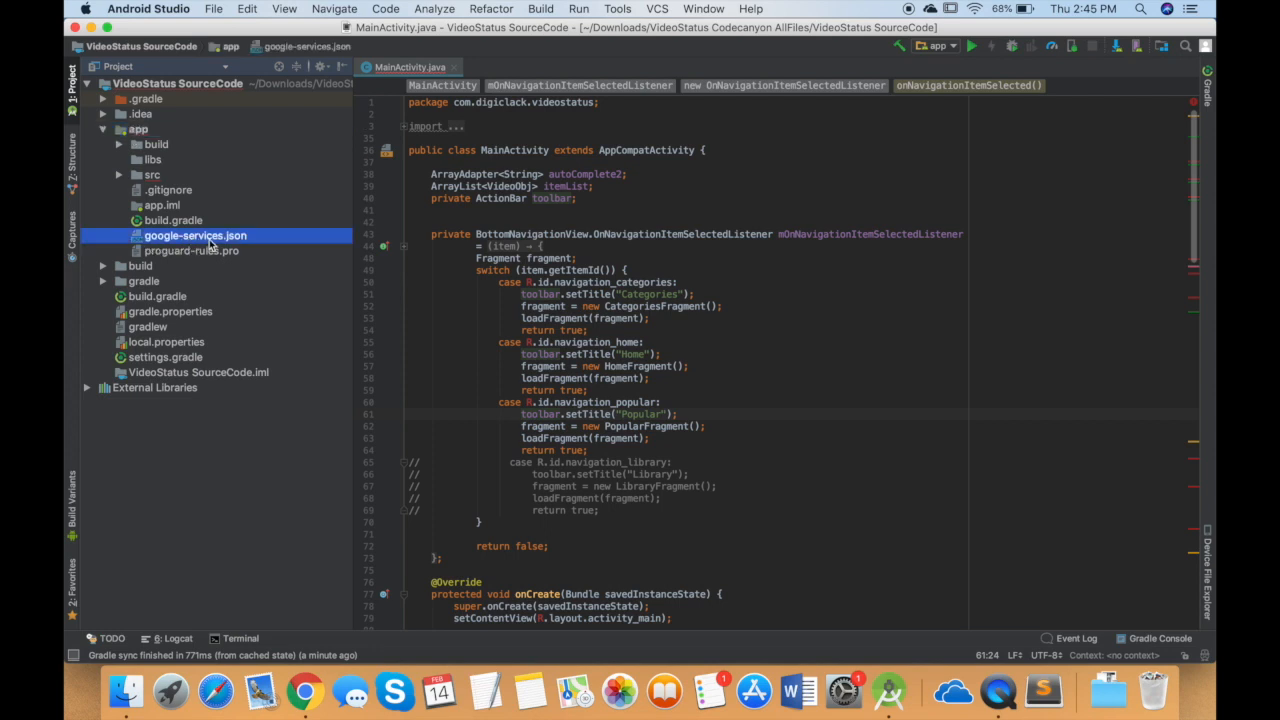
right_click(195, 235)
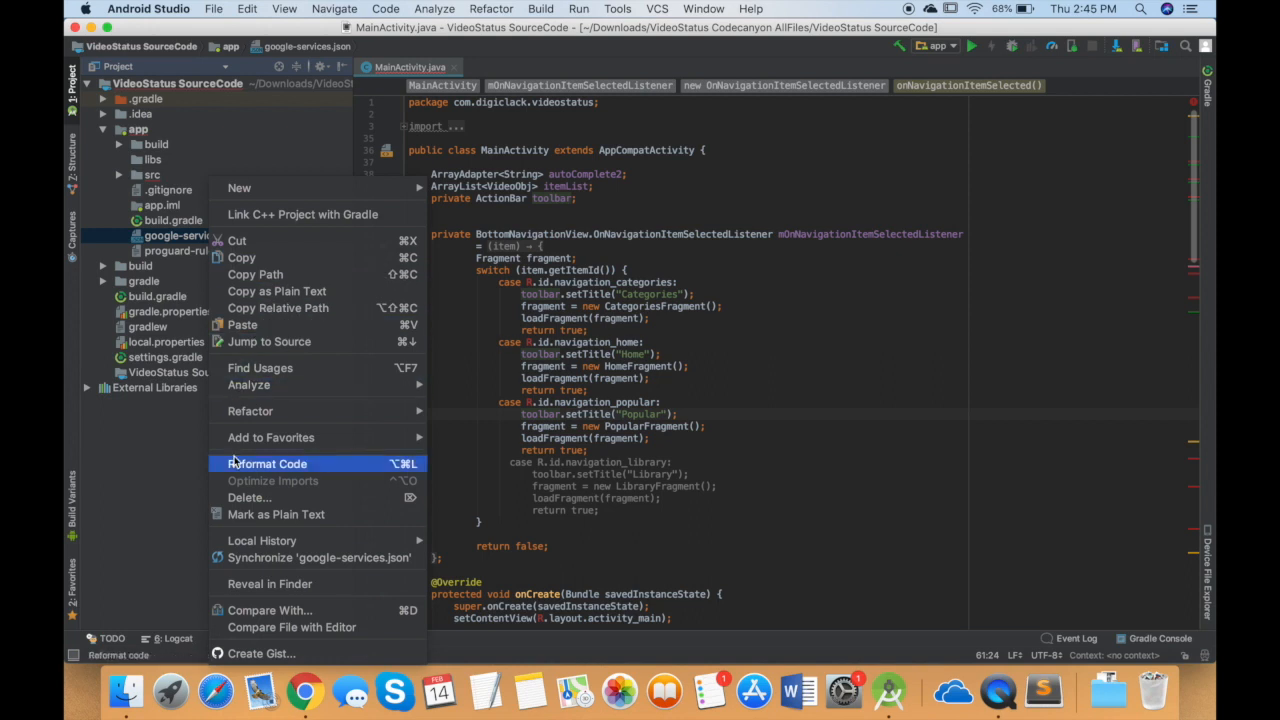
mouse_move(291, 627)
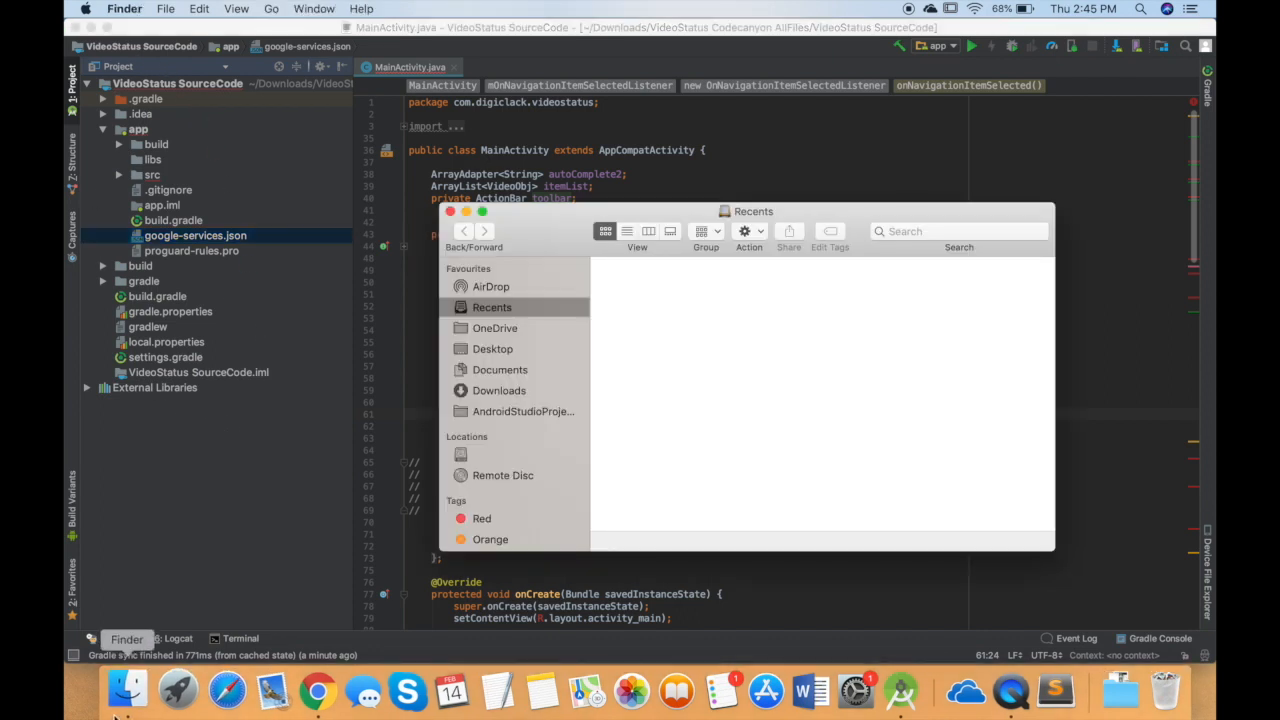
click(498, 390)
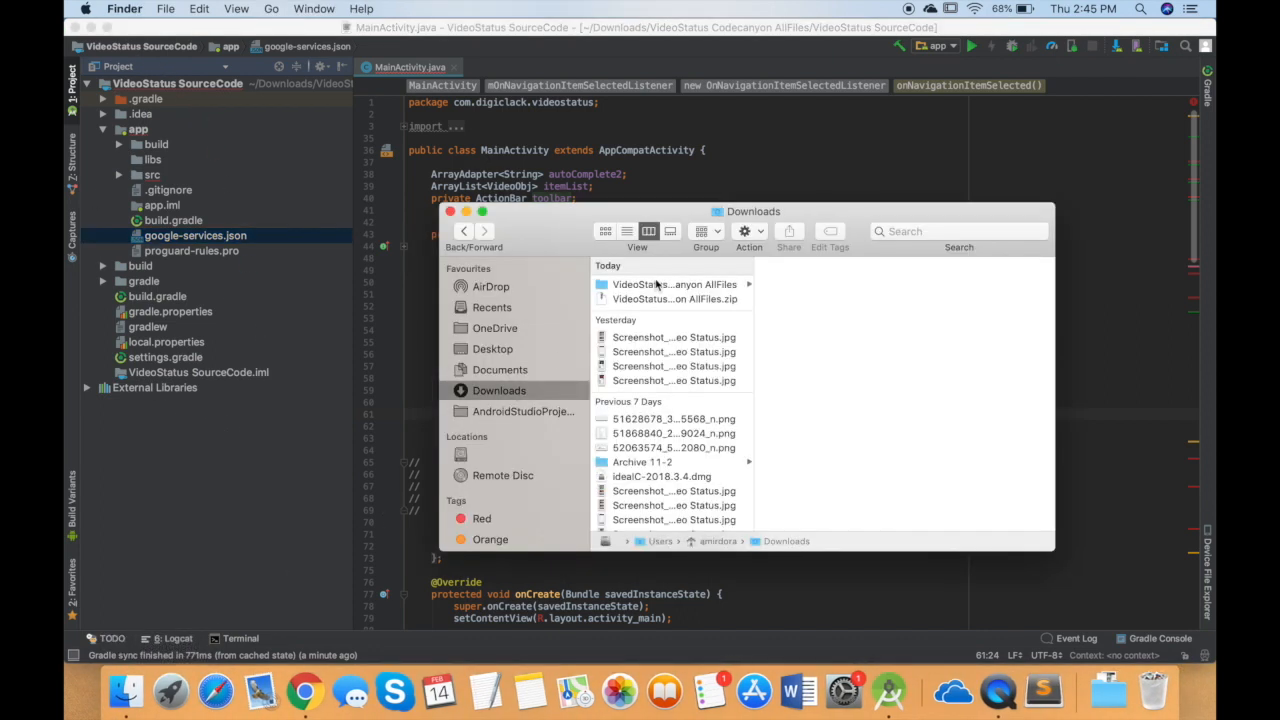
click(675, 284)
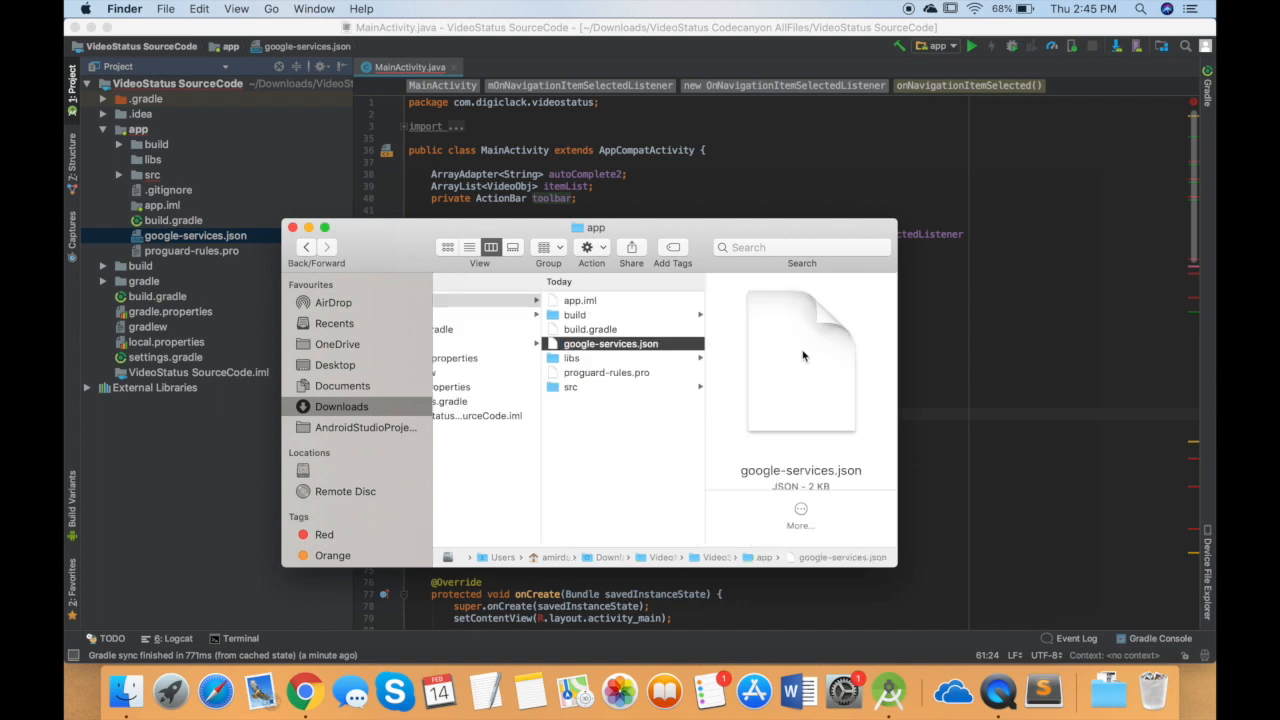
right_click(610, 343)
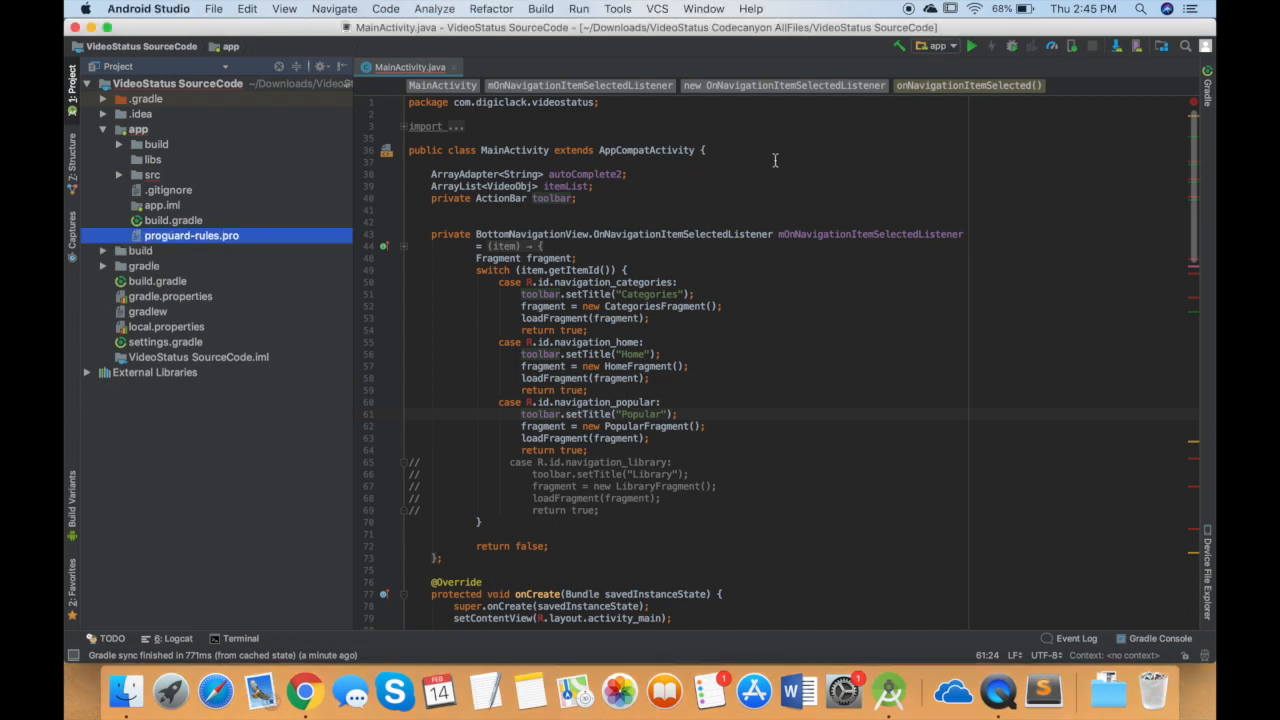
mouse_move(596, 223)
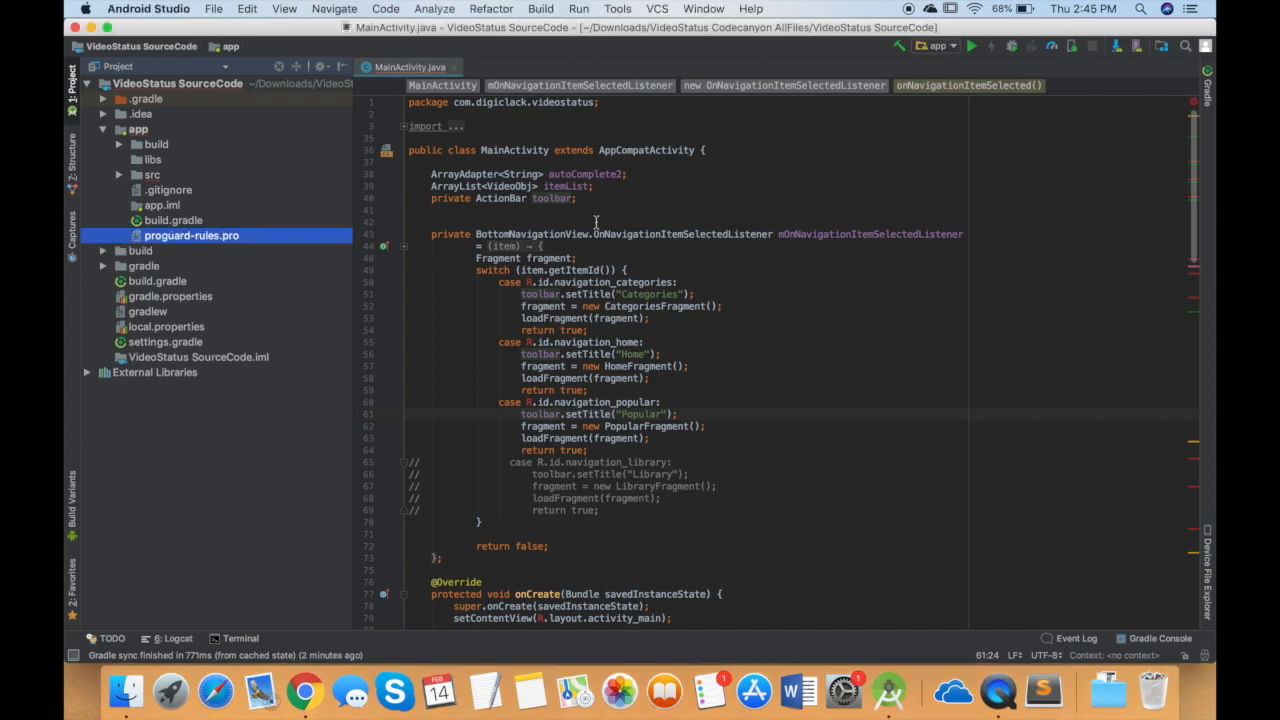
Step: Open the Firebase Assistant's Realtime Database guide and launch 'Connect to Firebase'
click(616, 9)
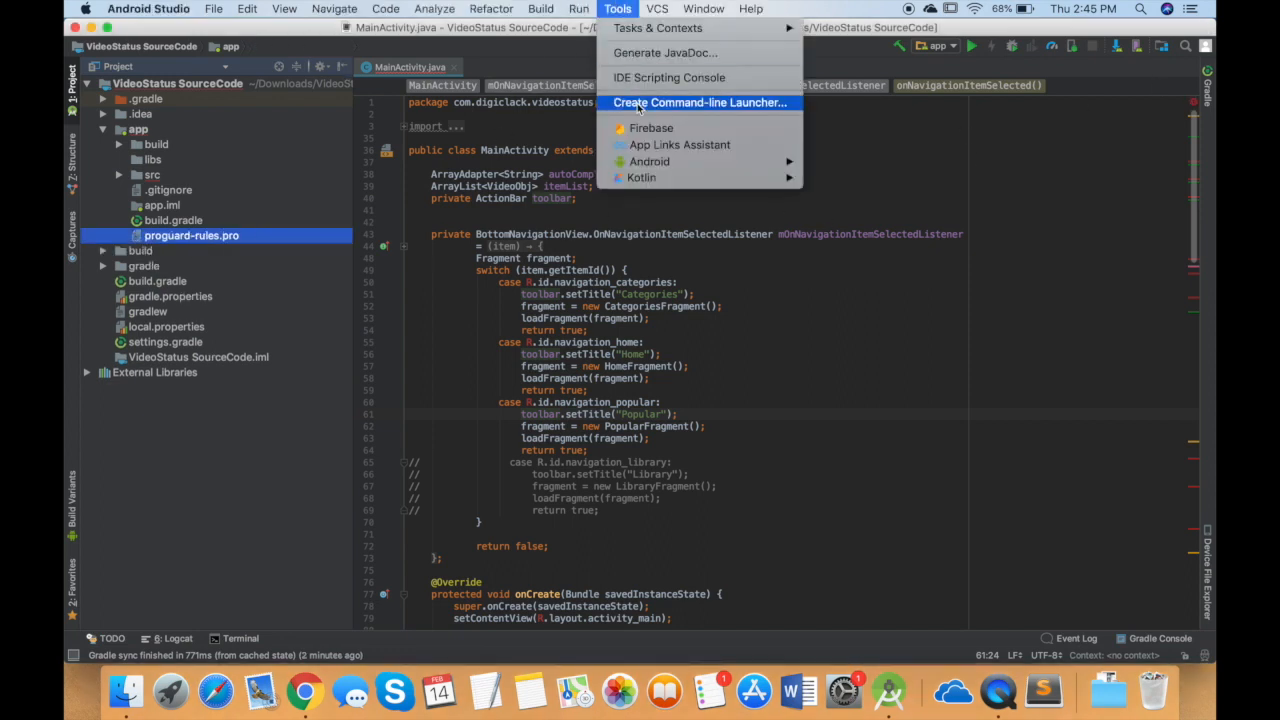
mouse_move(664, 52)
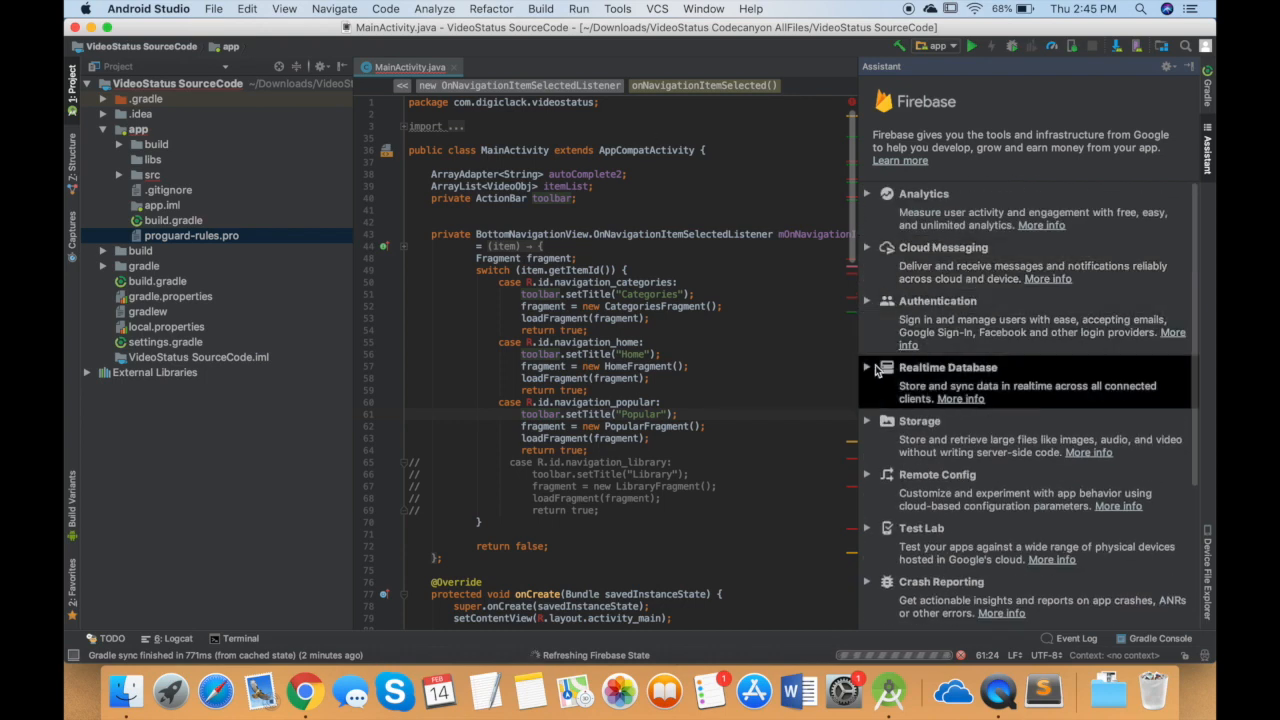
click(867, 367)
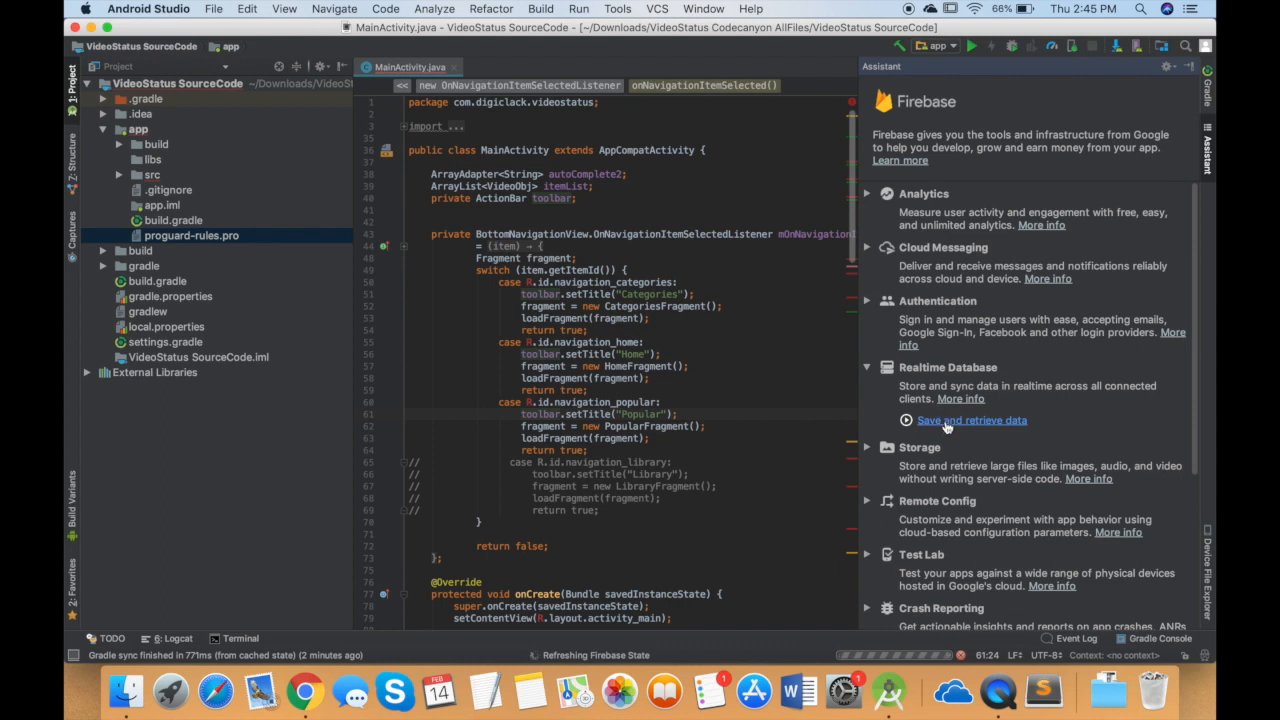
click(971, 420)
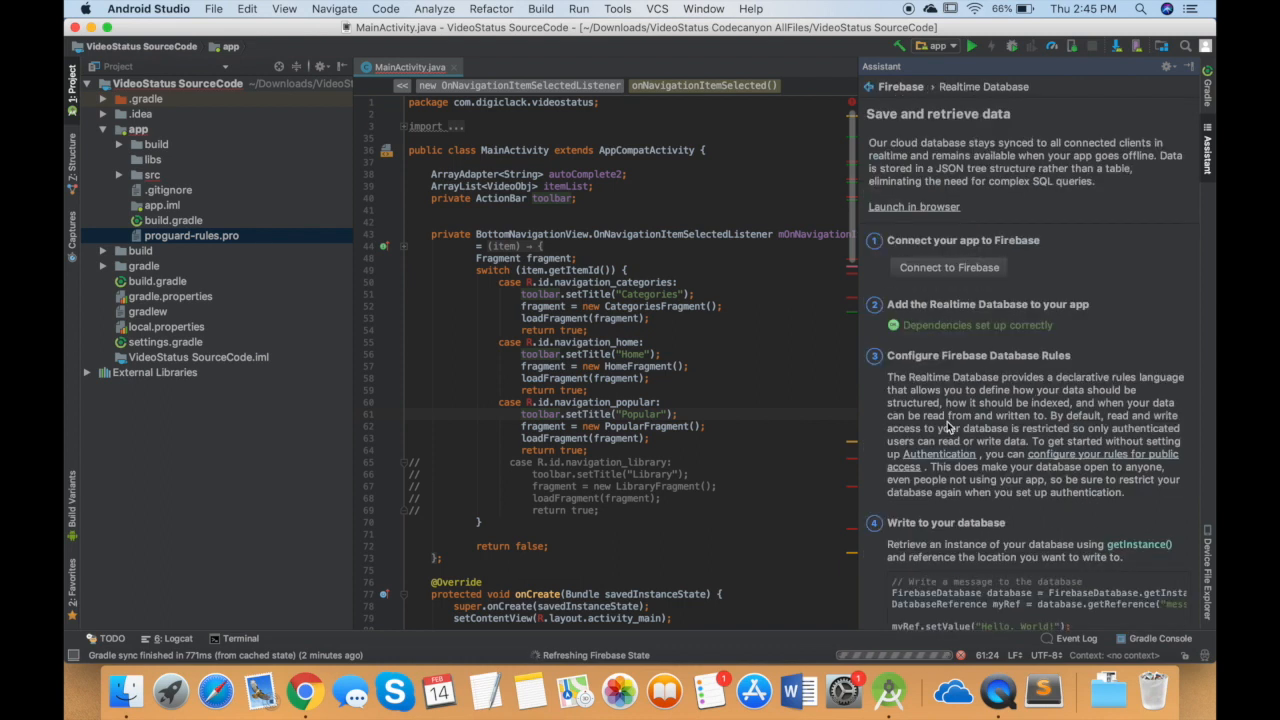
mouse_move(913, 278)
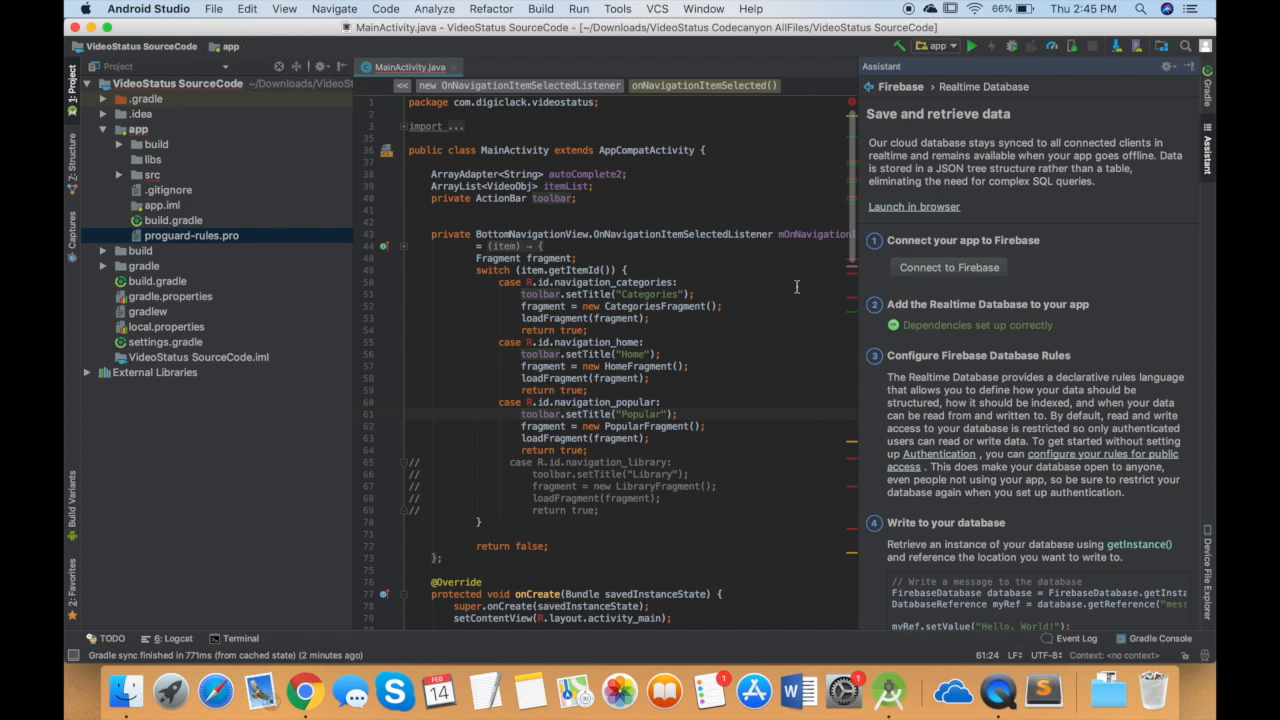
mouse_move(948, 267)
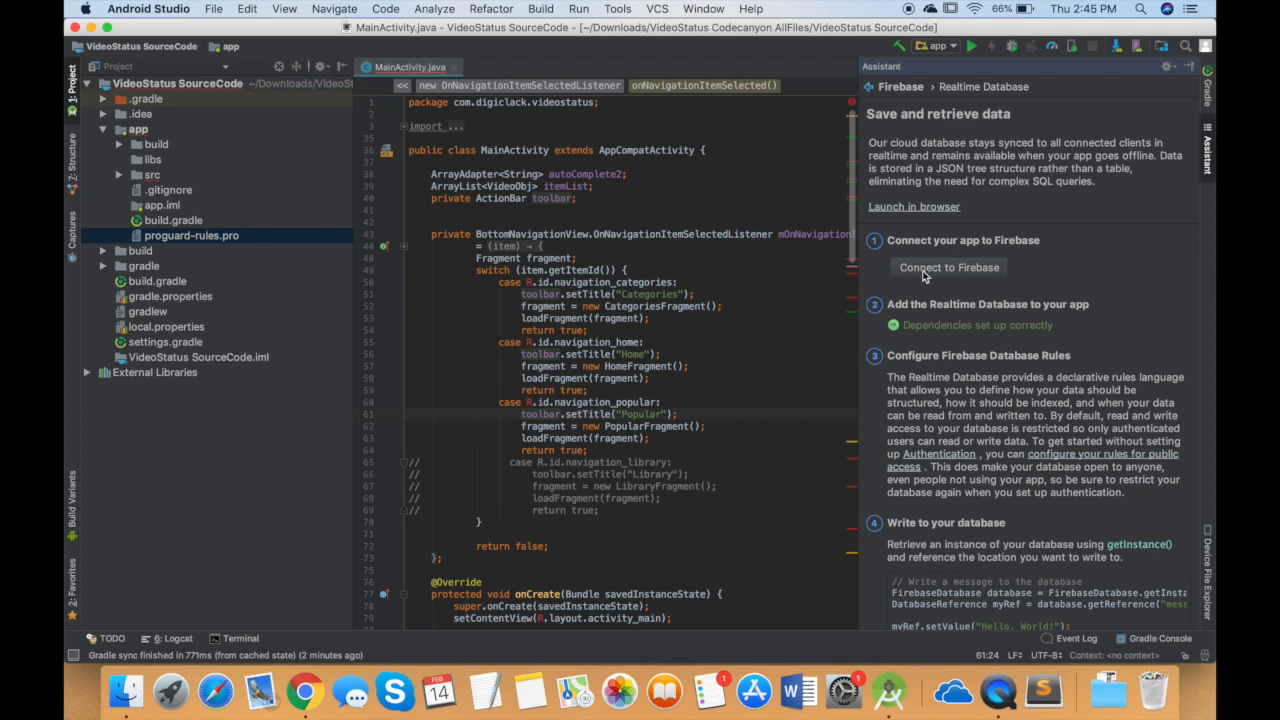
mouse_move(952, 277)
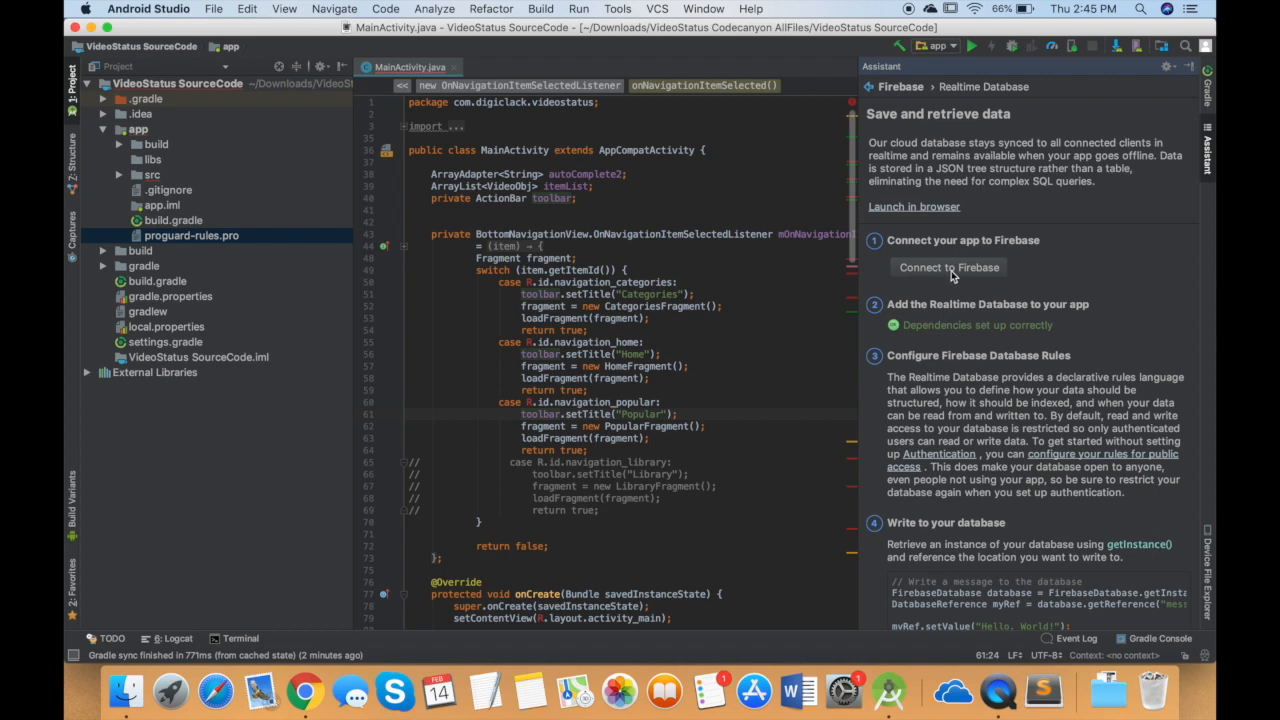
click(948, 267)
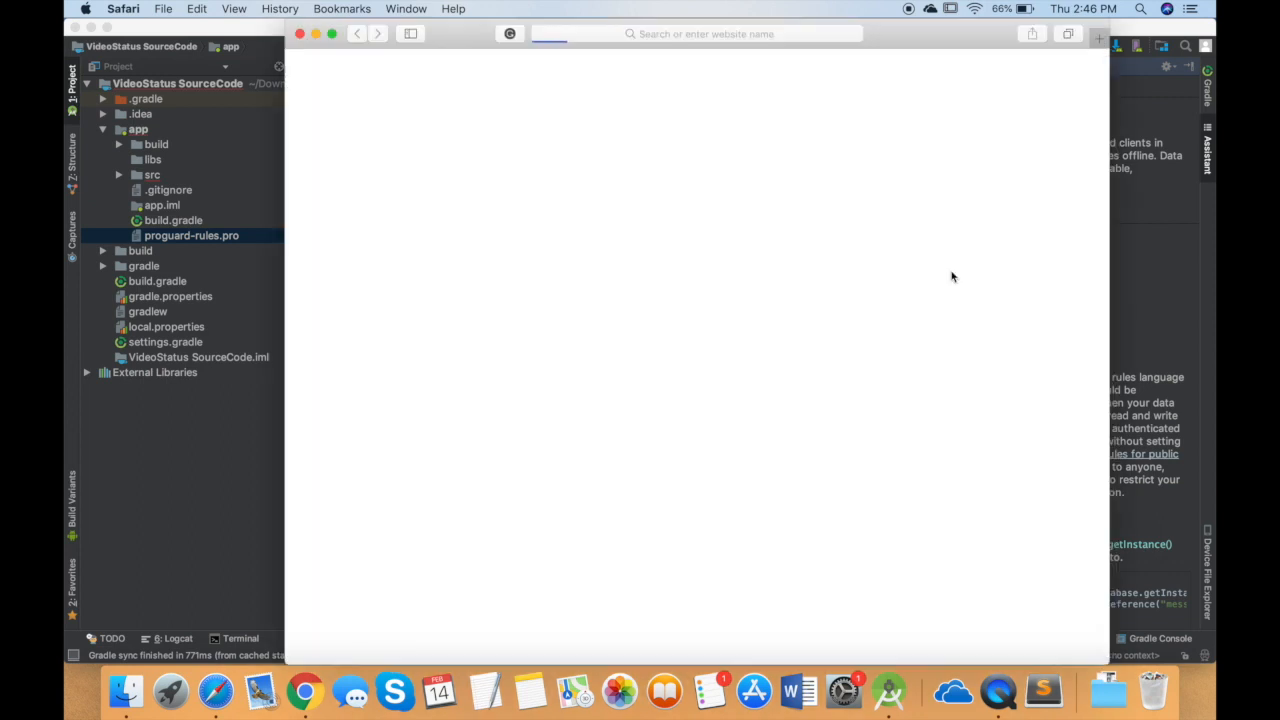
mouse_move(721, 167)
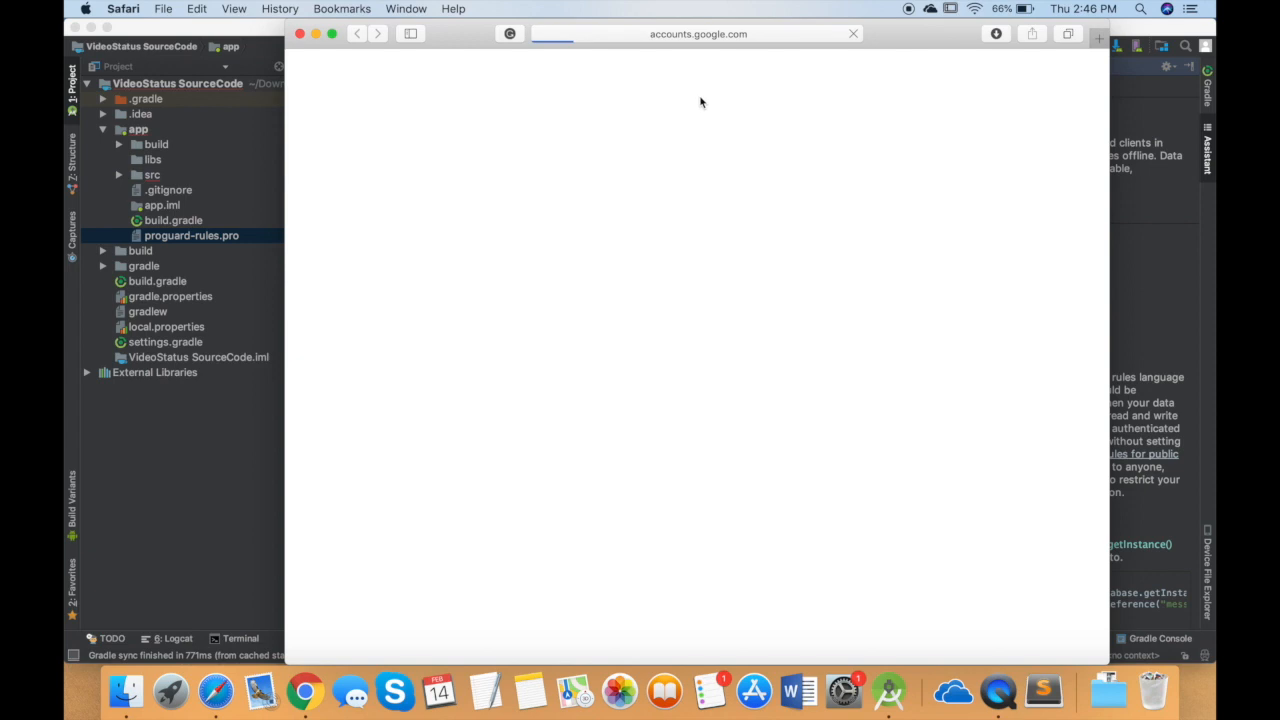
mouse_move(712, 97)
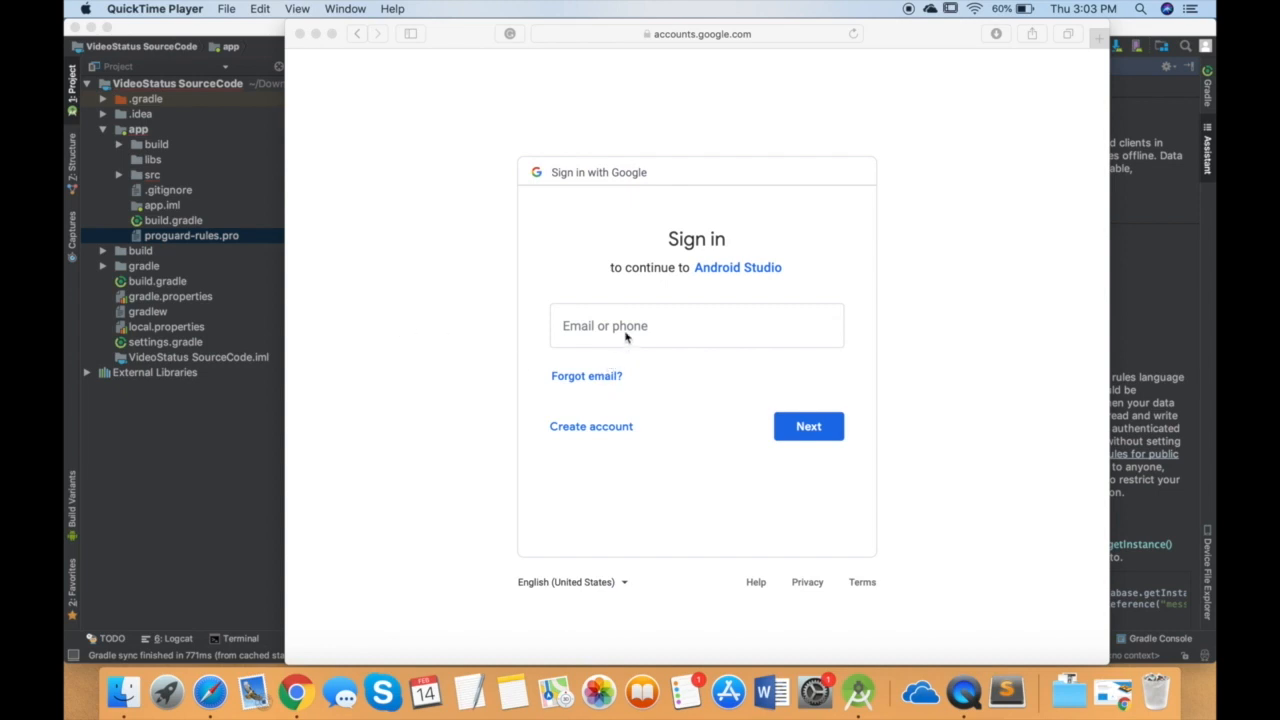
Step: Sign in with the Google email and password, then allow Android Studio access
click(695, 325)
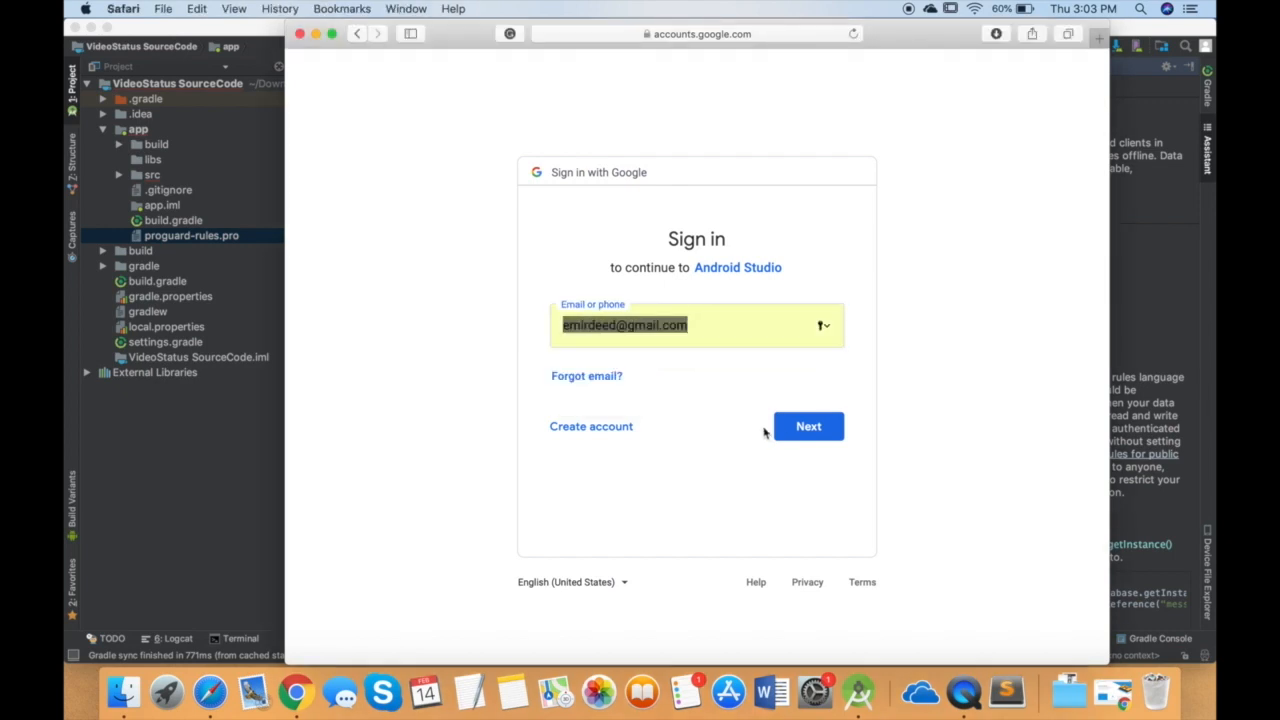
click(808, 426)
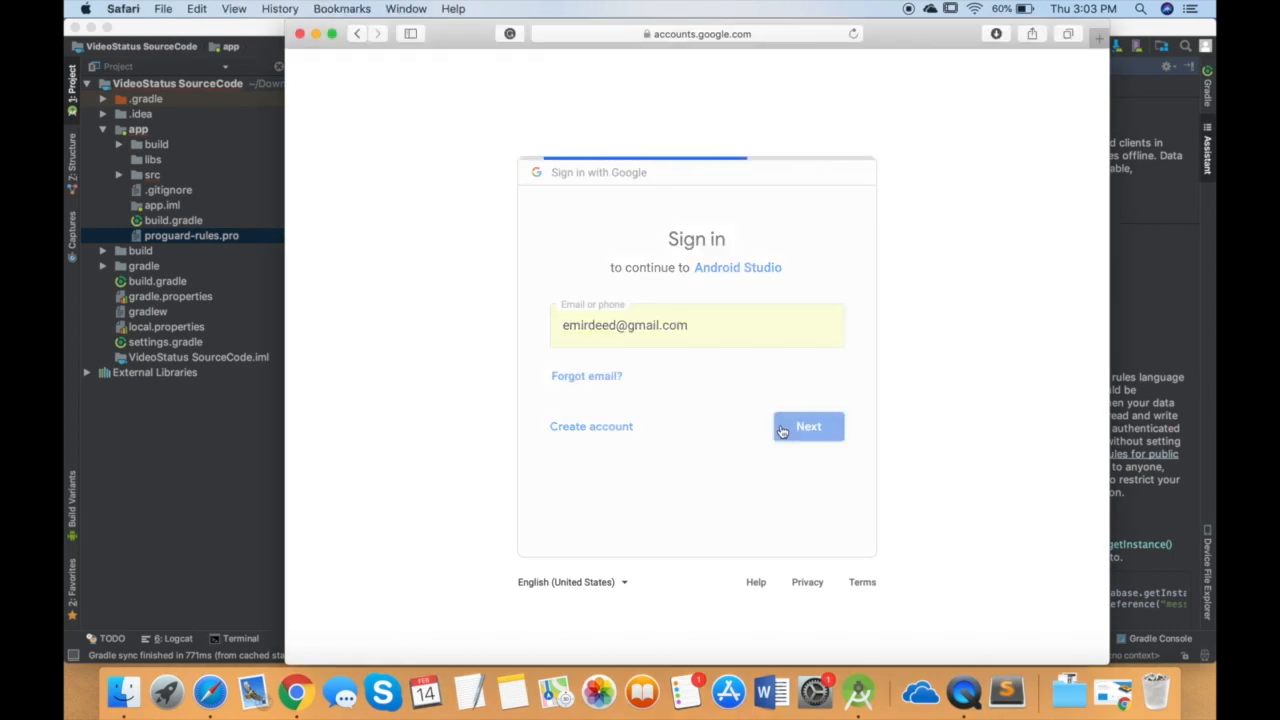
click(808, 426)
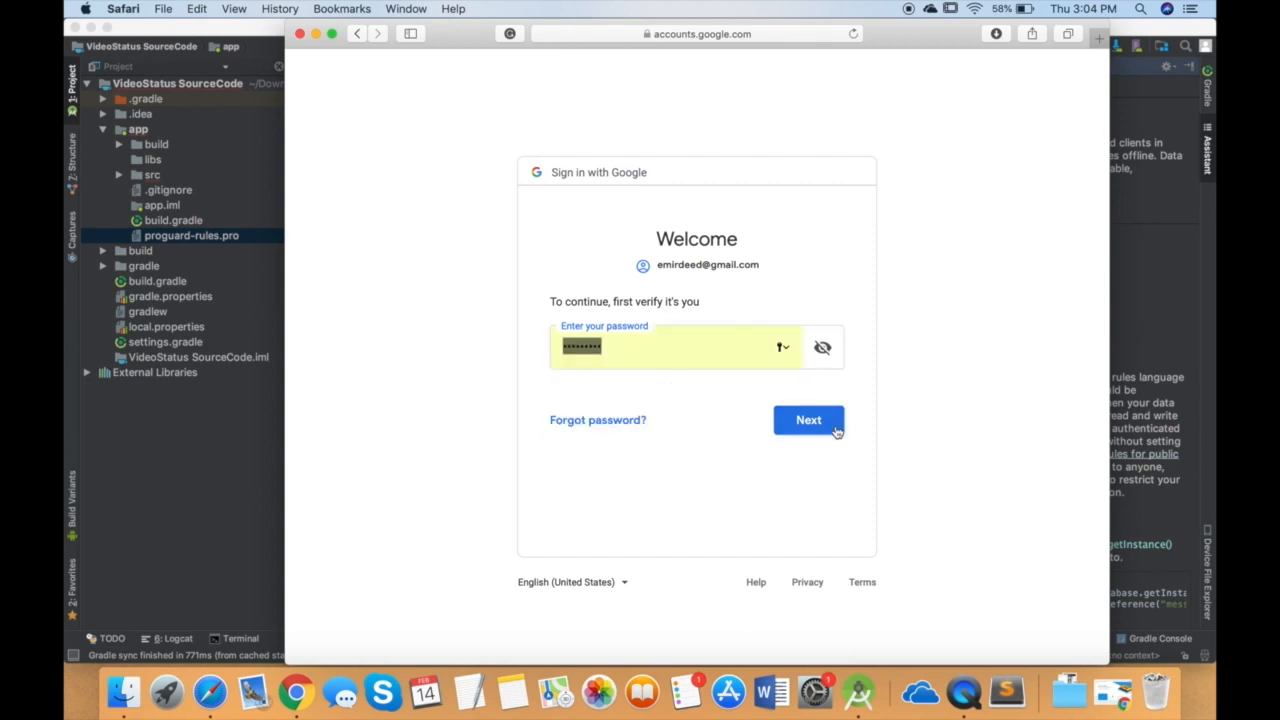
click(808, 420)
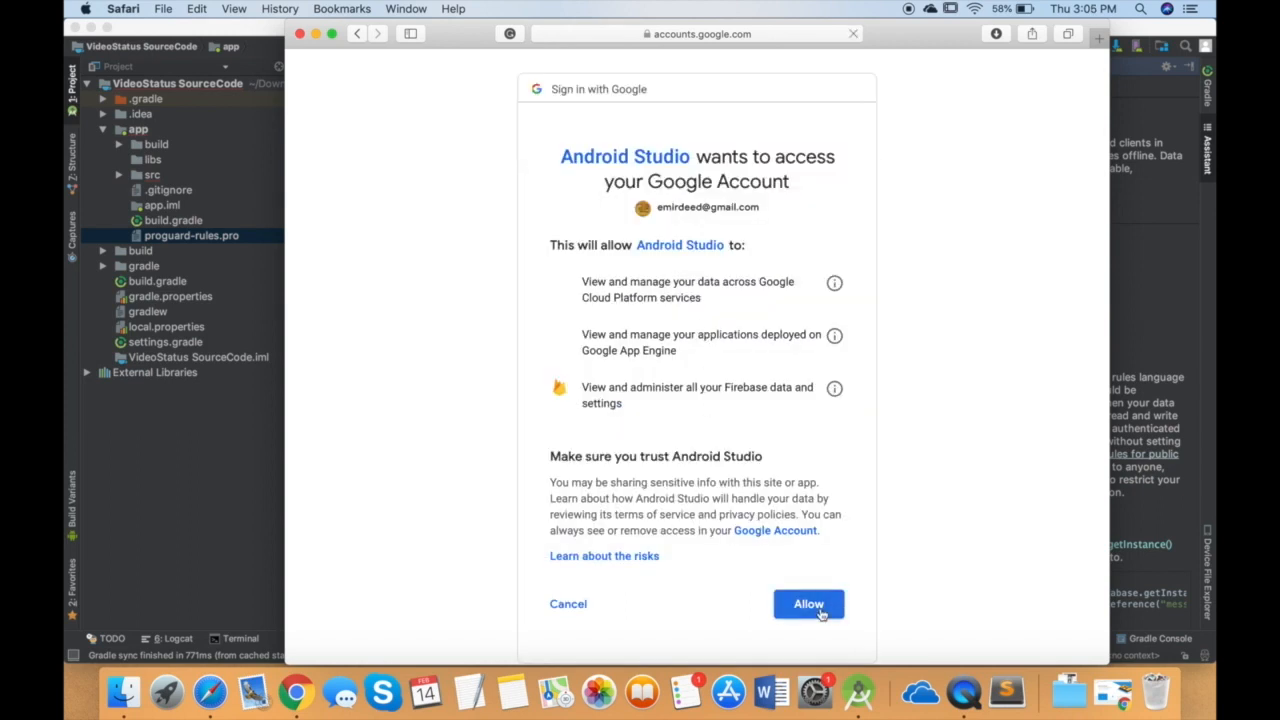
click(808, 604)
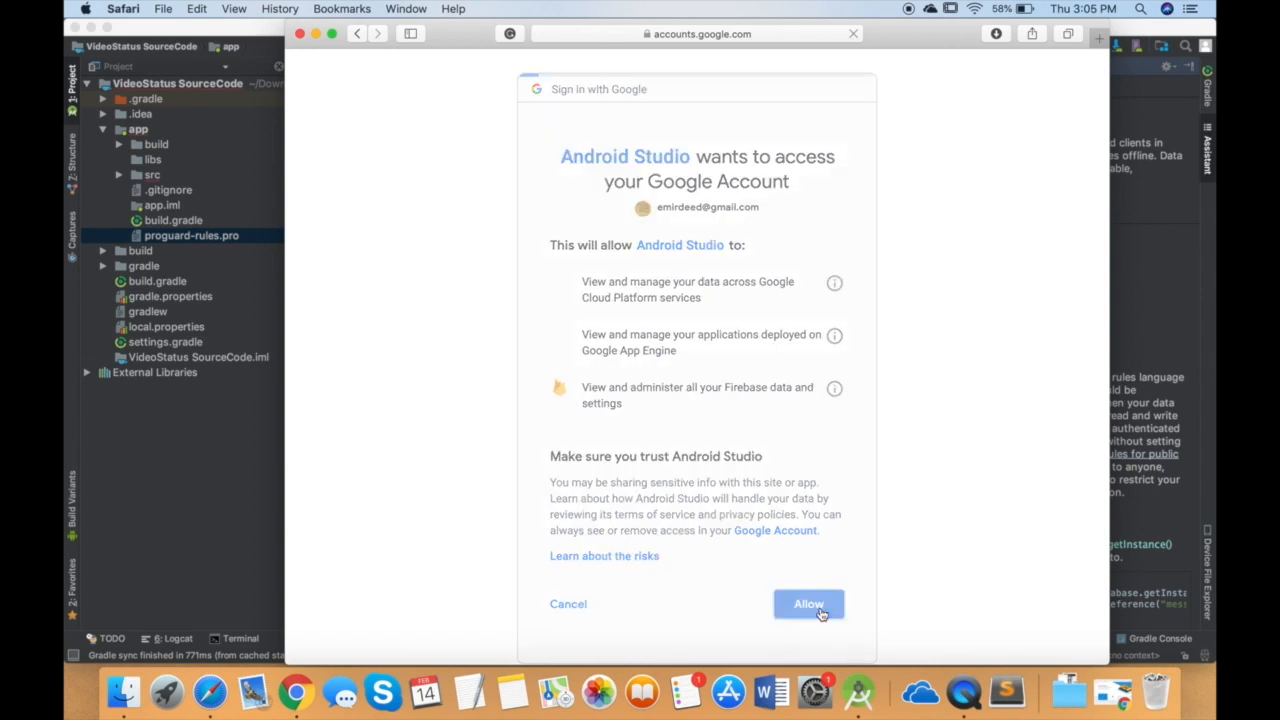
mouse_move(943, 470)
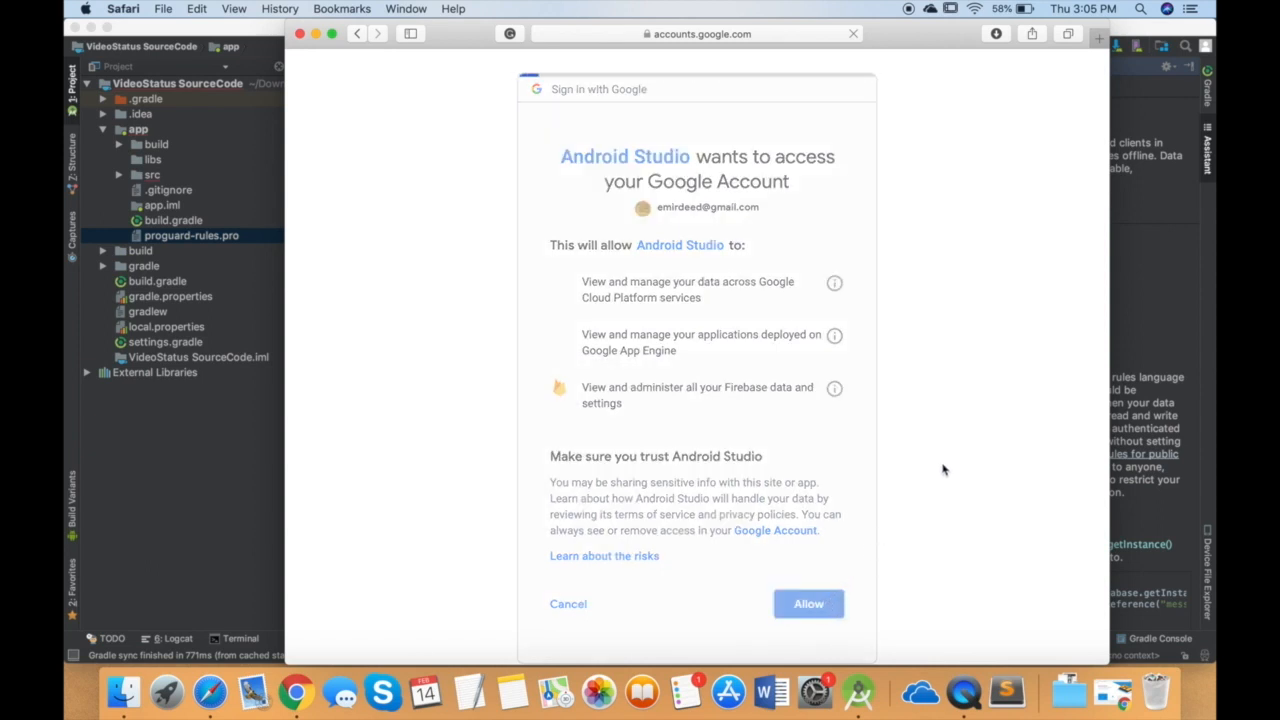
click(808, 603)
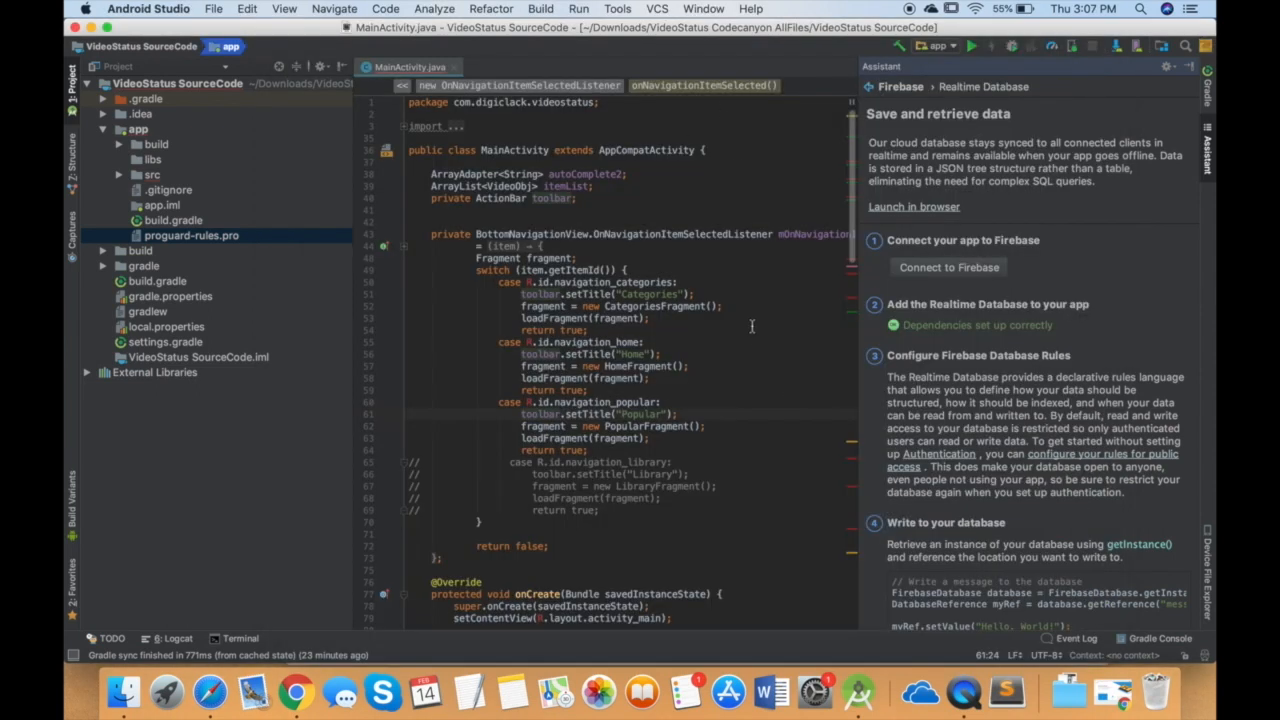
mouse_move(1189, 66)
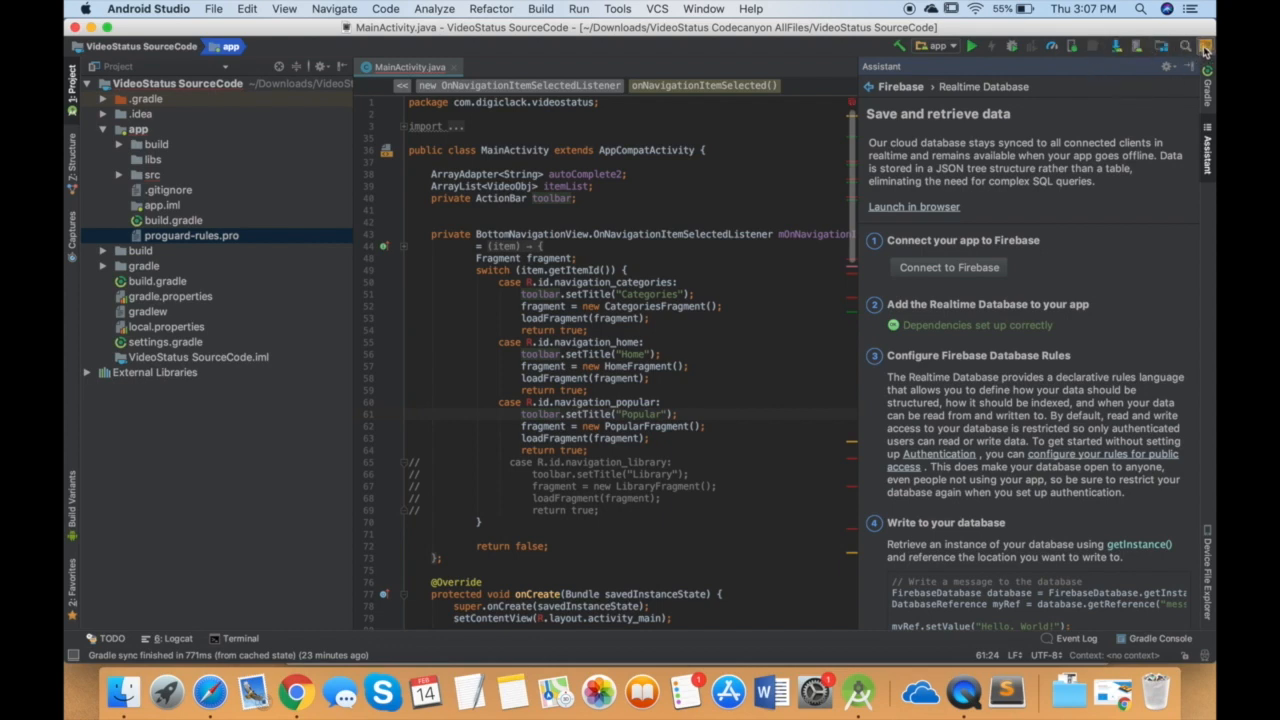
mouse_move(995, 200)
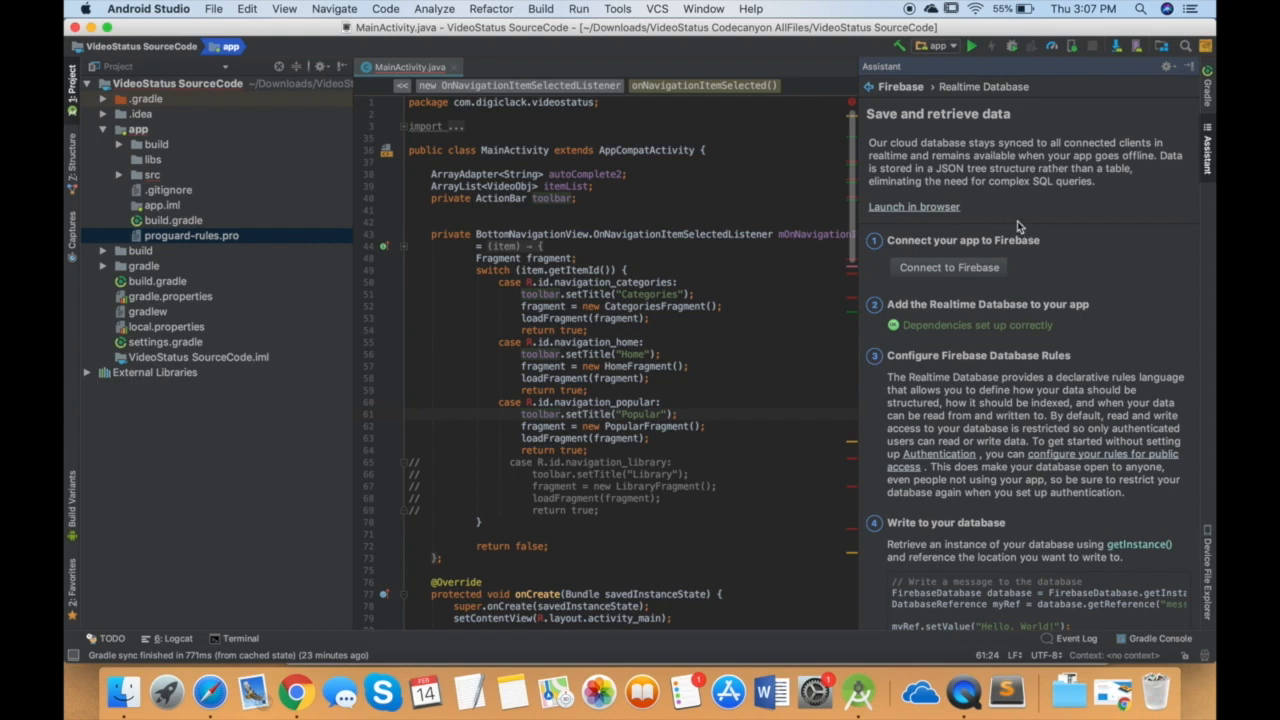
mouse_move(919, 277)
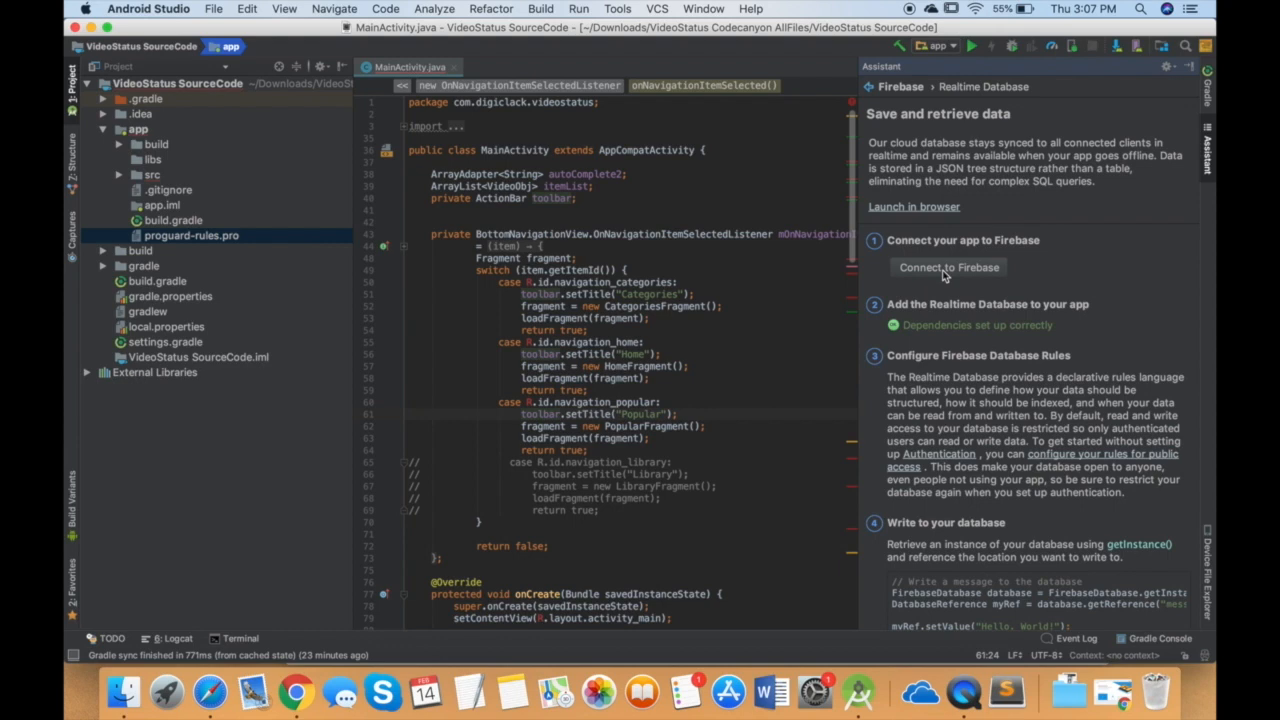
Step: Create Firebase project 'VideoStatus SourceCode' in Pakistan and connect the app to it
click(948, 267)
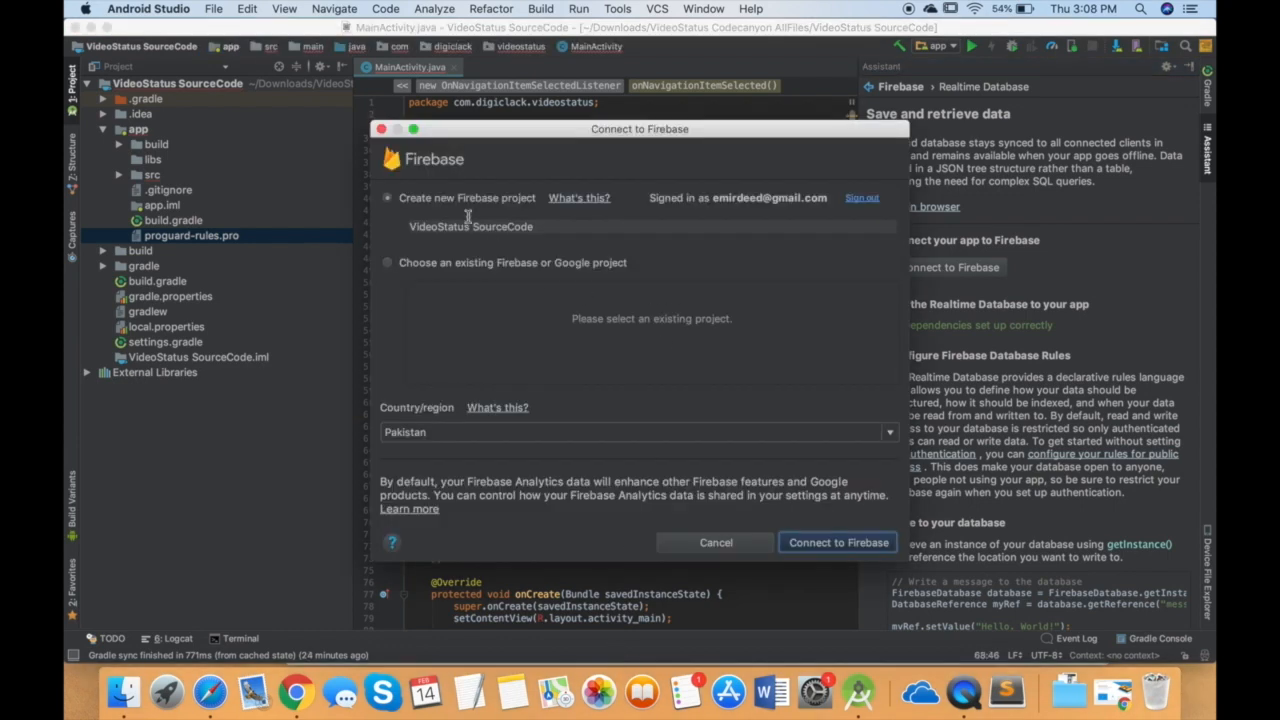
mouse_move(585, 142)
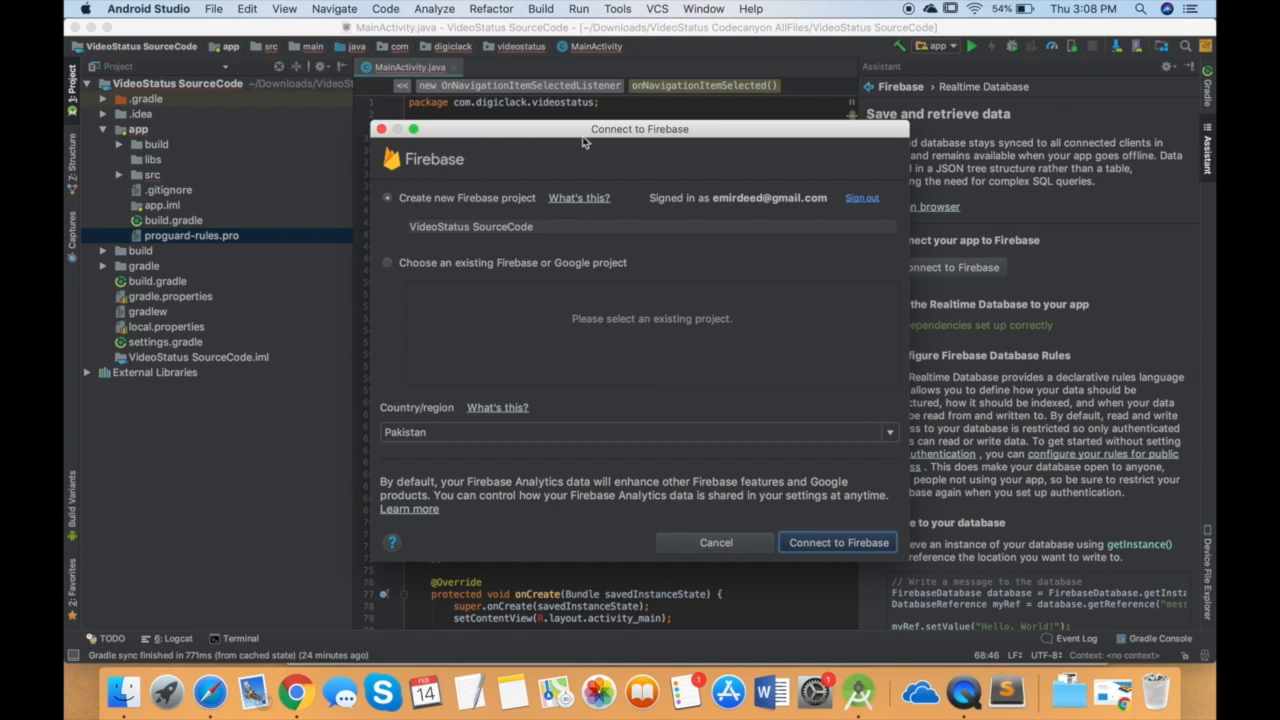
mouse_move(490, 287)
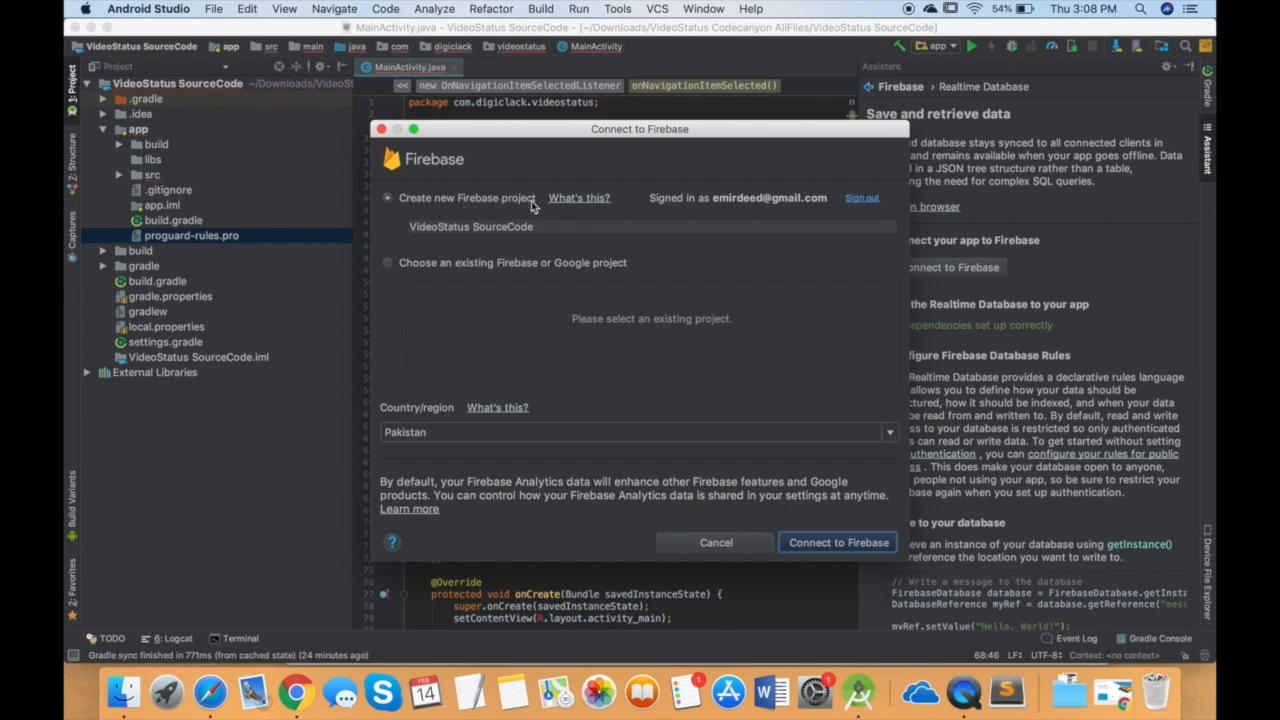
mouse_move(530, 301)
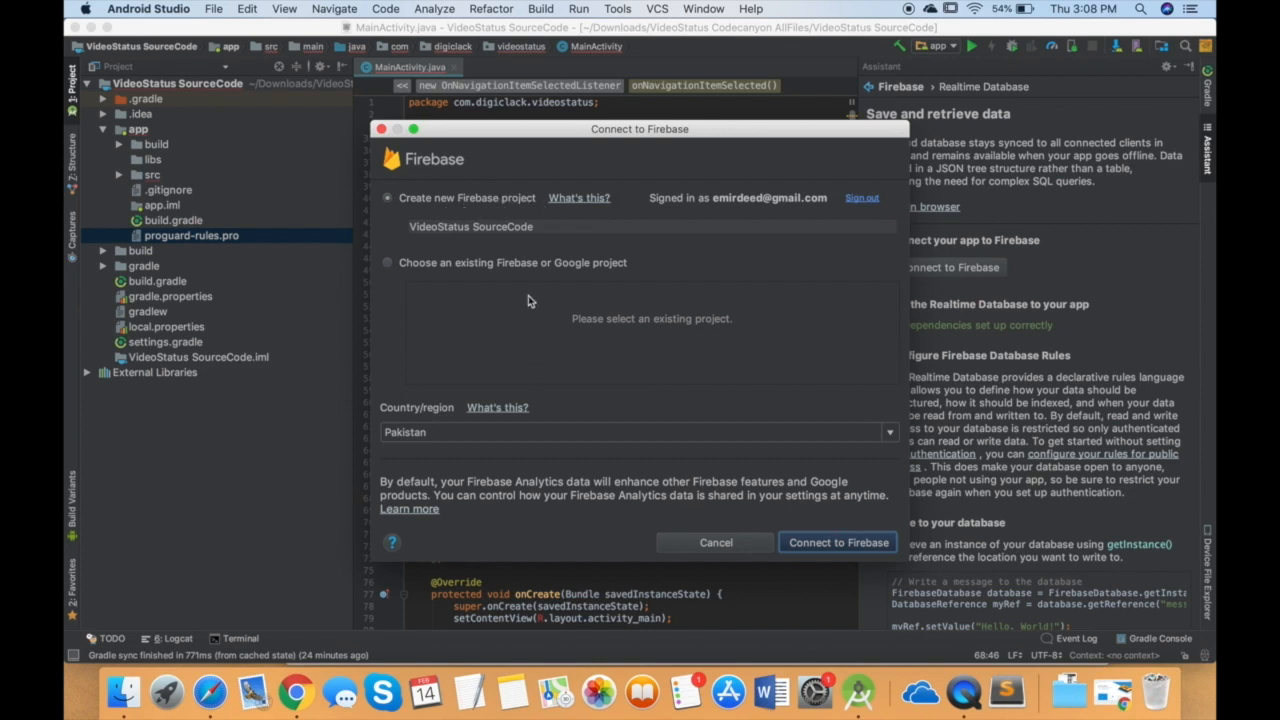
click(650, 226)
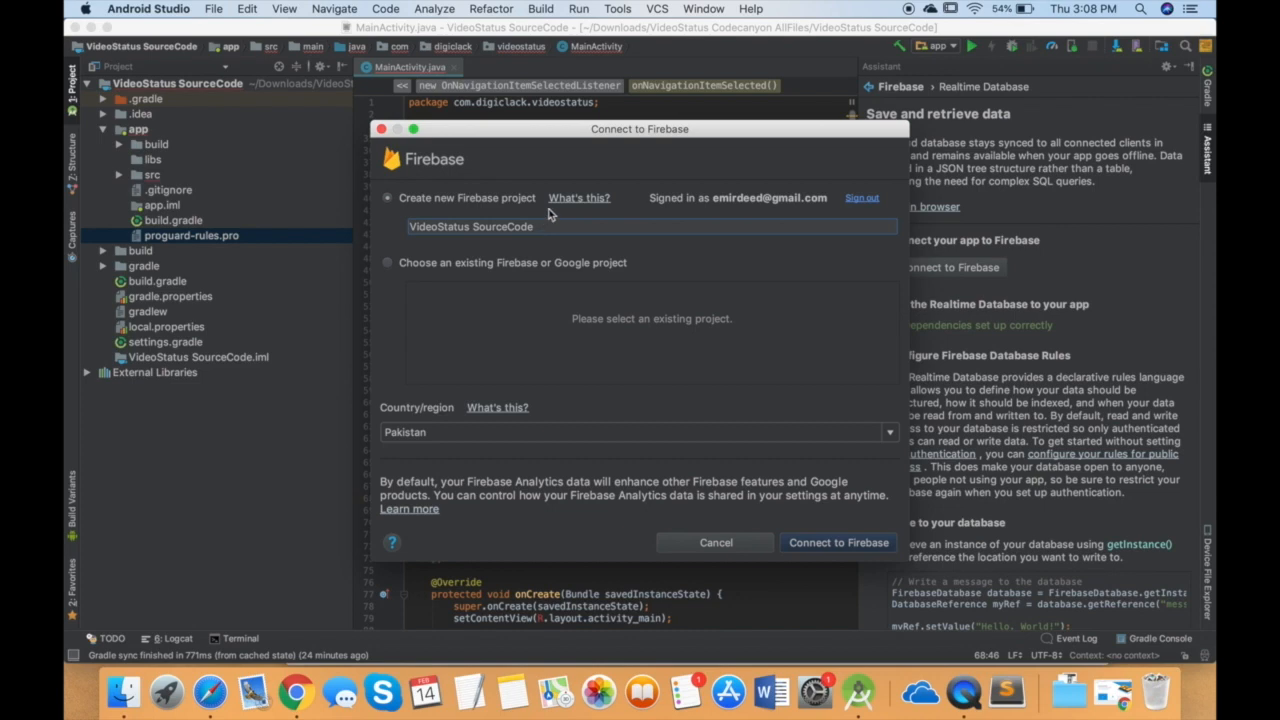
mouse_move(424, 432)
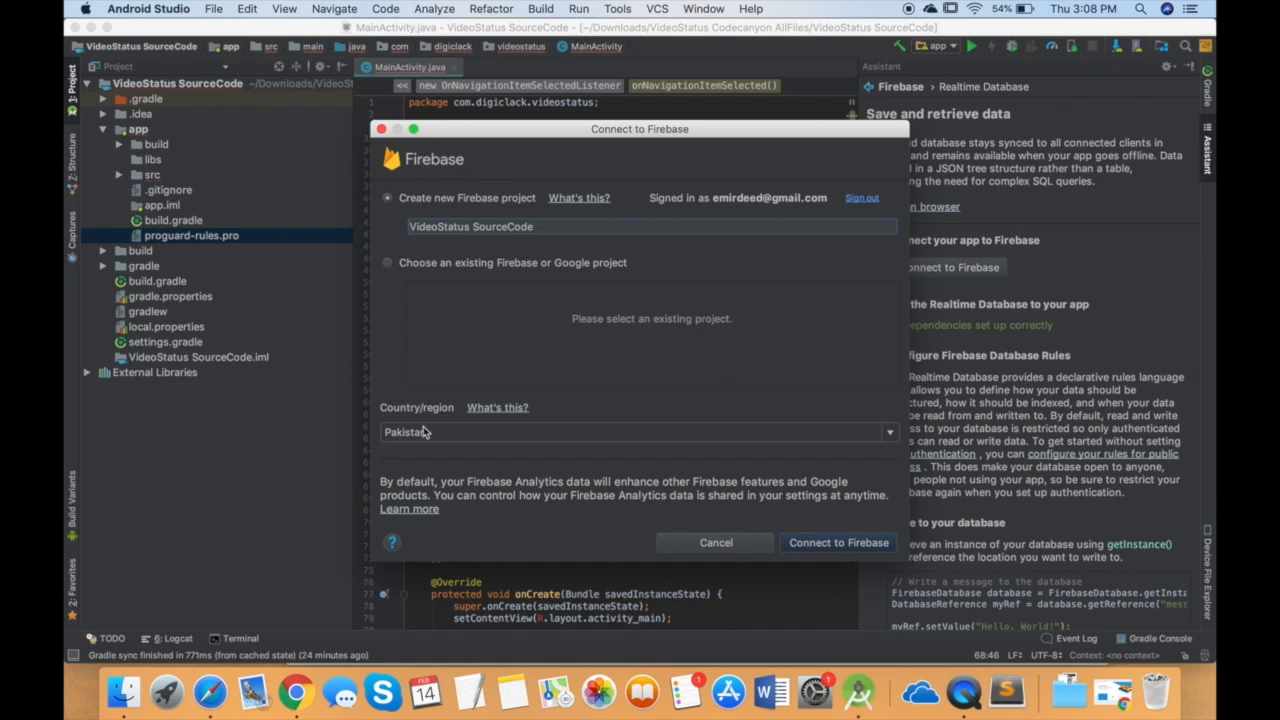
mouse_move(851, 555)
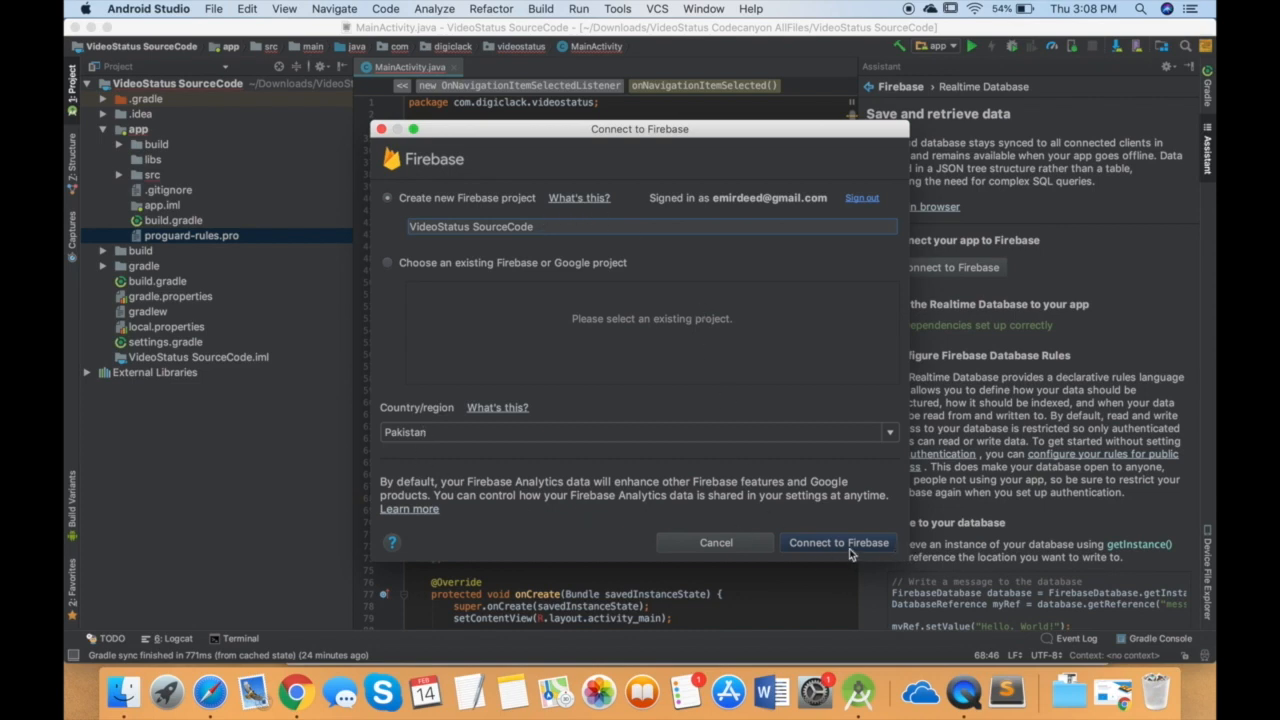
click(838, 542)
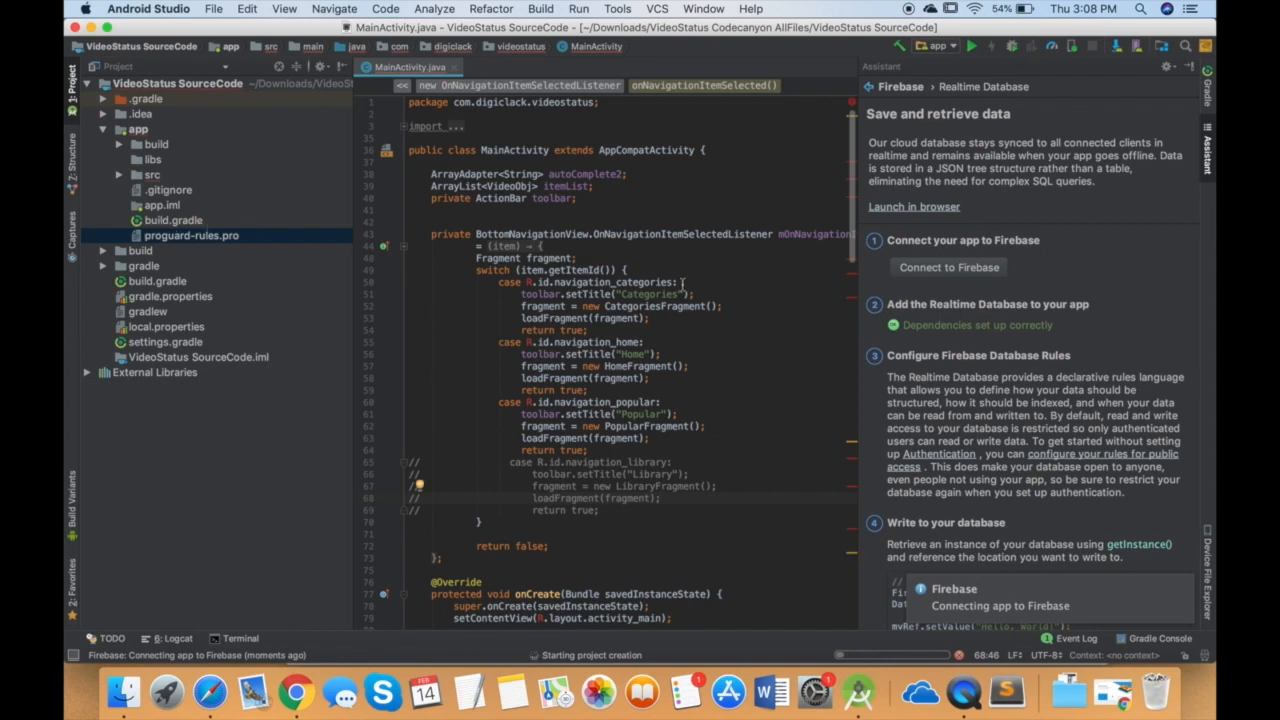
mouse_move(723, 382)
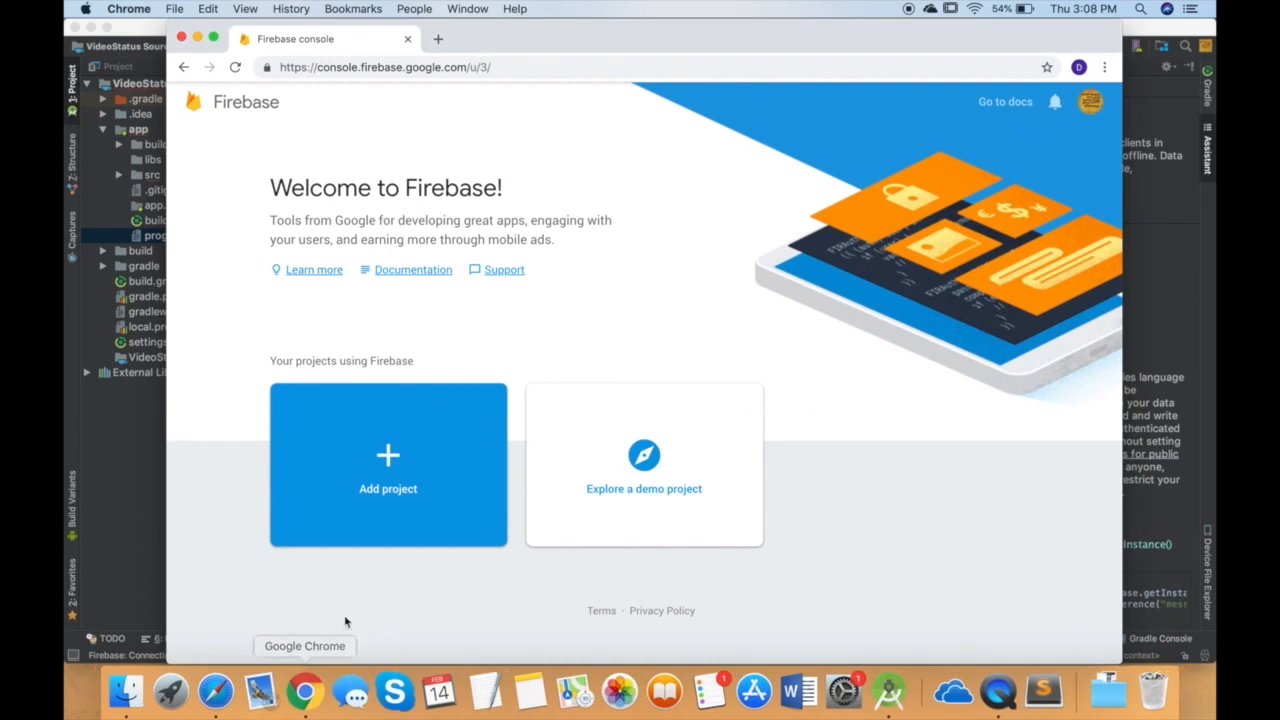
mouse_move(545, 535)
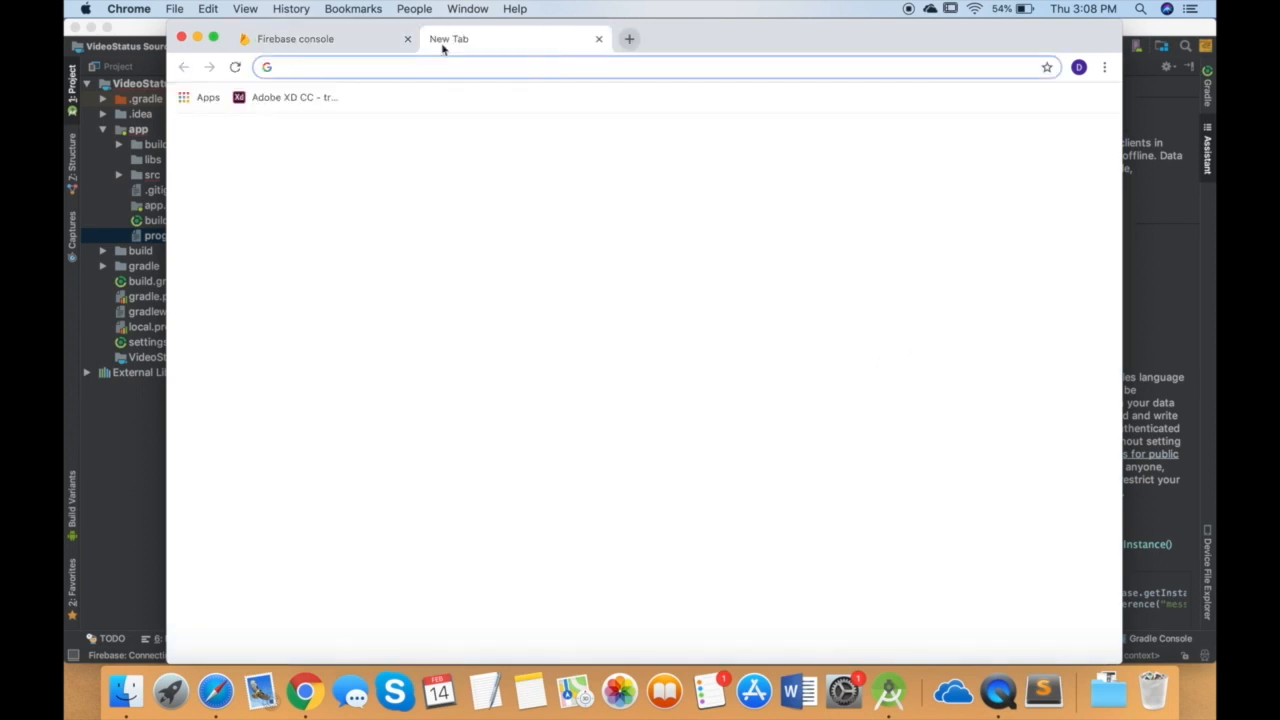
Step: Search for console.firebase.com in Chrome and open the Firebase Console welcome page
text(console.firebase.)
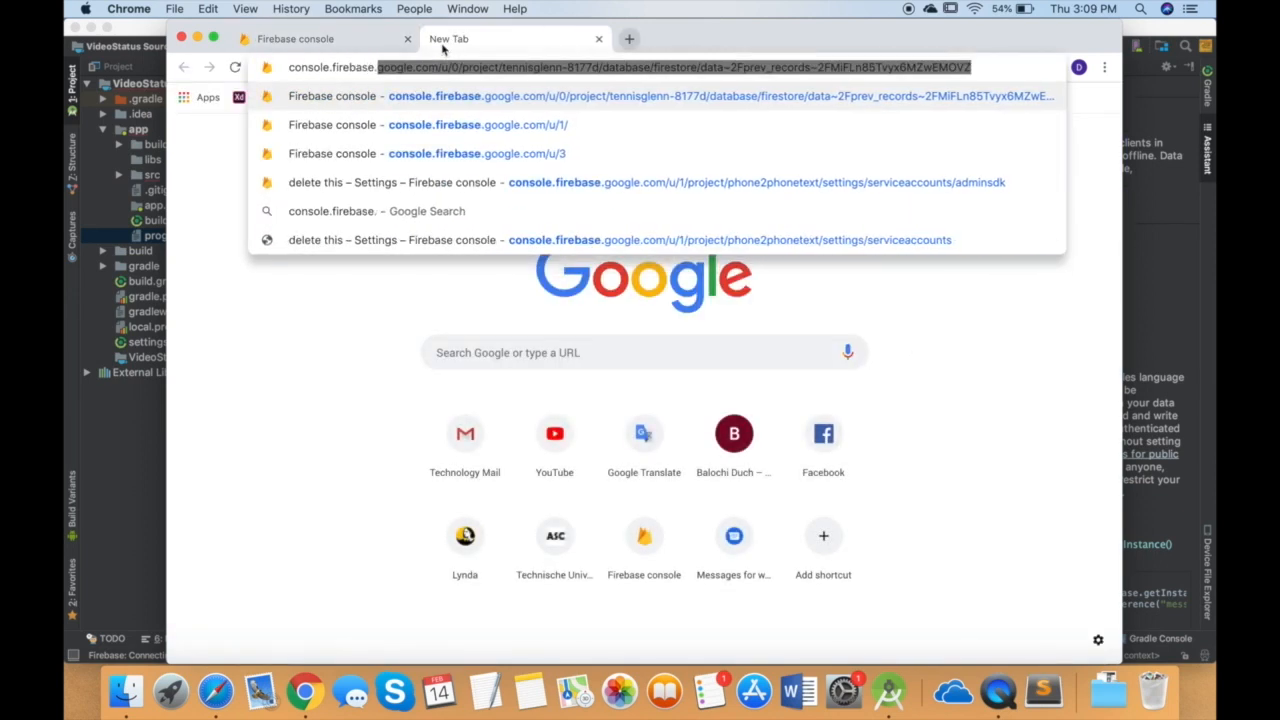
text(console.firebase.com)
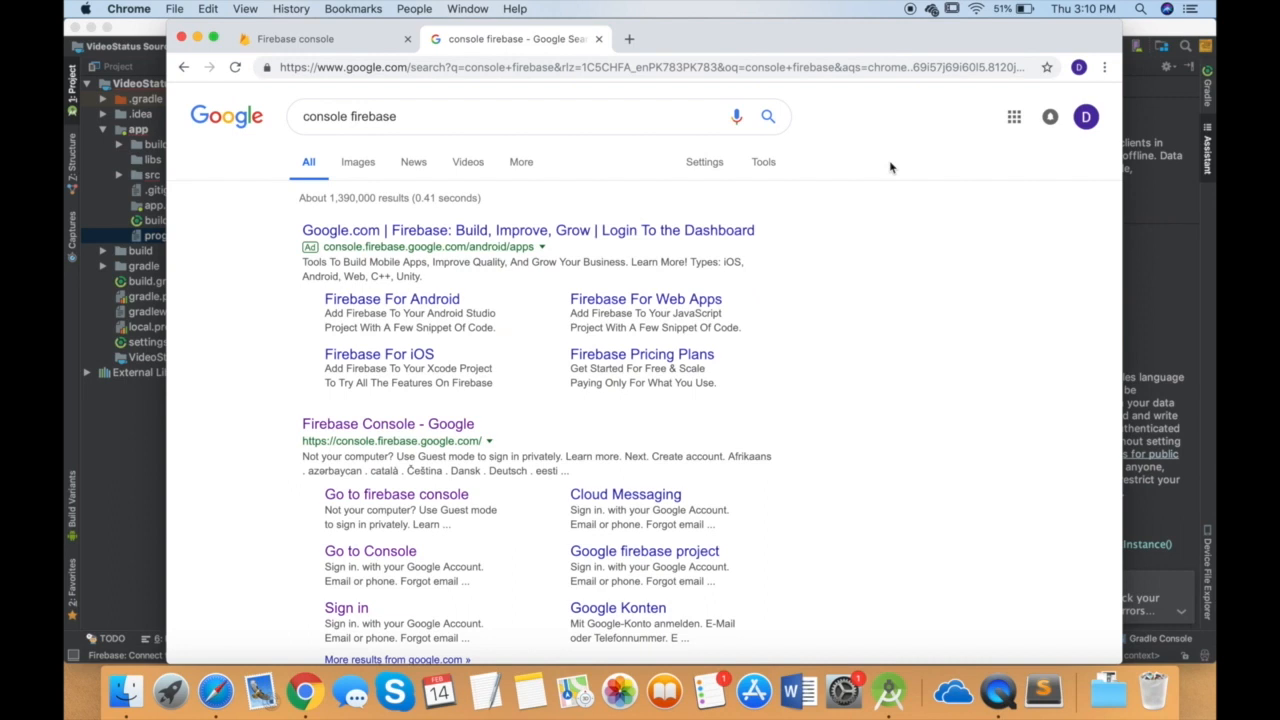
mouse_move(388, 423)
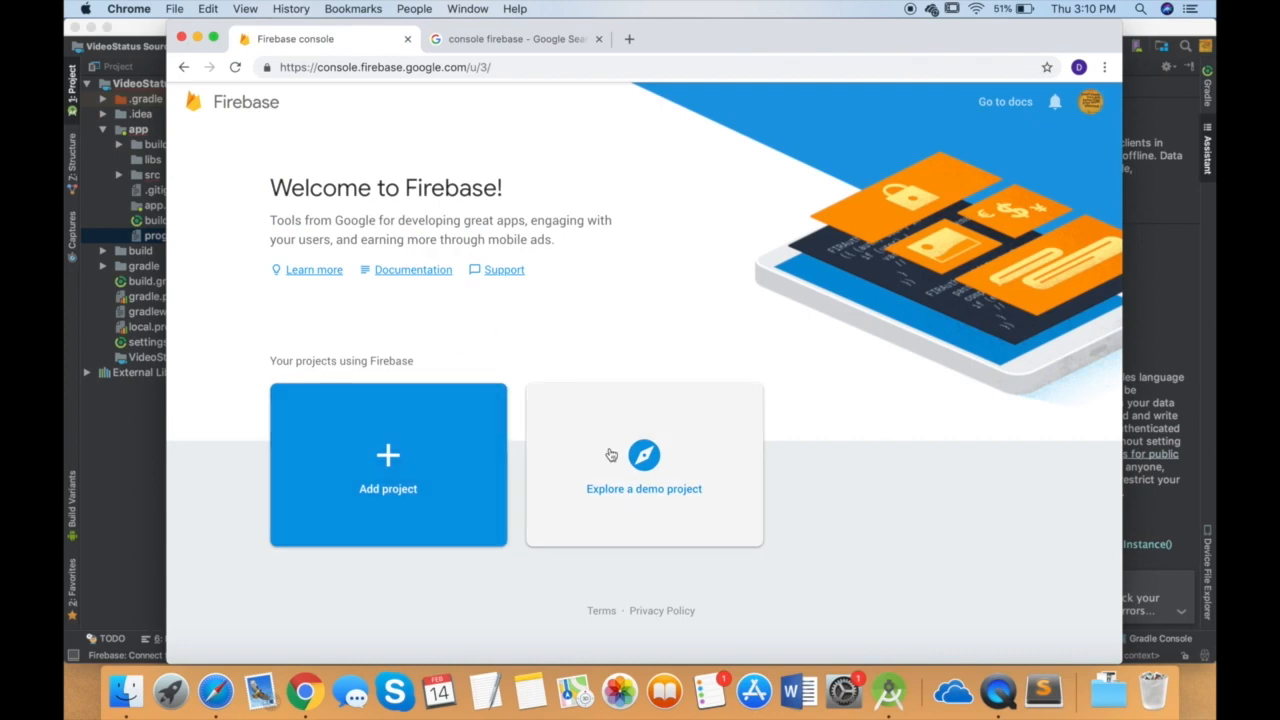
click(644, 455)
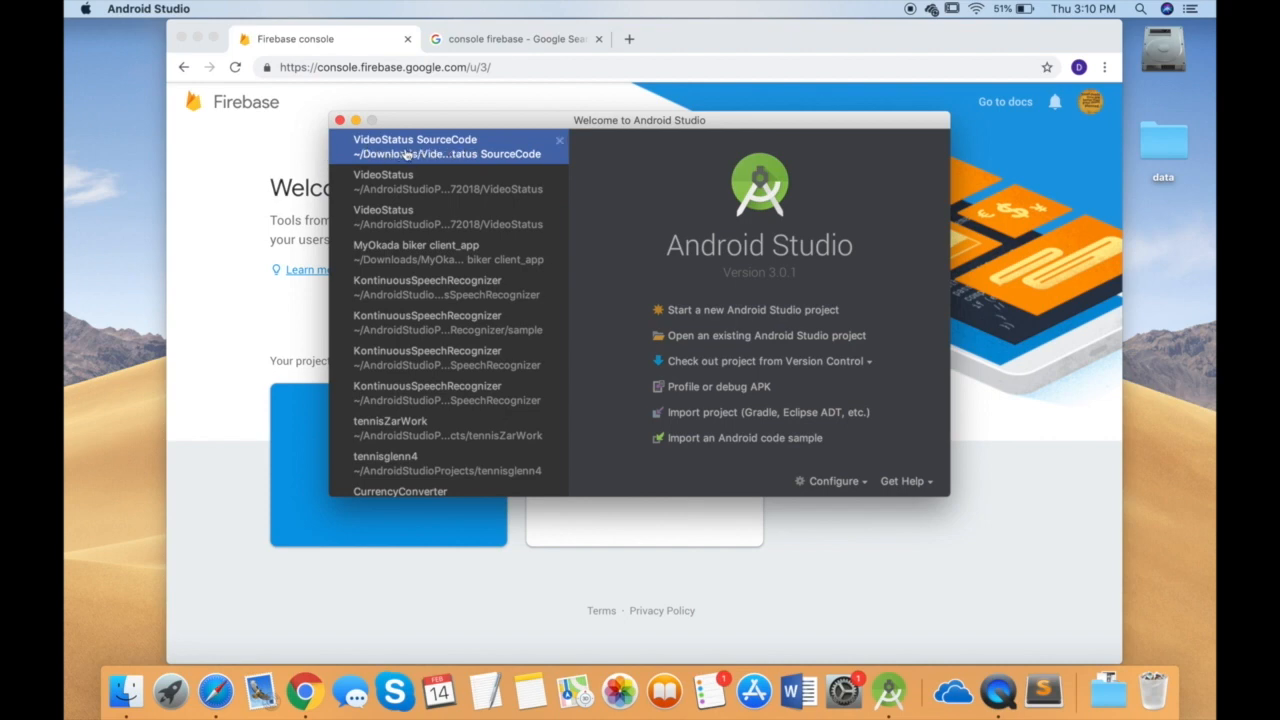
mouse_move(445, 153)
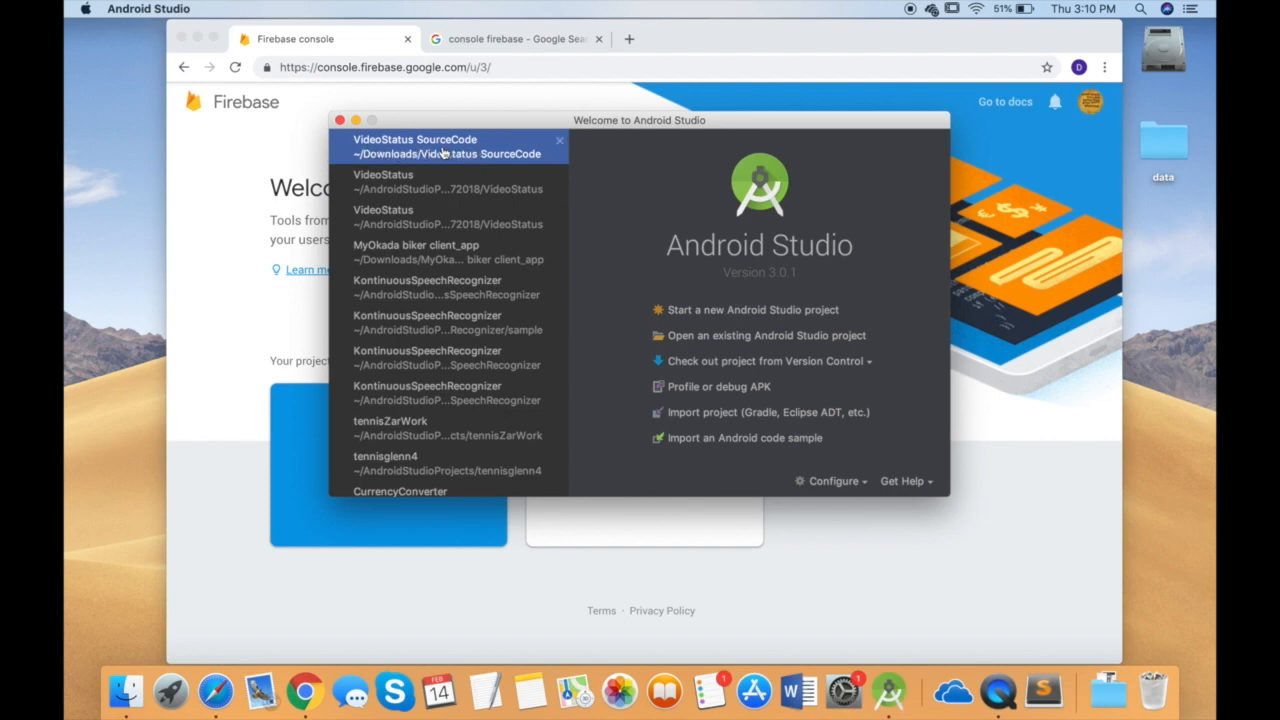
mouse_move(438, 150)
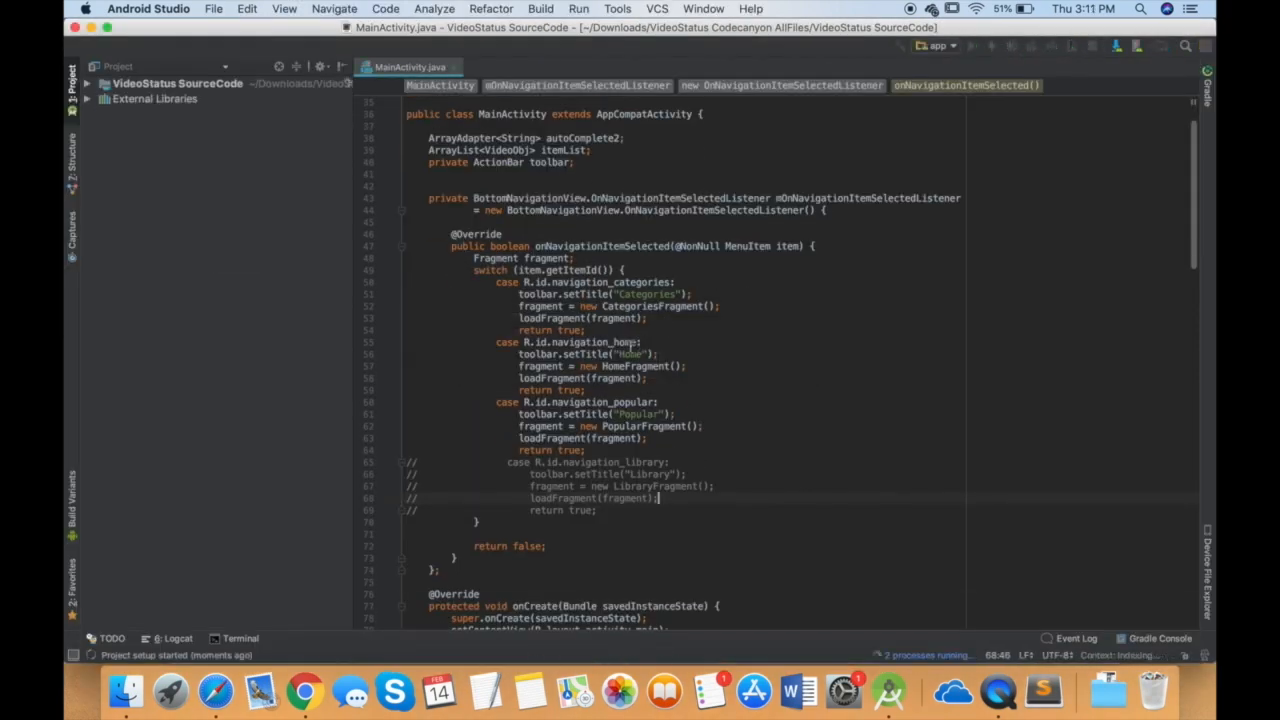
Step: Open the Firebase Assistant's Realtime Database 'Save and retrieve data' guide
click(88, 83)
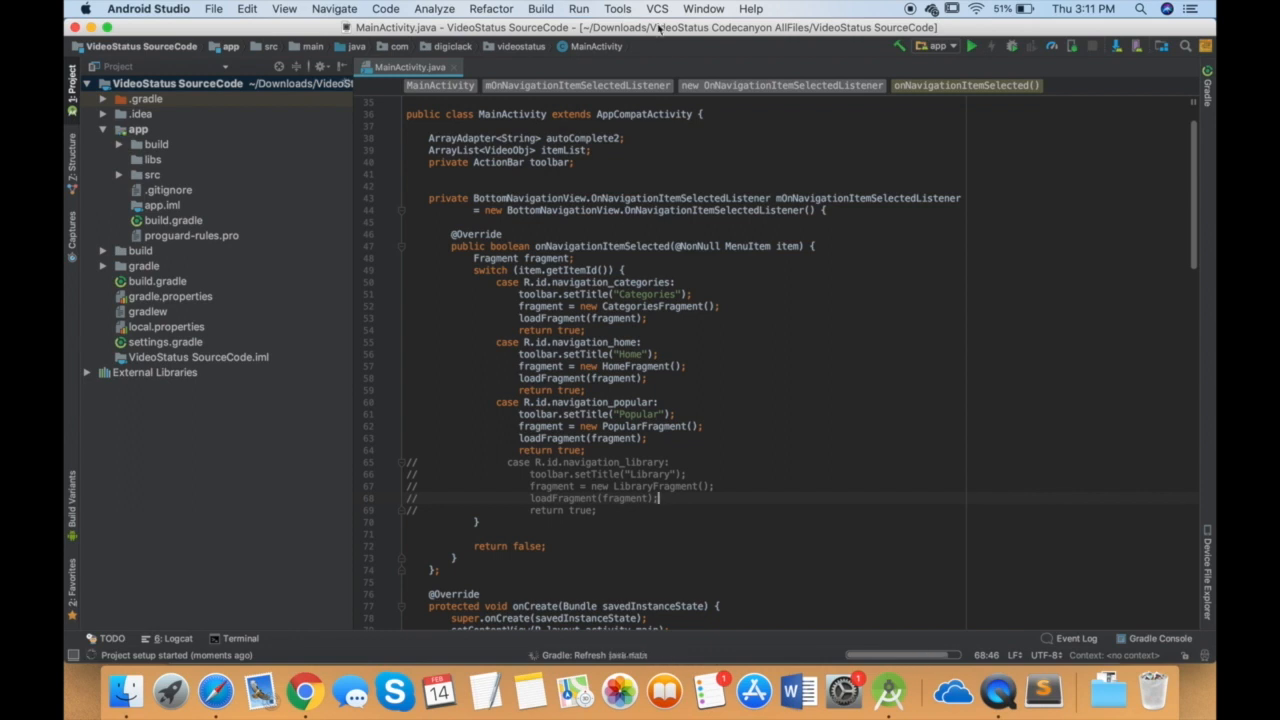
click(540, 8)
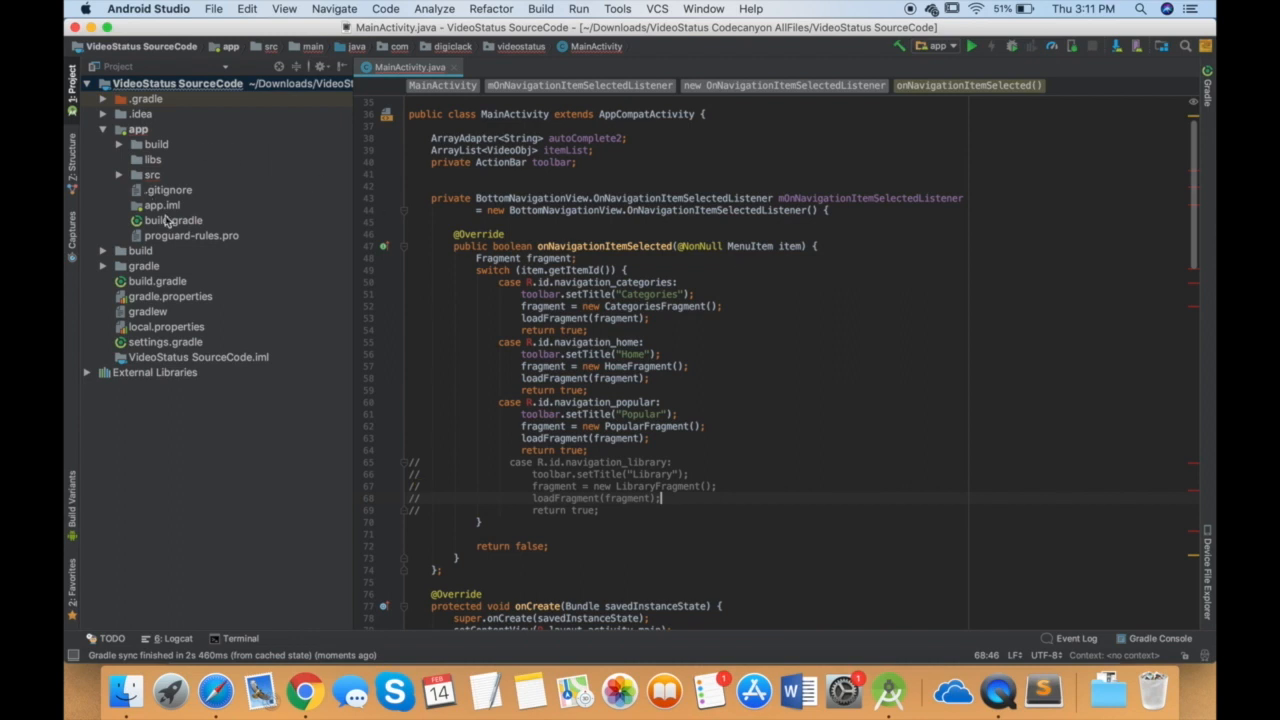
mouse_move(295, 212)
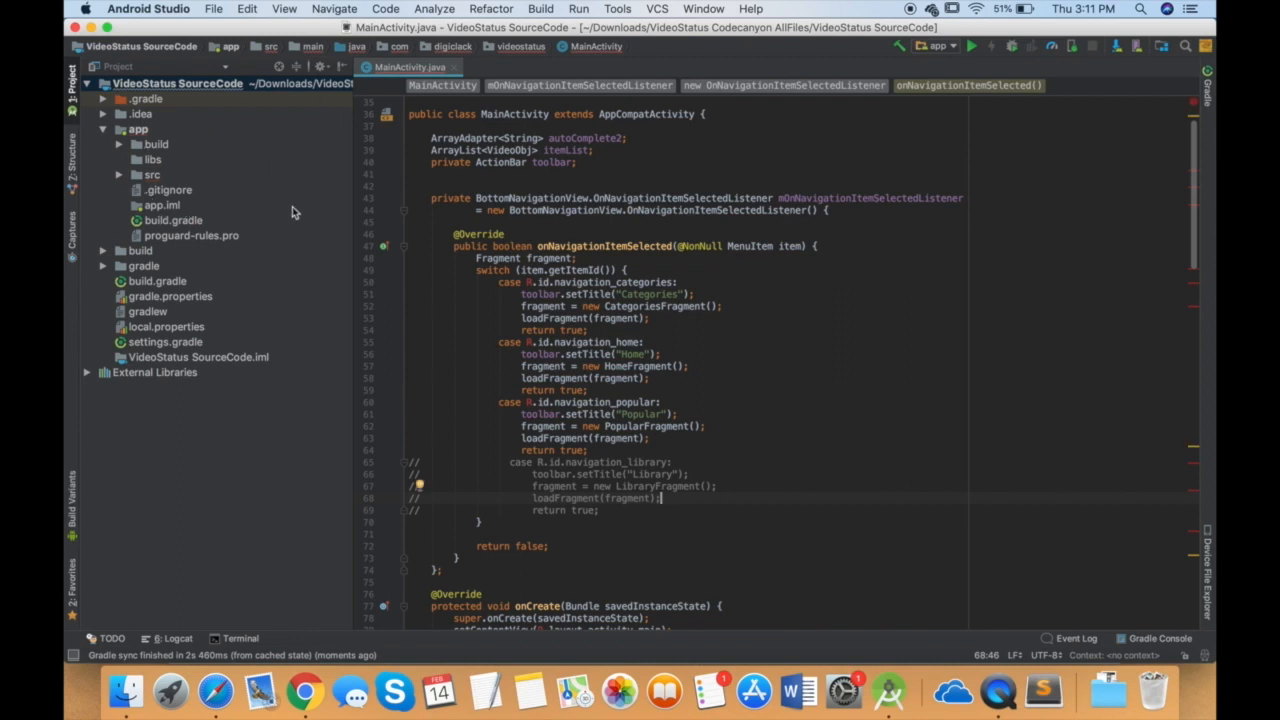
mouse_move(758, 355)
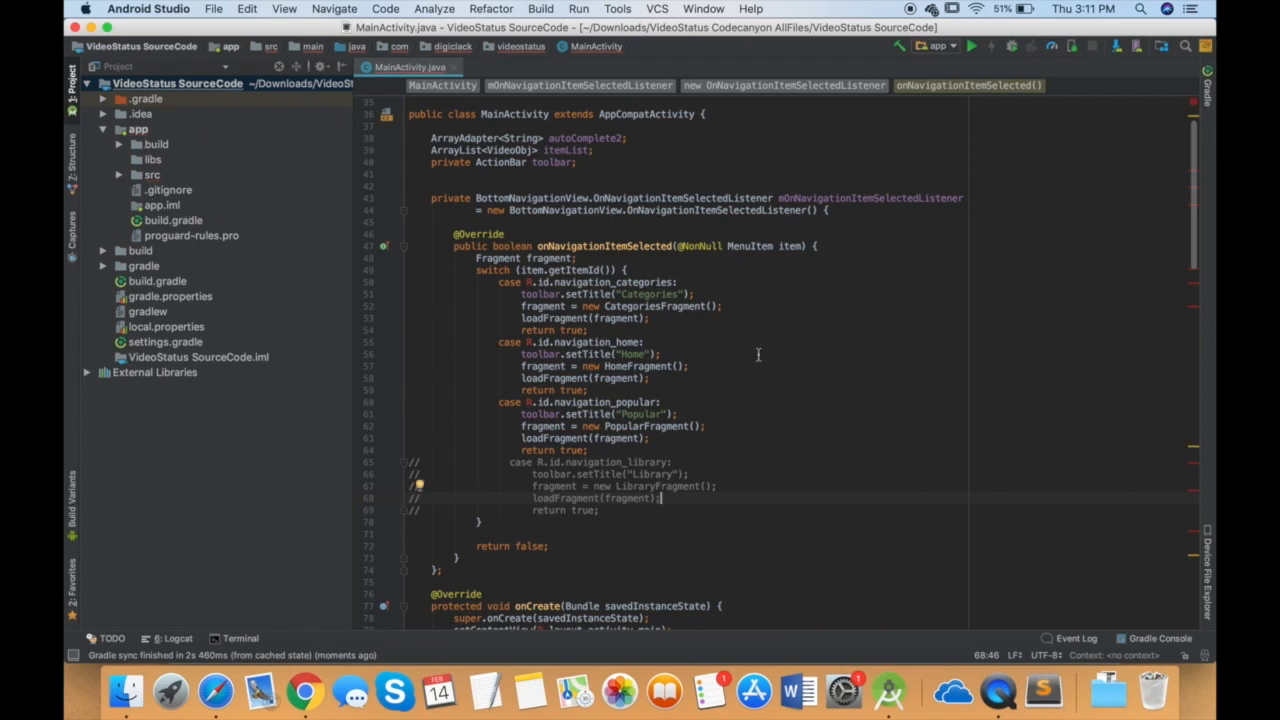
click(540, 9)
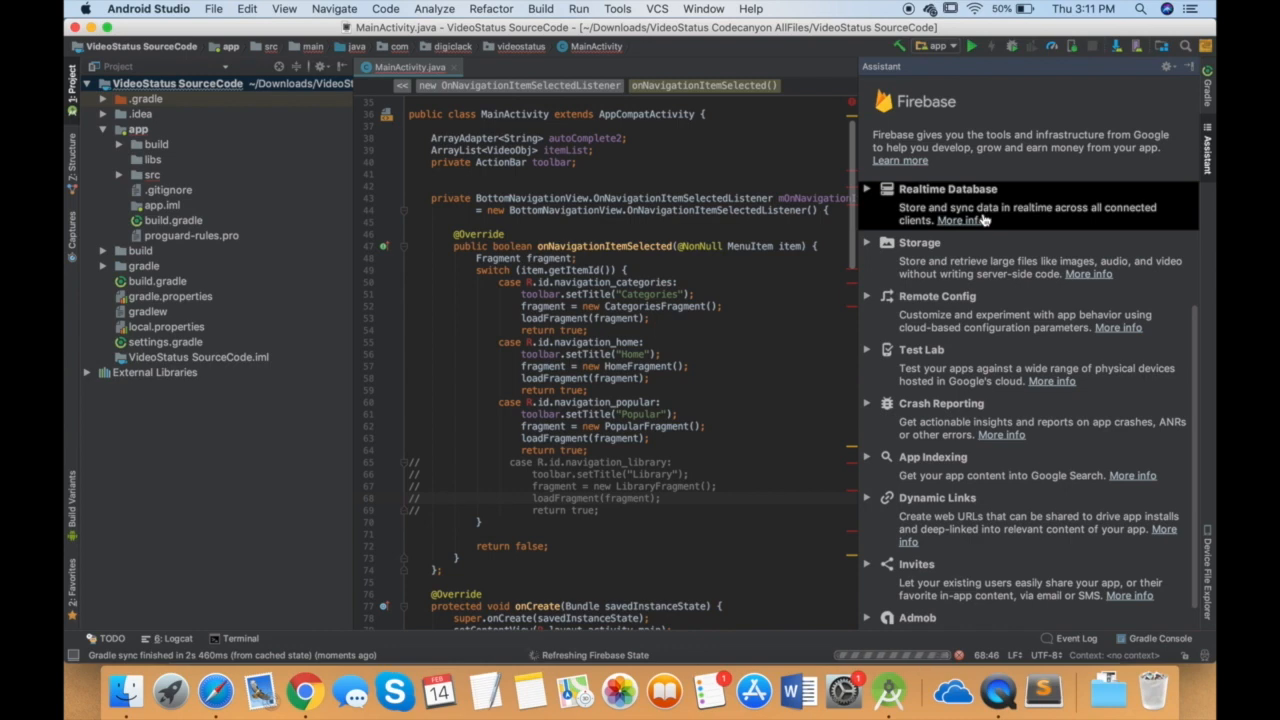
click(919, 242)
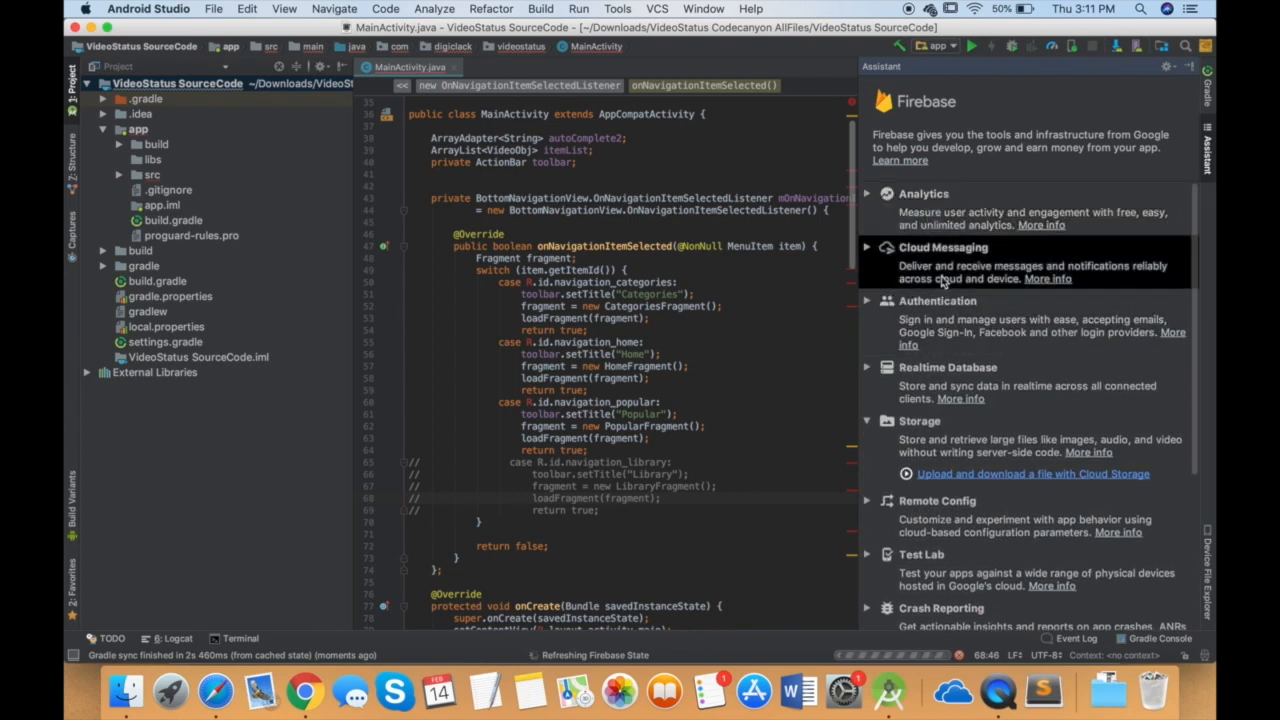
click(948, 367)
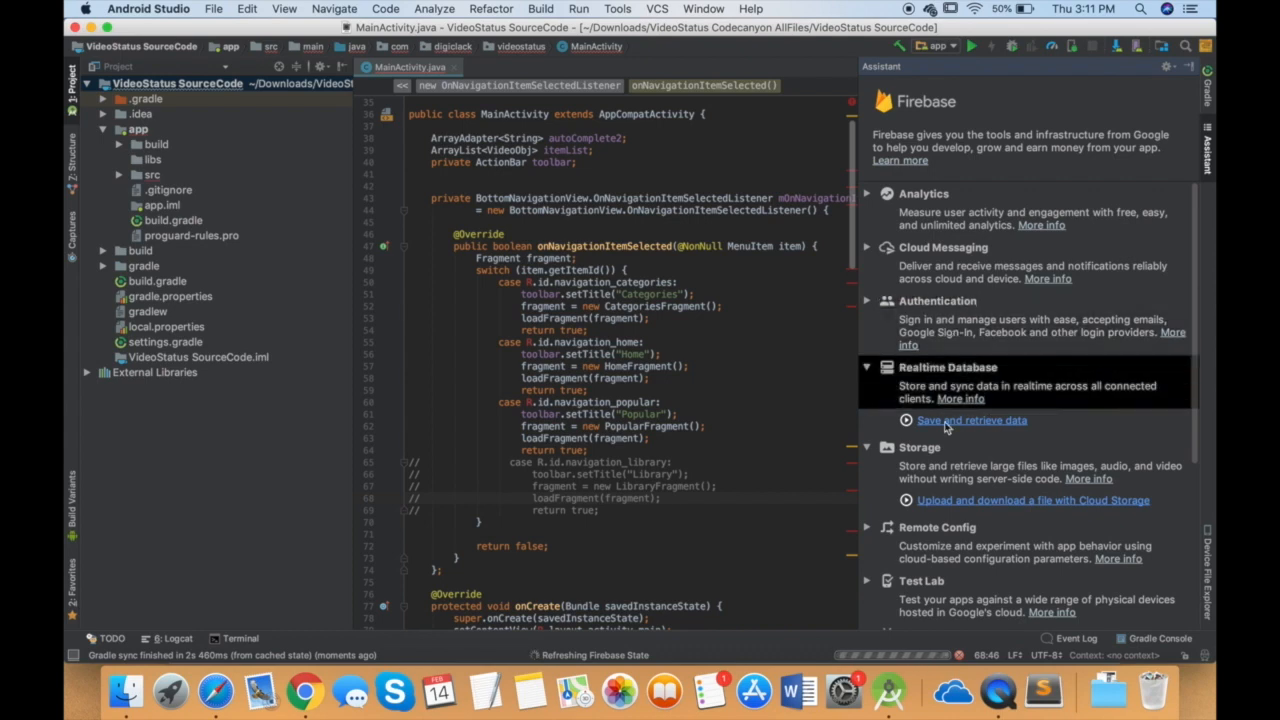
click(971, 419)
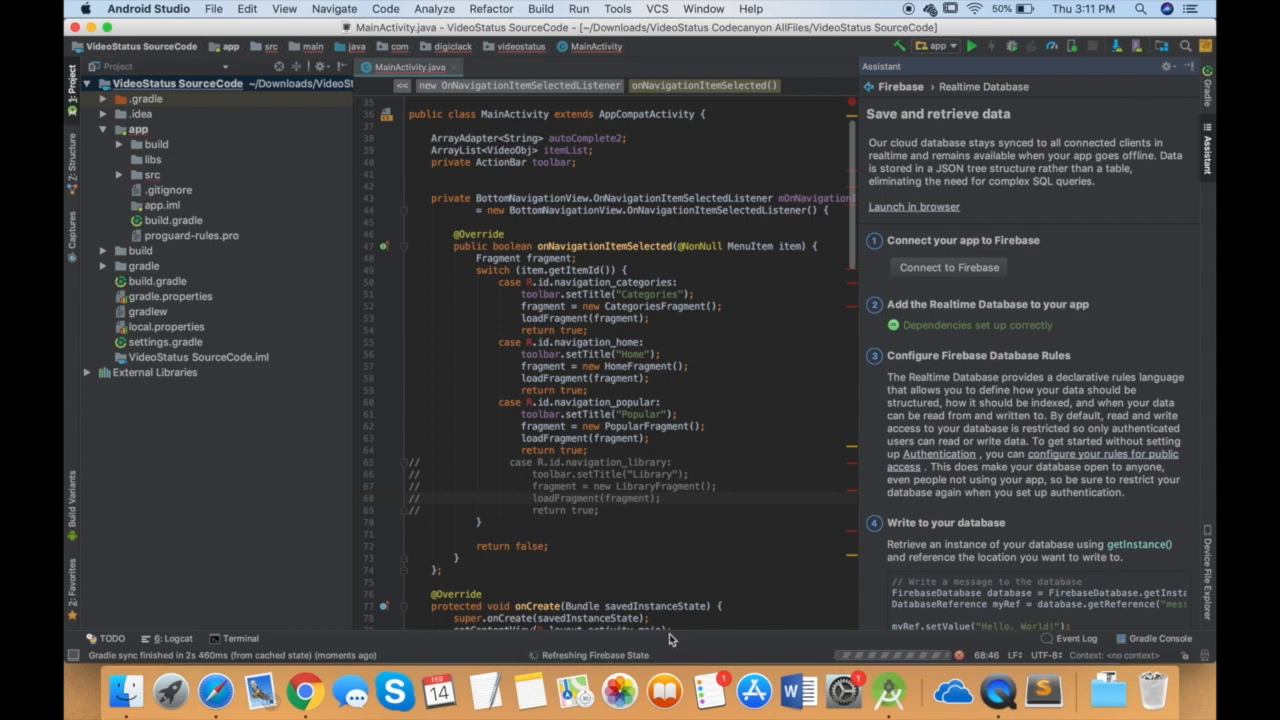
mouse_move(757, 503)
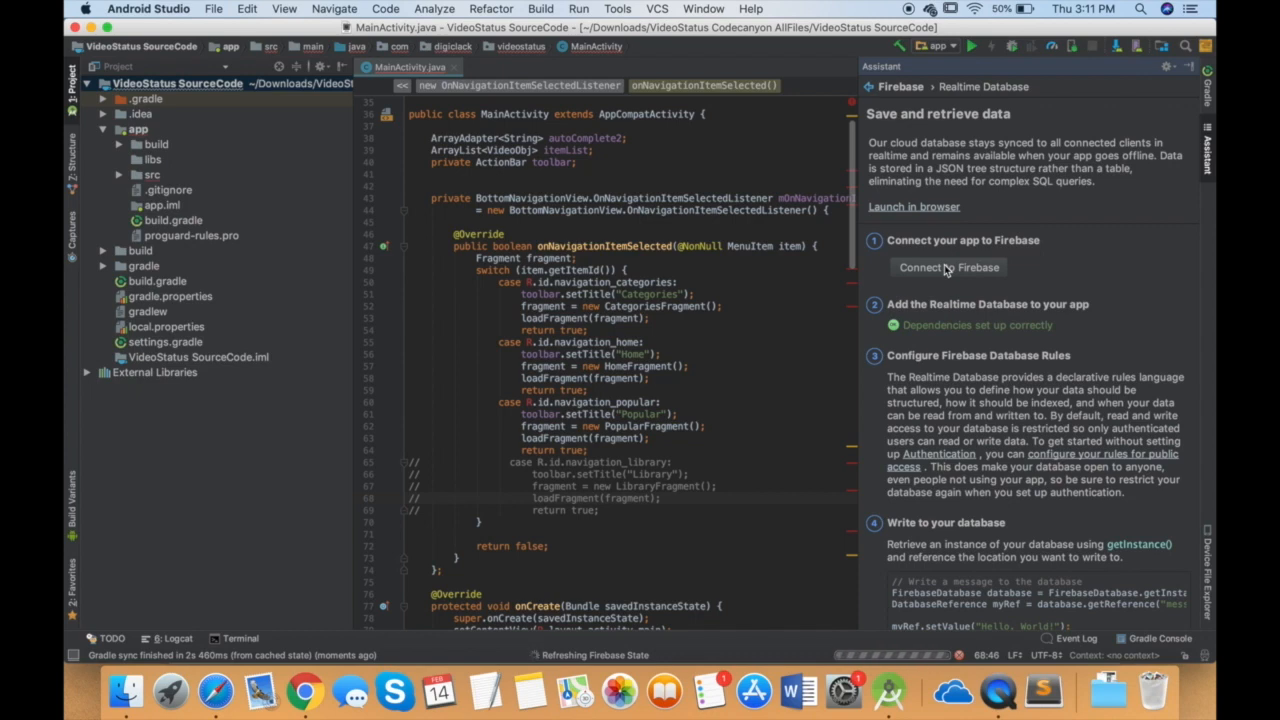
Step: Connect the app to Firebase and confirm creating the new Firebase project
click(948, 267)
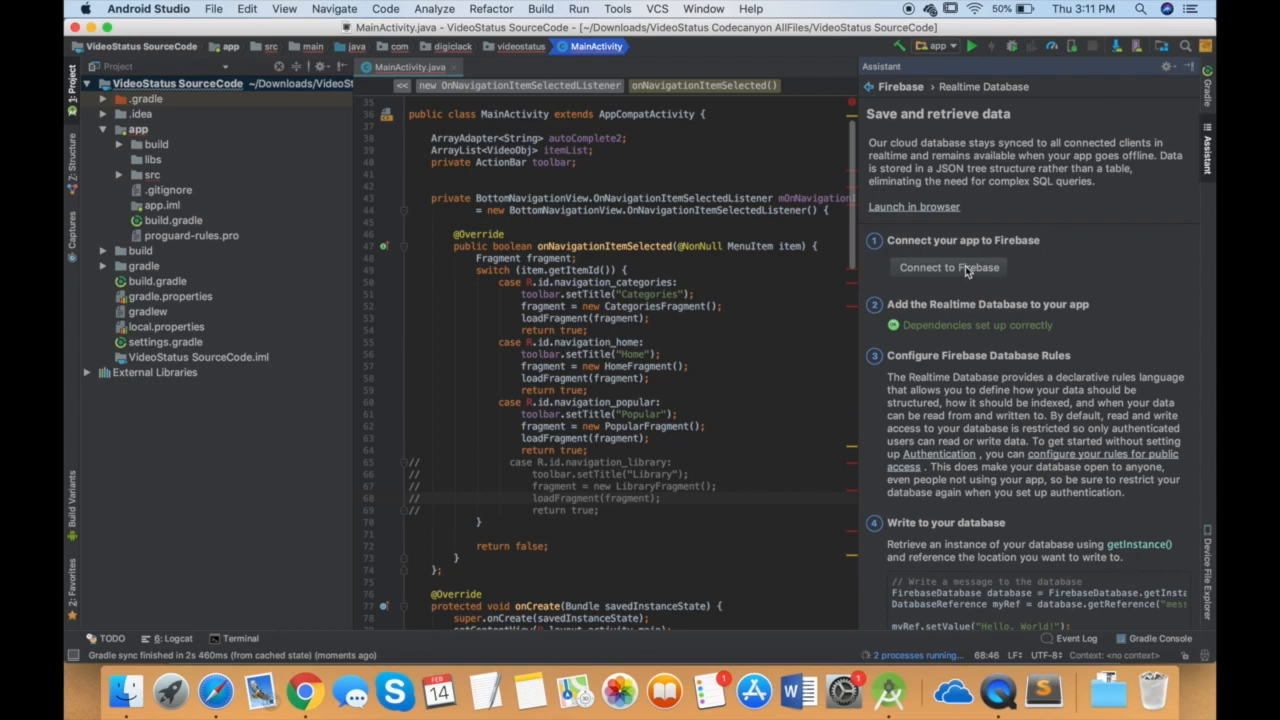
click(948, 267)
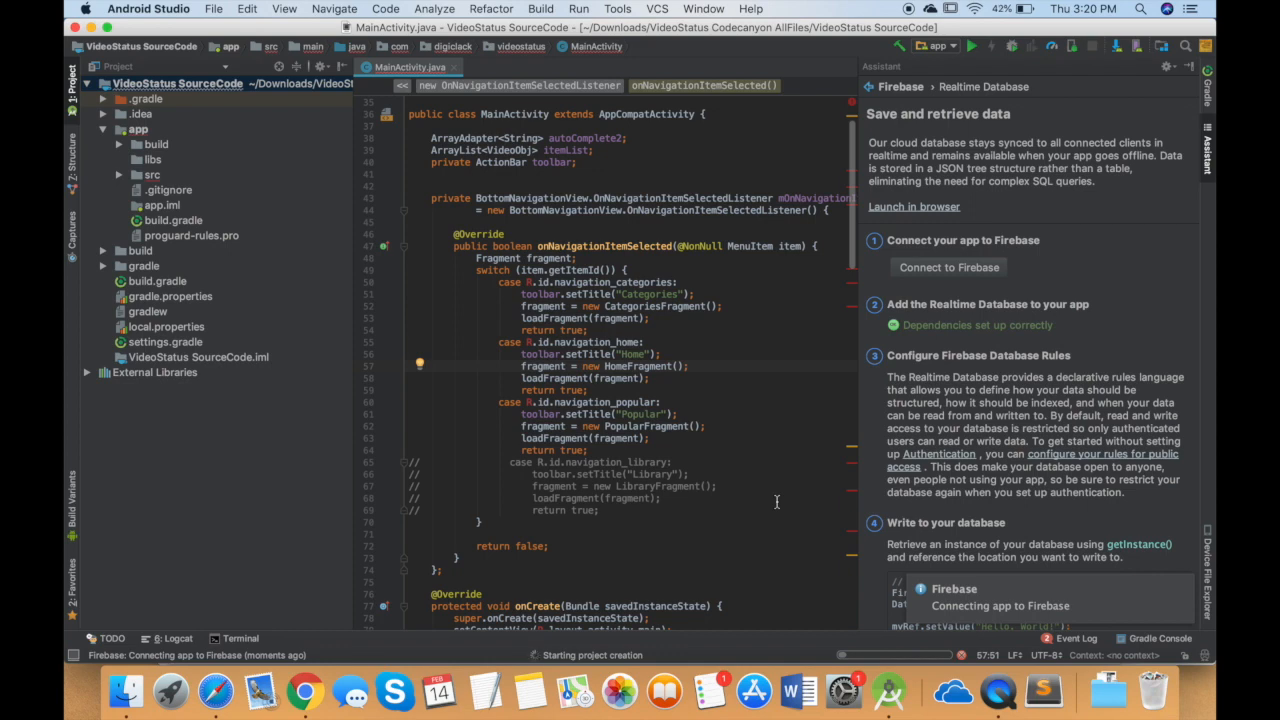
mouse_move(308, 690)
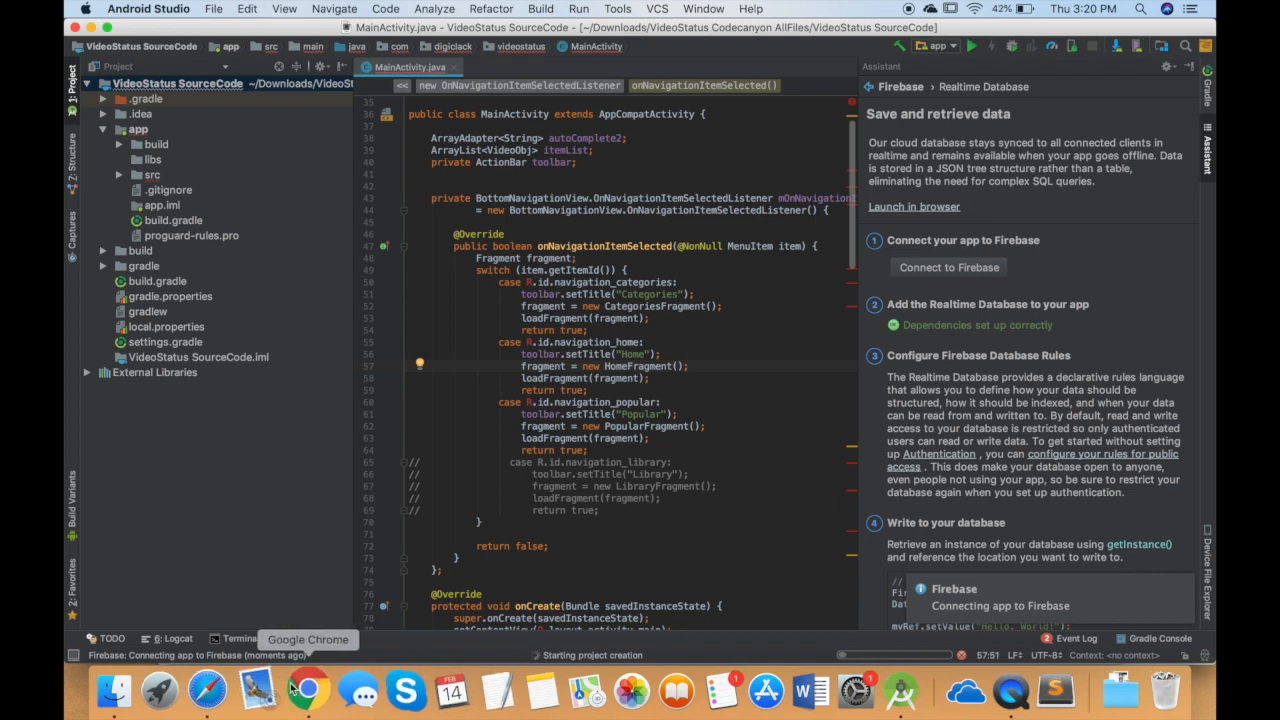
click(306, 690)
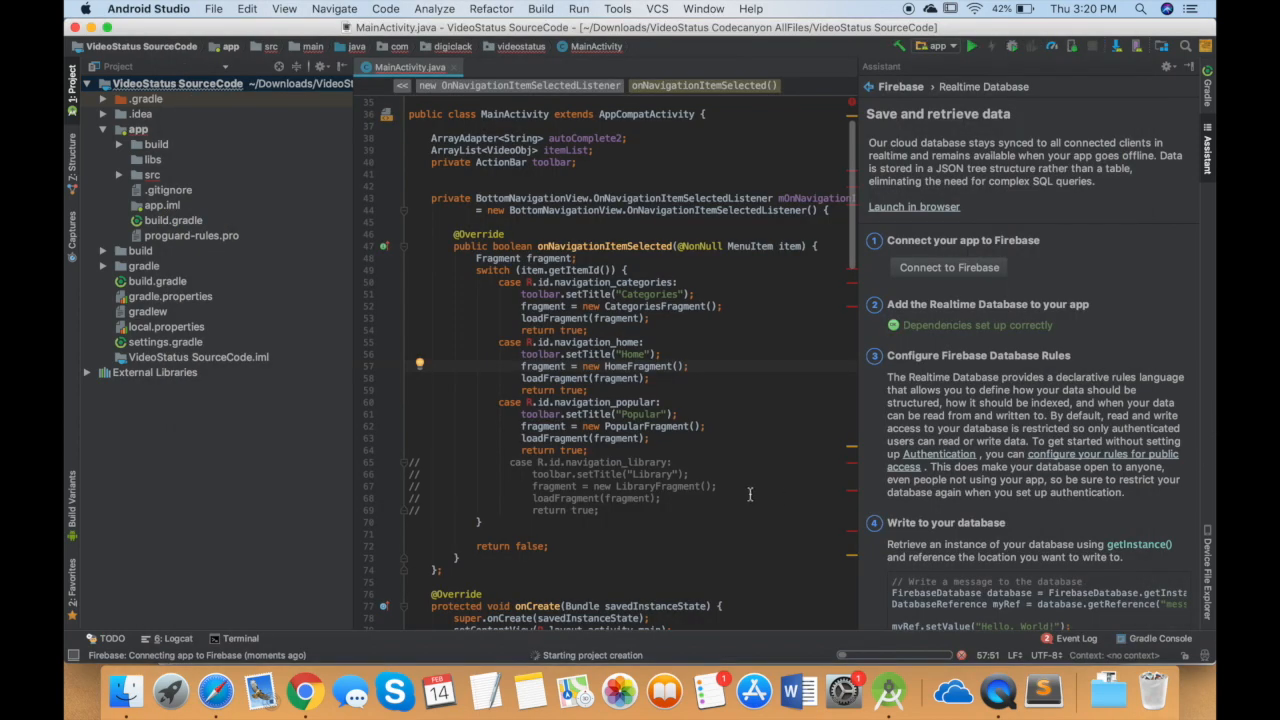
mouse_move(617, 660)
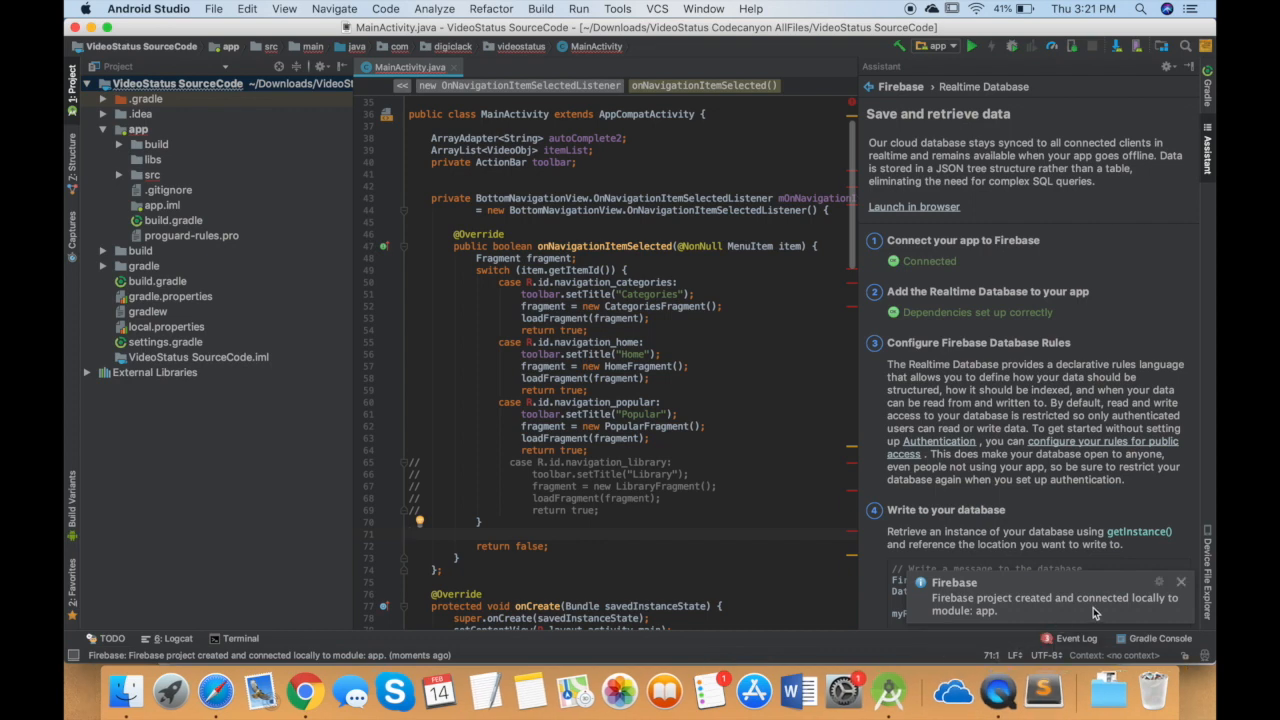
mouse_move(375, 667)
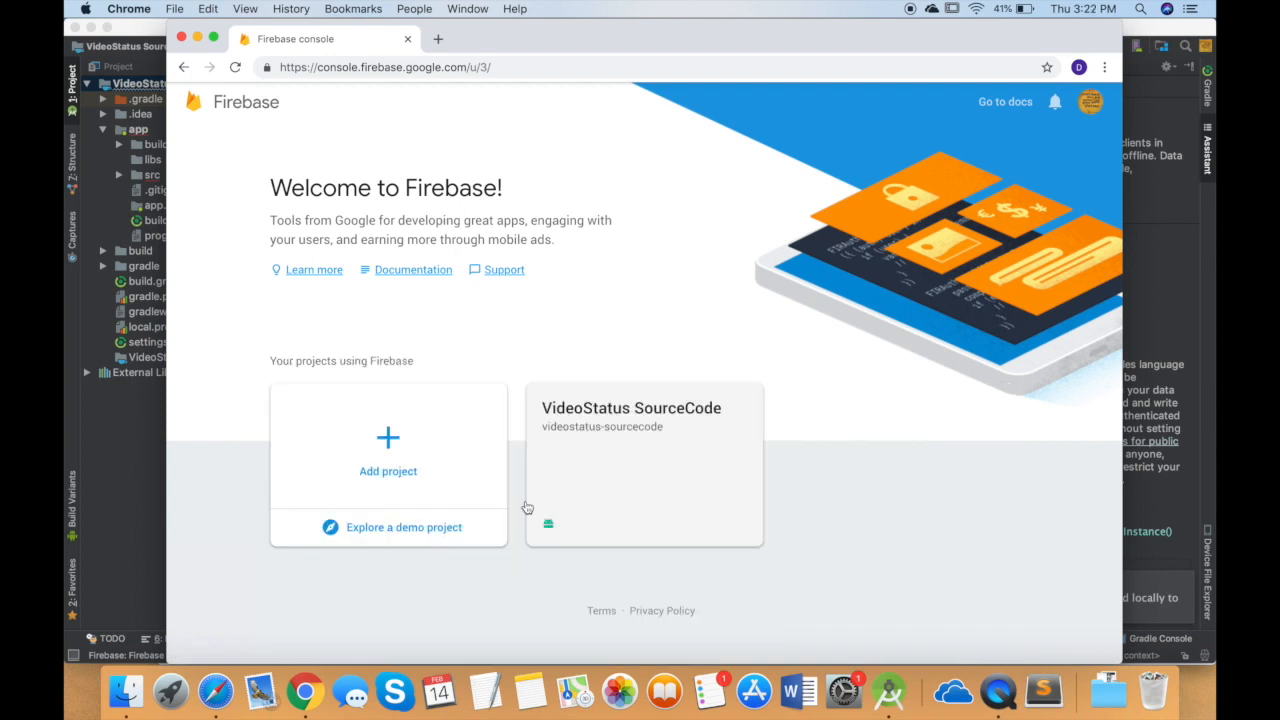
mouse_move(647, 479)
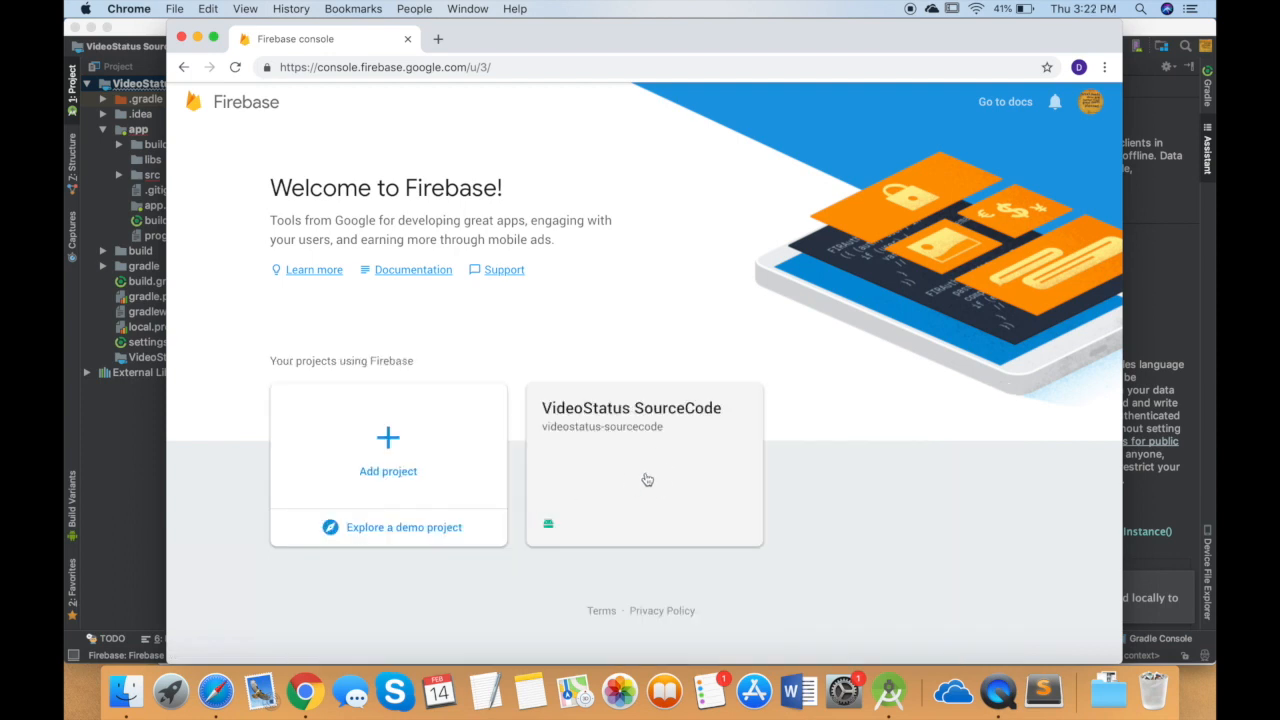
Step: Open the VideoStatus SourceCode project and go to its Authentication page
click(644, 465)
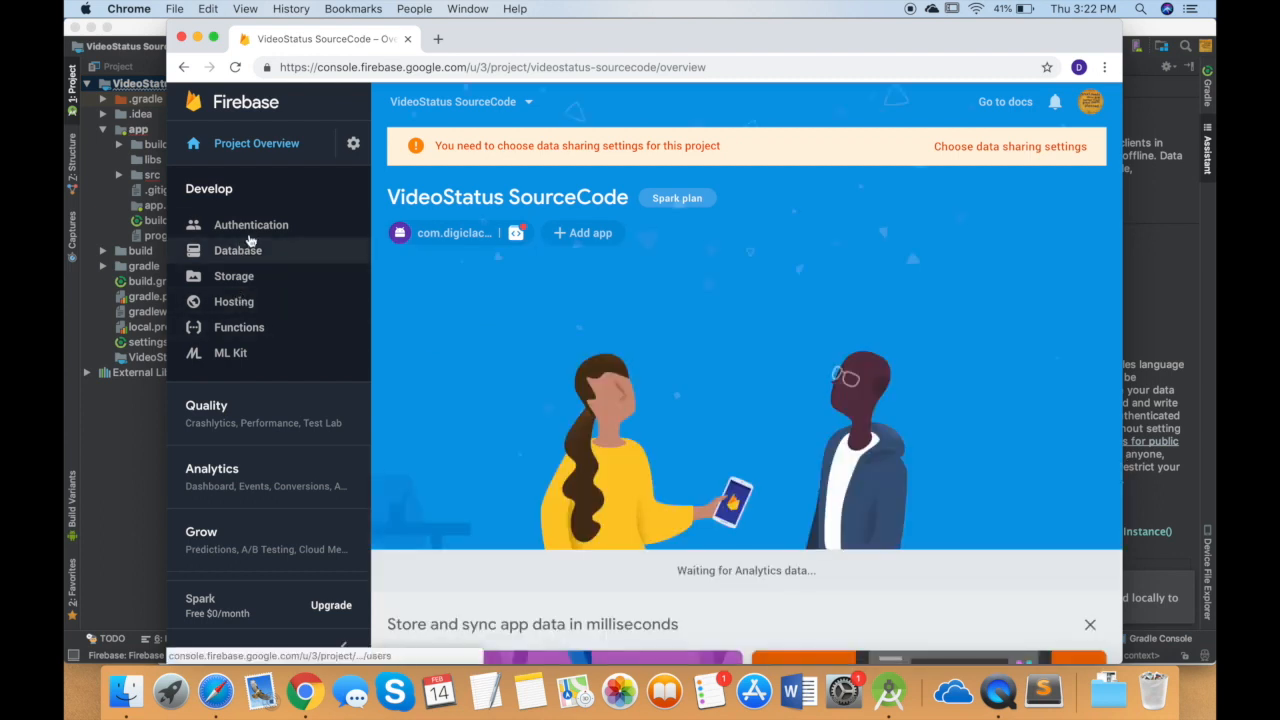
click(251, 224)
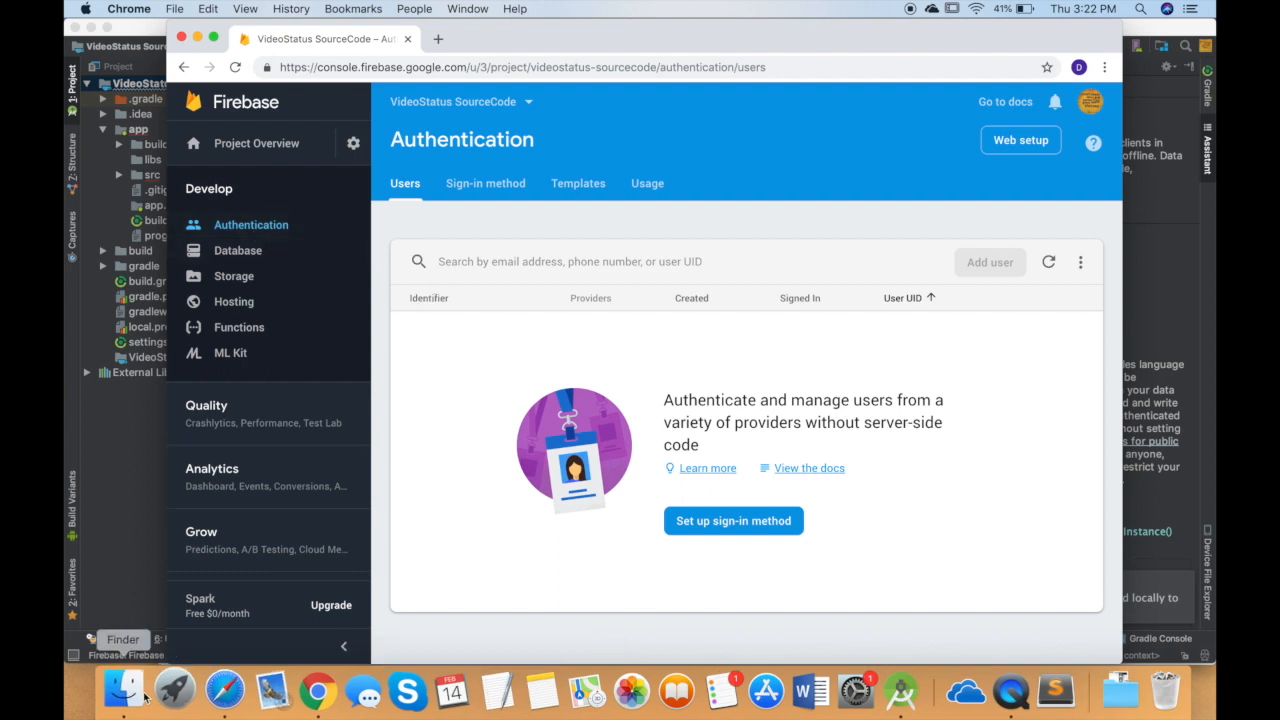
Step: Unpack webportal.zip from Downloads > VideoStatus Codecanyon AllFiles in Finder
click(124, 690)
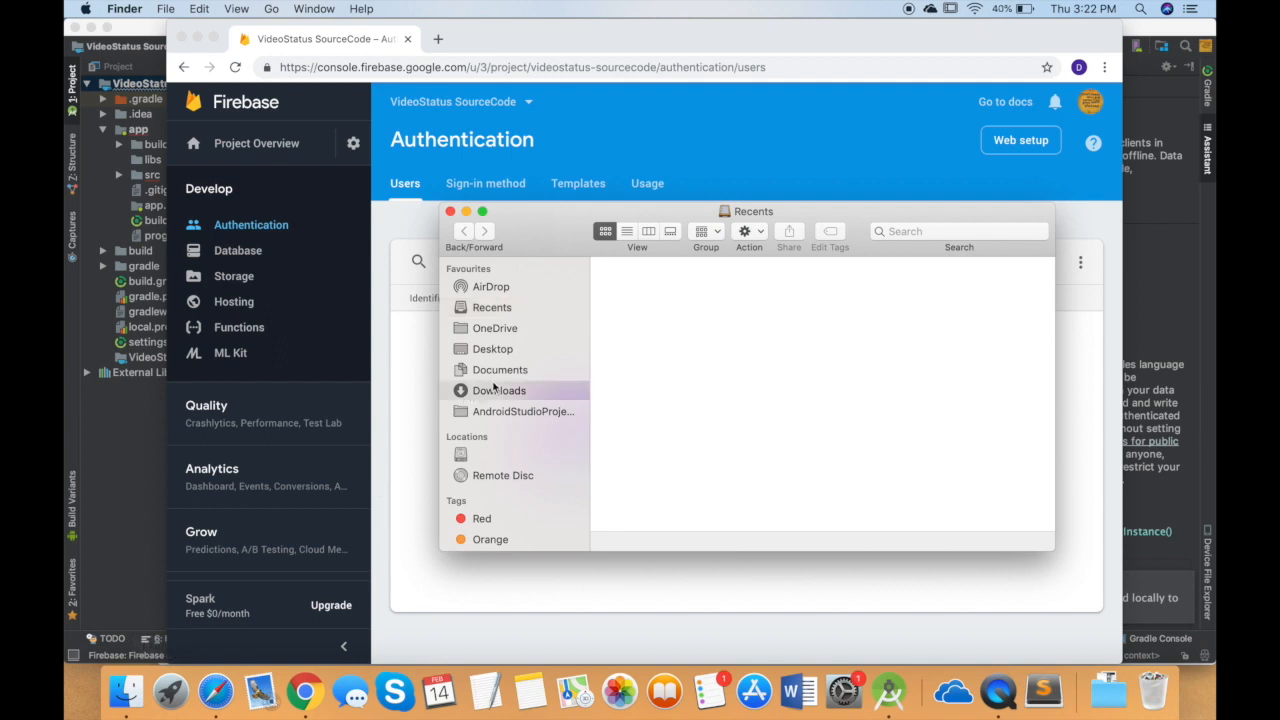
click(499, 390)
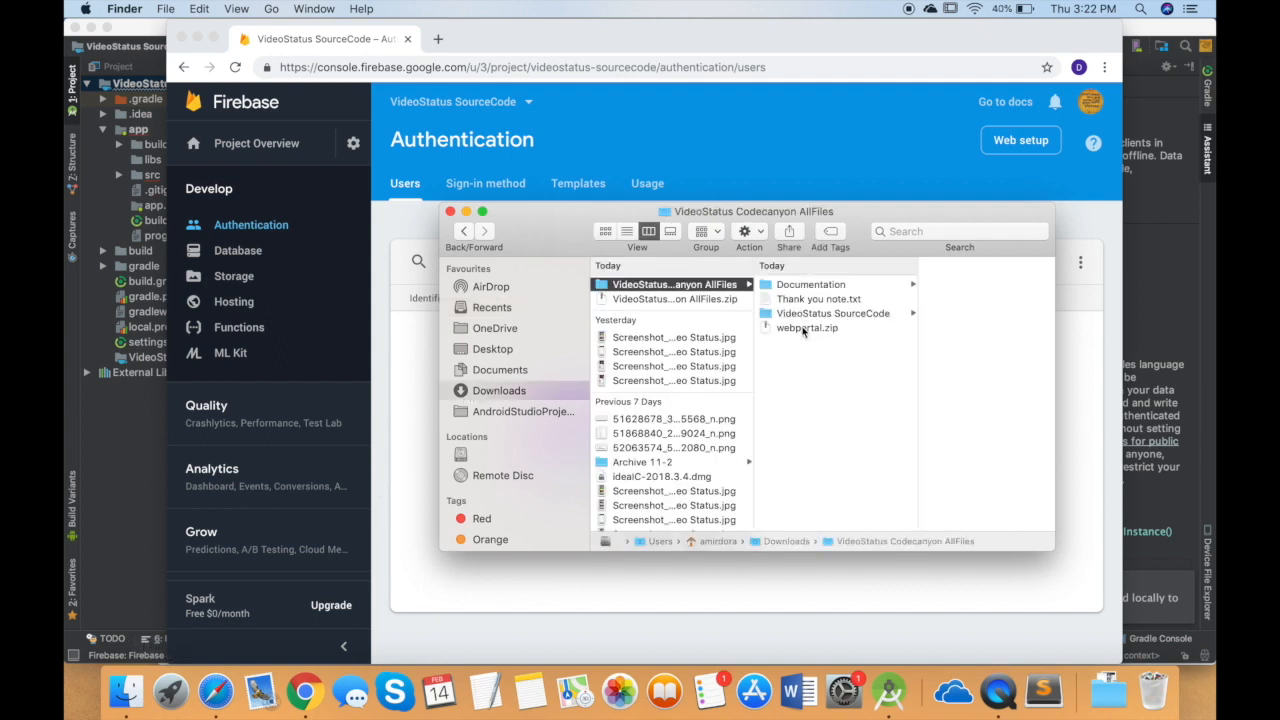
click(832, 313)
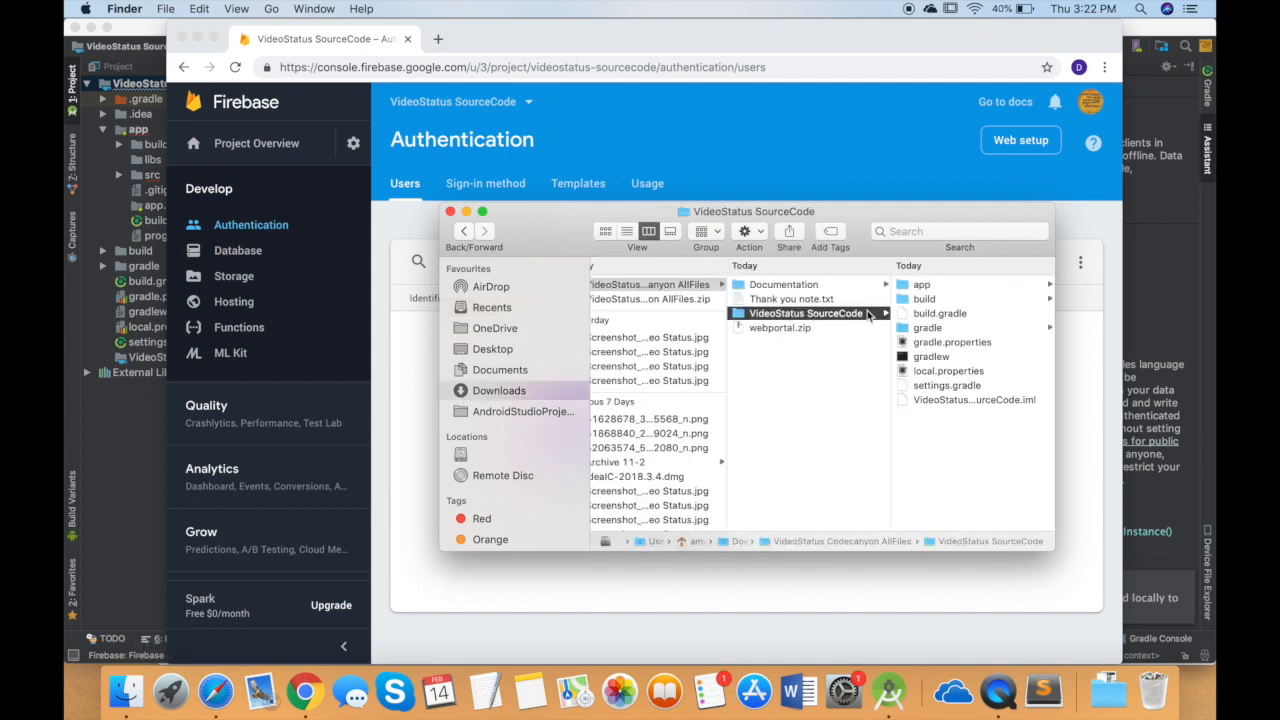
click(779, 327)
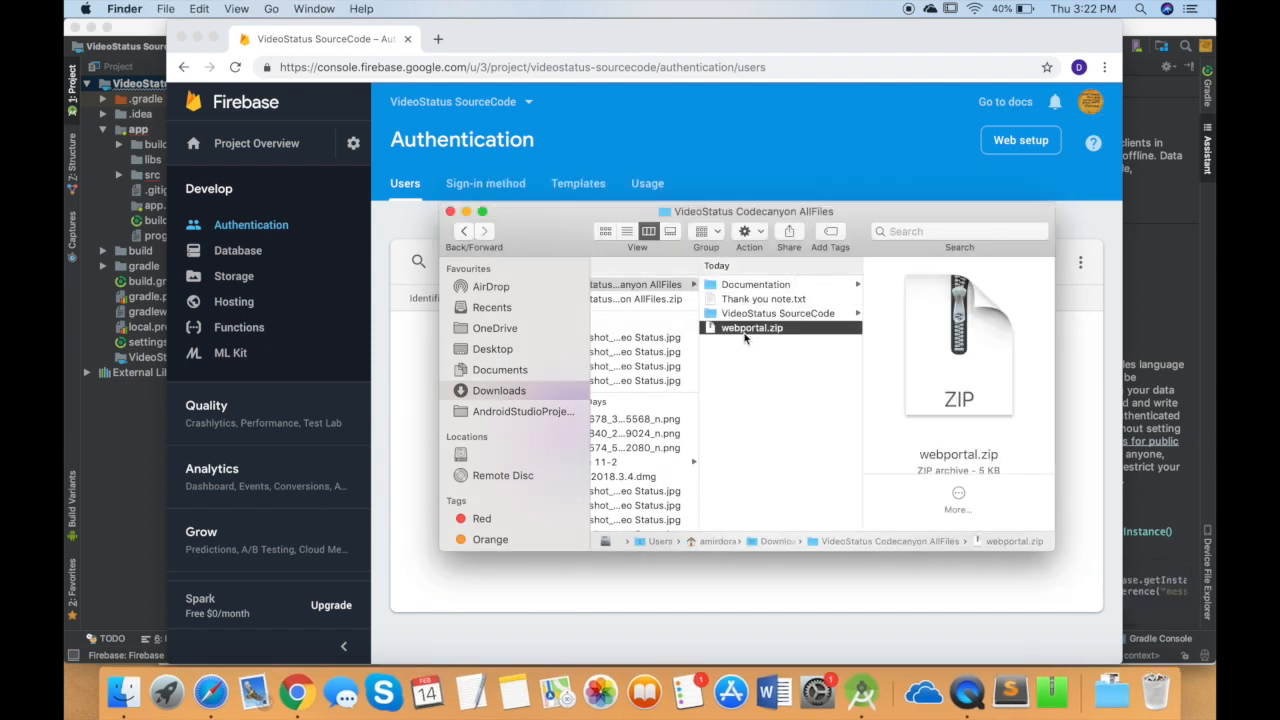
double_click(743, 327)
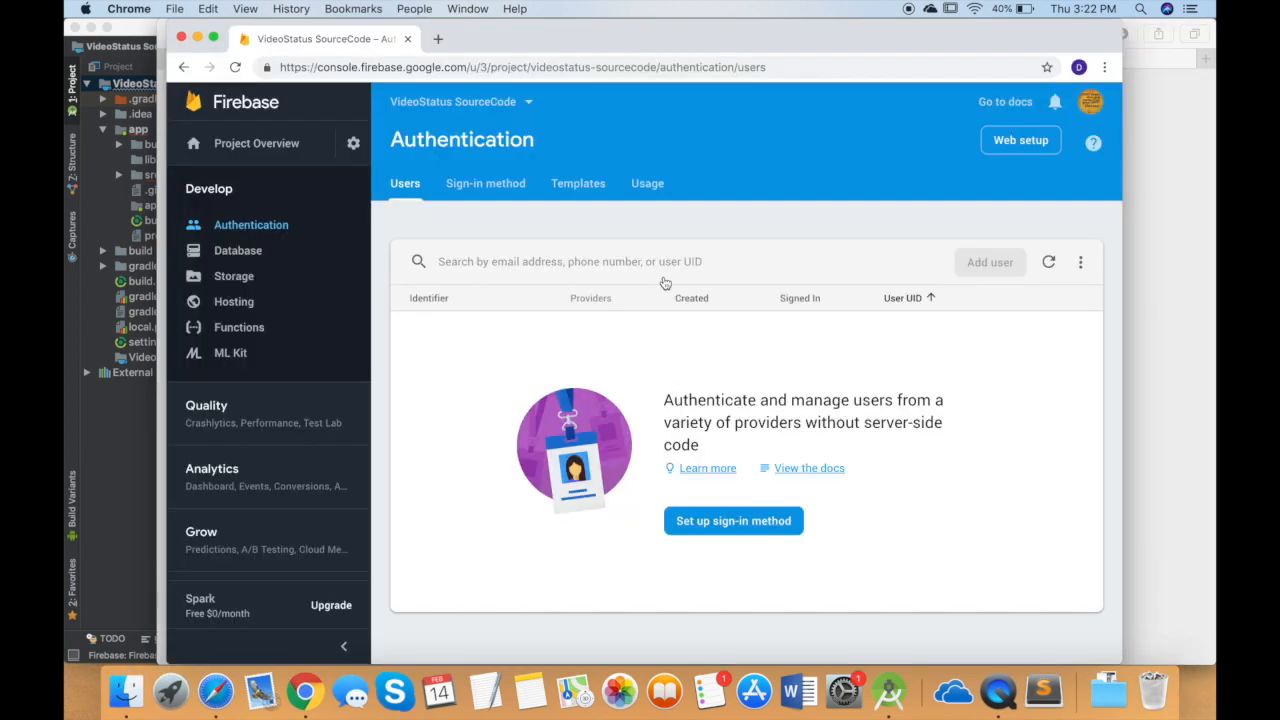
Step: Enable and save the Email/Password sign-in provider, then return to the Users list
click(485, 183)
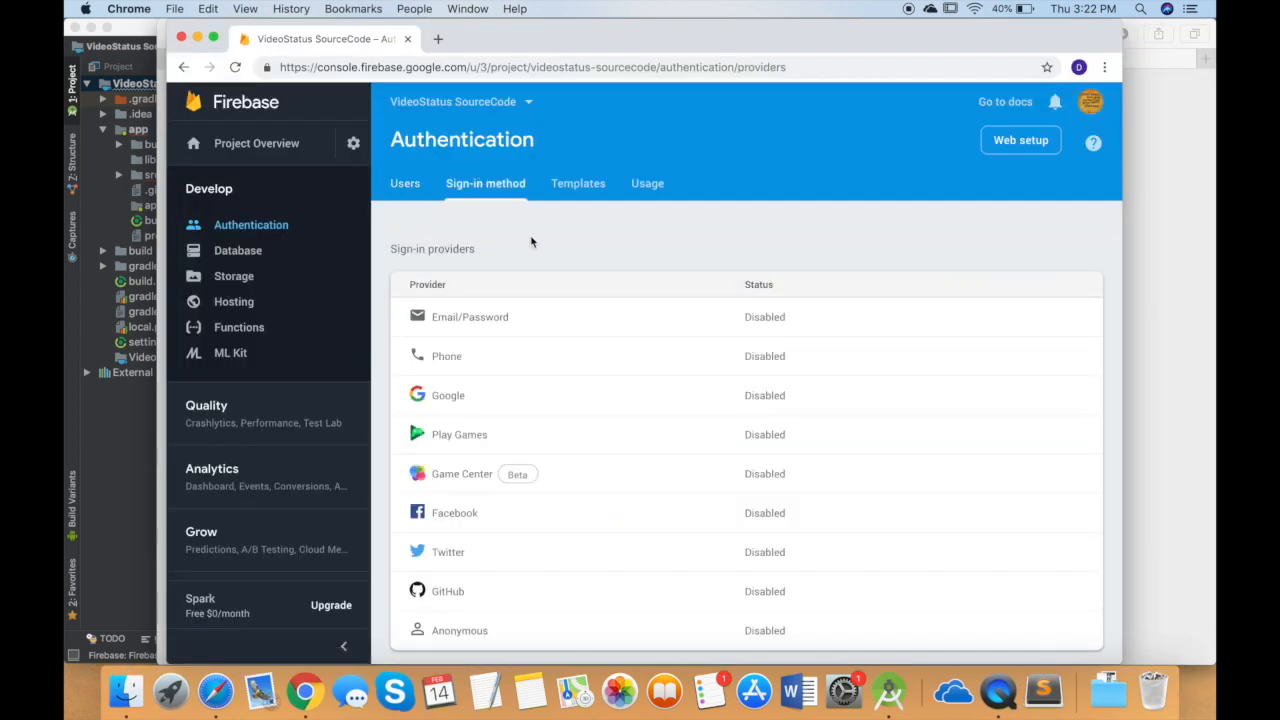
click(469, 317)
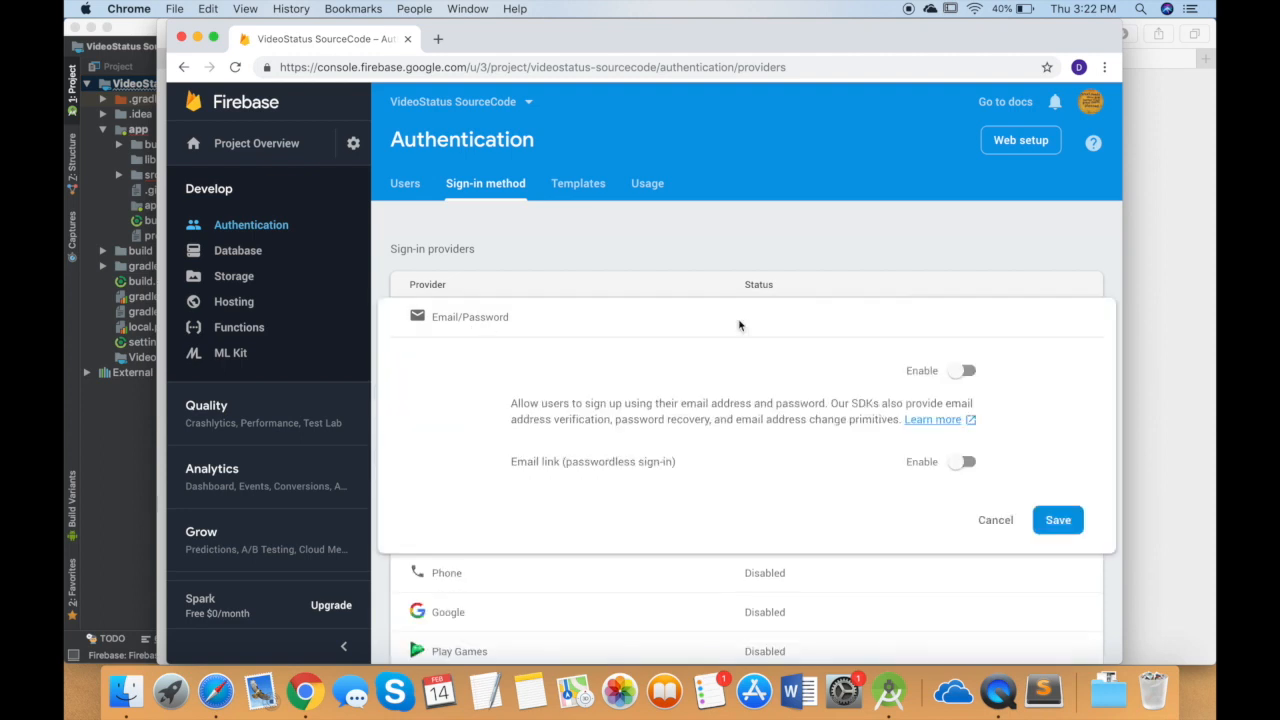
click(960, 370)
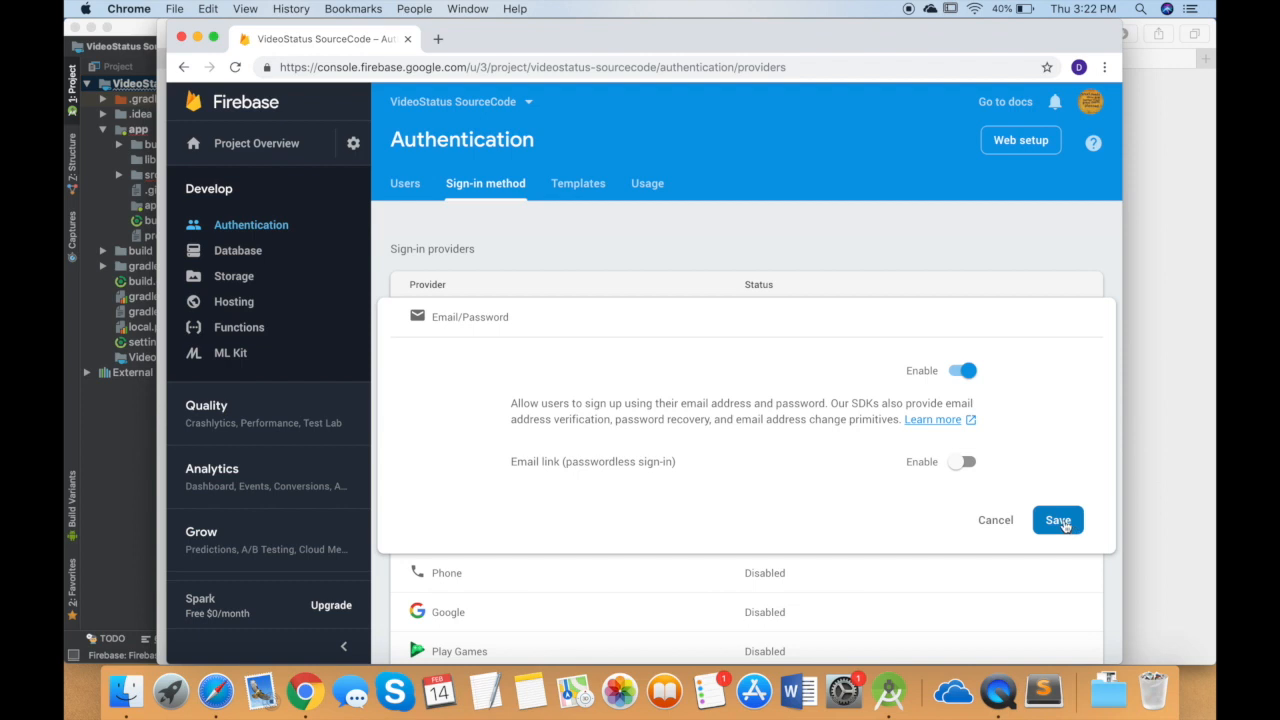
click(1057, 519)
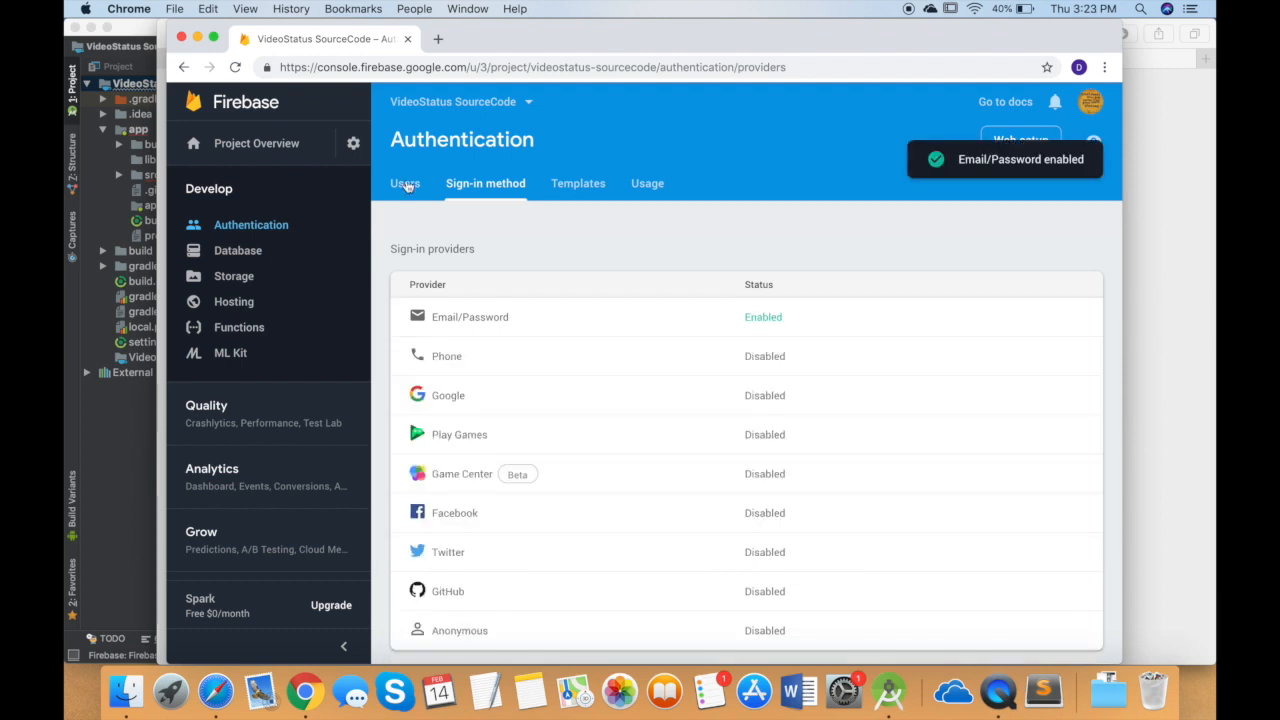
click(405, 183)
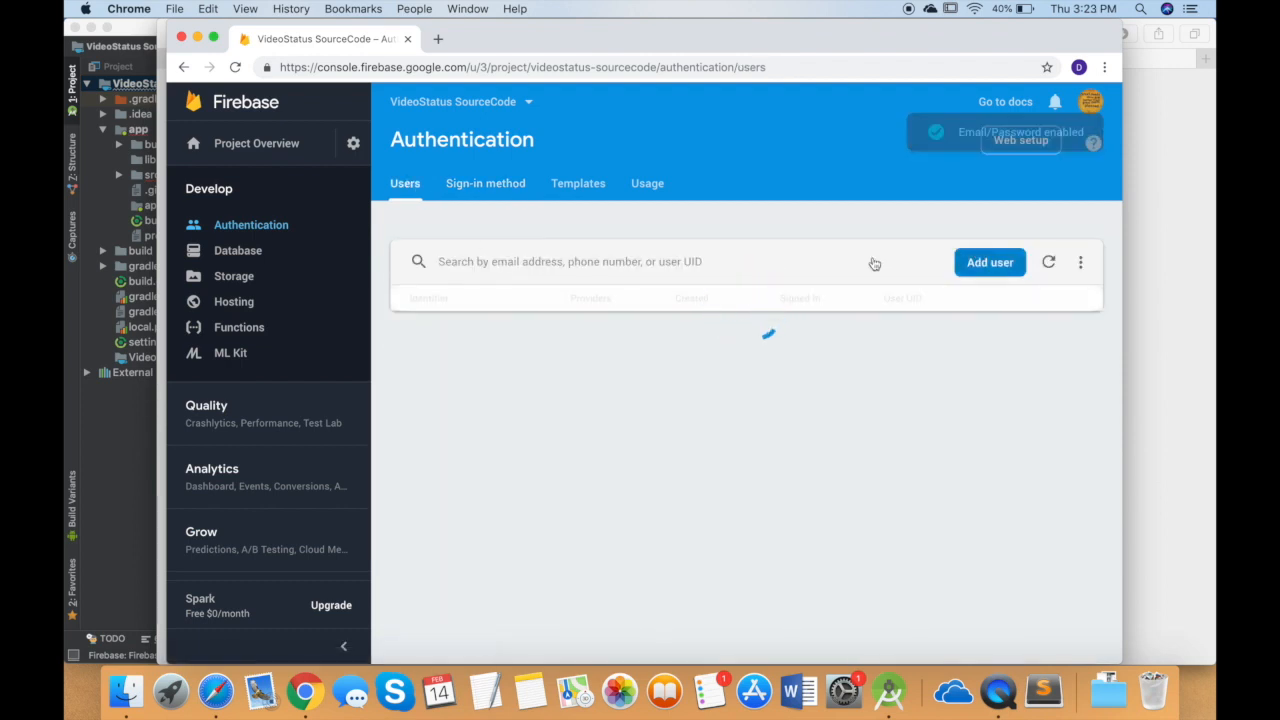
click(989, 262)
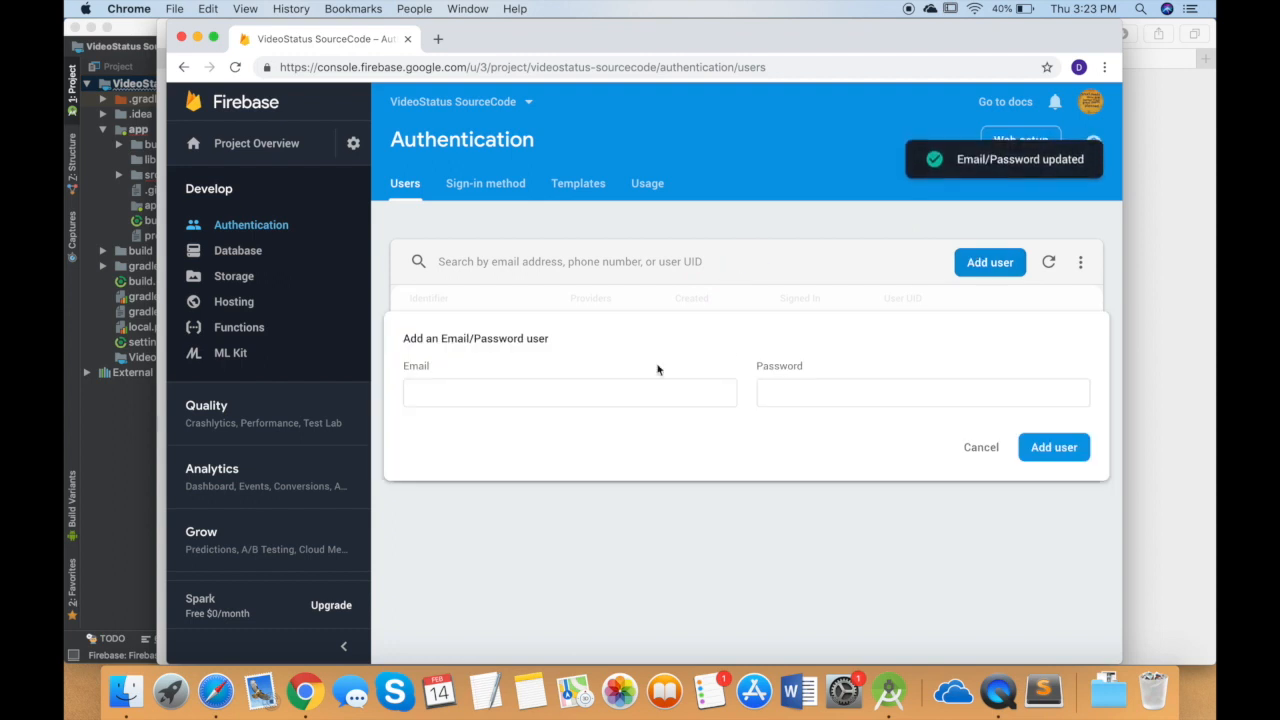
click(570, 392)
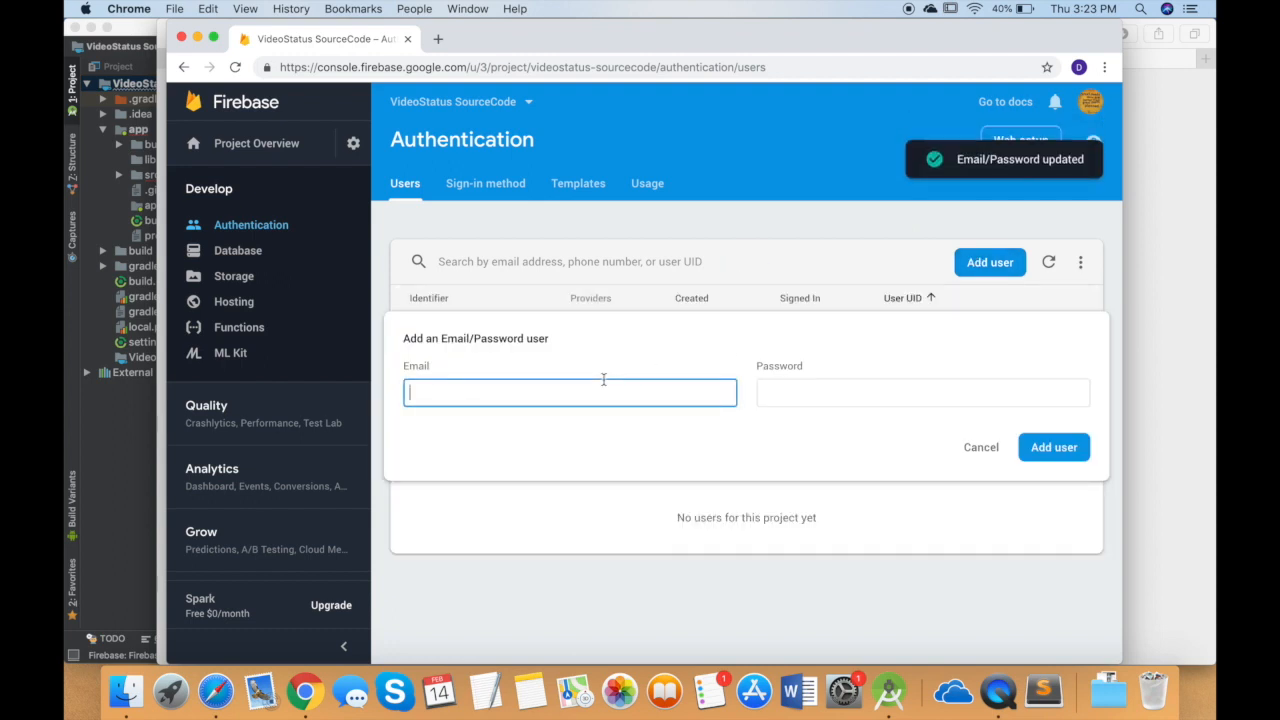
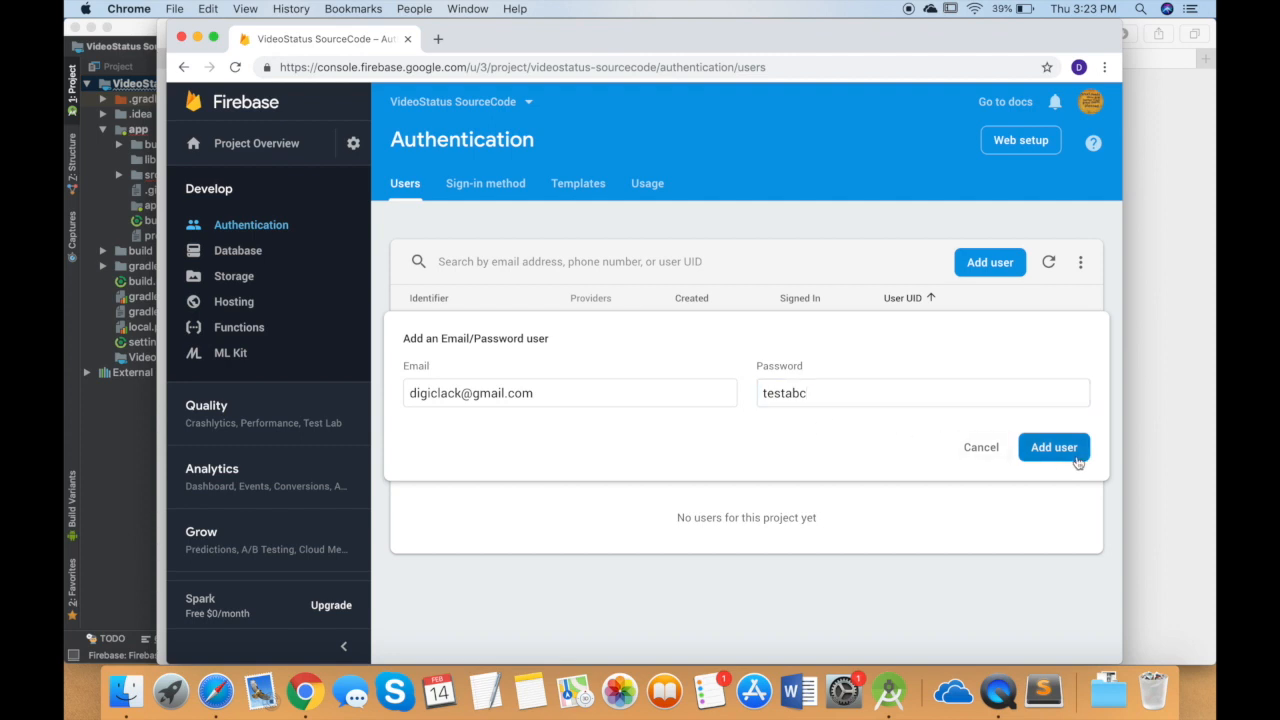
click(1053, 447)
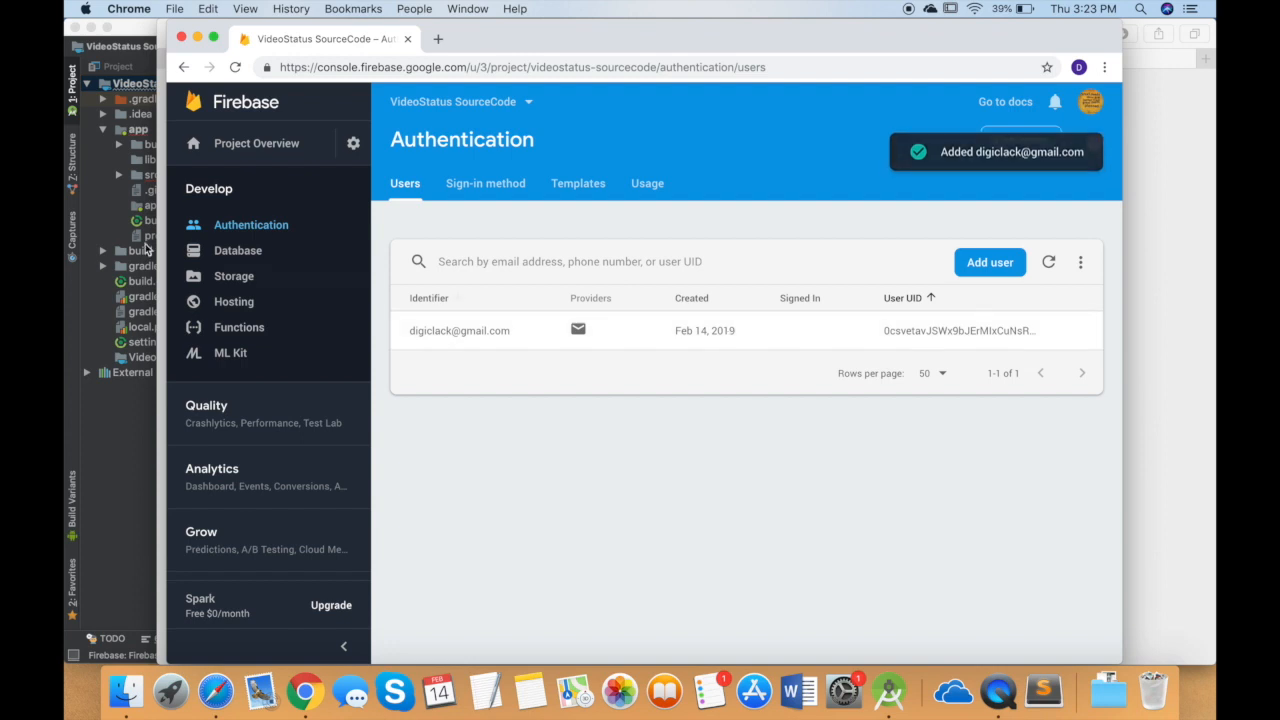
click(238, 250)
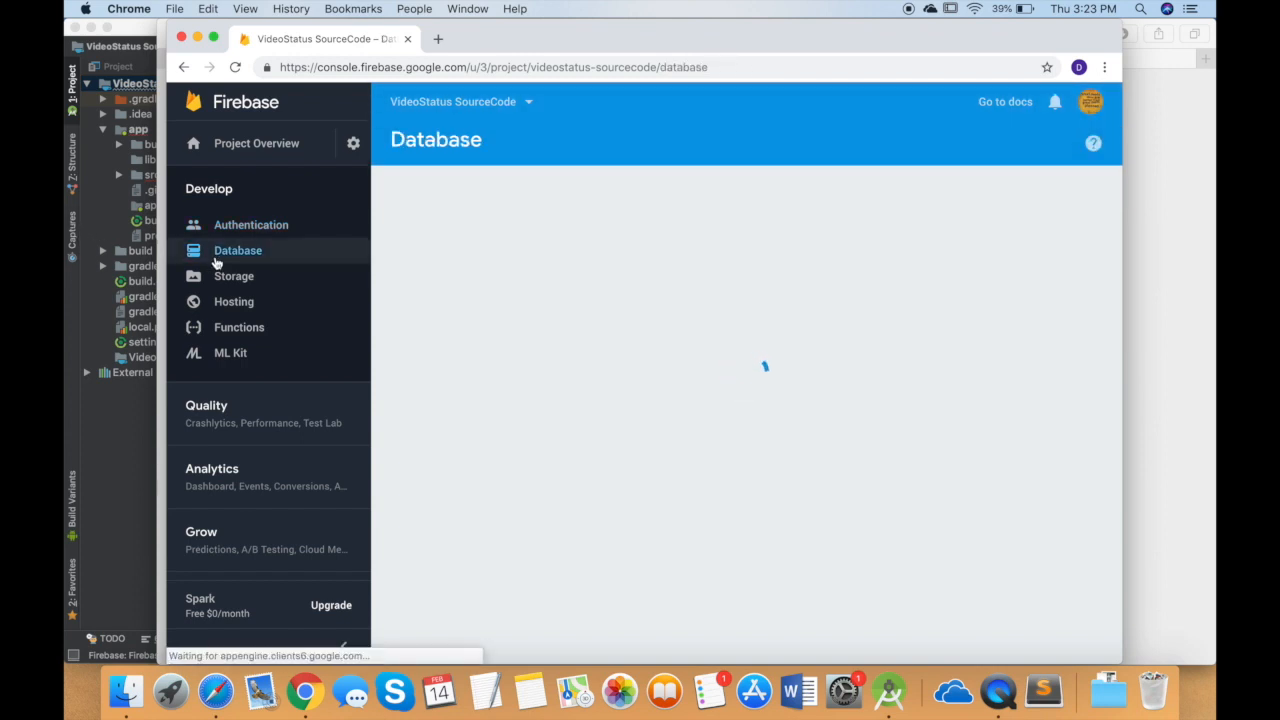
mouse_move(283, 258)
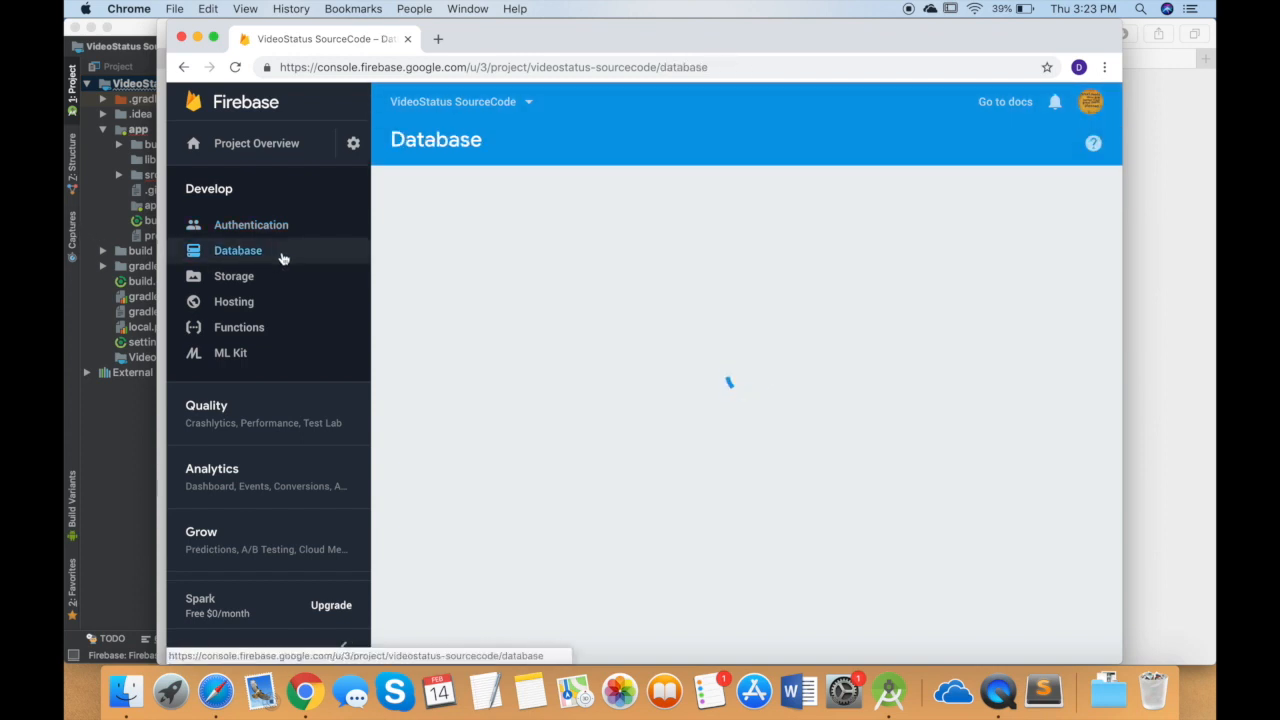
Step: Create and enable a Realtime Database in locked mode
click(237, 250)
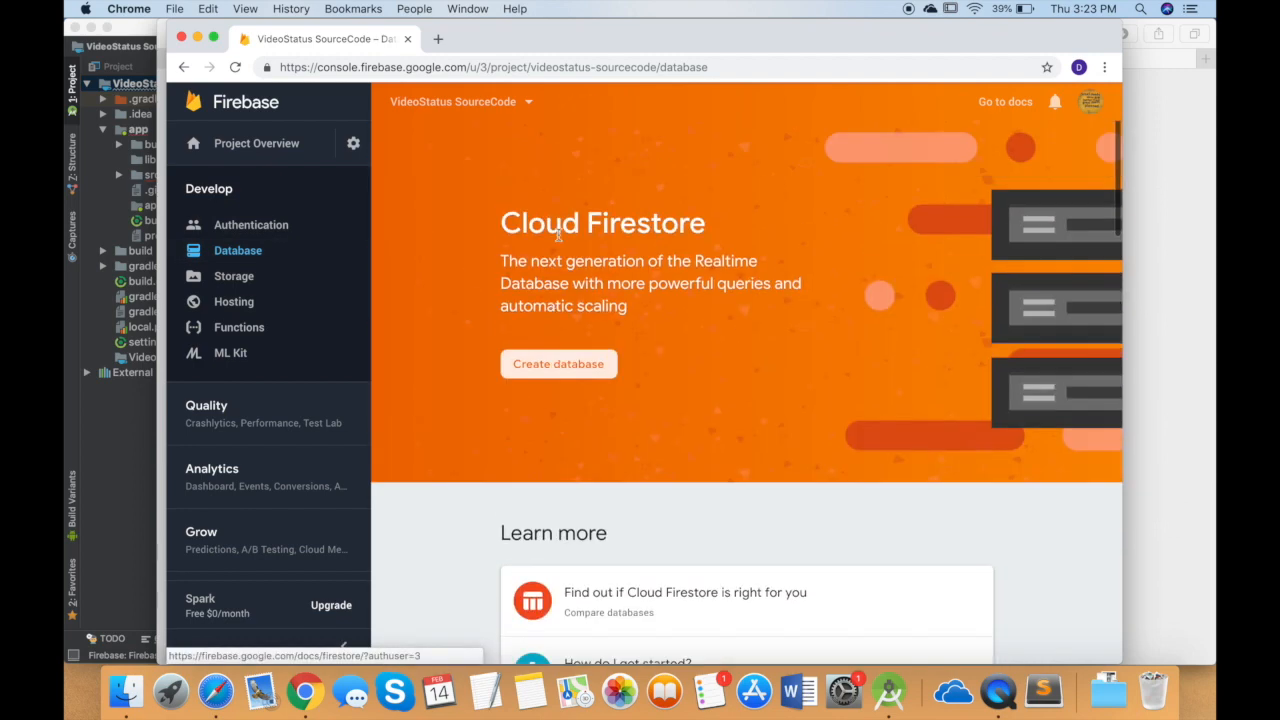
click(453, 101)
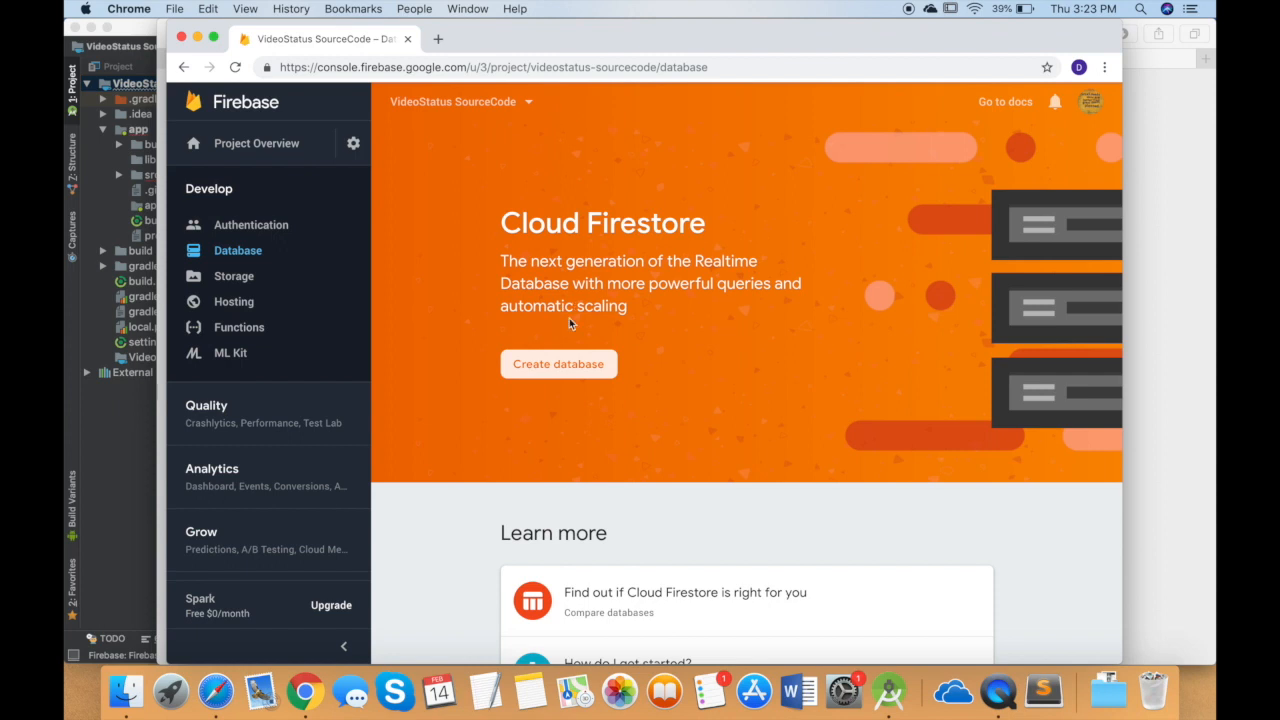
scroll(down, 3)
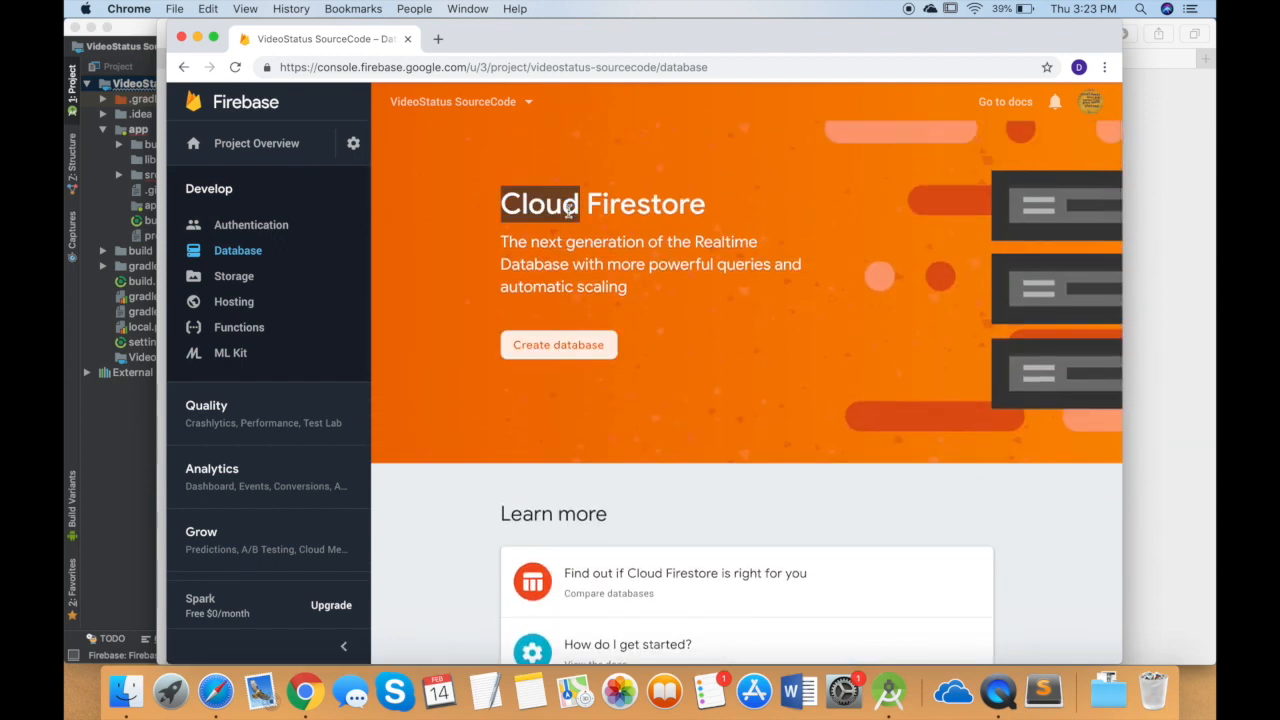
scroll(down, 3)
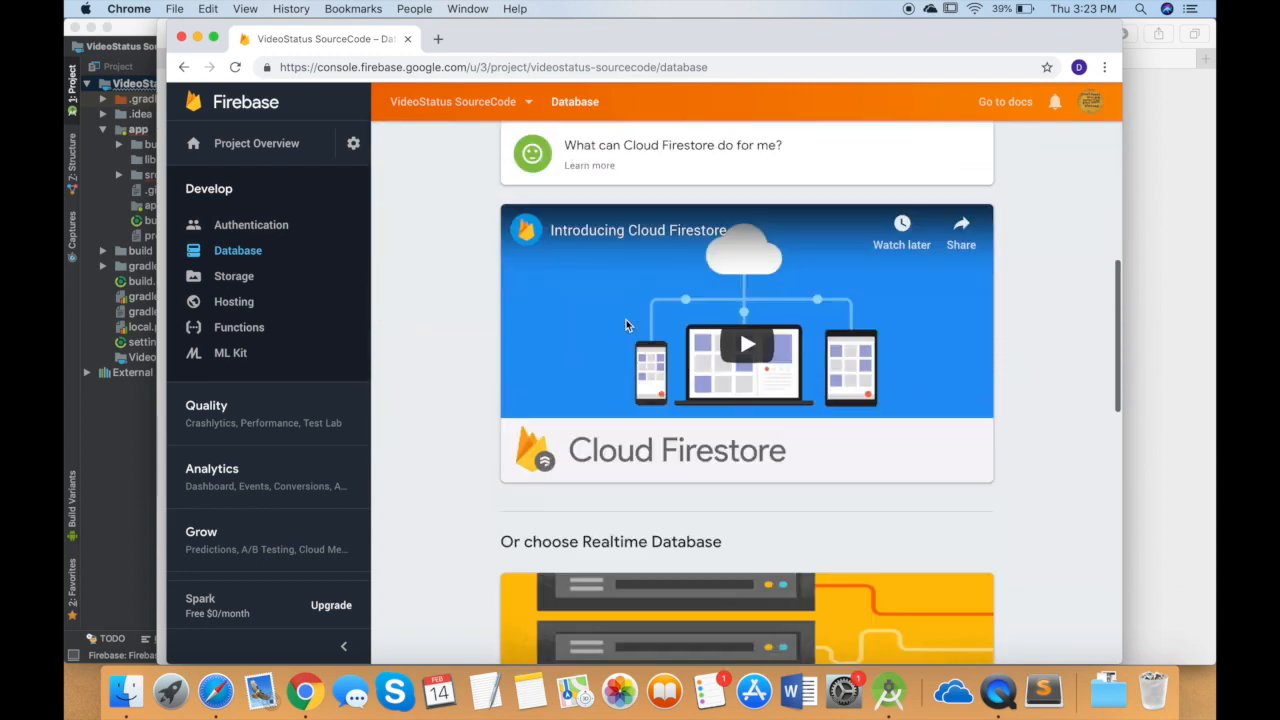
scroll(down, 3)
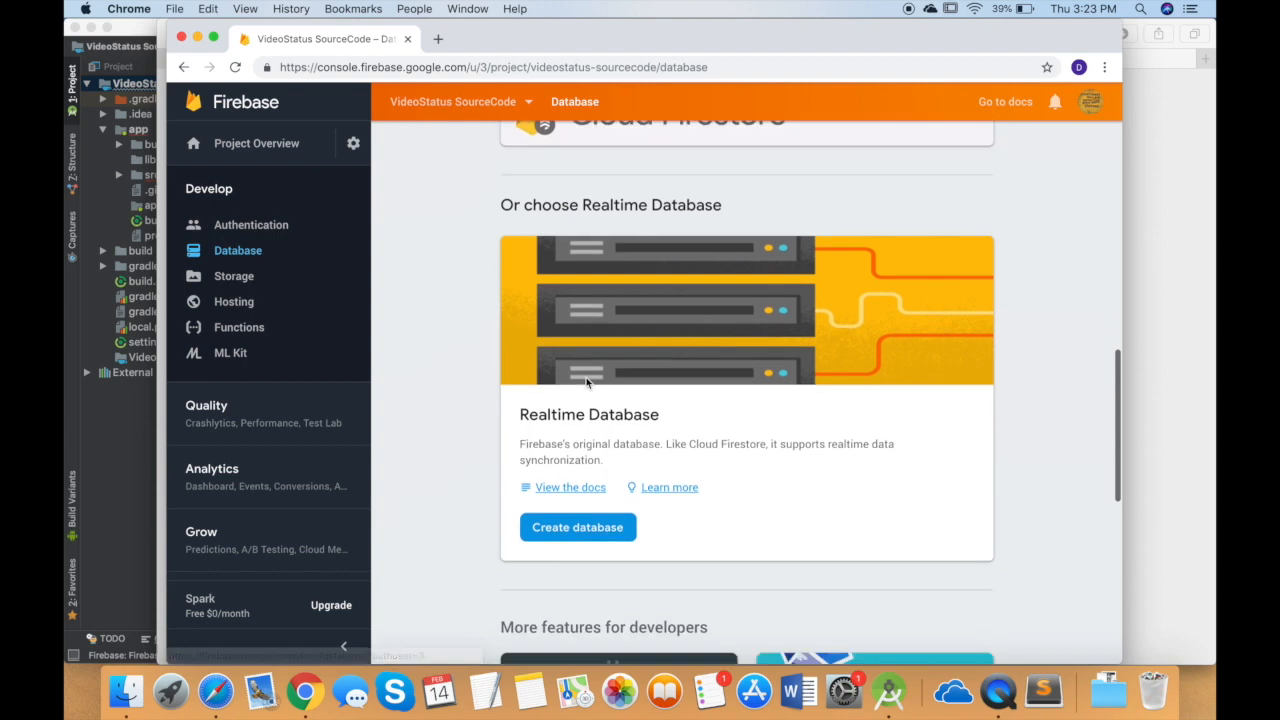
click(577, 527)
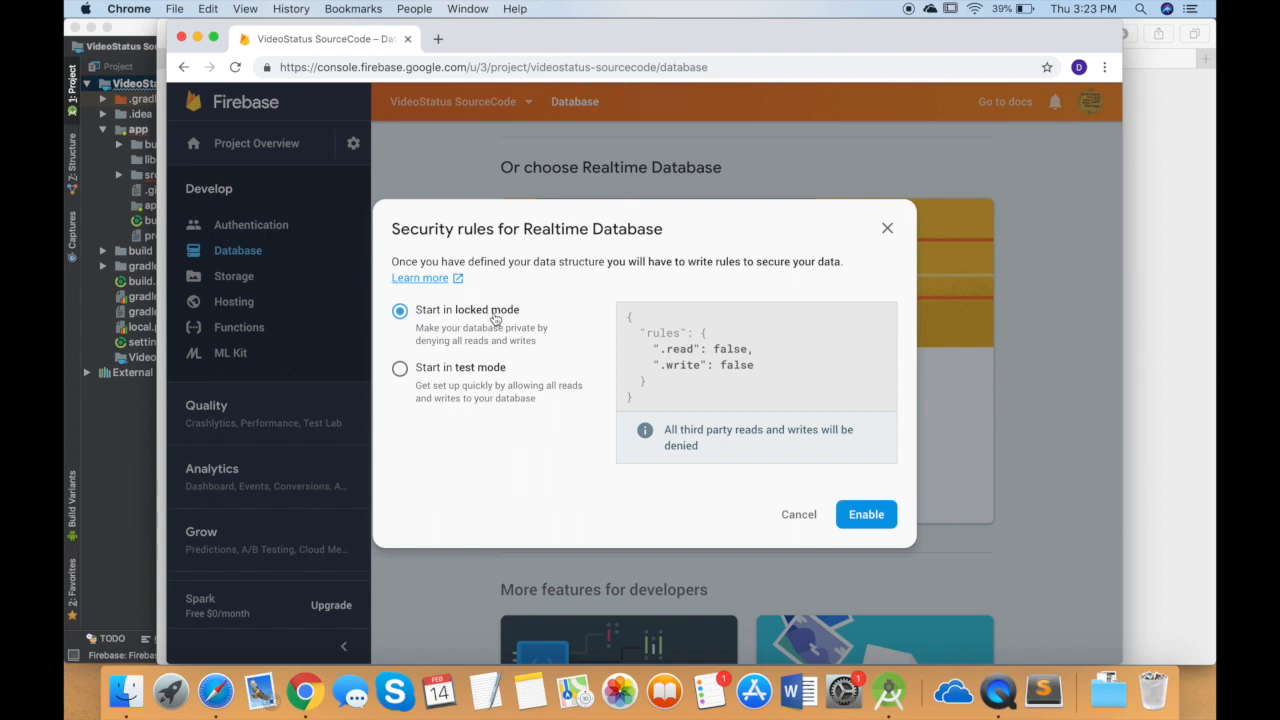
click(865, 514)
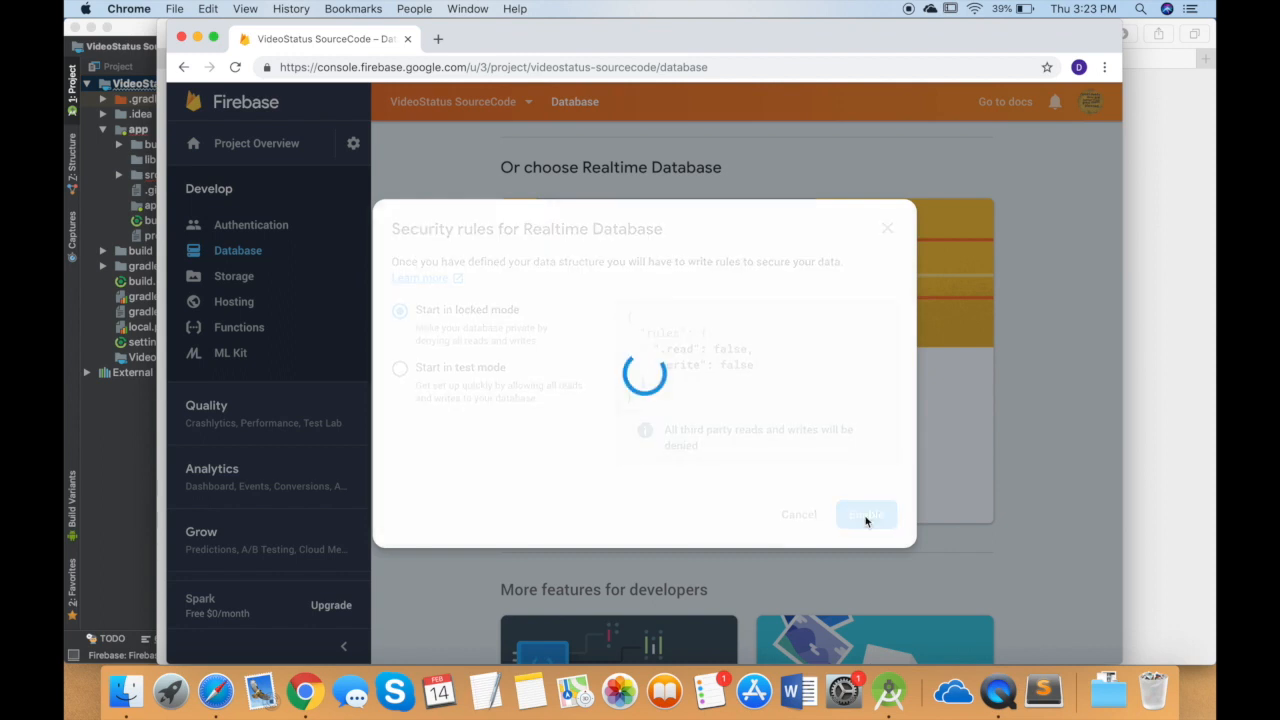
click(865, 514)
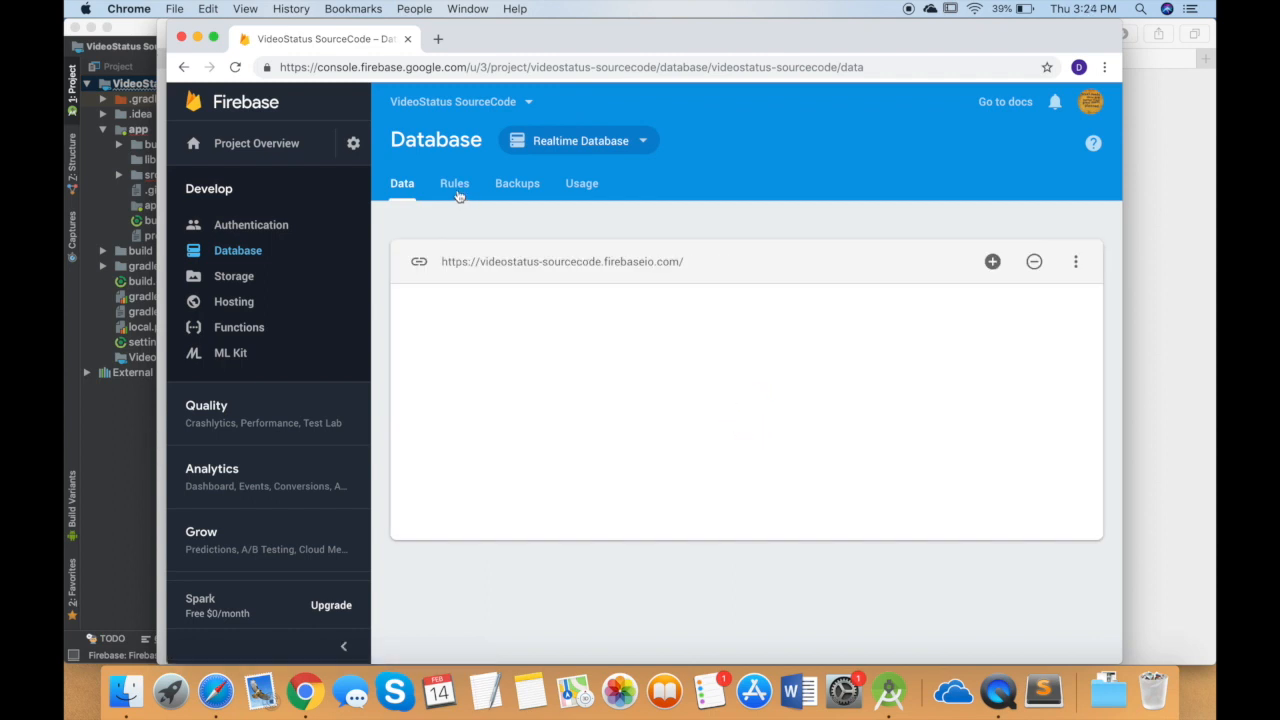
Step: Change the write rule to 'auth !=null', publish the database rules, then go to Storage
click(454, 183)
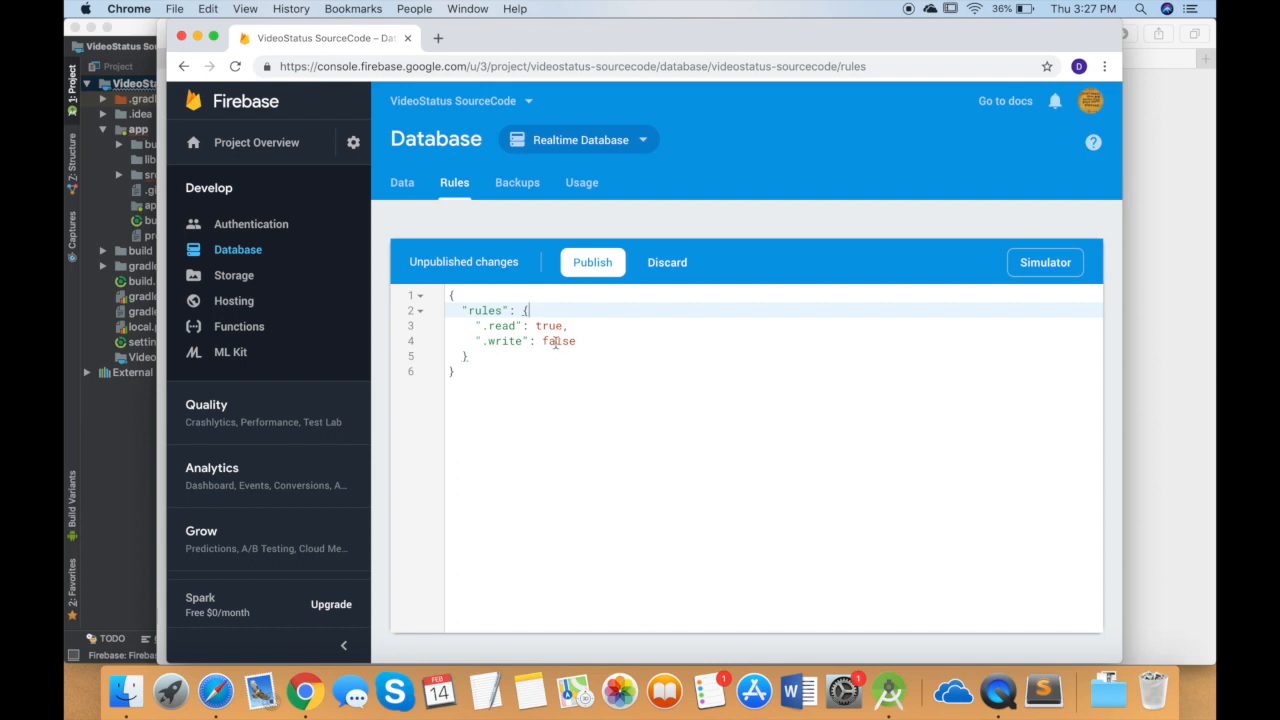
double_click(558, 341)
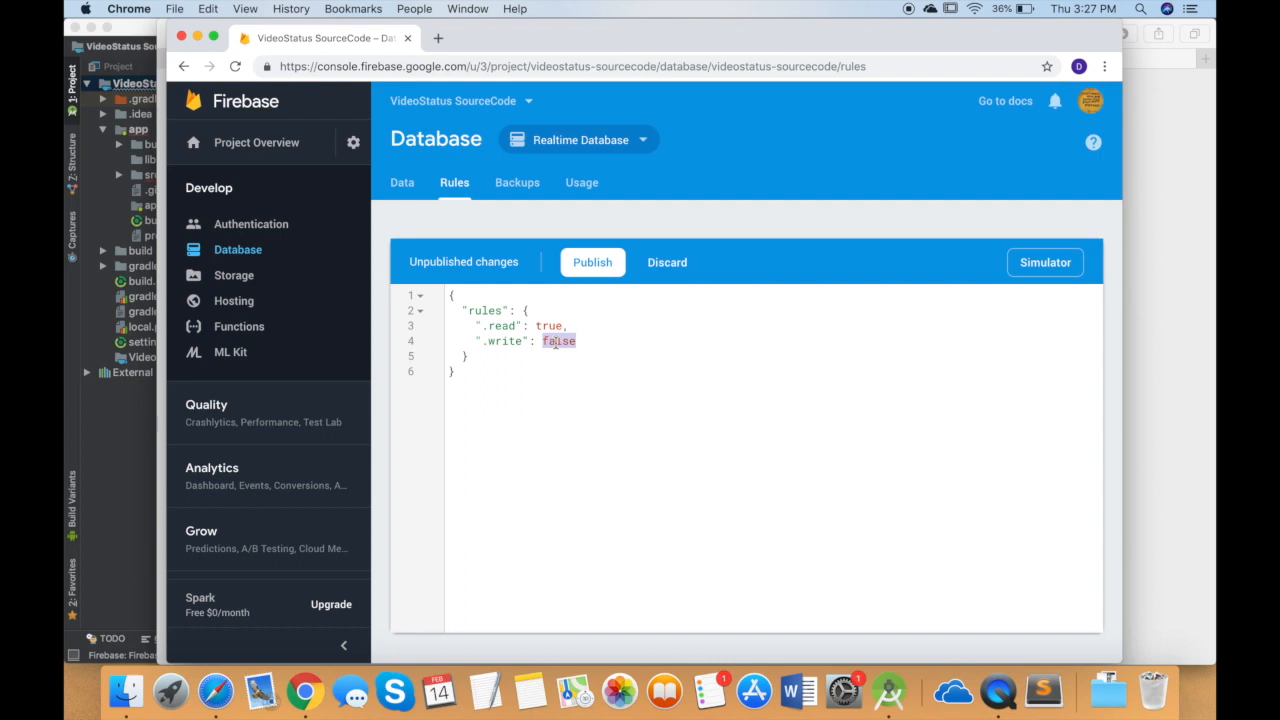
text(a")
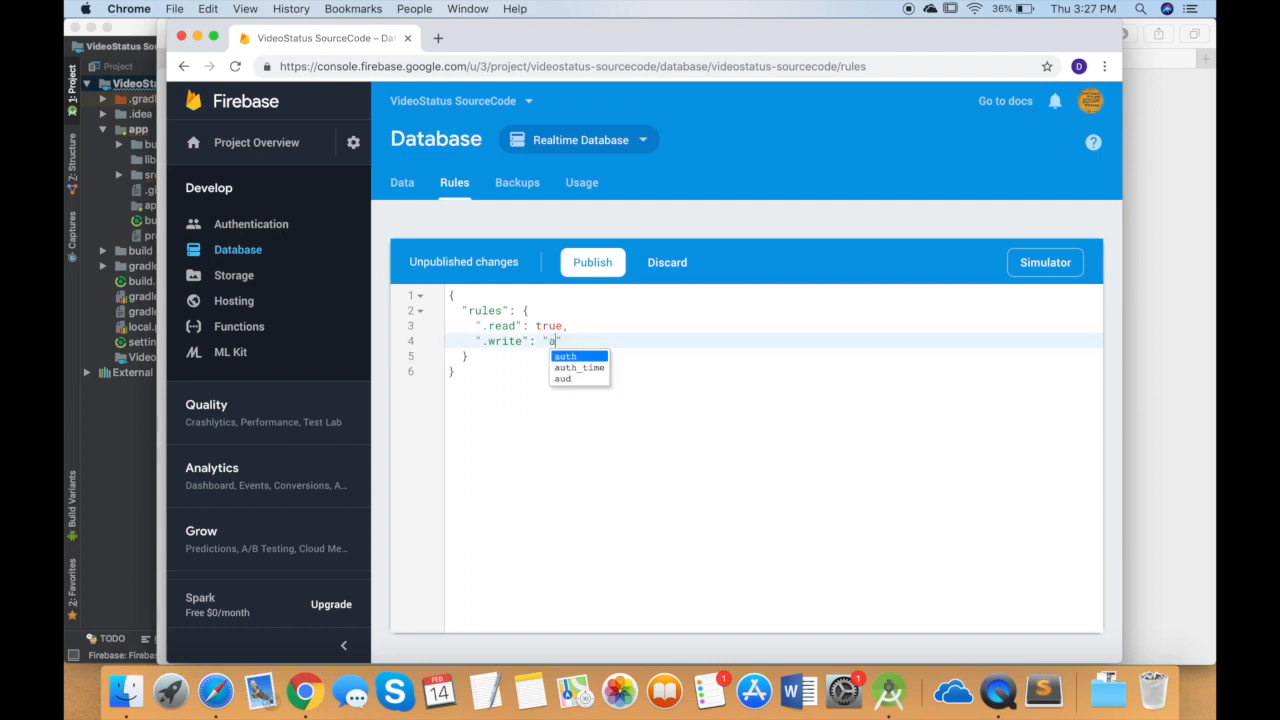
text(uth !)
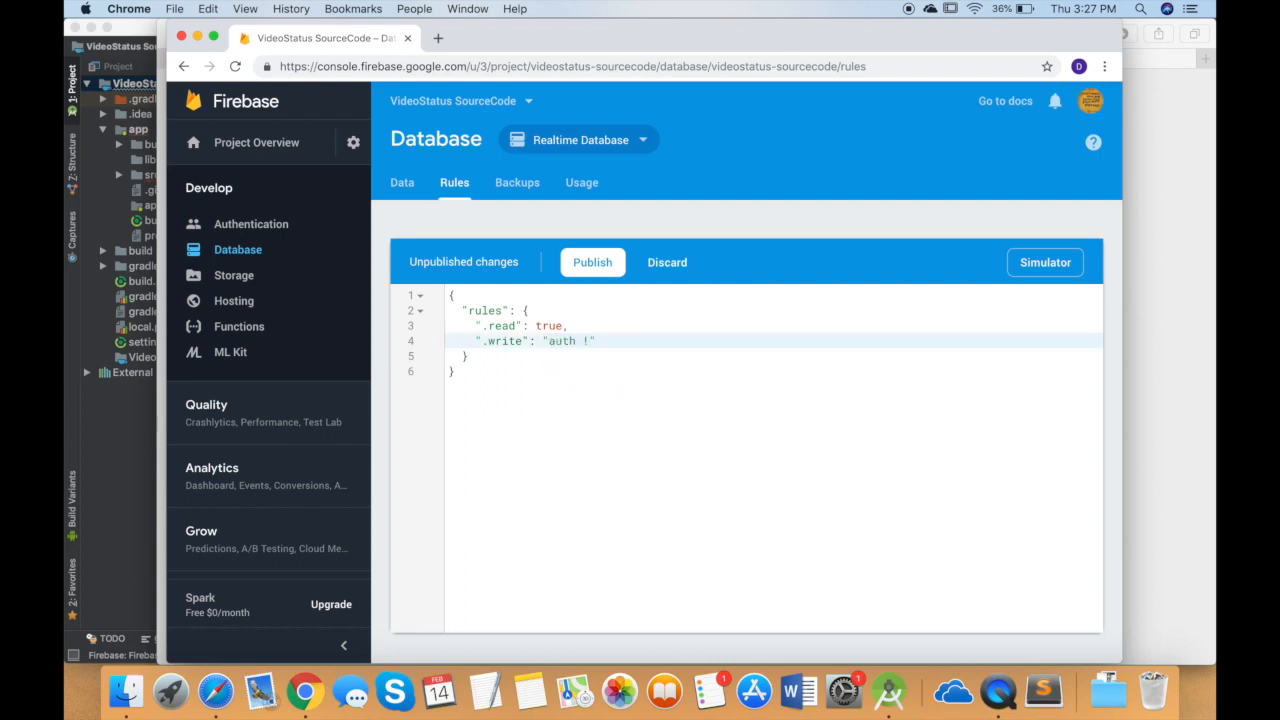
text(=null)
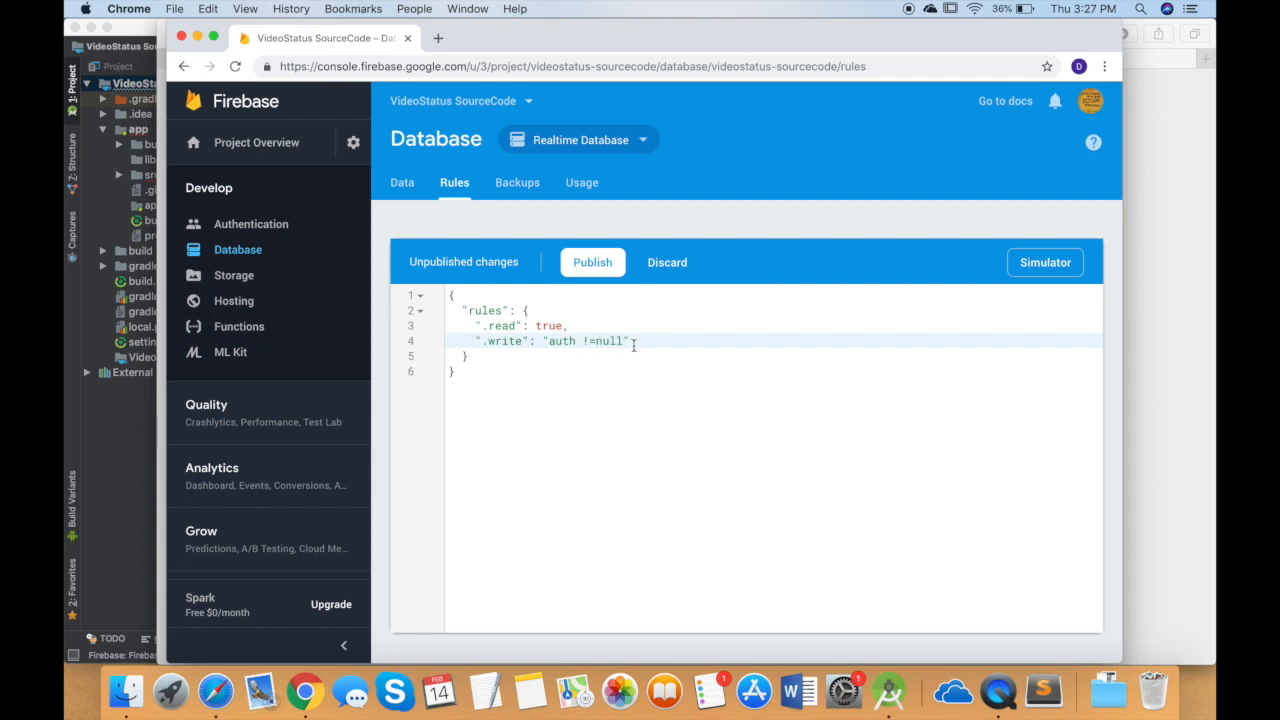
drag(630, 341, 463, 326)
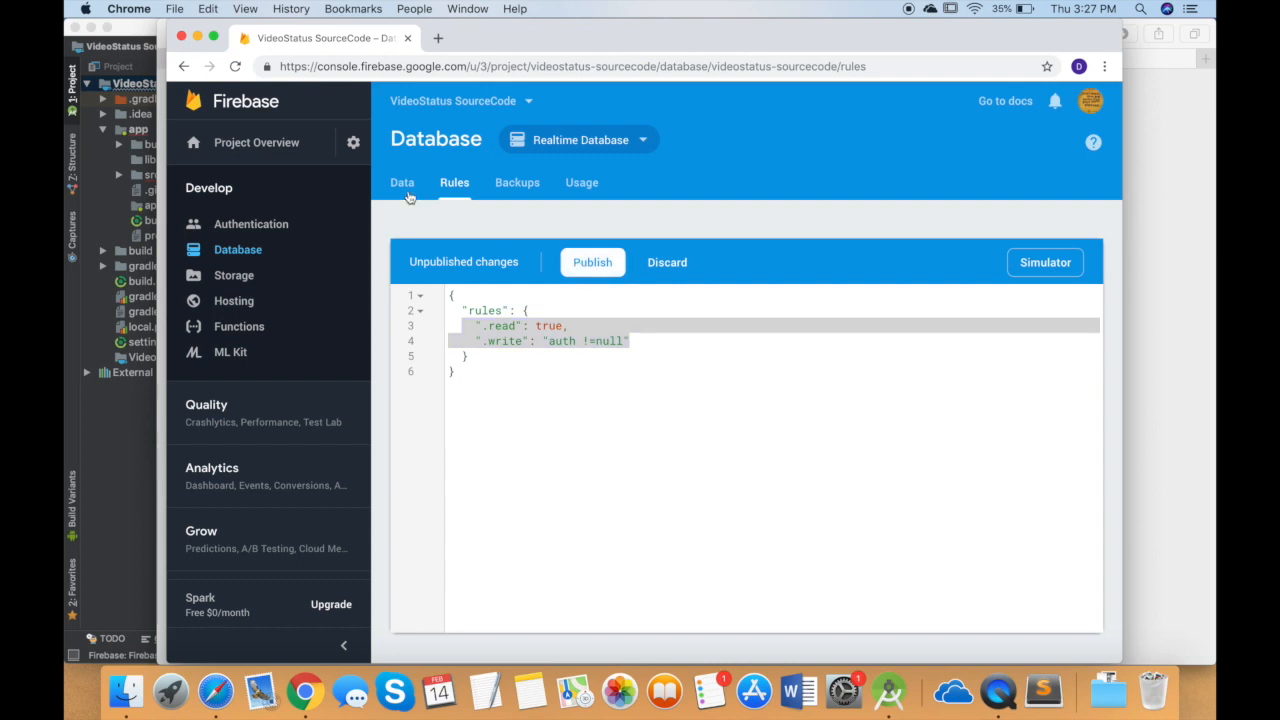
click(592, 262)
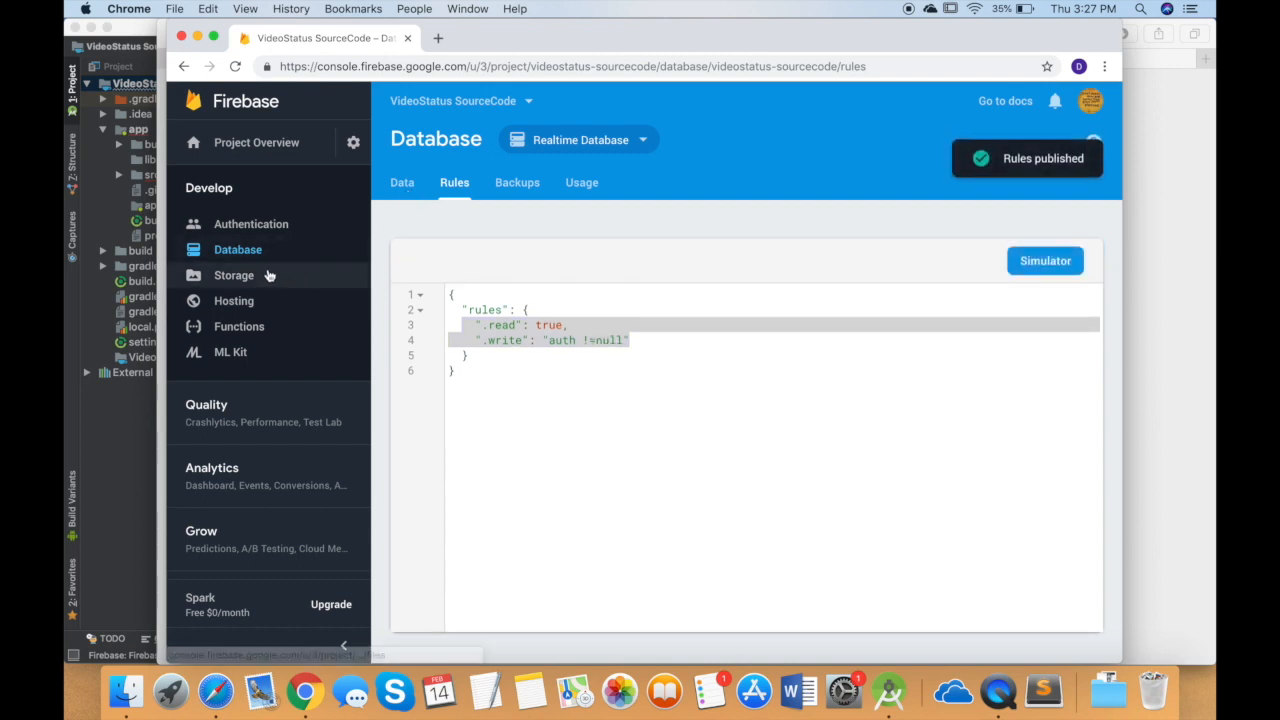
click(234, 275)
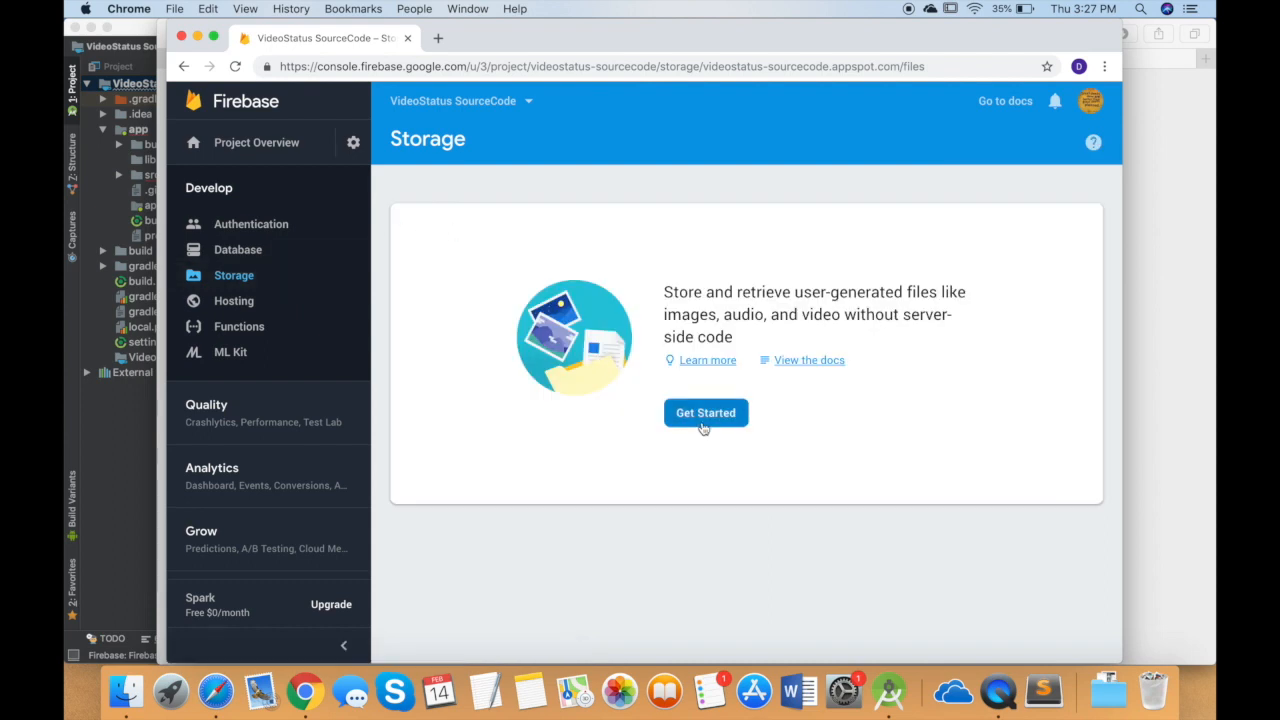
Step: Enable Cloud Storage with default security rules, check Rules, and return to Files
click(705, 412)
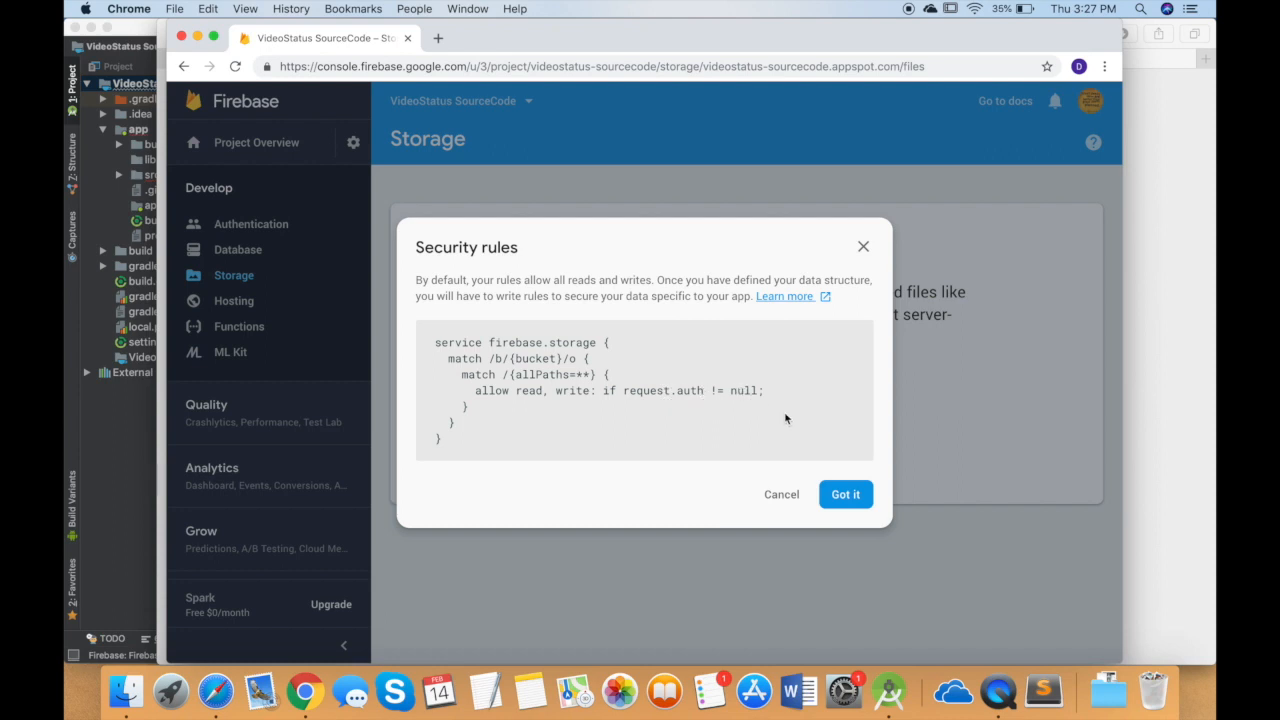
click(845, 494)
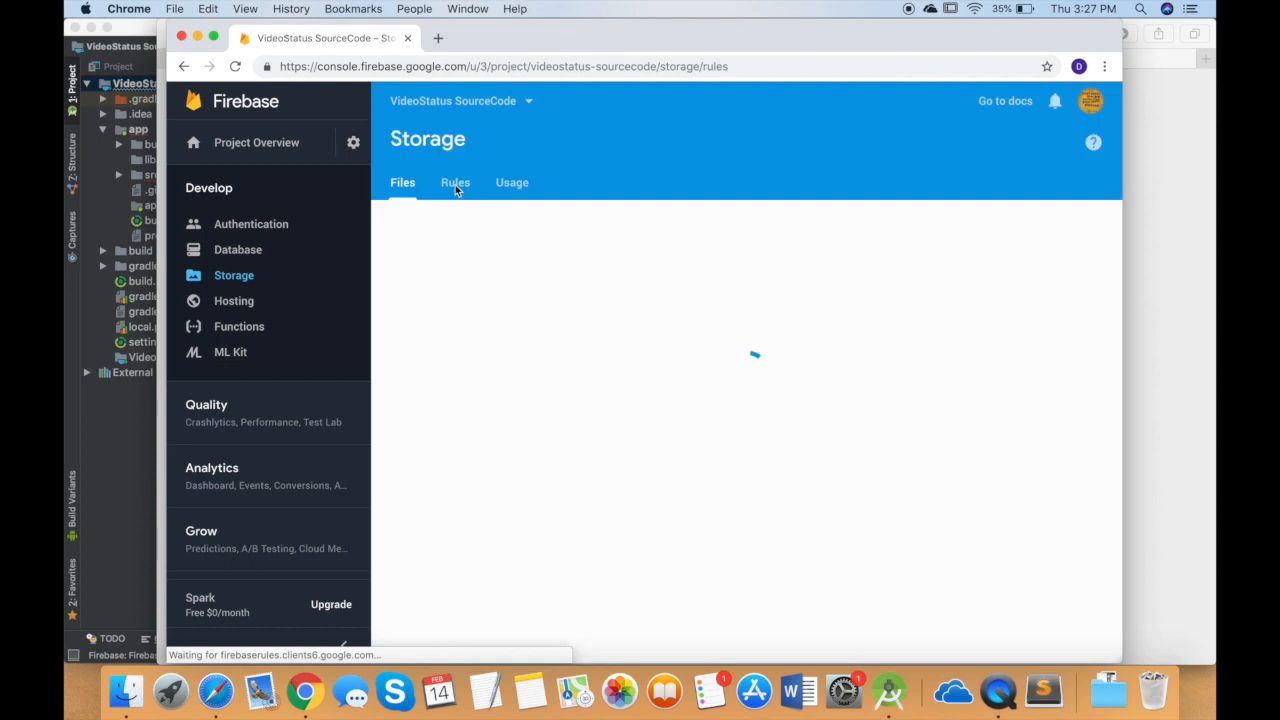
click(455, 182)
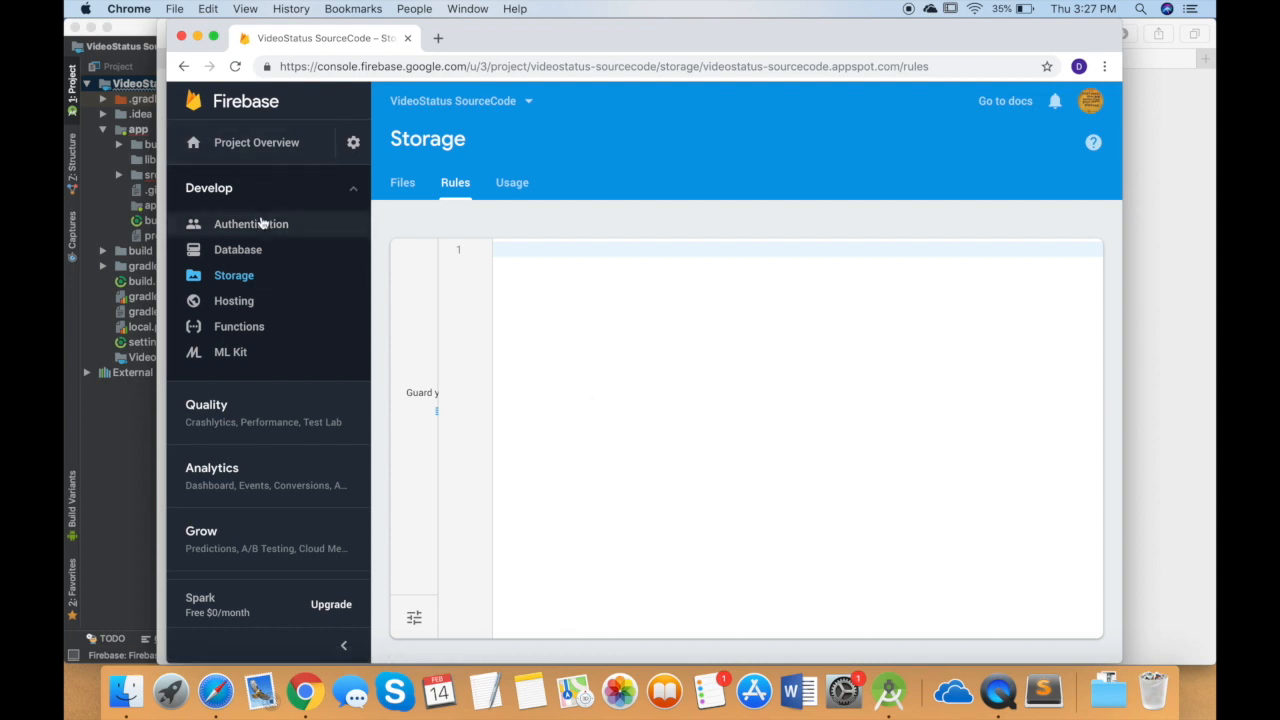
mouse_move(374, 454)
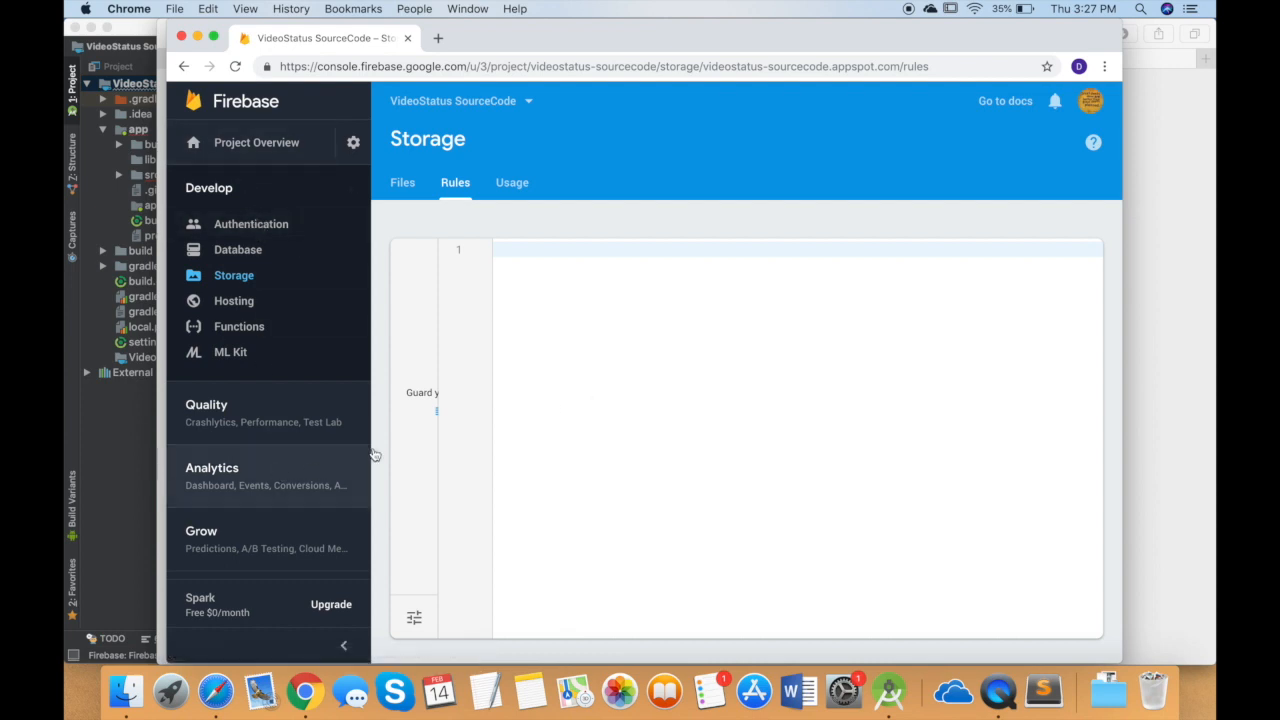
click(402, 182)
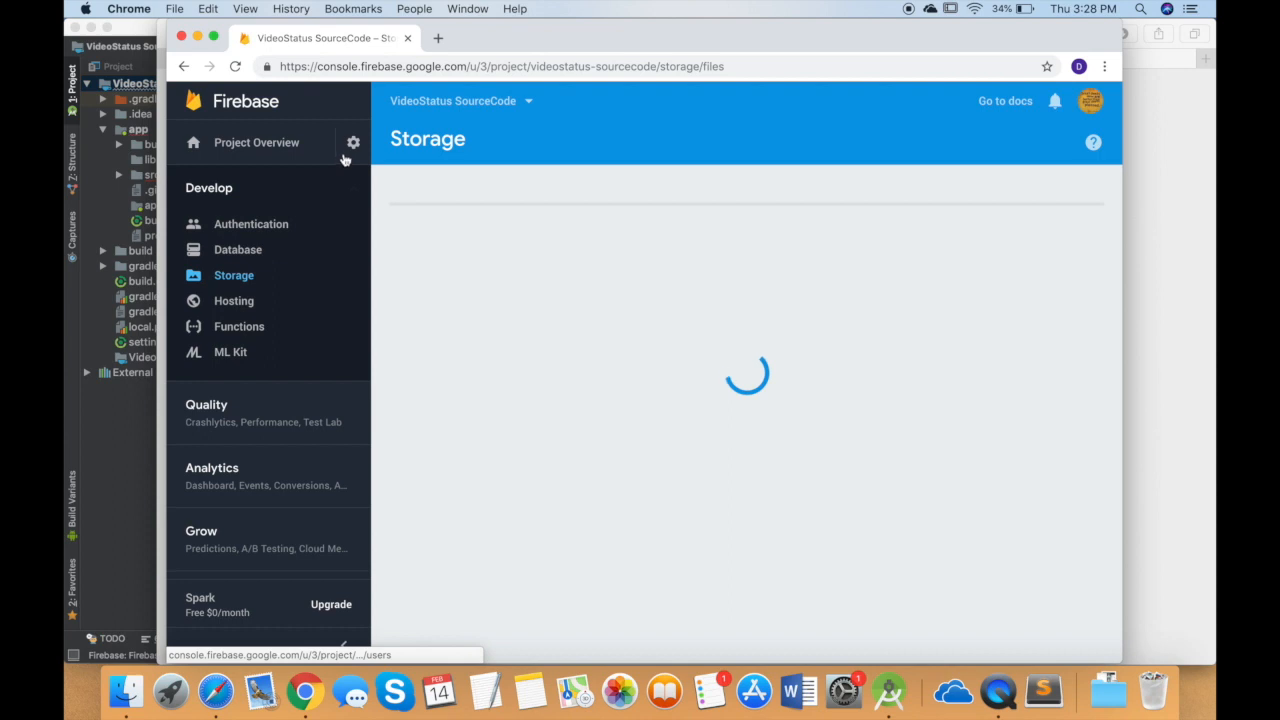
click(352, 142)
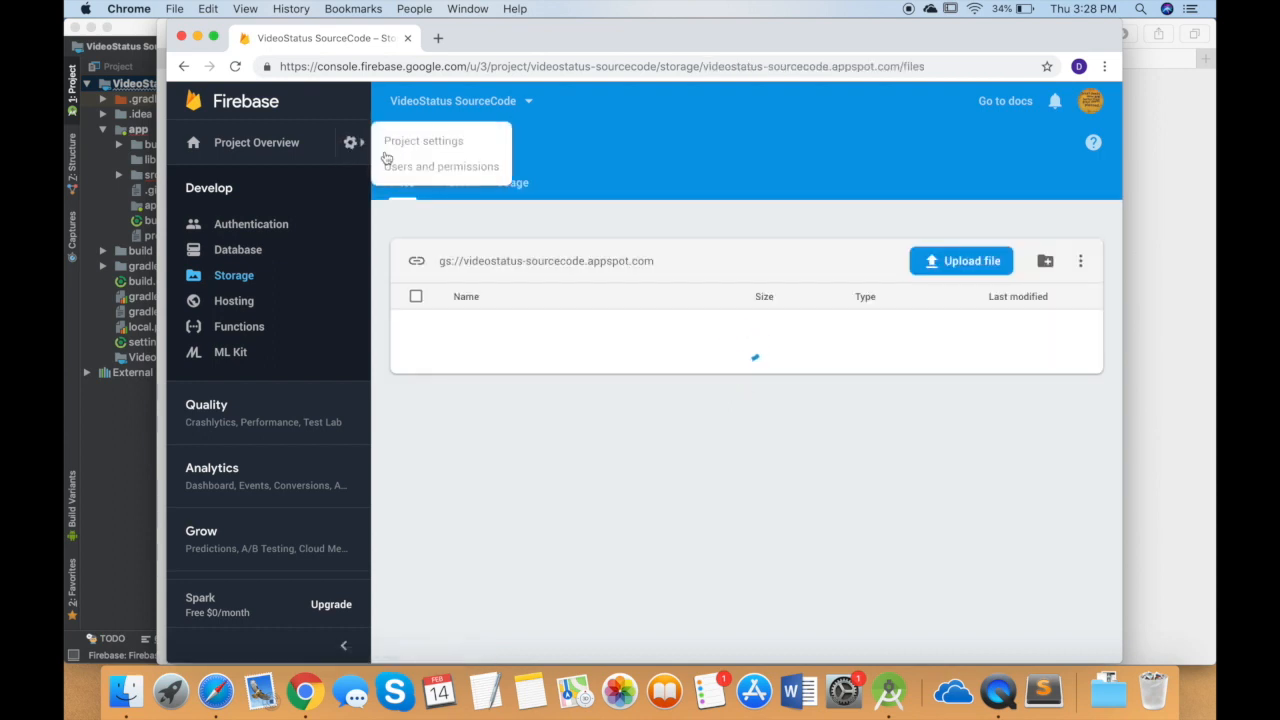
Step: Open Project settings and scroll down to the Your apps section
click(423, 140)
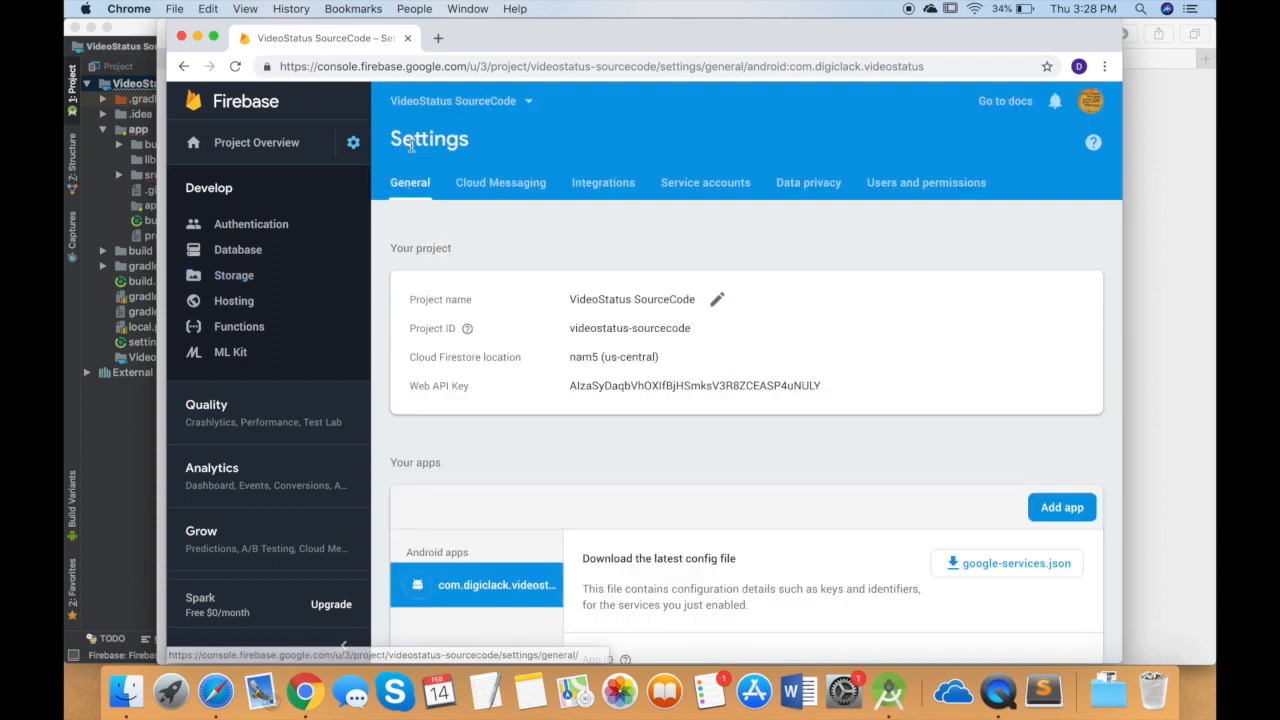
scroll(down, 3)
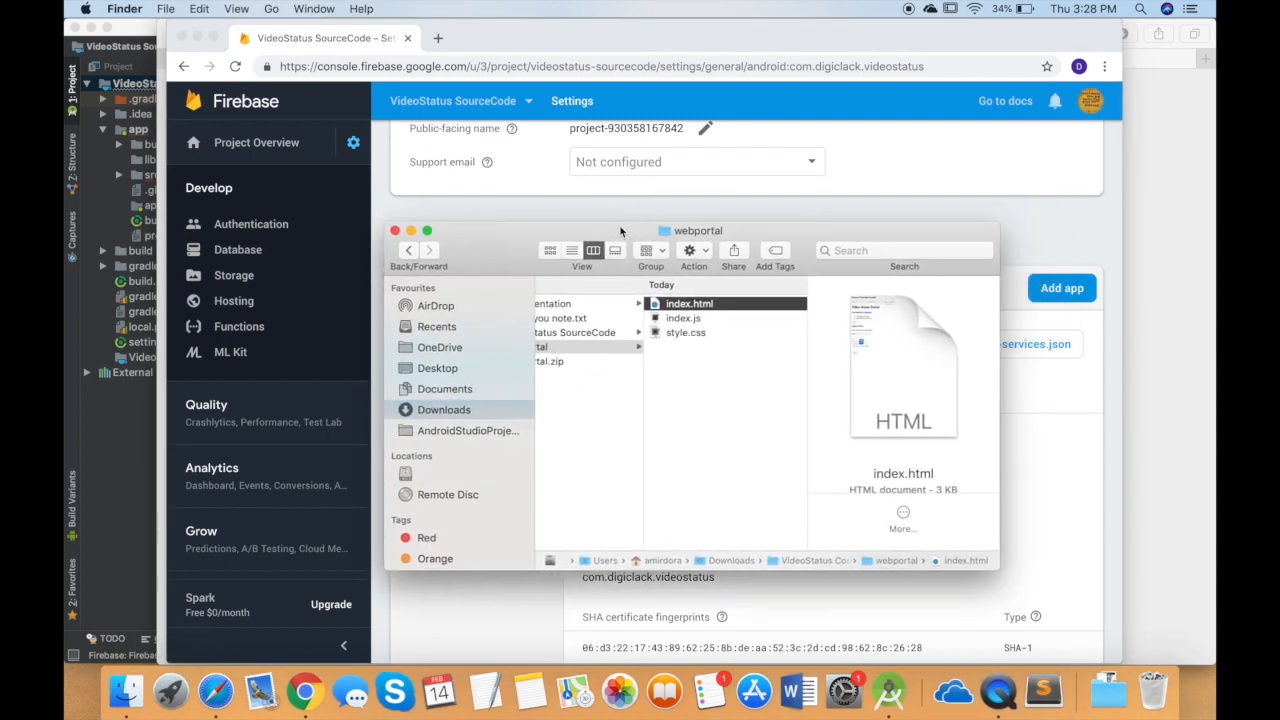
mouse_move(640, 395)
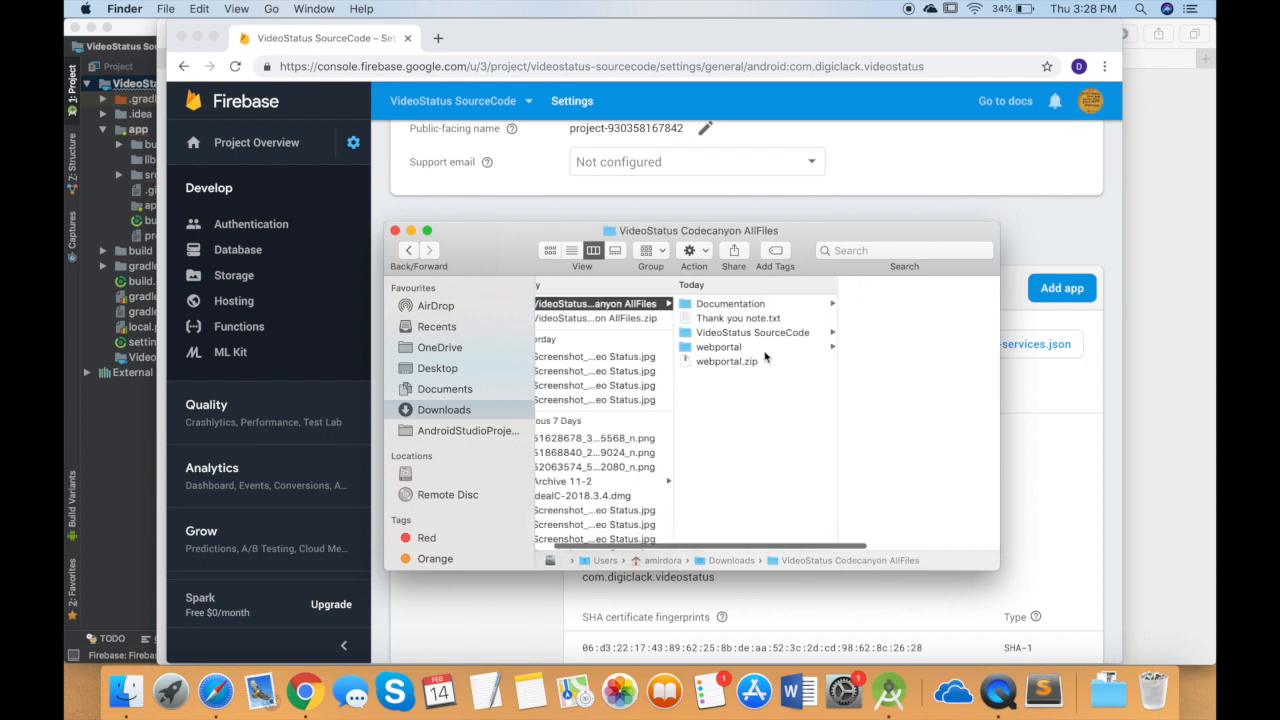
Step: Open index.html from the webportal folder in Sublime Text 2
click(719, 347)
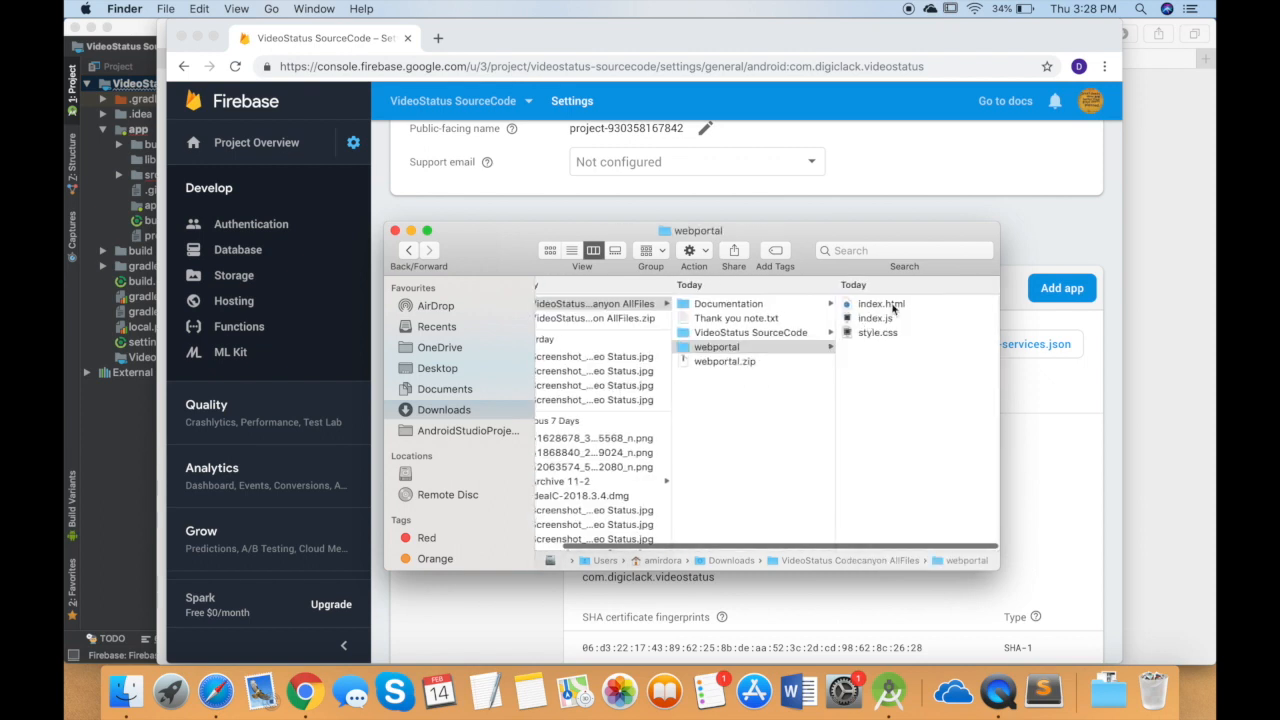
right_click(881, 304)
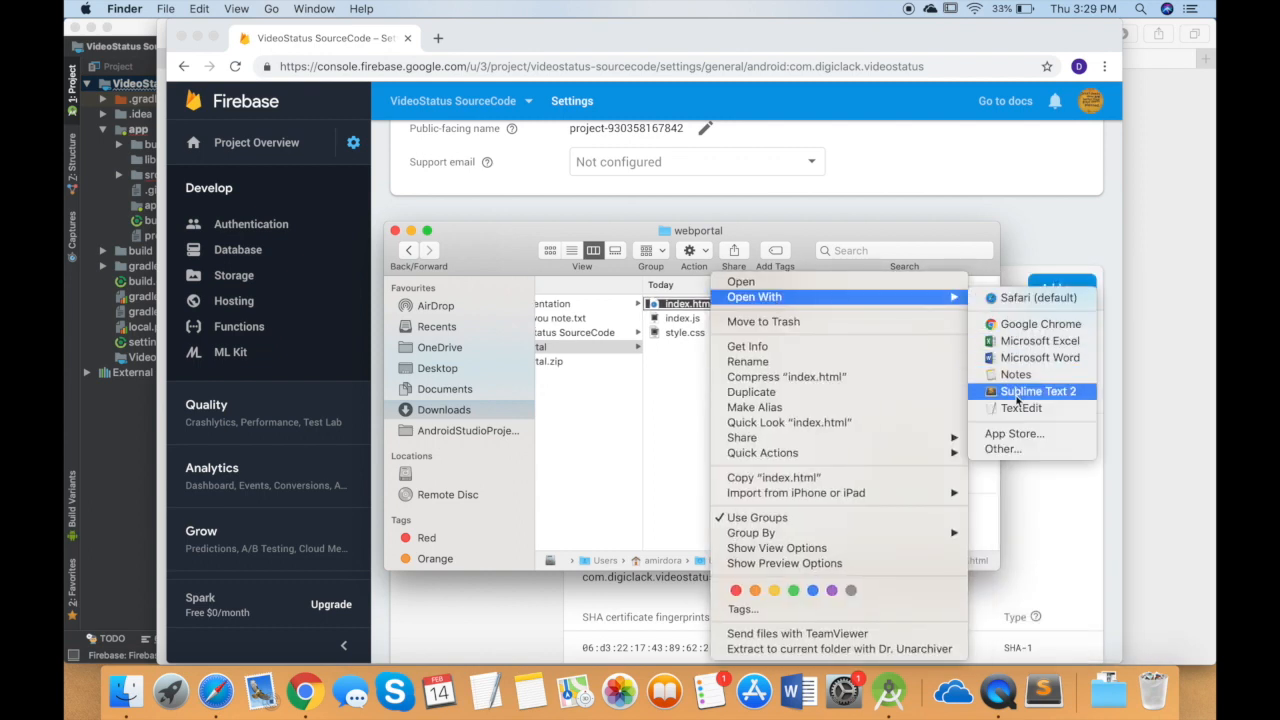
mouse_move(1020, 400)
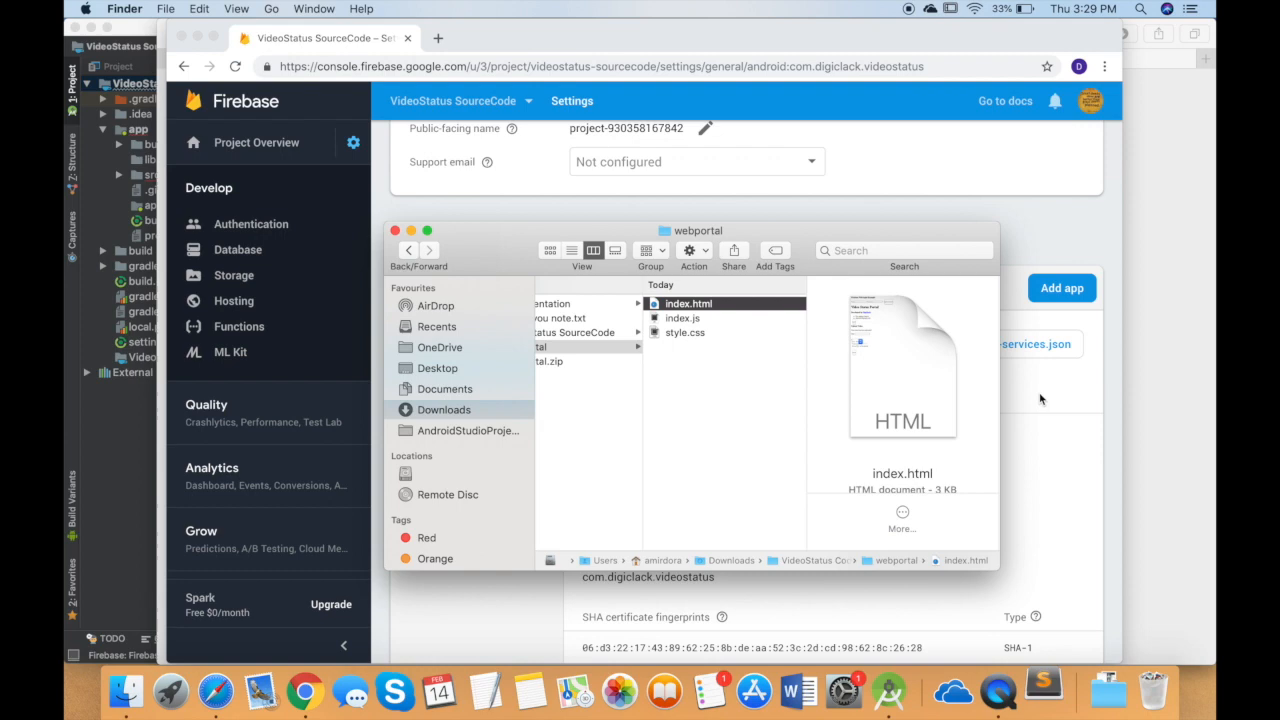
double_click(688, 303)
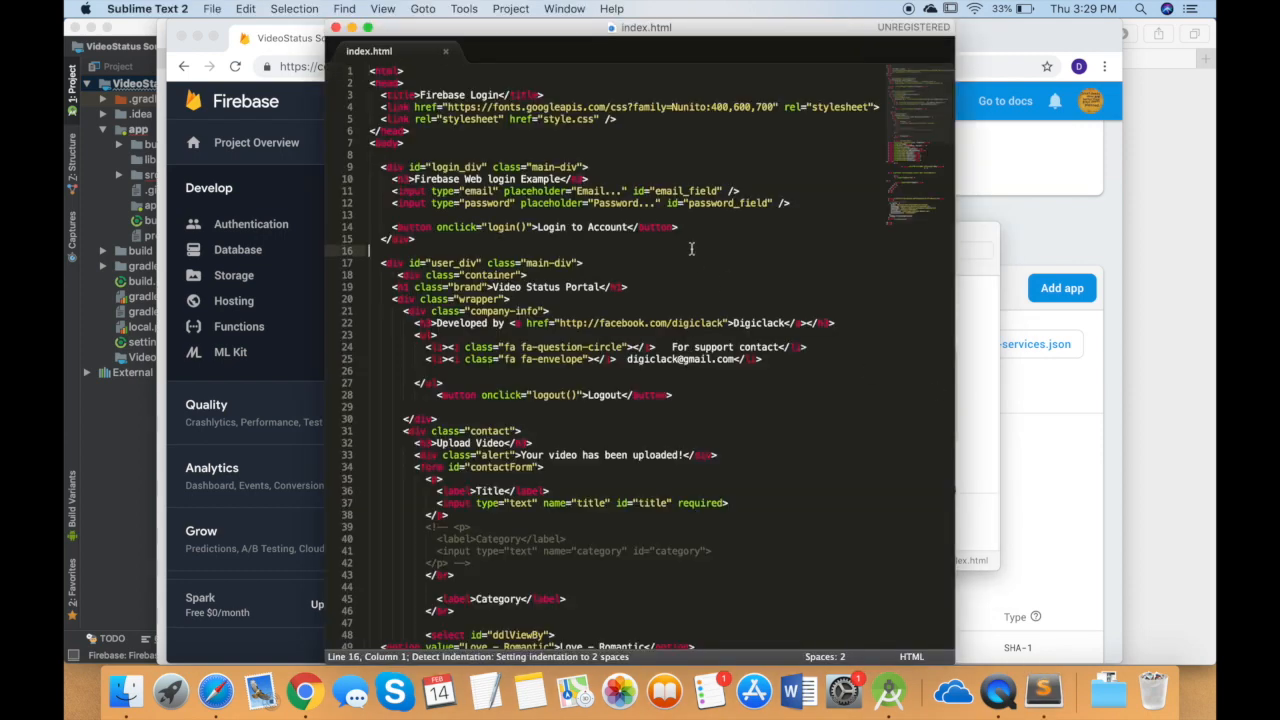
scroll(down, 3)
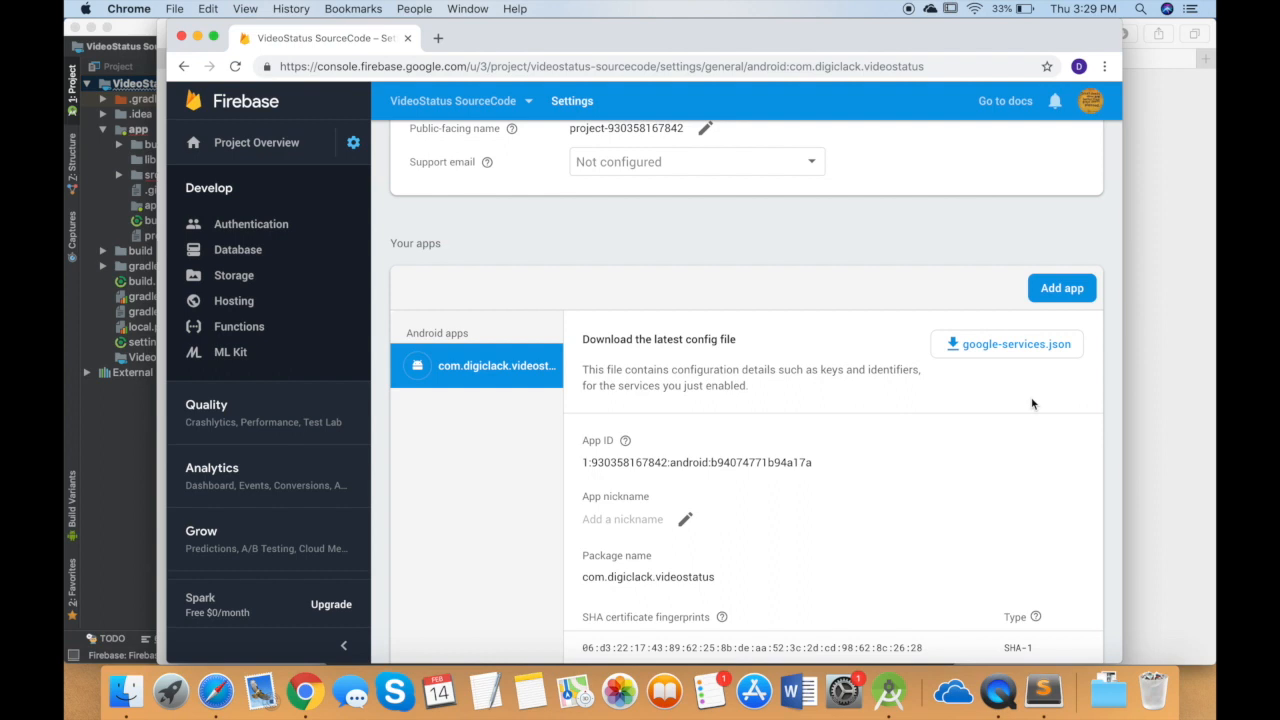
Step: Add a web app, copy its Firebase config snippet, and return to Sublime Text 2
click(1061, 288)
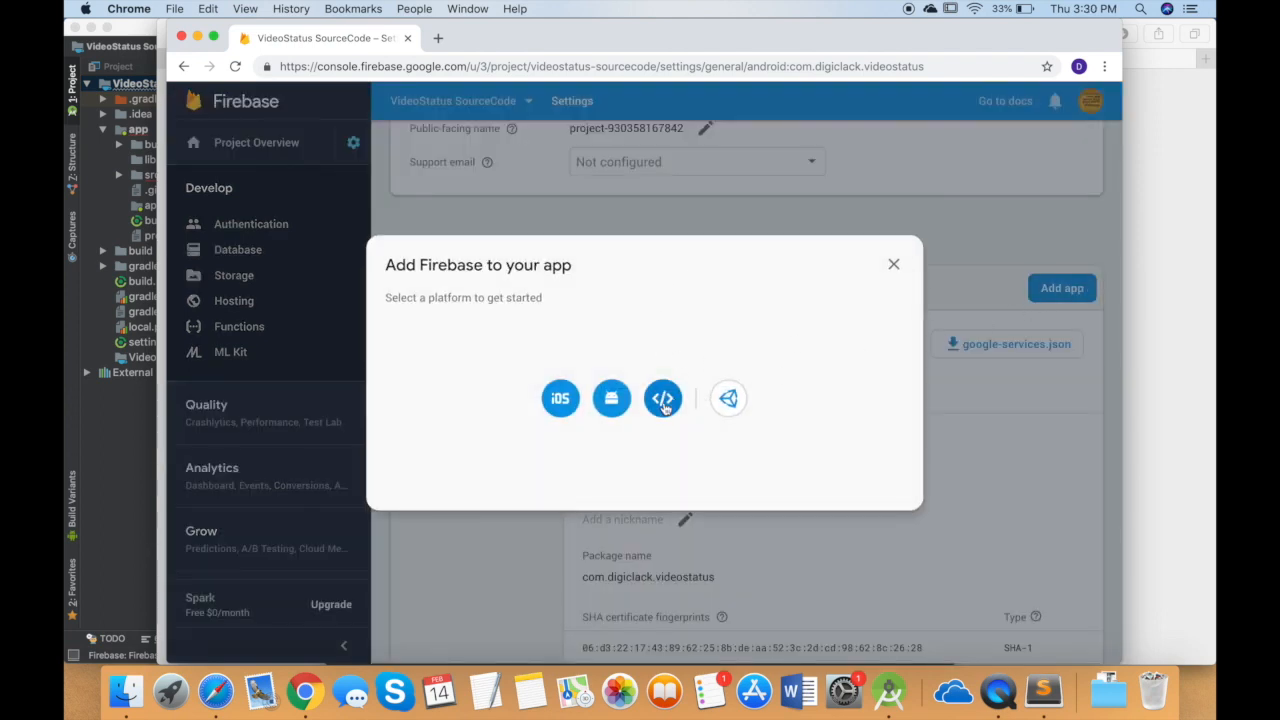
click(662, 398)
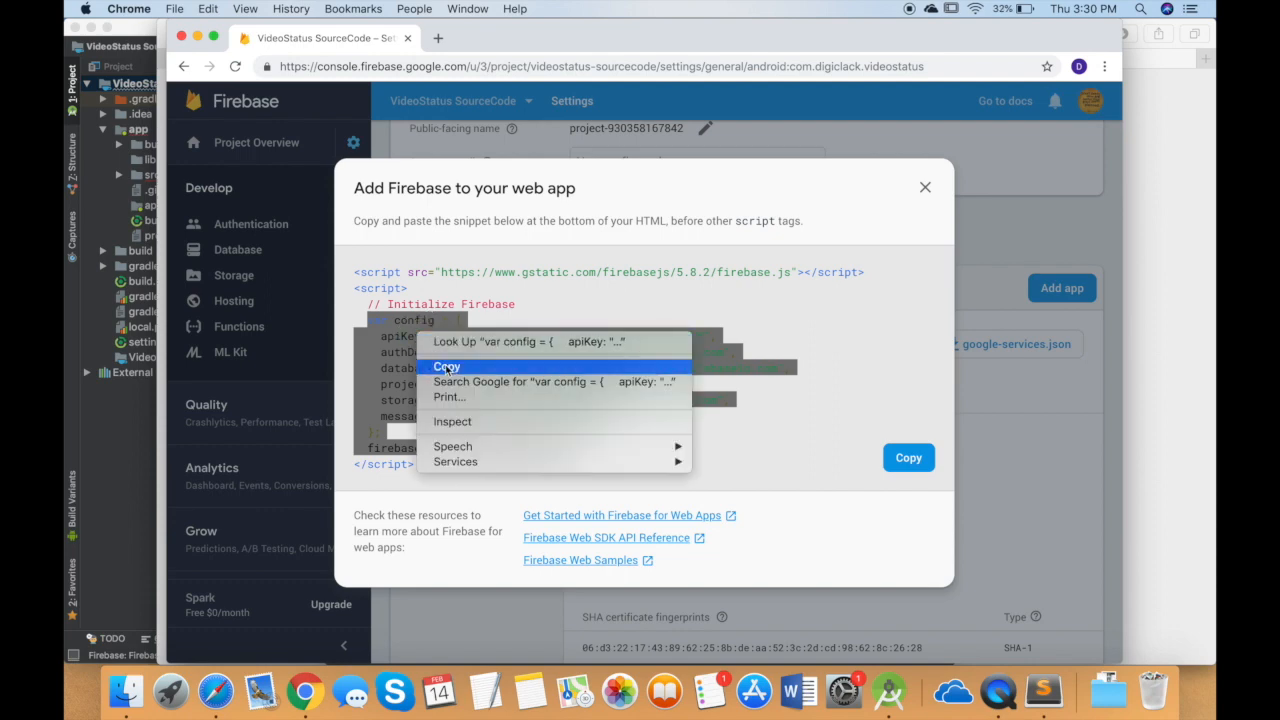
click(447, 366)
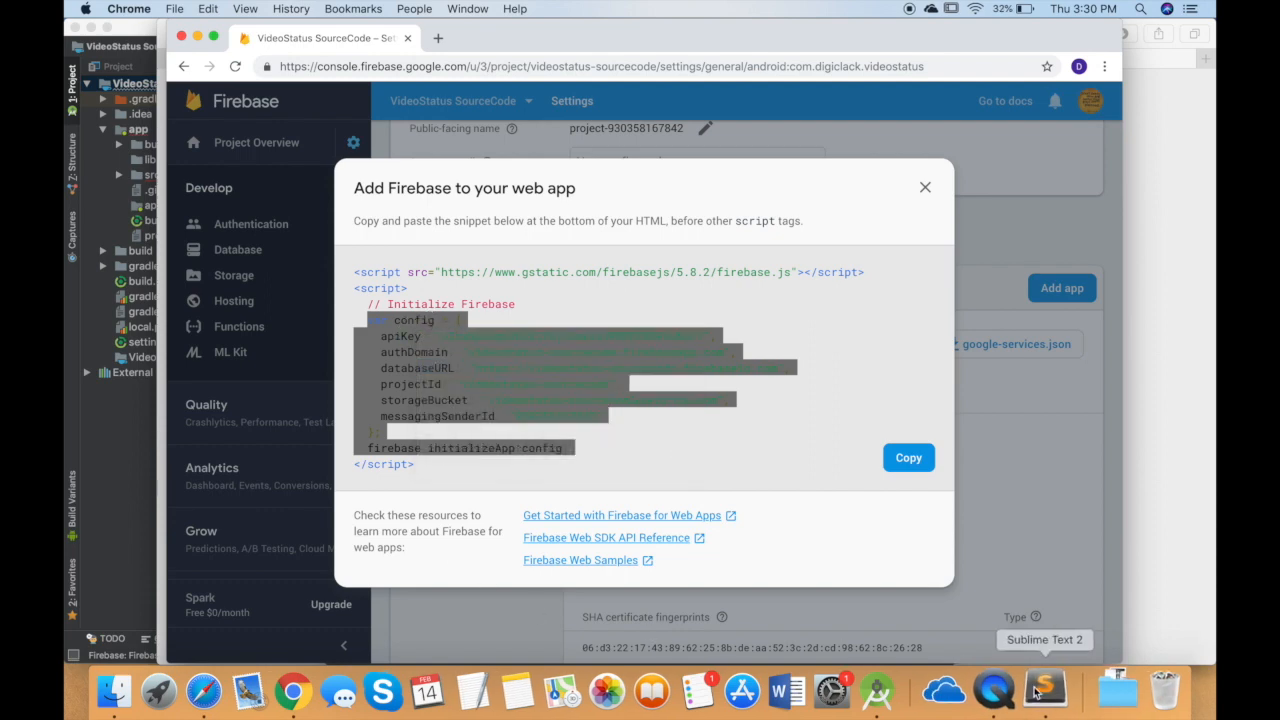
click(1044, 690)
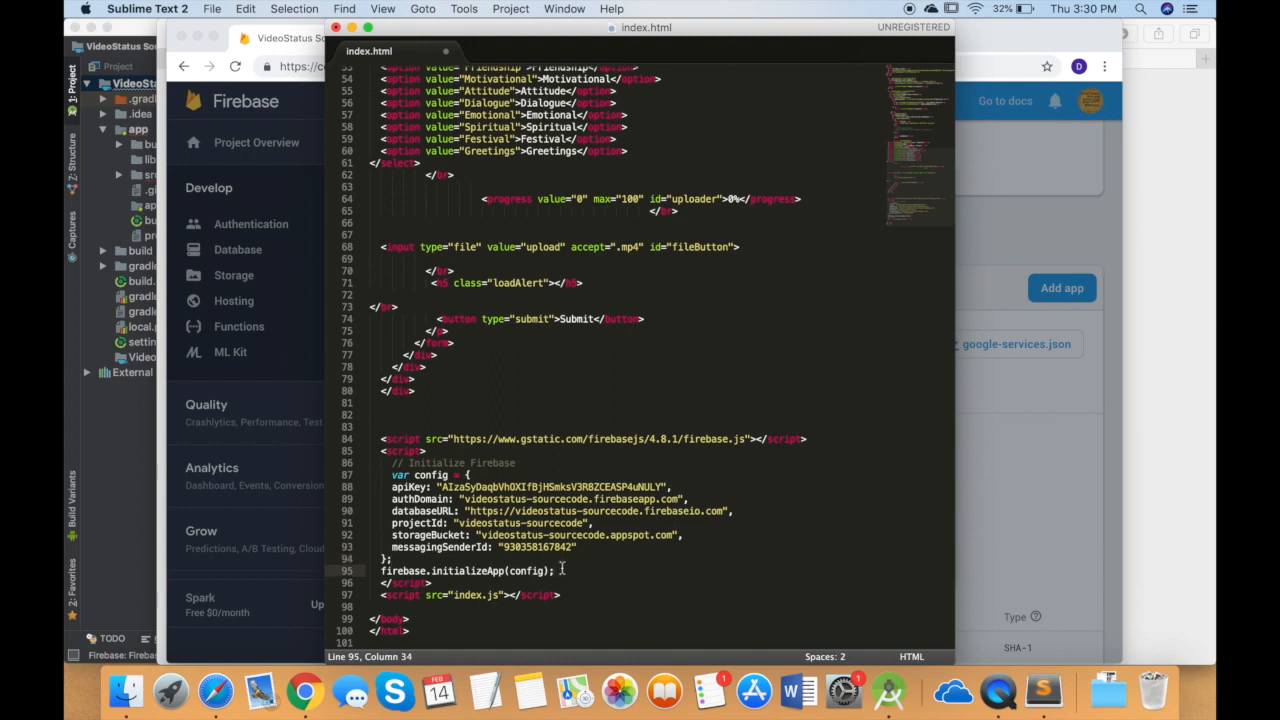
Step: Save index.html with its Firebase config and bring up its file options in Finder
key(cmd+s)
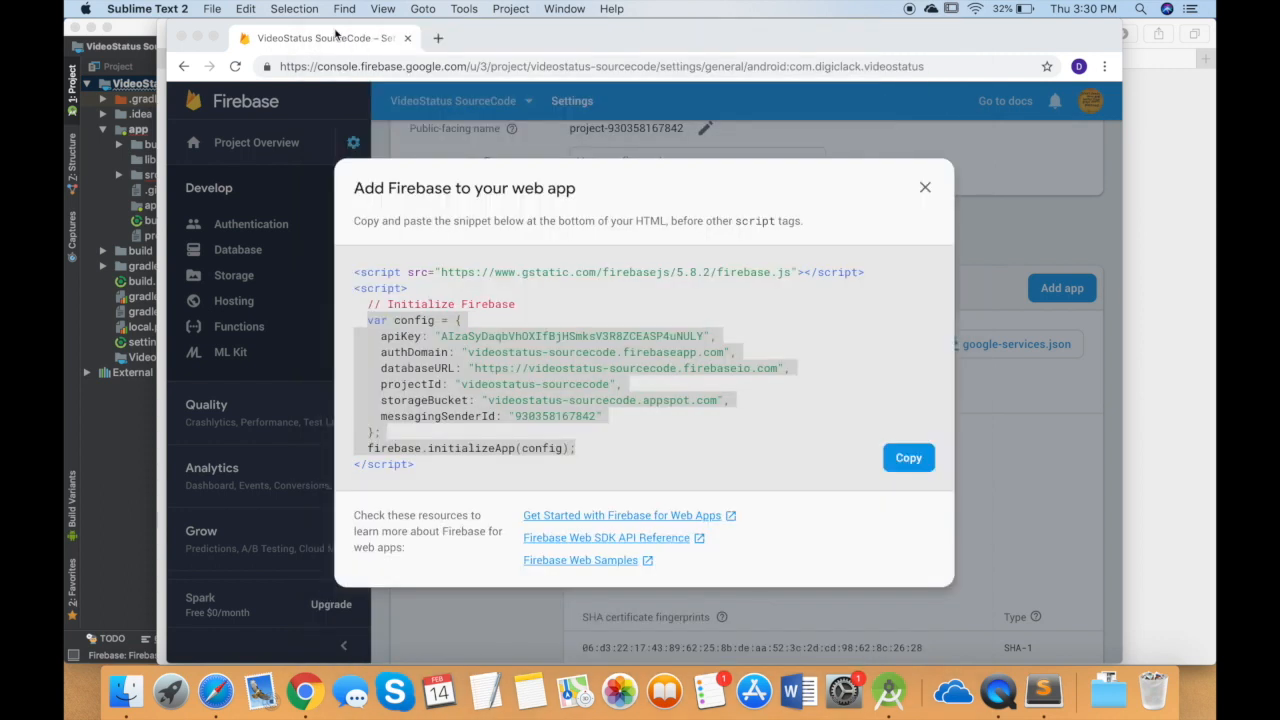
mouse_move(218, 690)
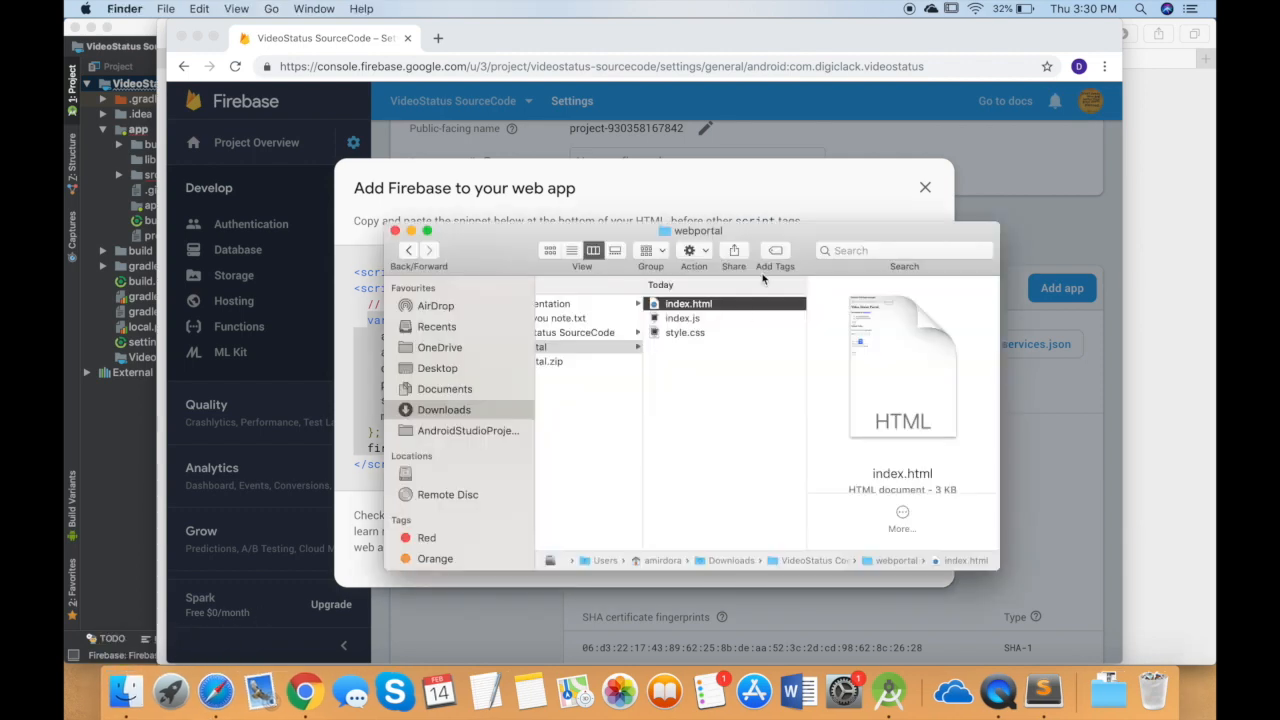
right_click(688, 303)
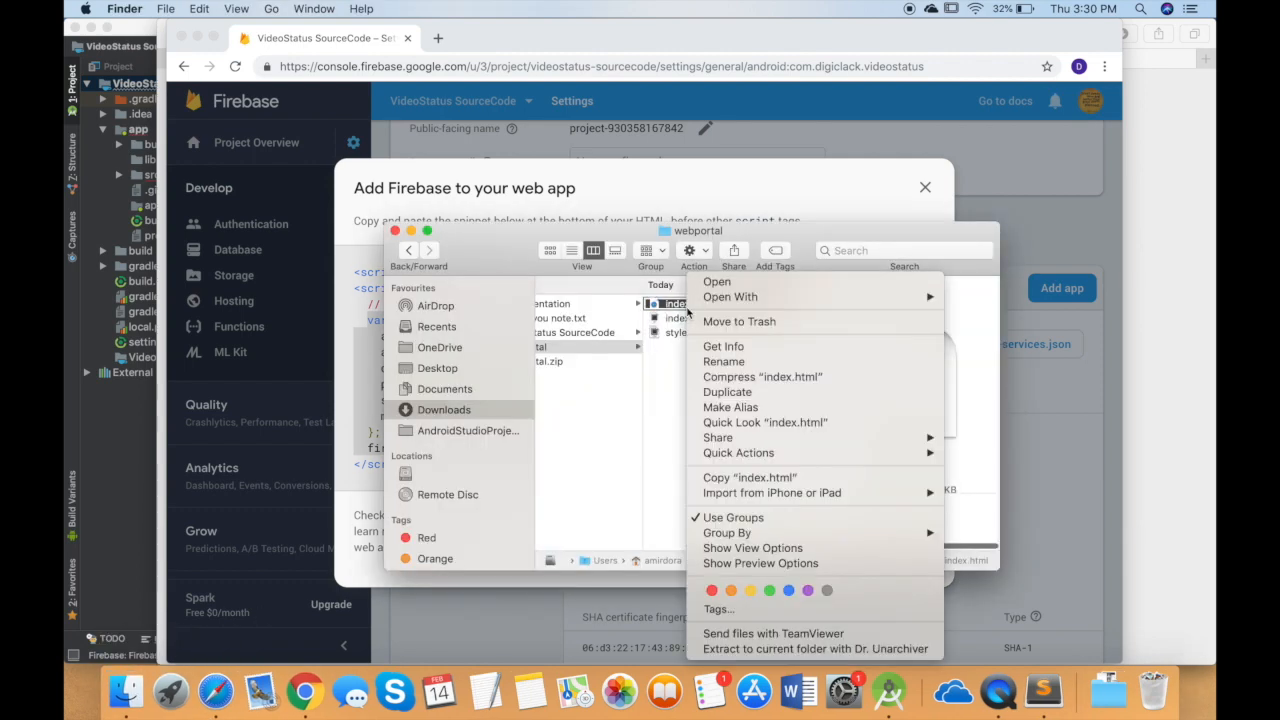
mouse_move(730, 297)
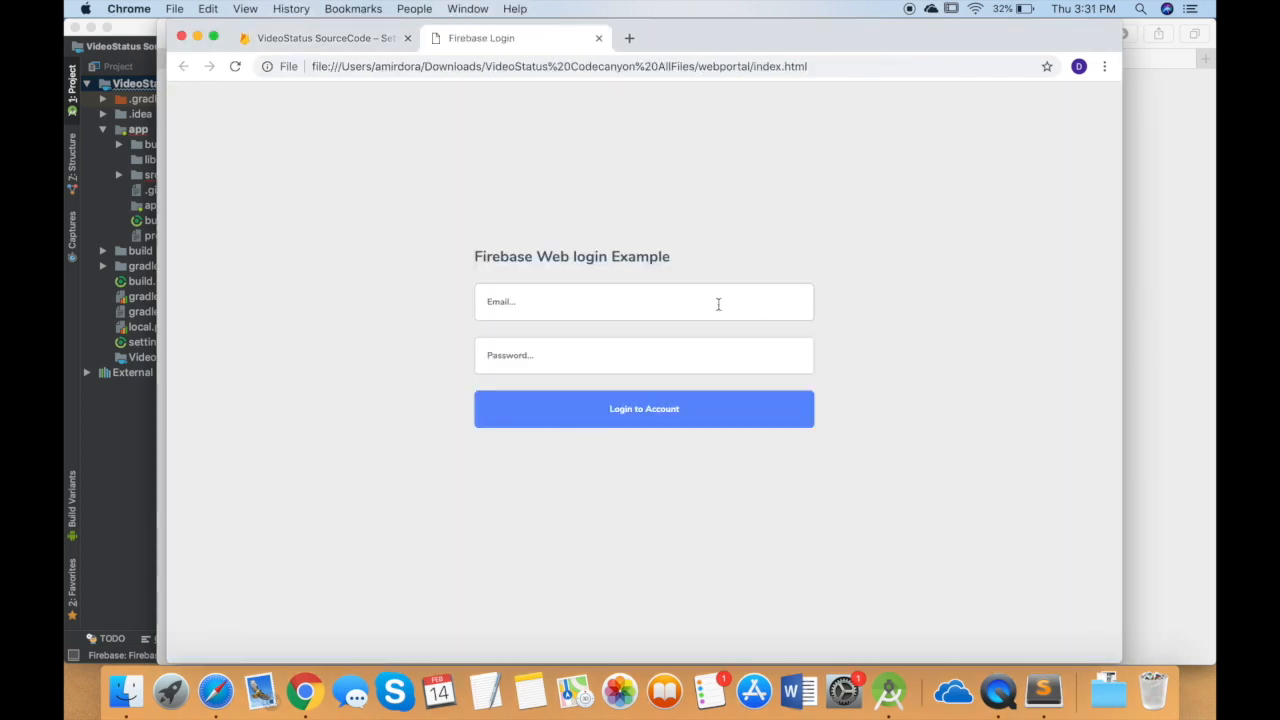
click(644, 301)
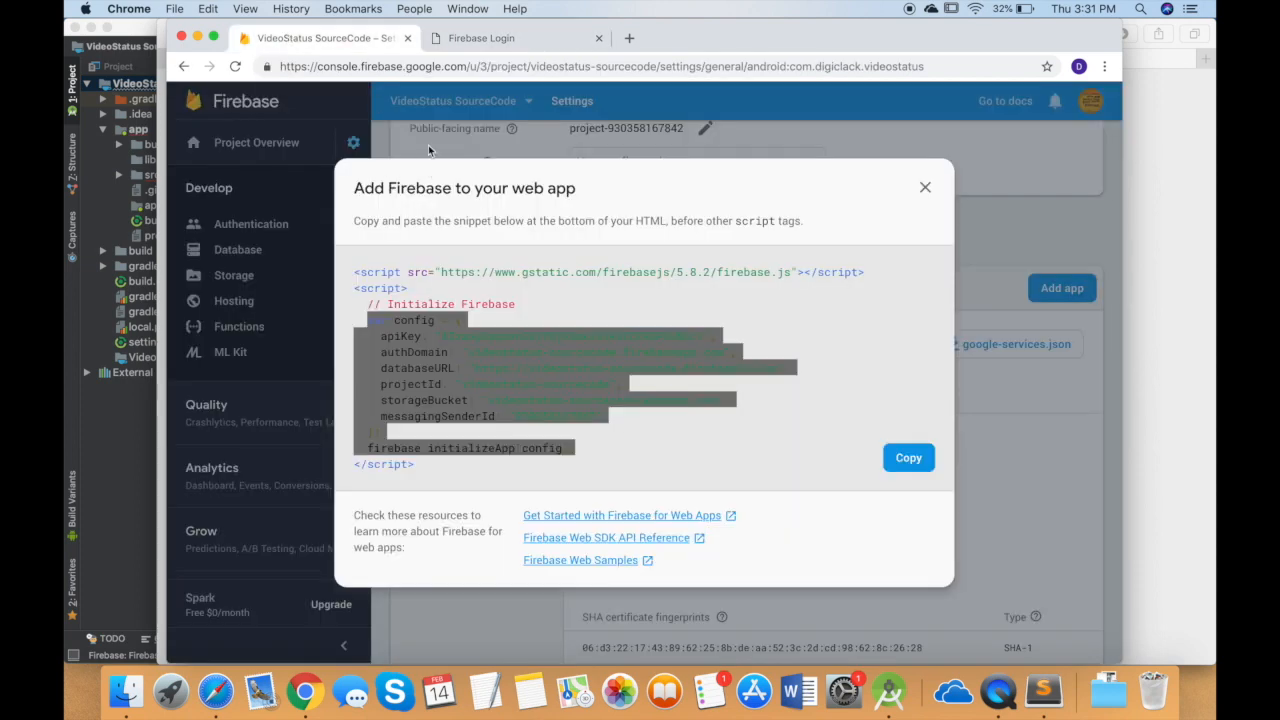
click(481, 38)
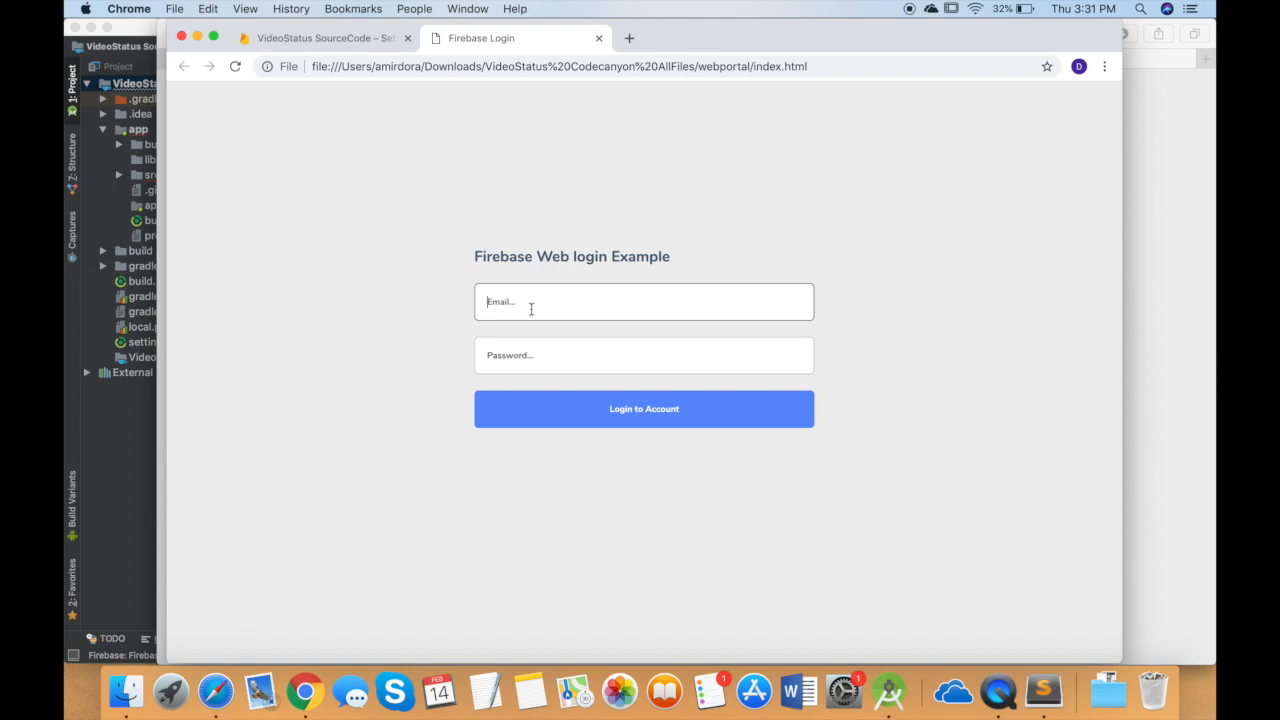
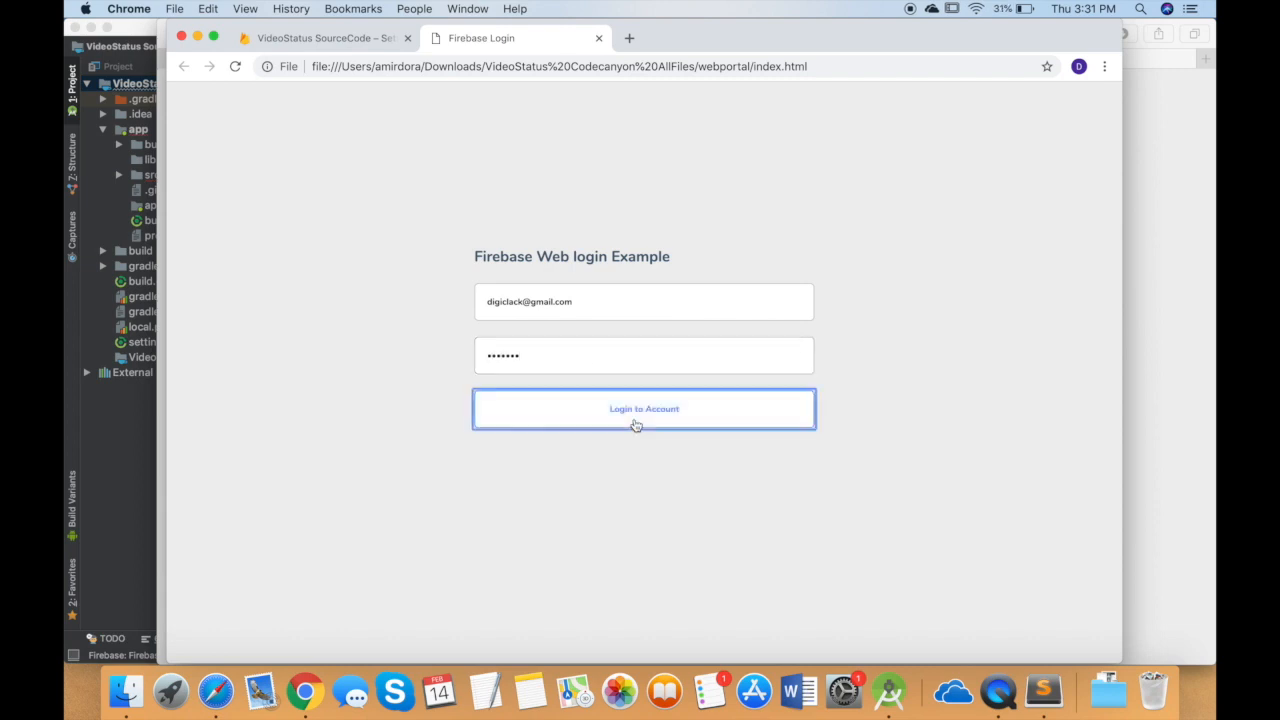
click(644, 408)
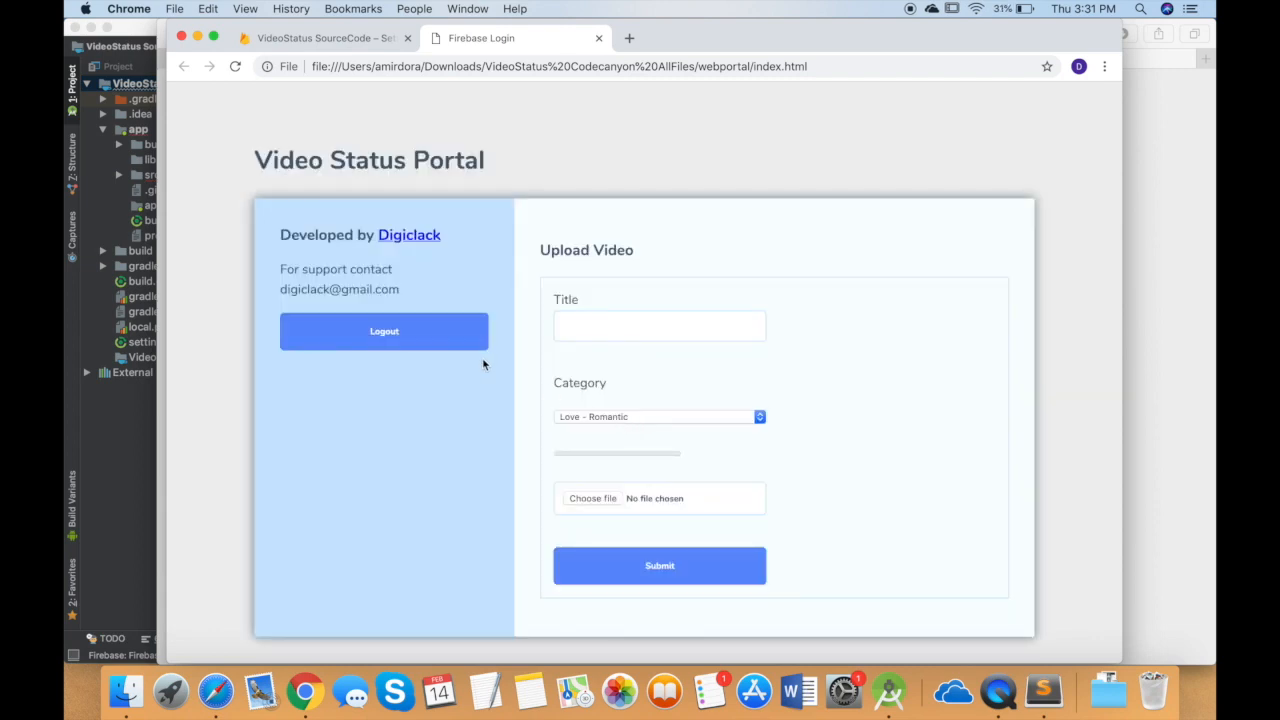
mouse_move(611, 376)
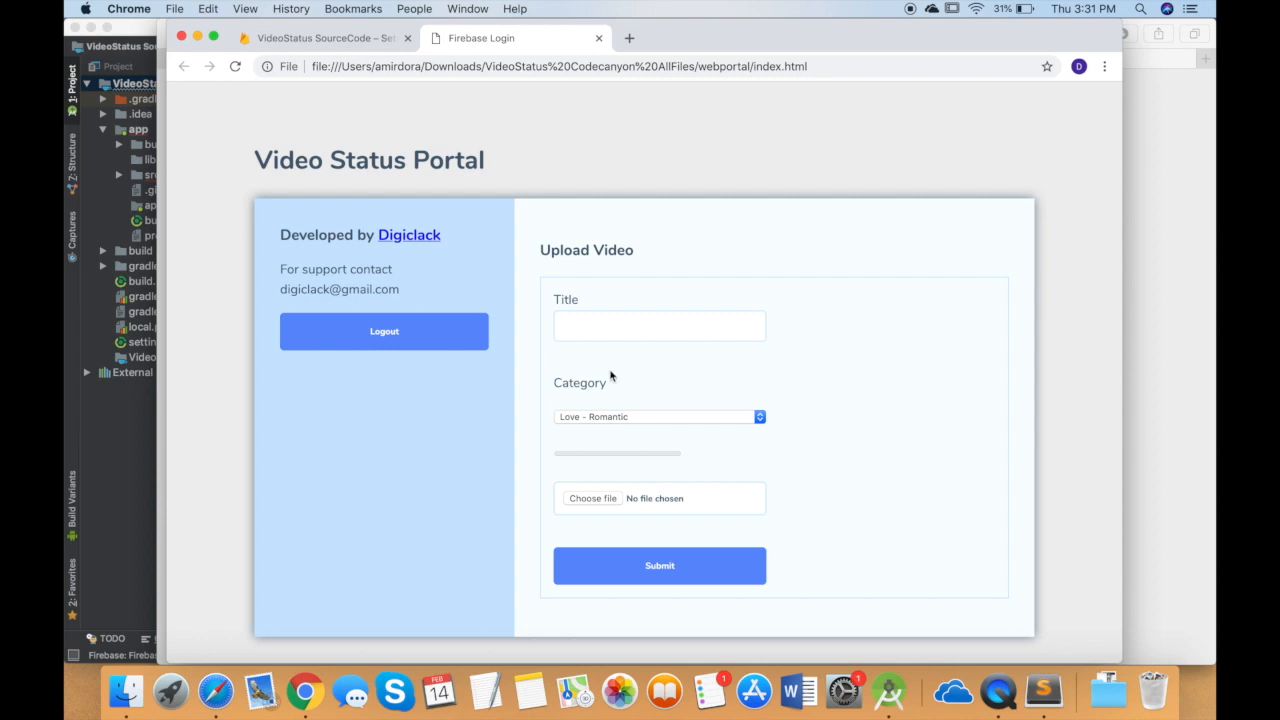
click(1043, 690)
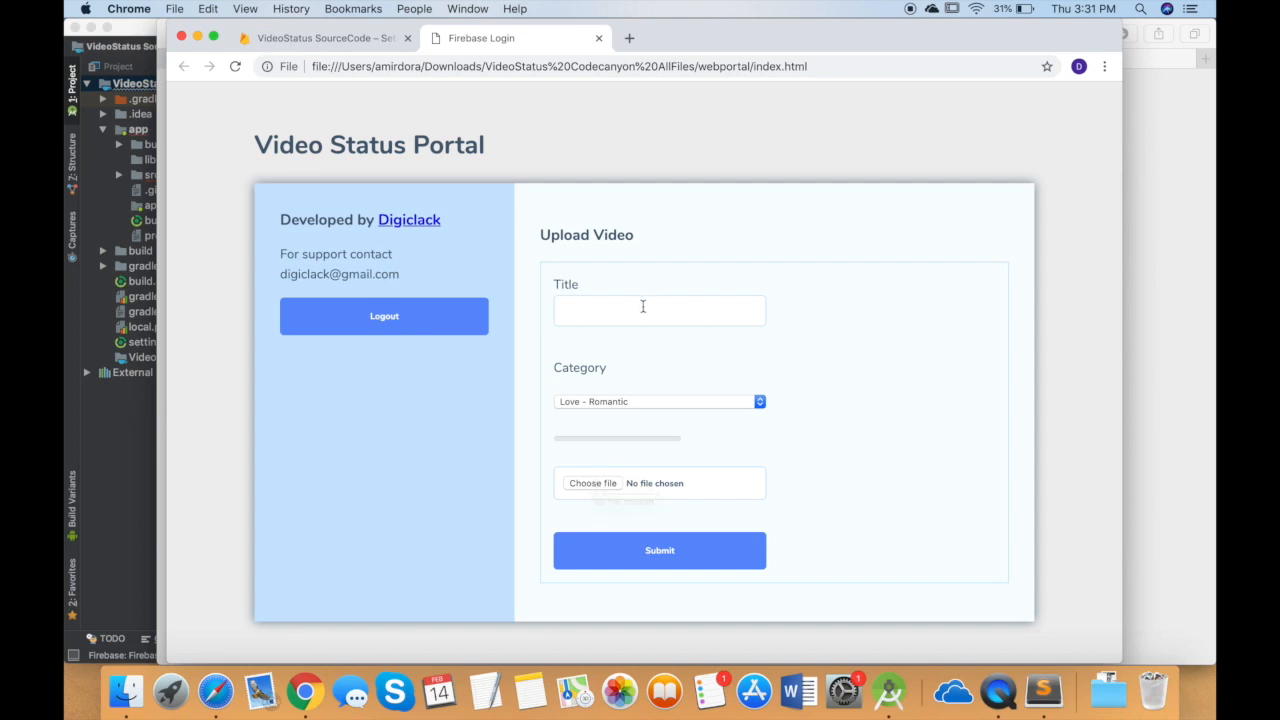
Step: Upload the mp4 with title 'test abc' and category Friendship
click(659, 310)
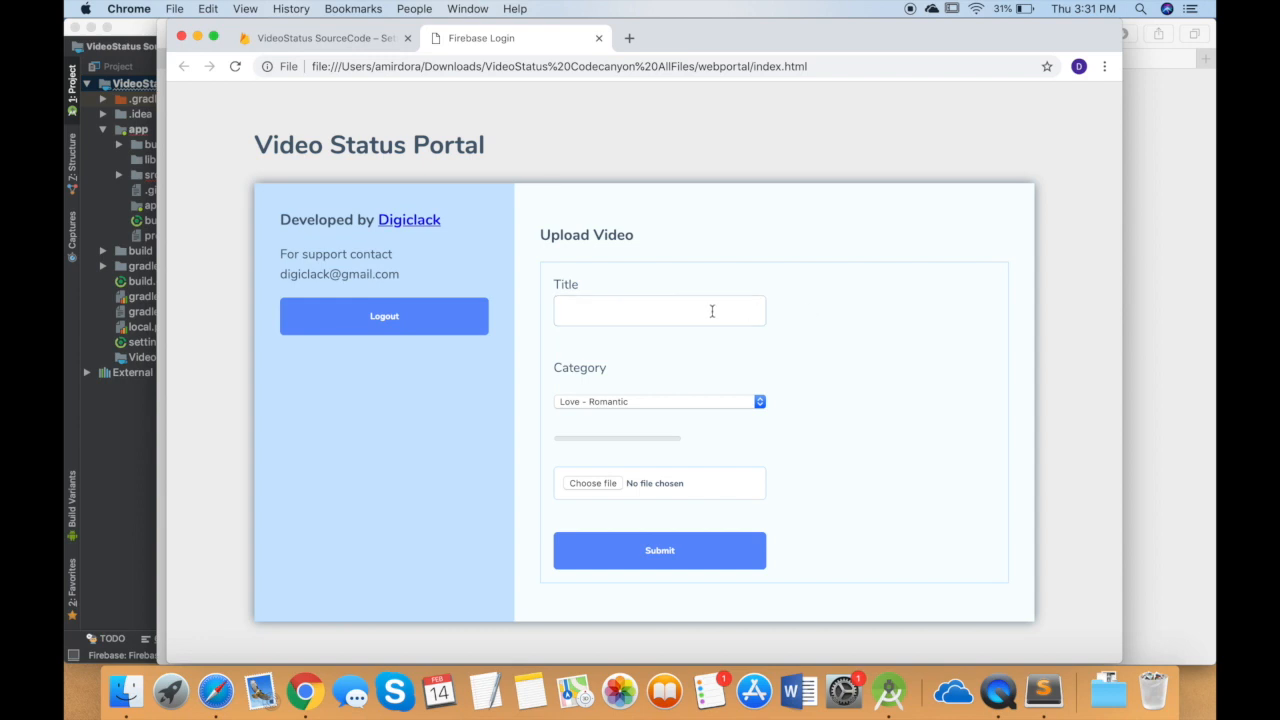
text(test)
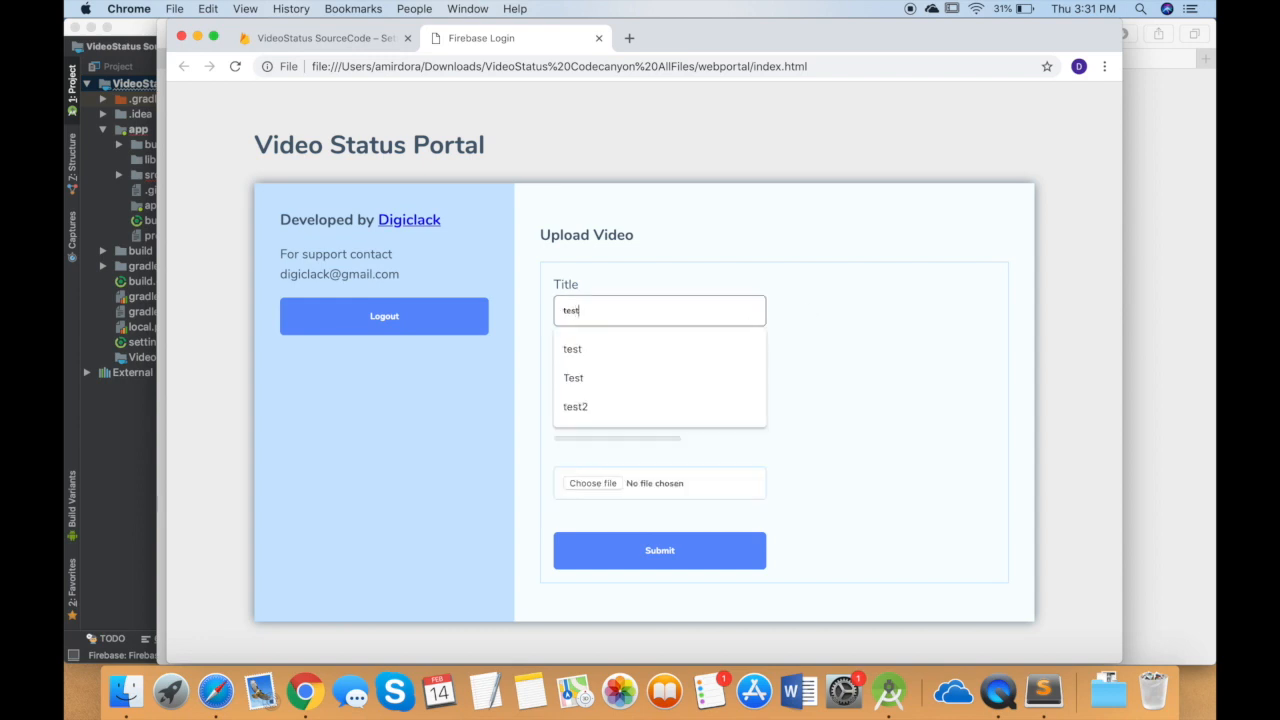
text(abc)
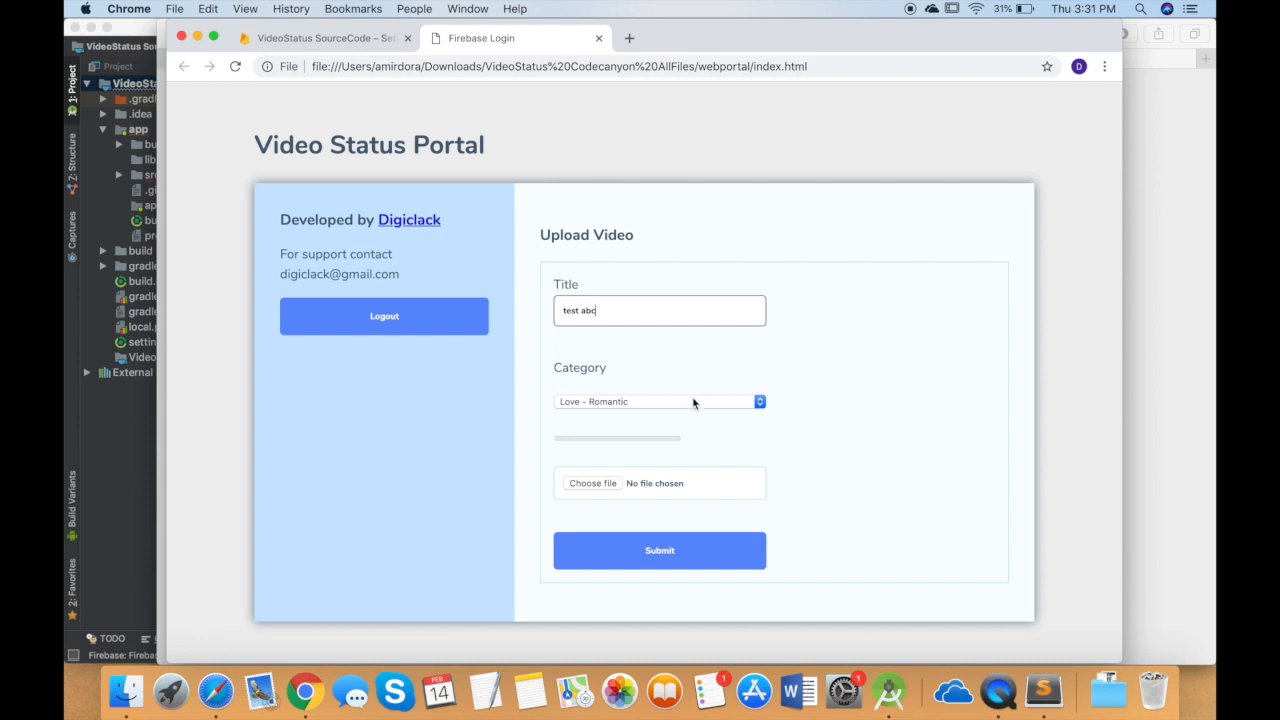
click(659, 401)
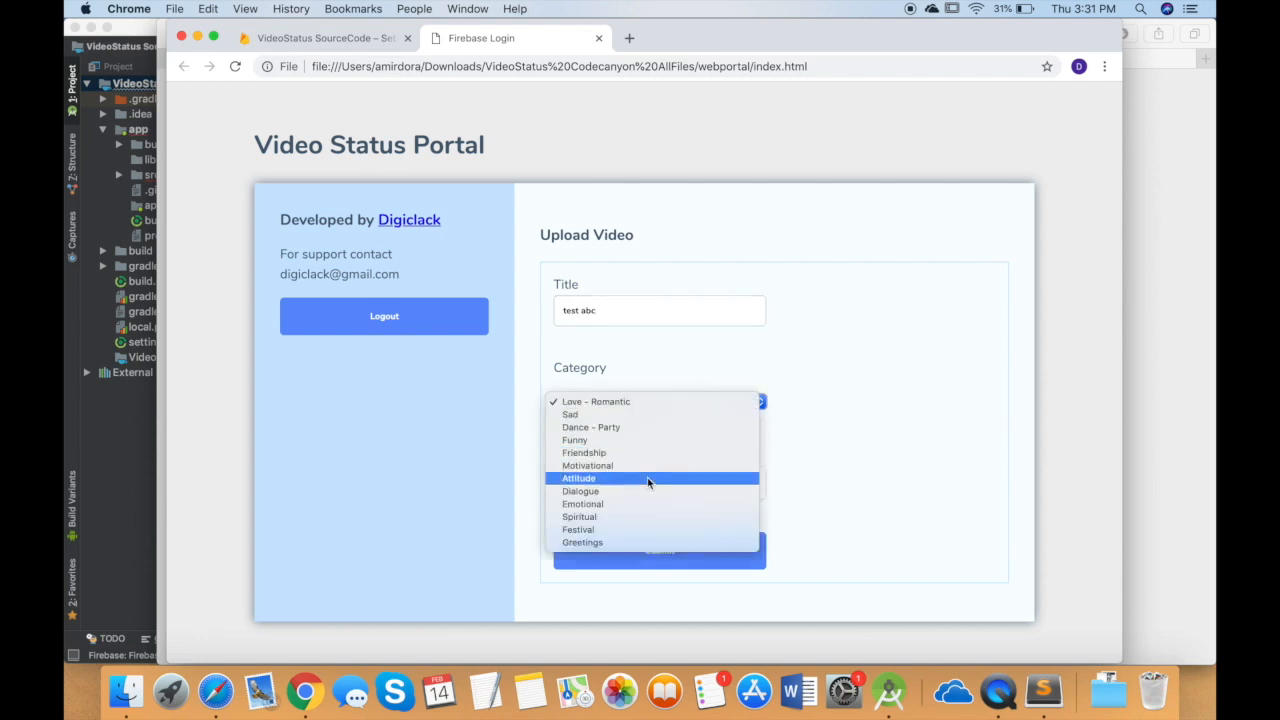
click(584, 452)
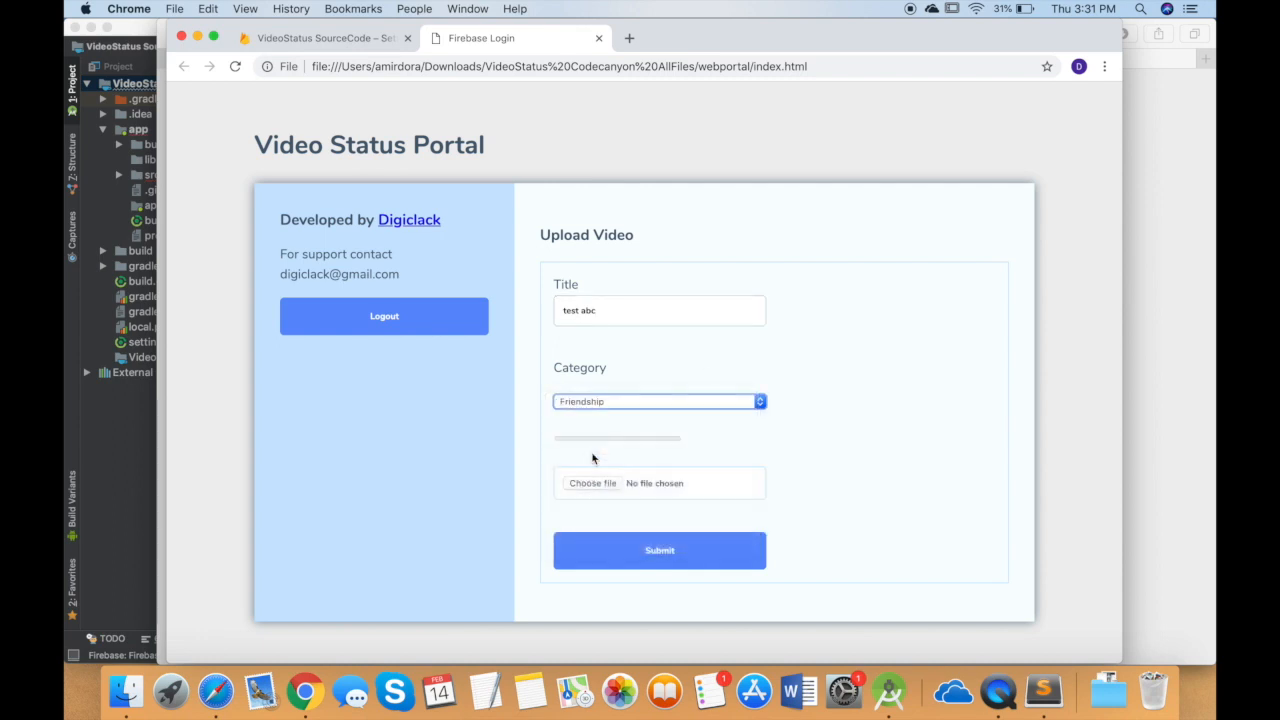
click(592, 483)
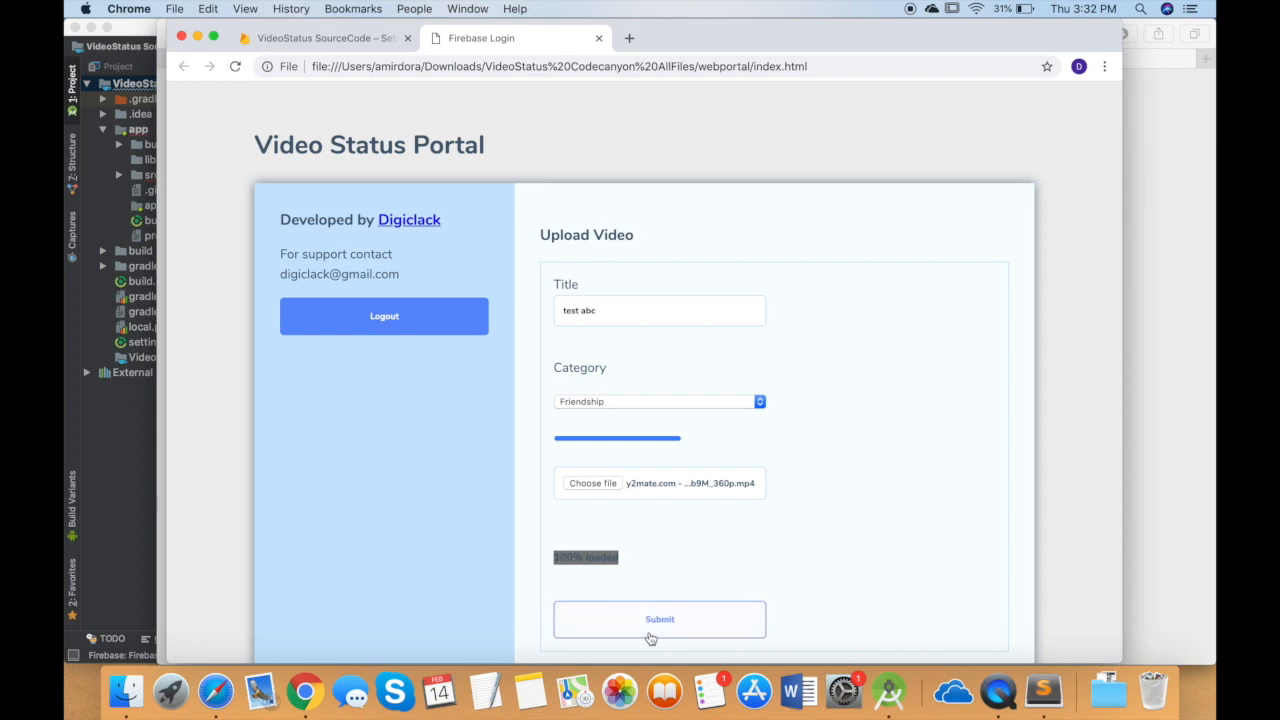
click(659, 618)
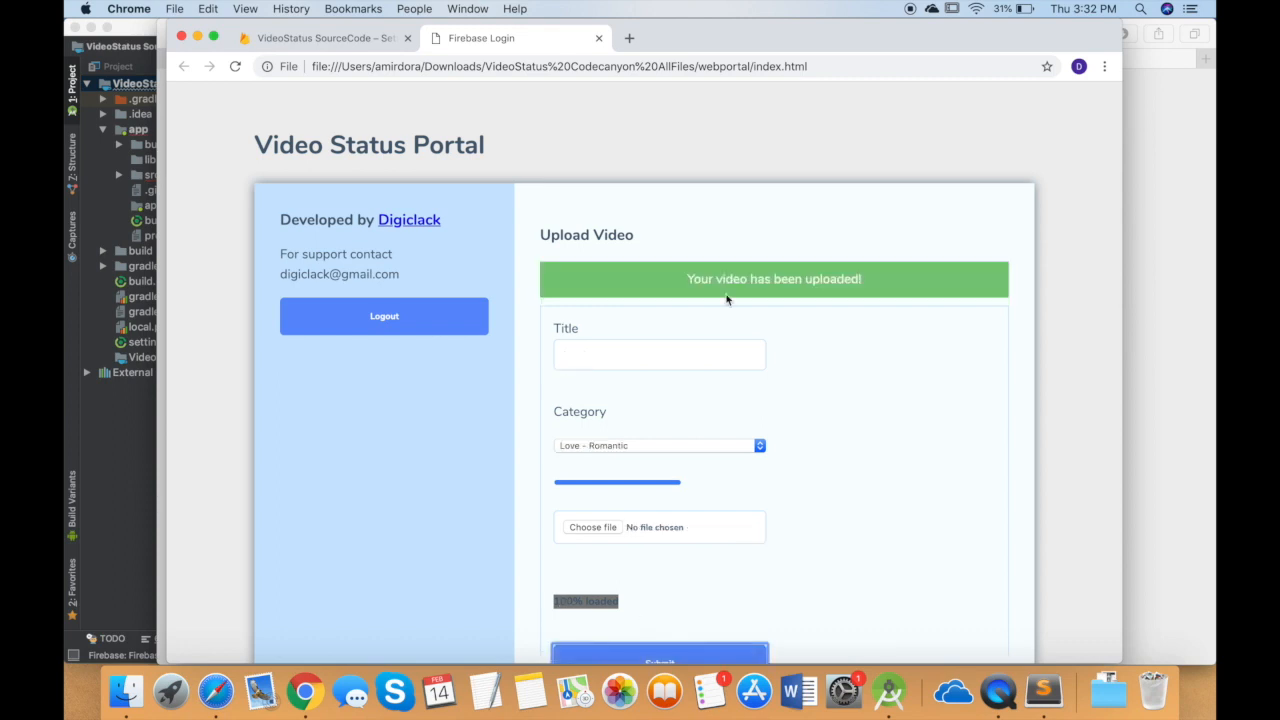
mouse_move(730, 287)
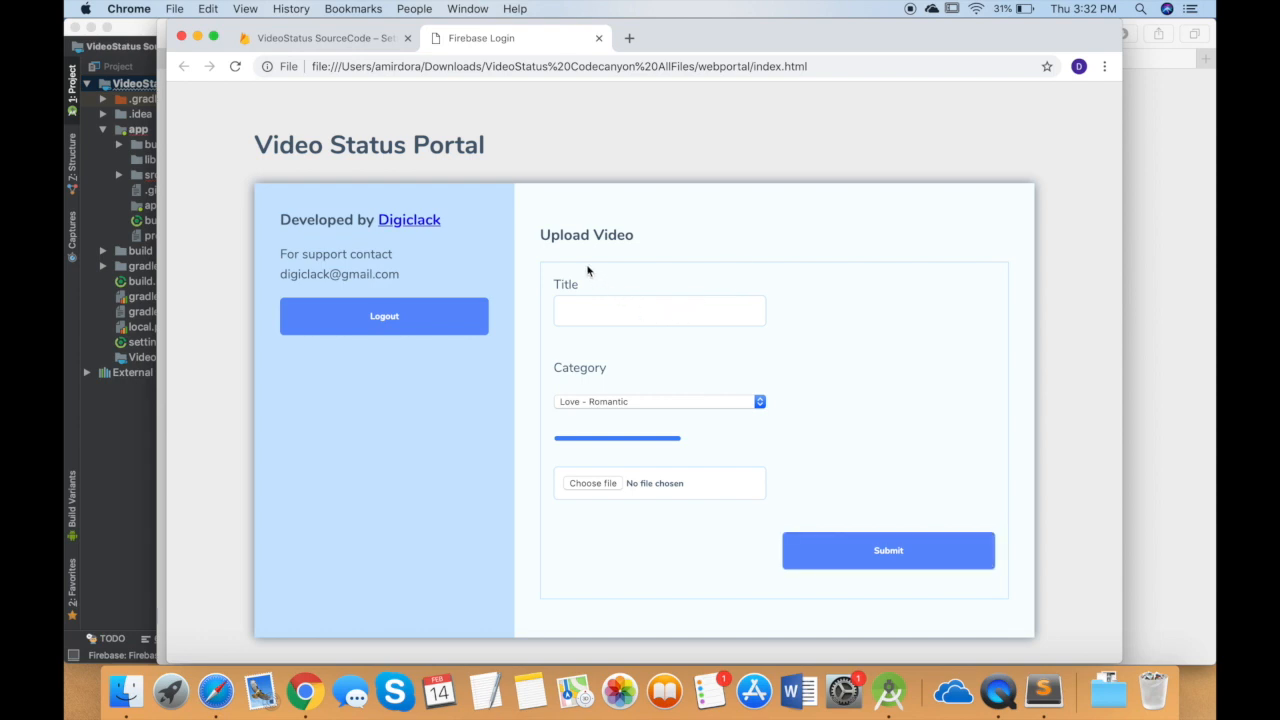
Step: Close the config snippet, find the mp4 in Storage's videos folder, then view the Realtime Database
click(320, 37)
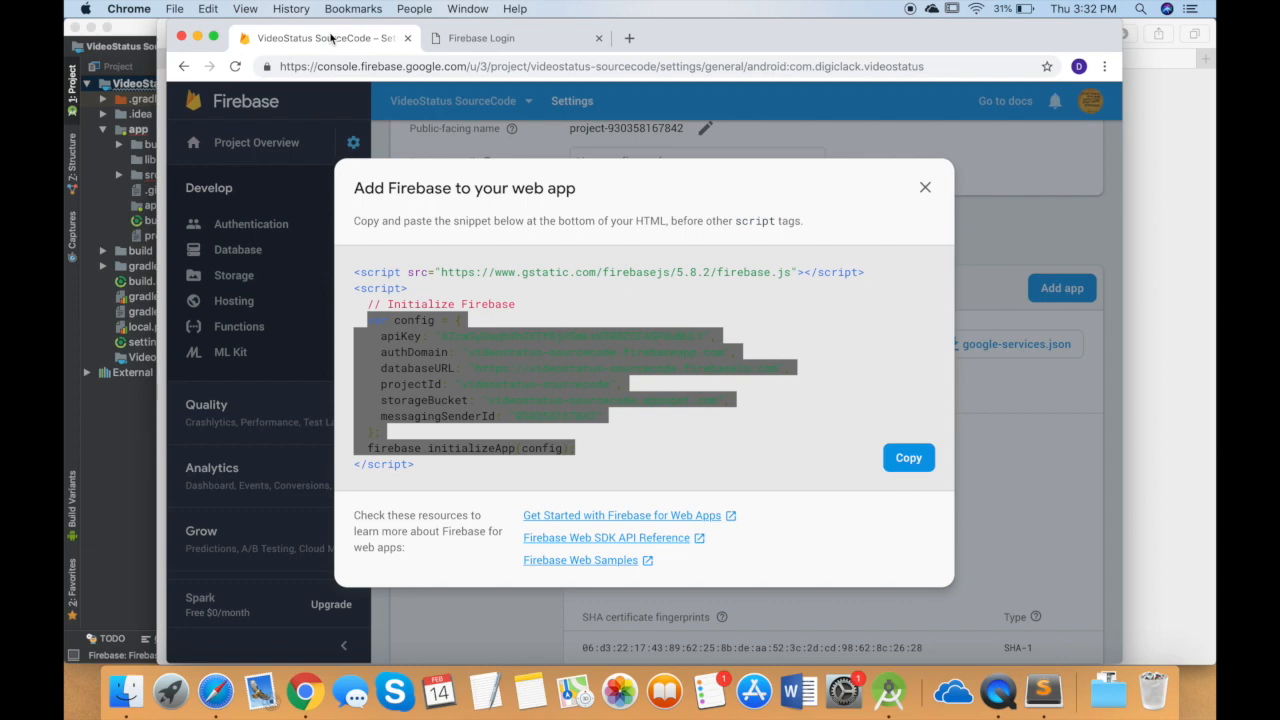
click(925, 187)
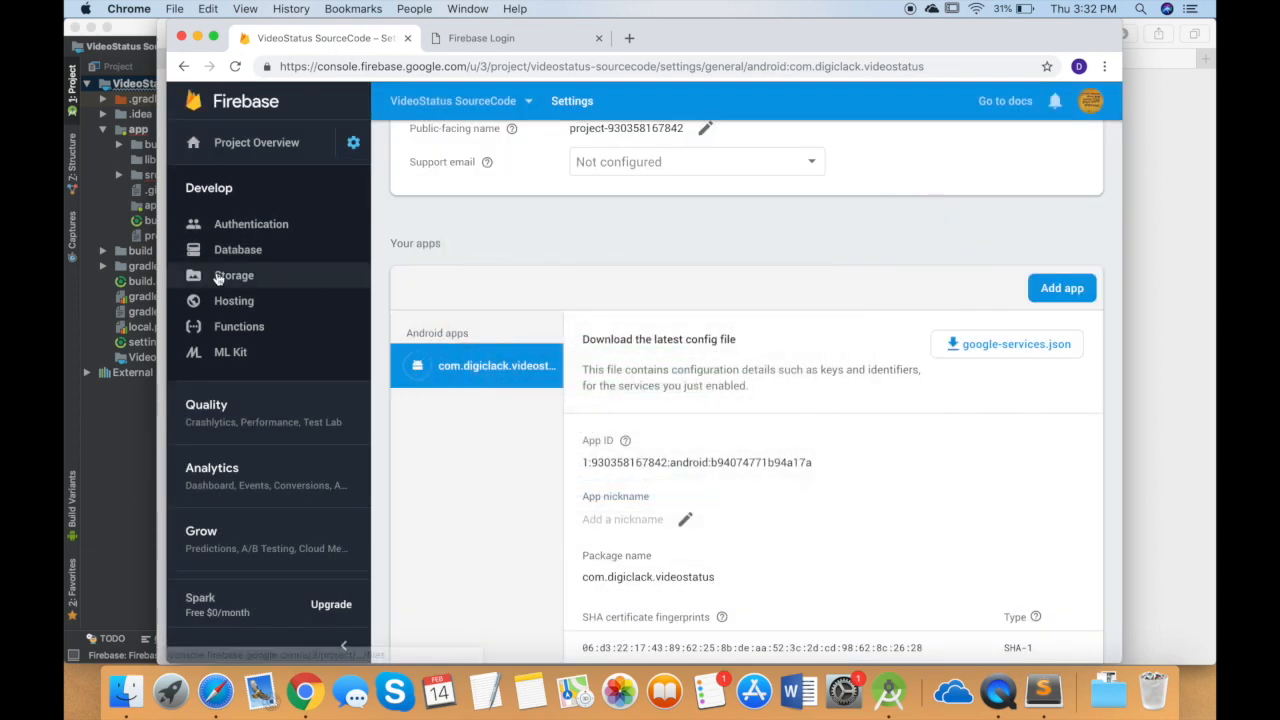
click(233, 275)
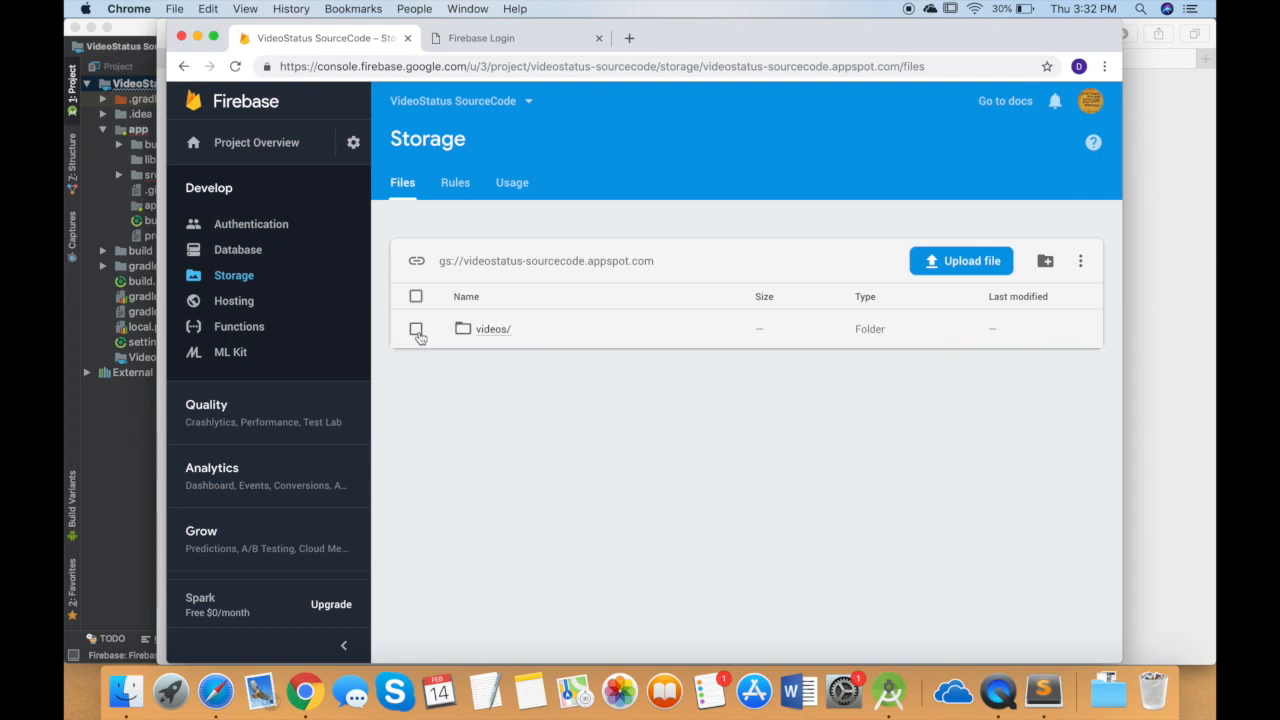
click(492, 328)
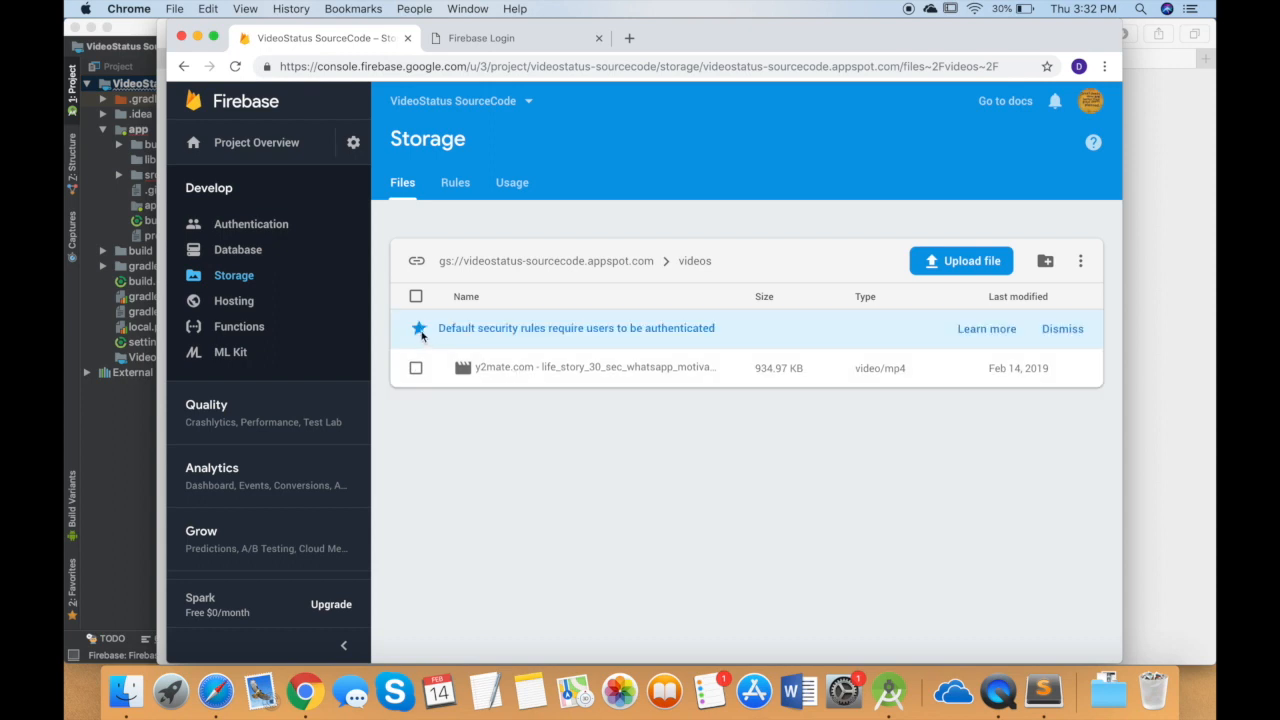
click(415, 367)
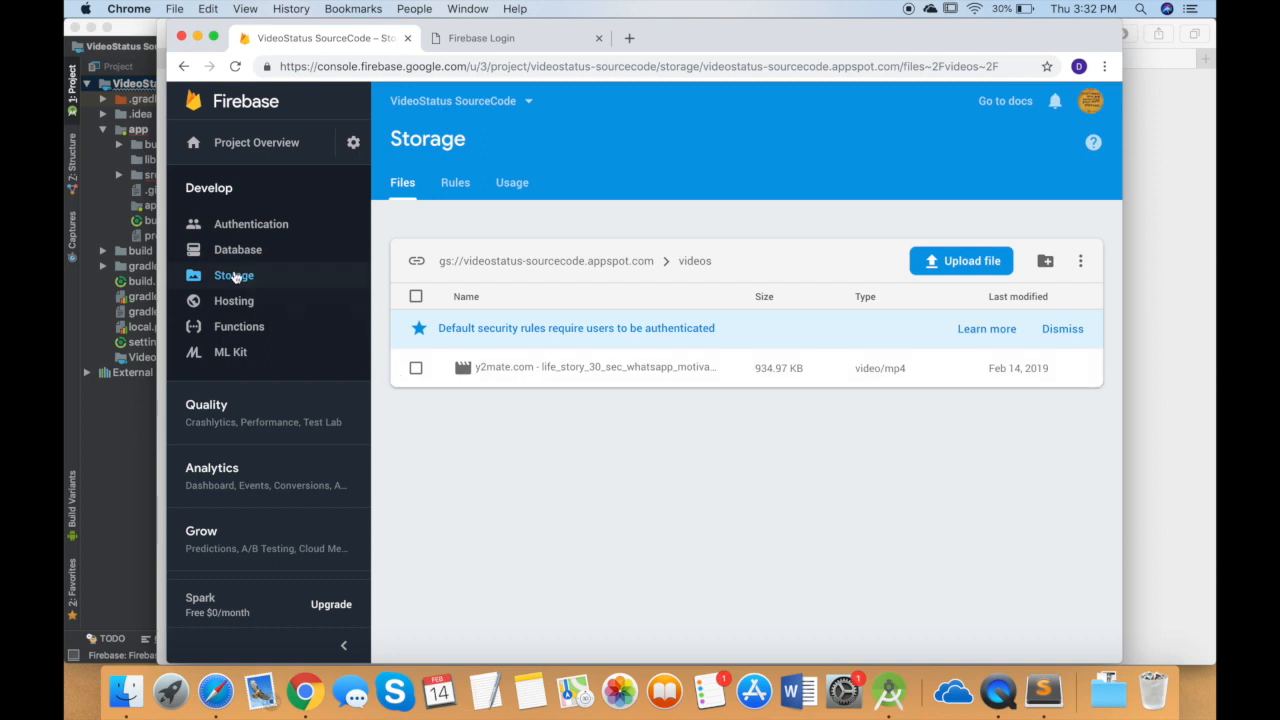
mouse_move(460, 393)
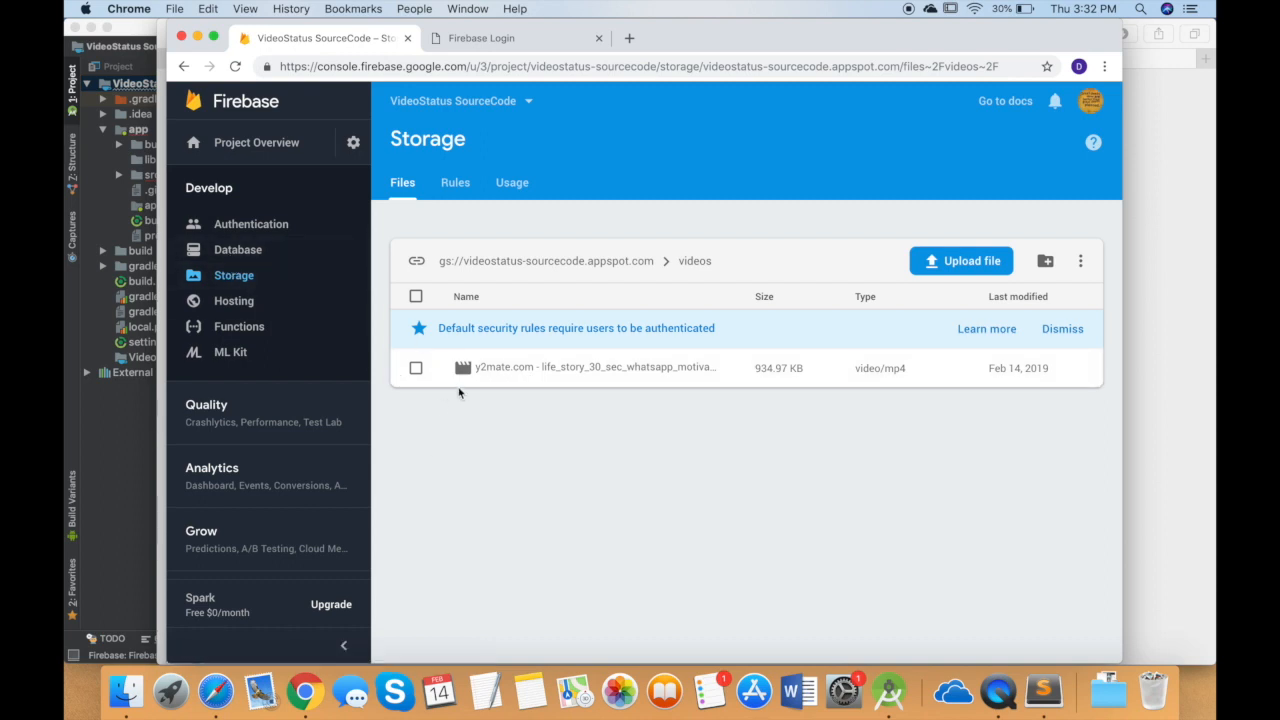
click(415, 367)
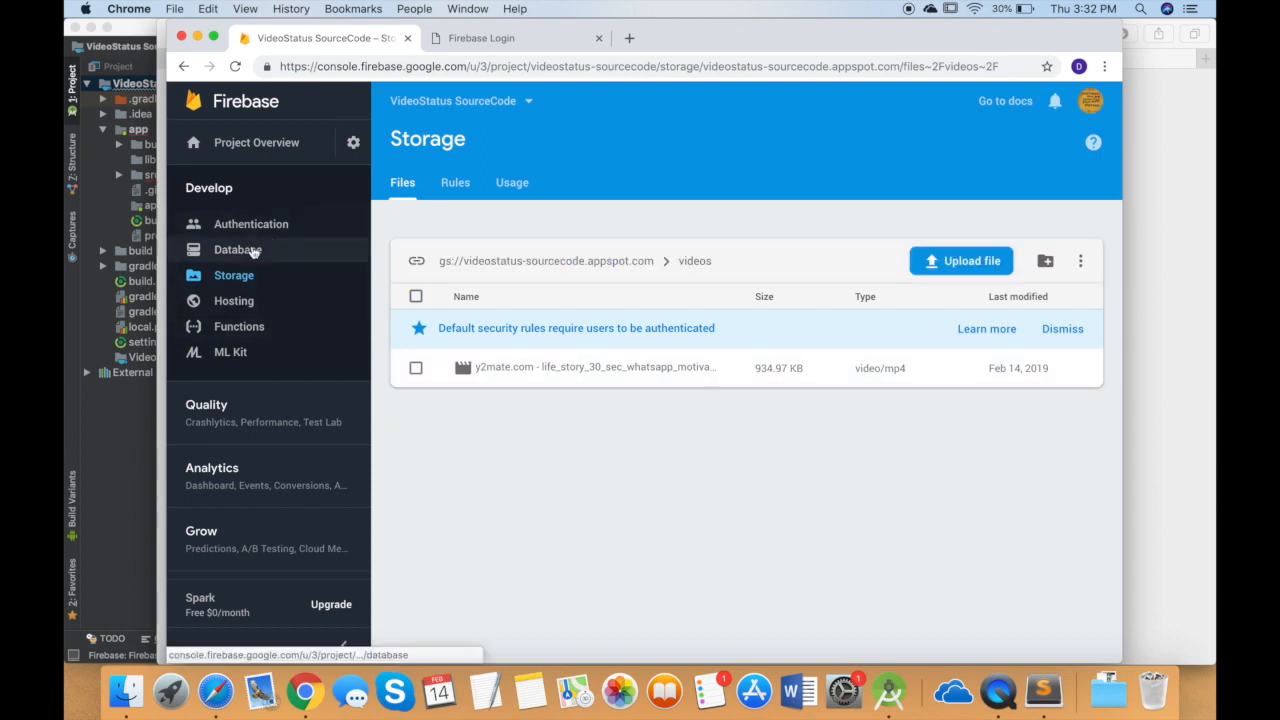
click(238, 249)
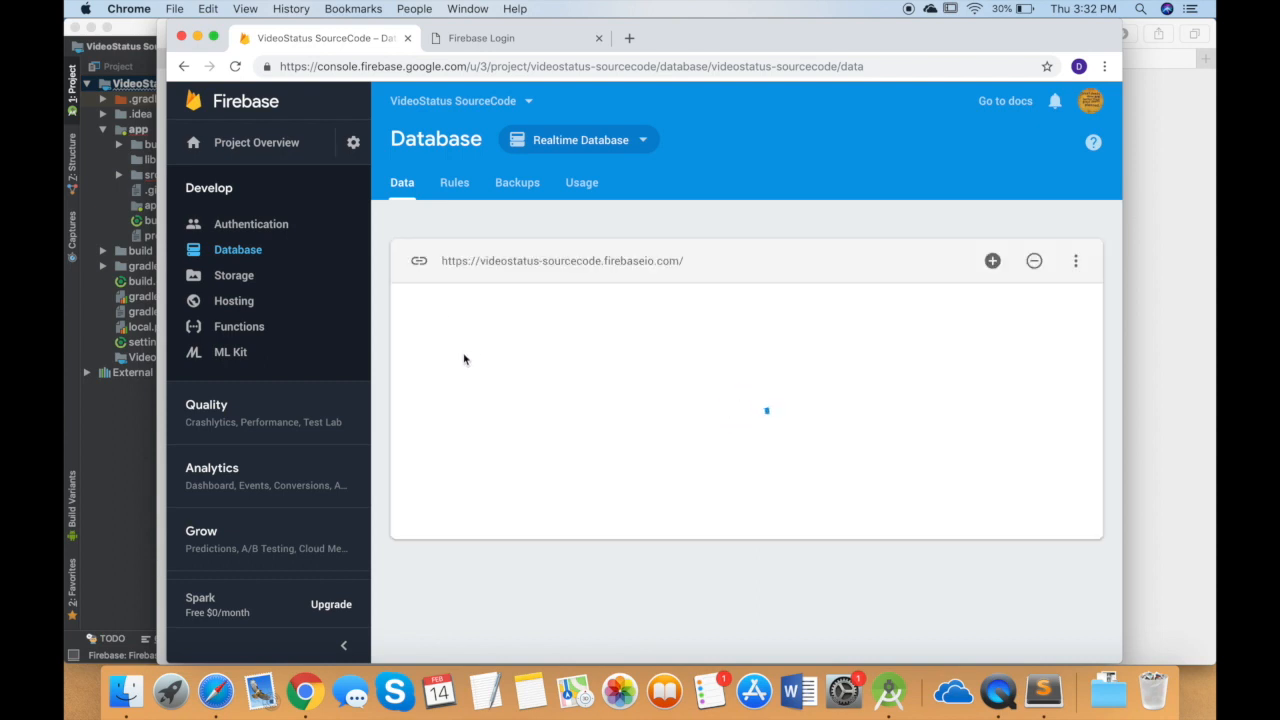
mouse_move(480, 383)
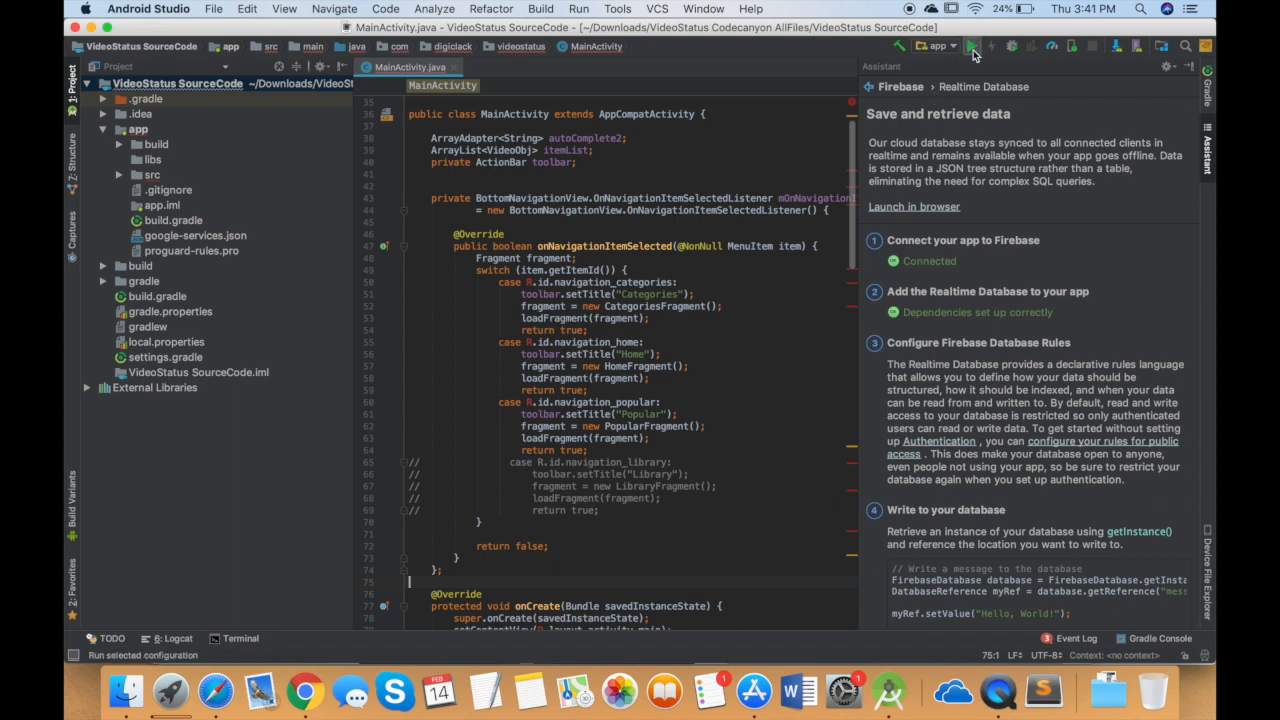
mouse_move(971, 47)
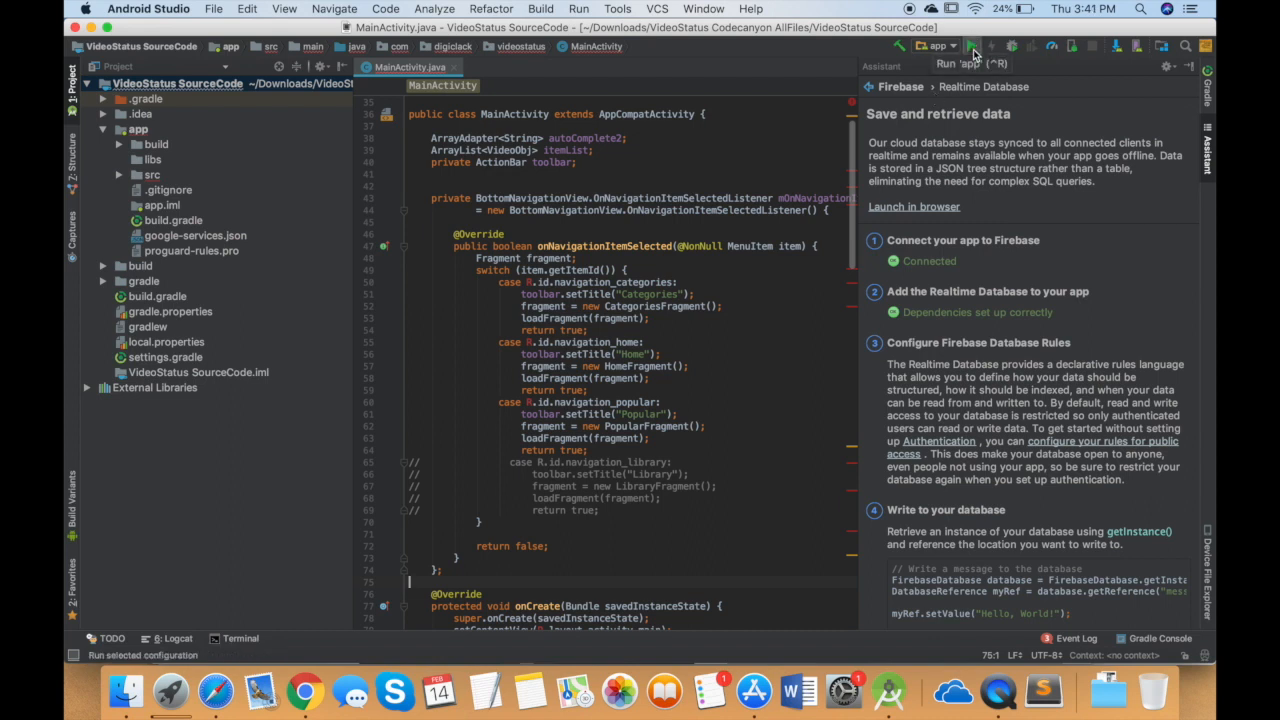
click(971, 46)
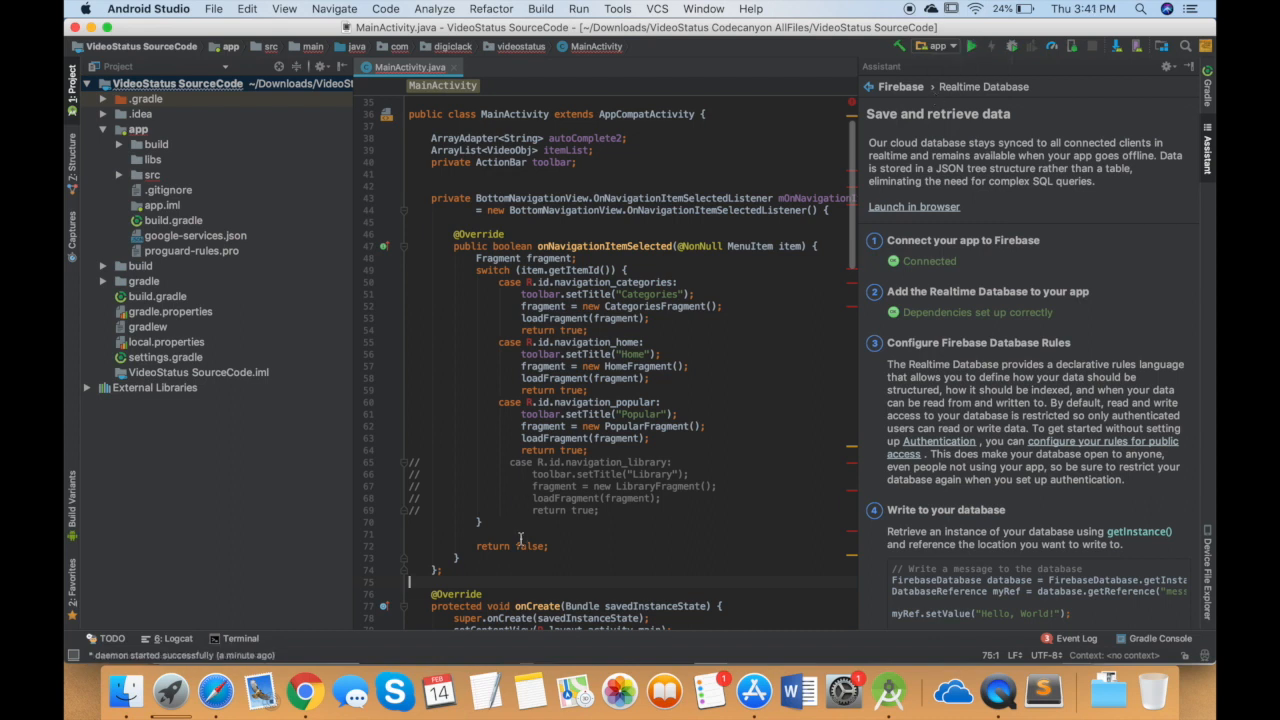
click(520, 545)
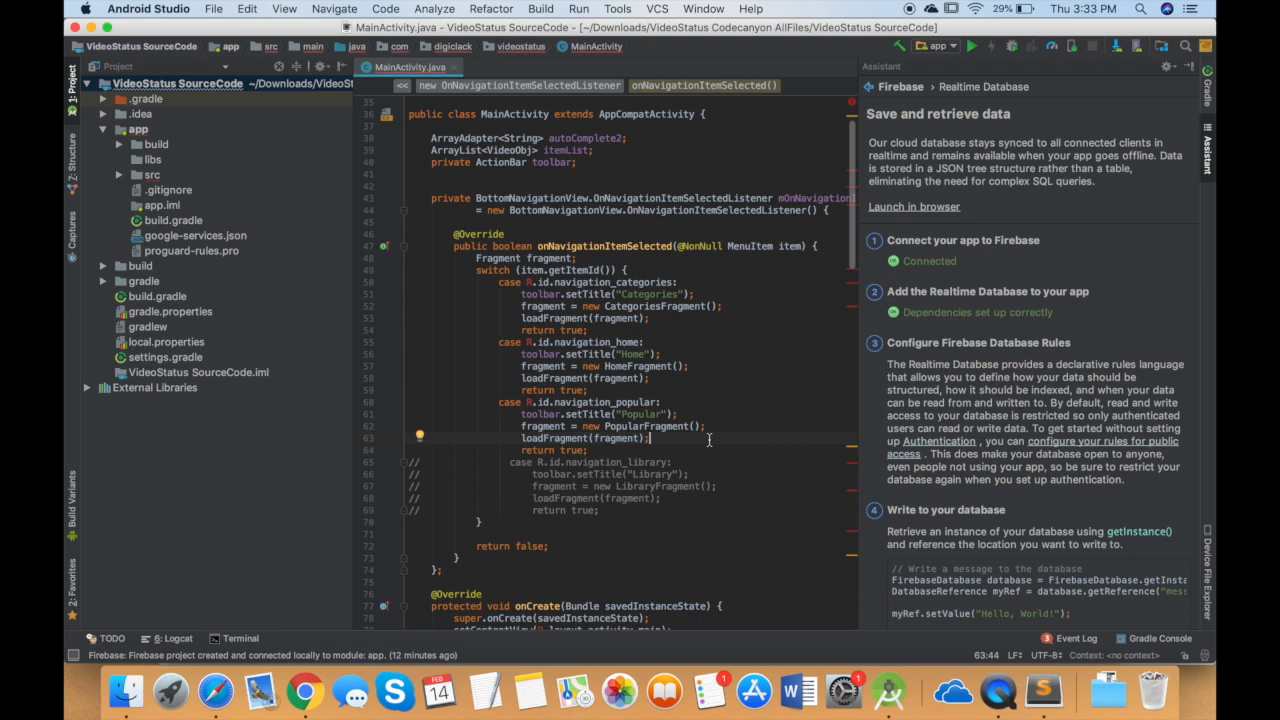
mouse_move(730, 444)
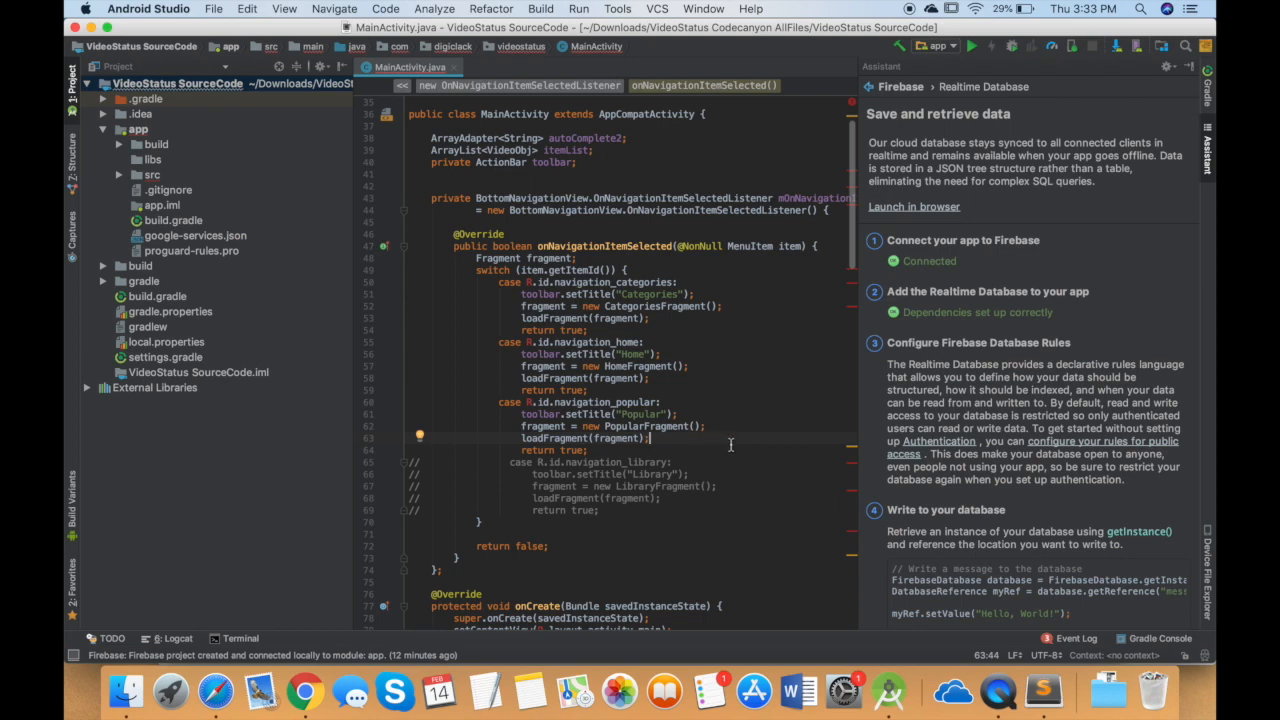